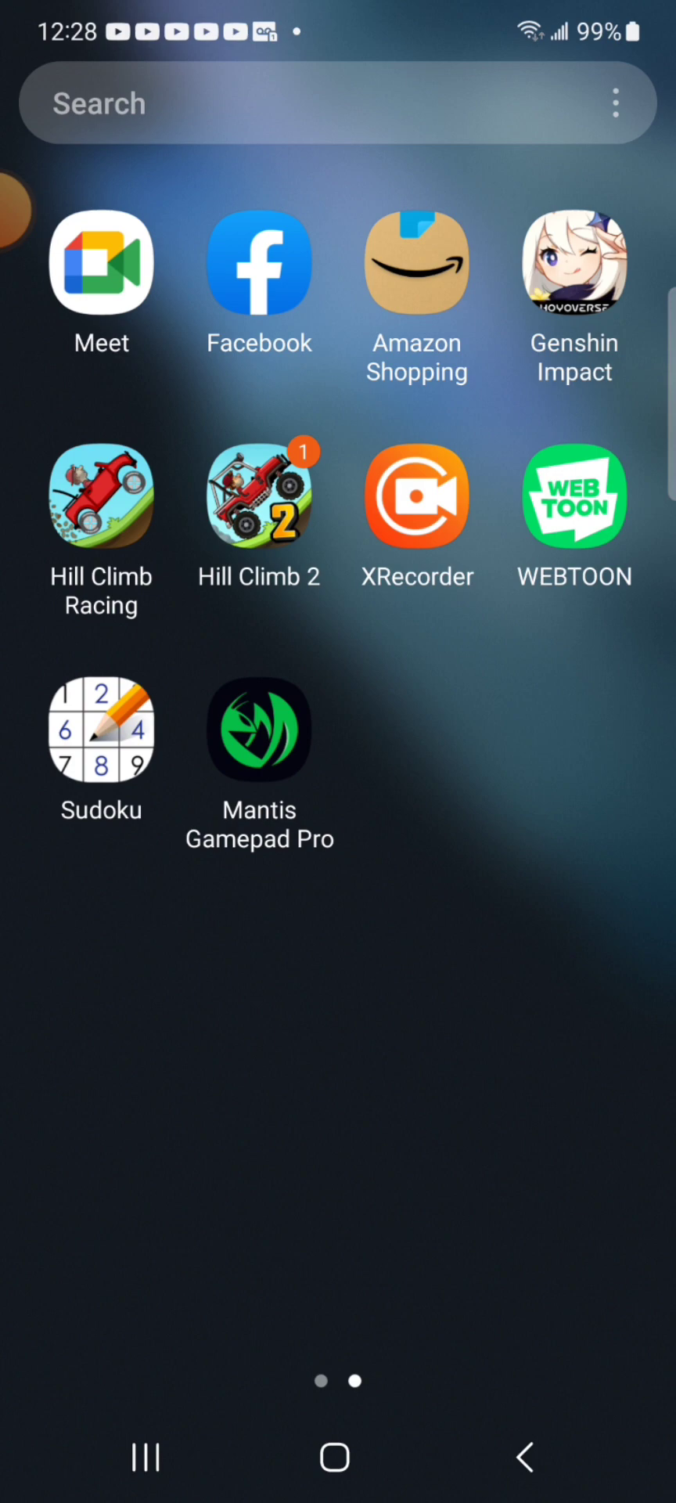
- Launch Mantis Gamepad Pro and start manual button calibration for the detected Razer Kishi
{"action": "left_click", "coordinate": [258, 730]}
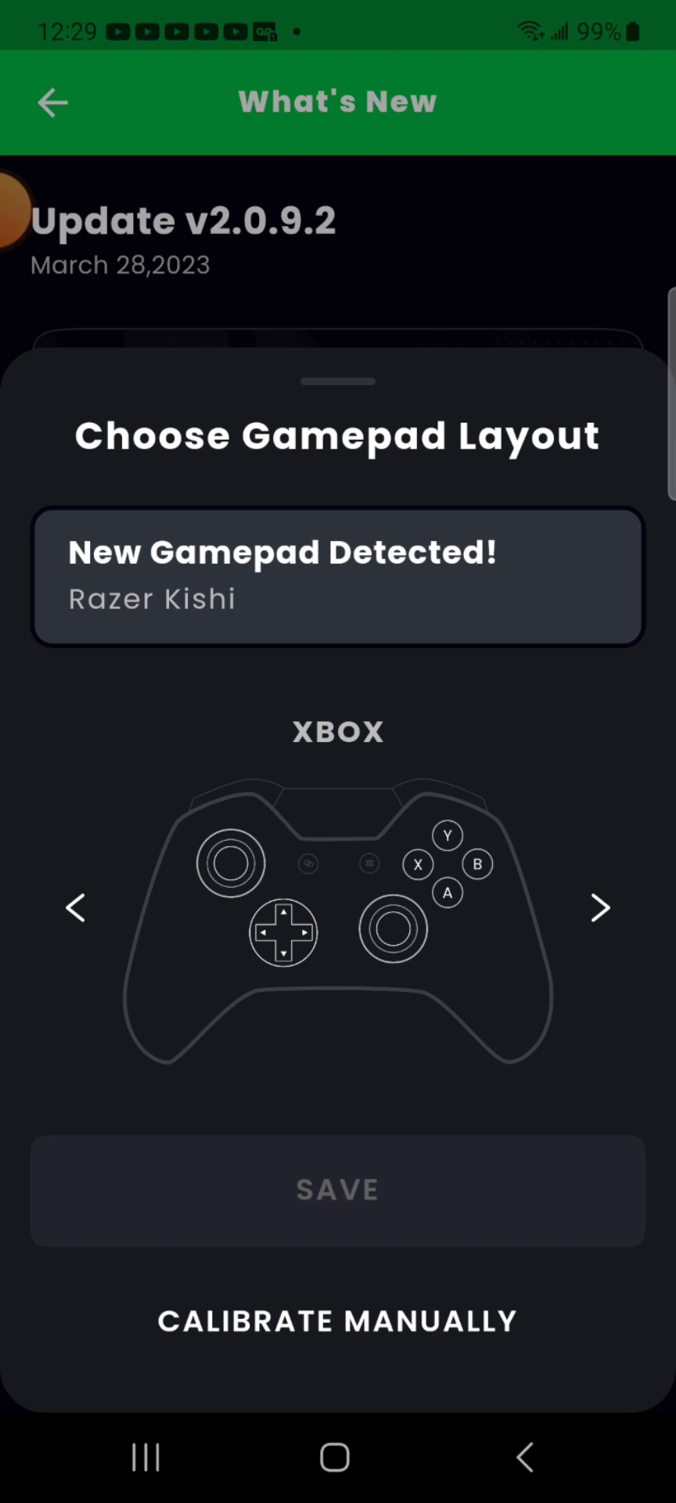
{"action": "left_click", "coordinate": [337, 1320]}
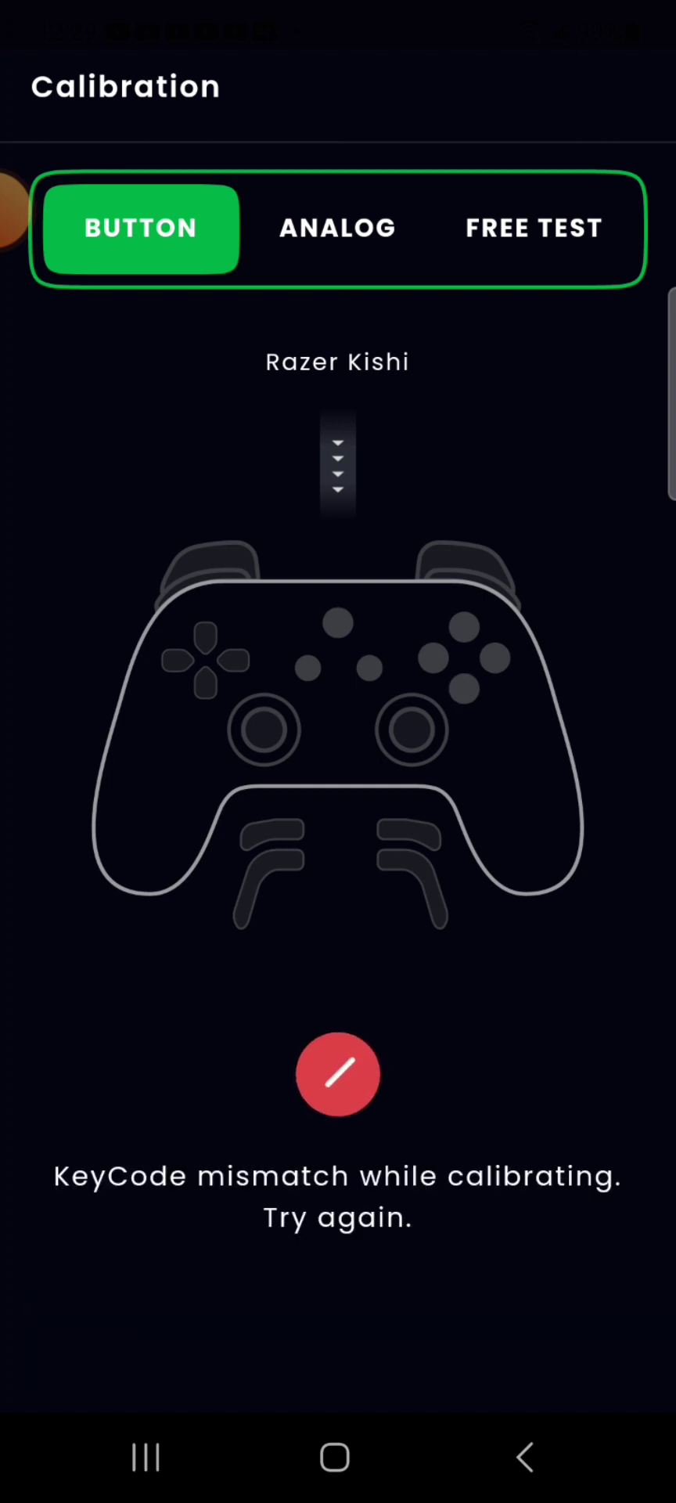
- Retry calibration after the keycode mismatch, skipping the Start and Xbox button prompts
{"action": "left_click", "coordinate": [338, 1073]}
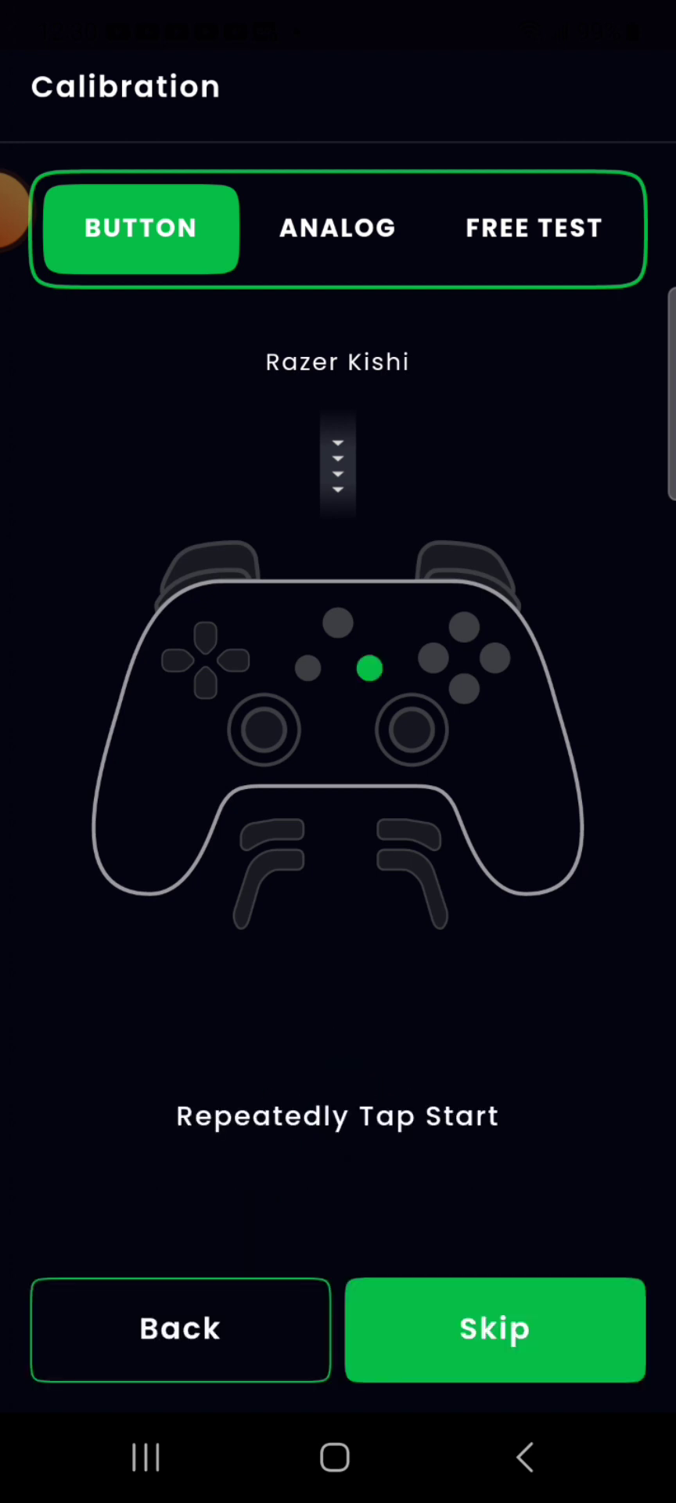
{"action": "left_click", "coordinate": [369, 668]}
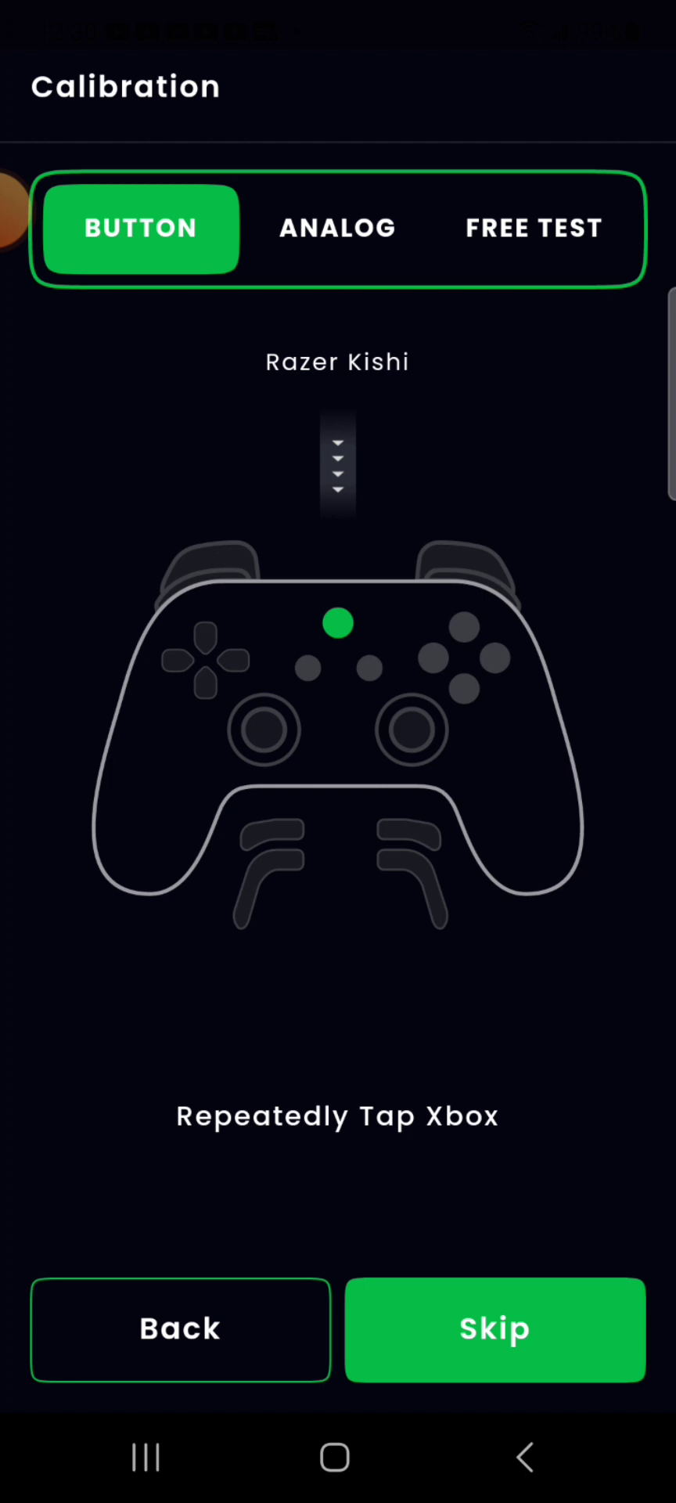
{"action": "left_click", "coordinate": [338, 623]}
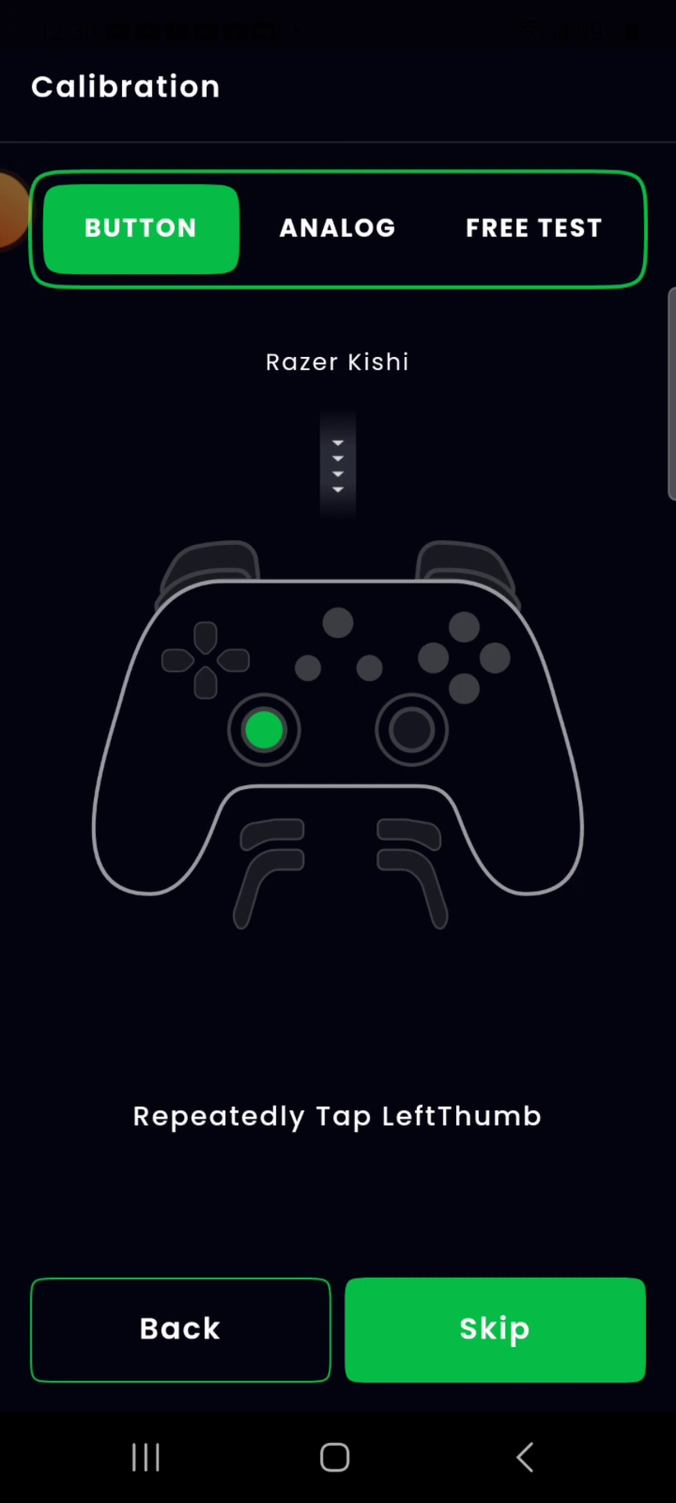
- Skip the LeftThumb, RightThumb and P4 paddle prompts to reach right stick calibration
{"action": "left_click", "coordinate": [262, 730]}
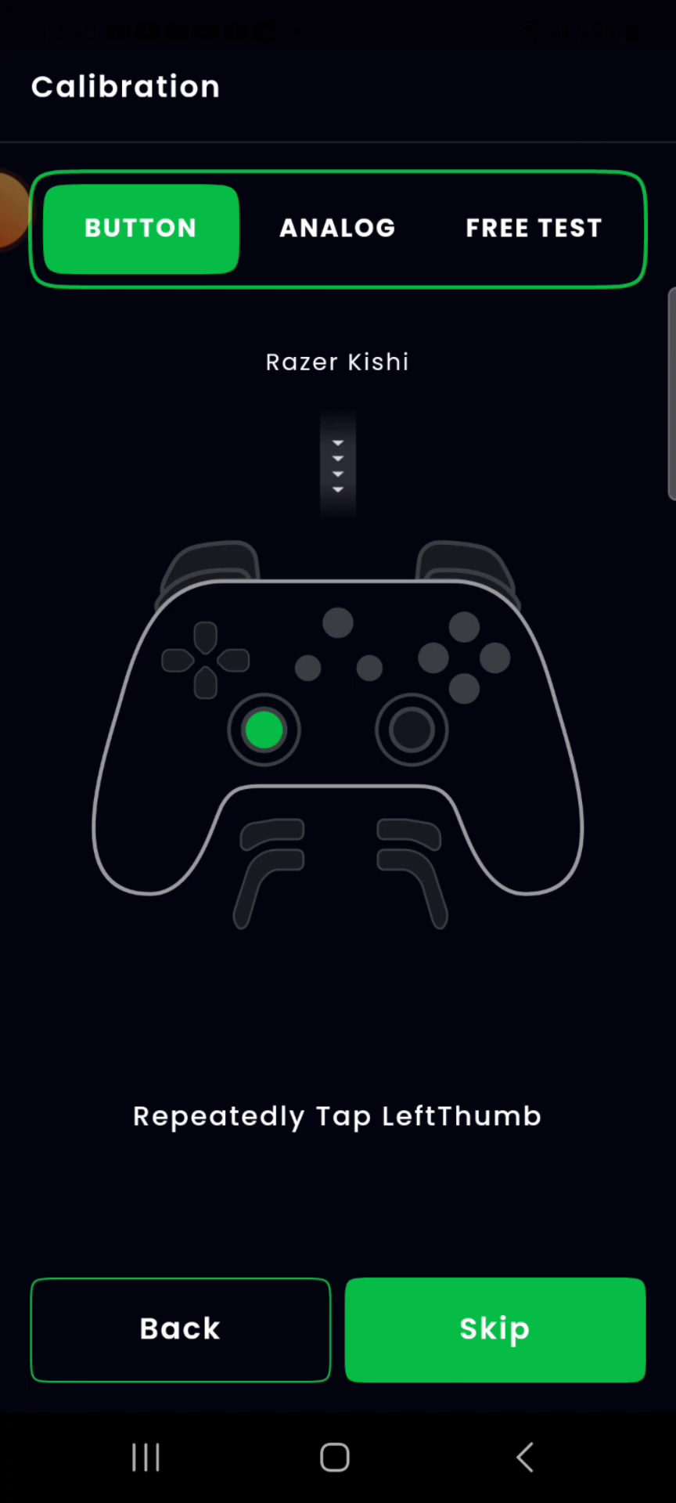
{"action": "left_click", "coordinate": [263, 729]}
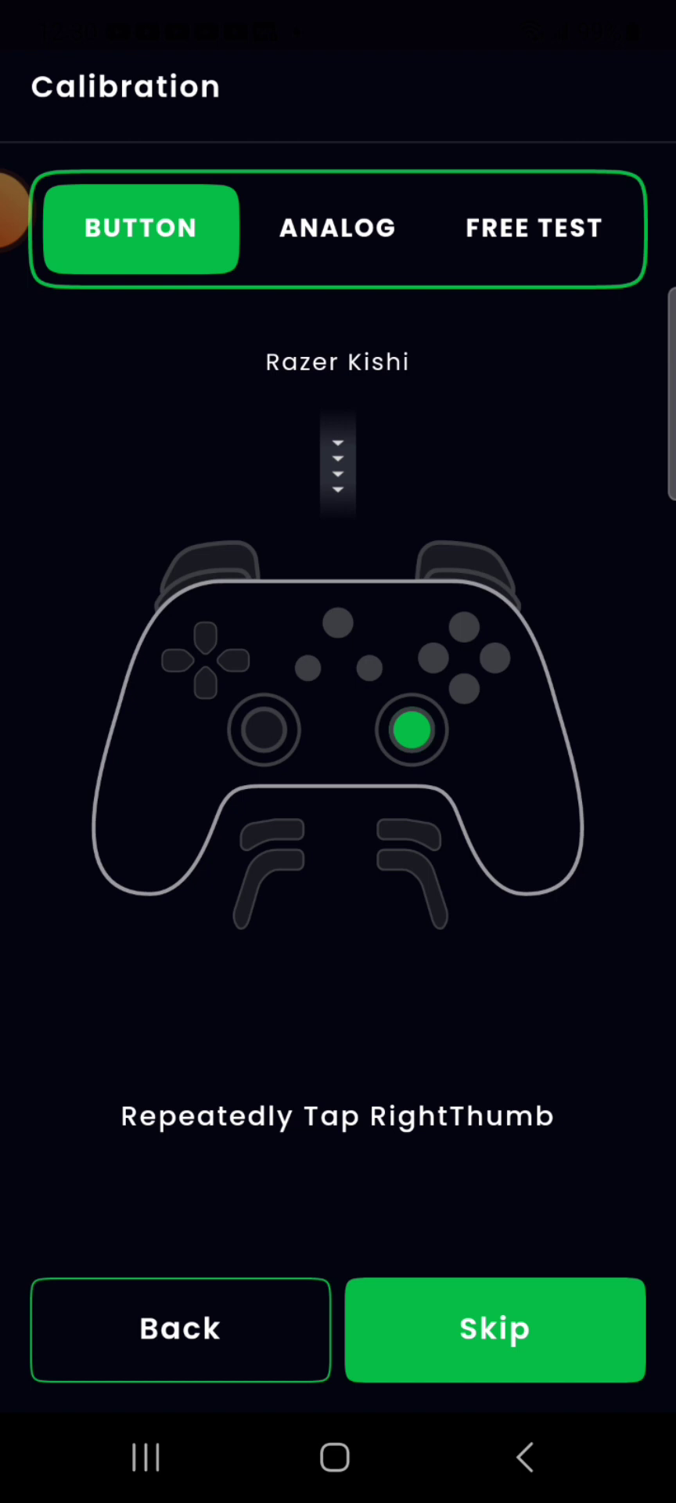
{"action": "left_click", "coordinate": [410, 730]}
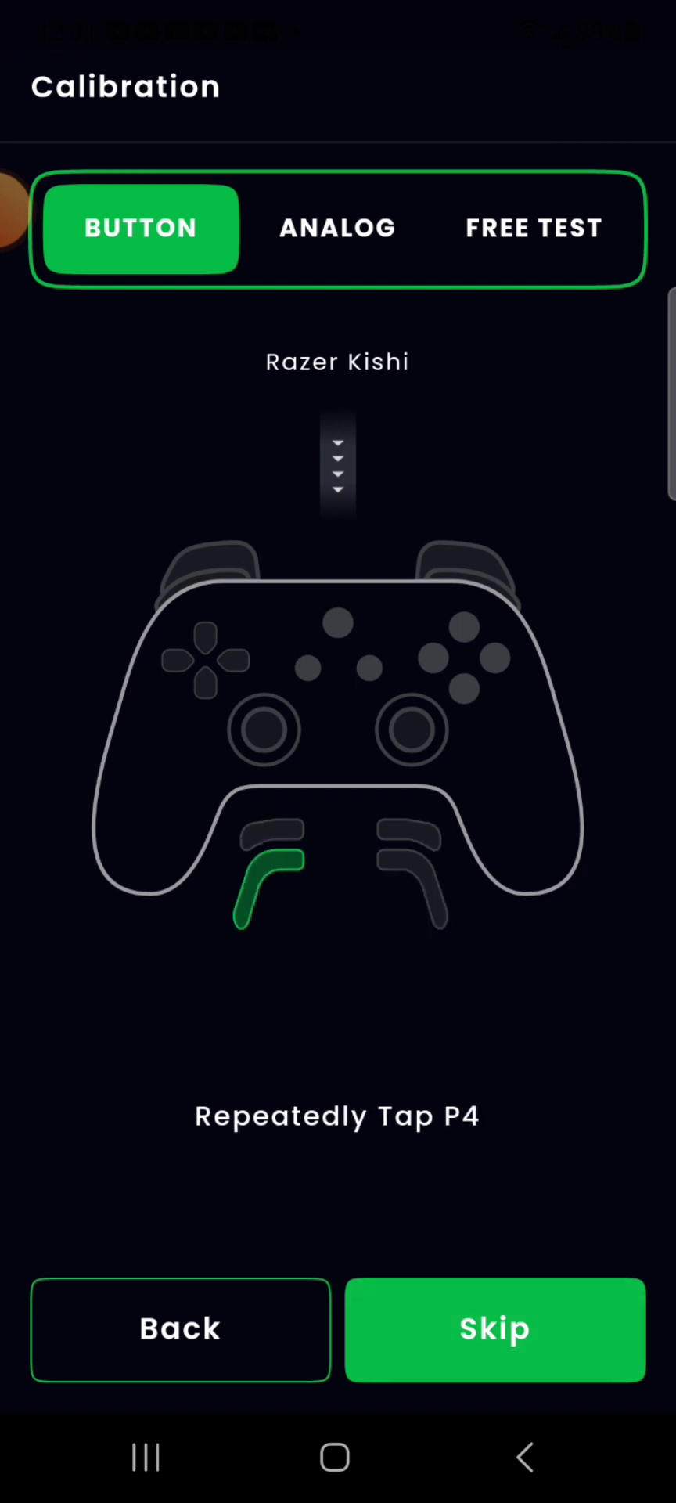
{"action": "left_click", "coordinate": [337, 228]}
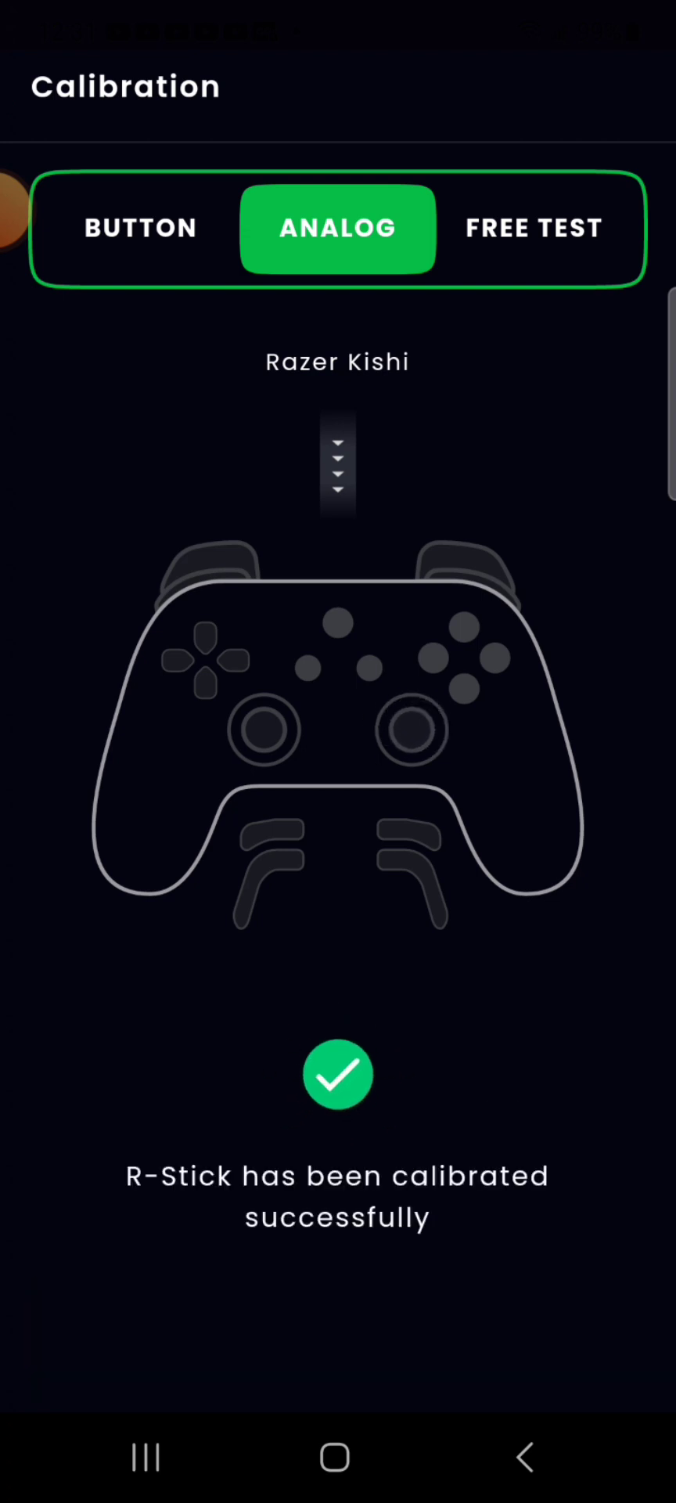
- Close calibration, scroll through the What's New notes and go back to the home screen
{"action": "left_click", "coordinate": [533, 228]}
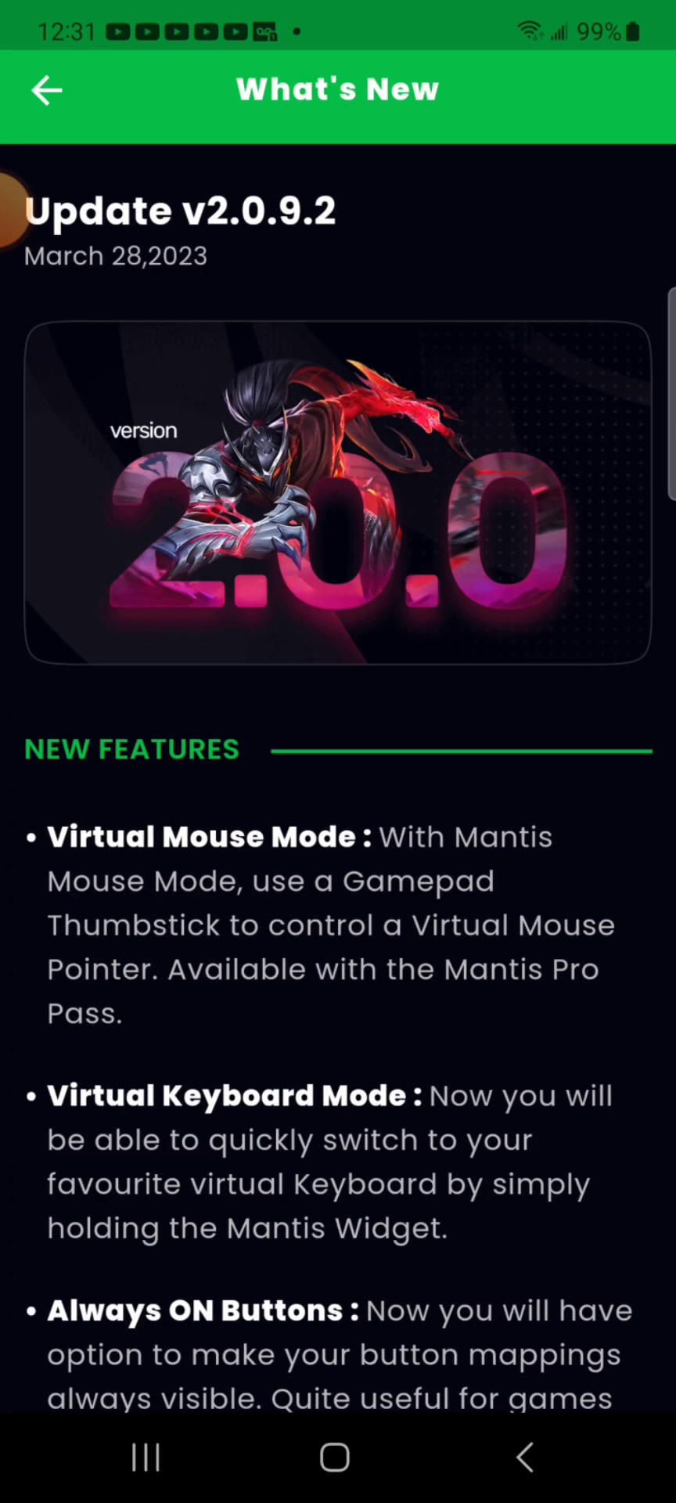
{"action": "scroll", "scroll_direction": "up", "scroll_amount": 3}
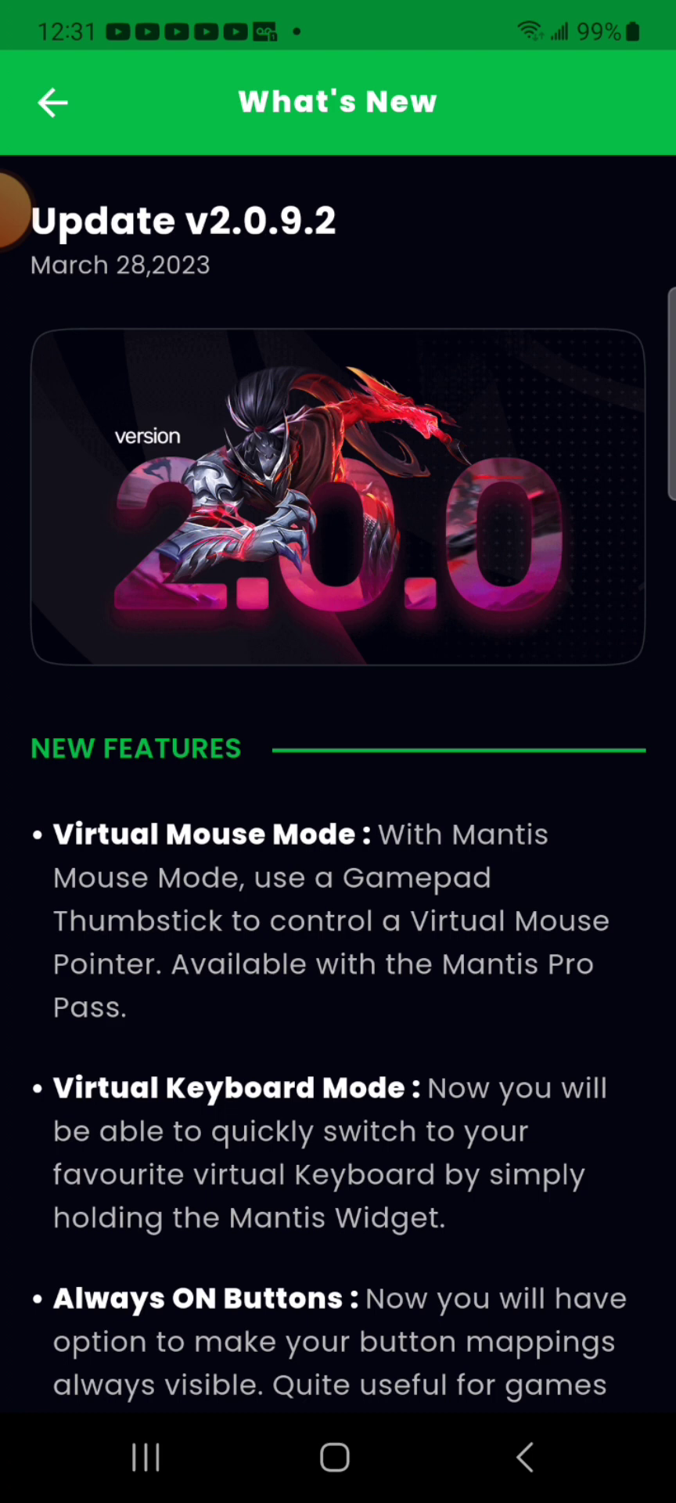
{"action": "scroll", "scroll_direction": "down", "scroll_amount": 3}
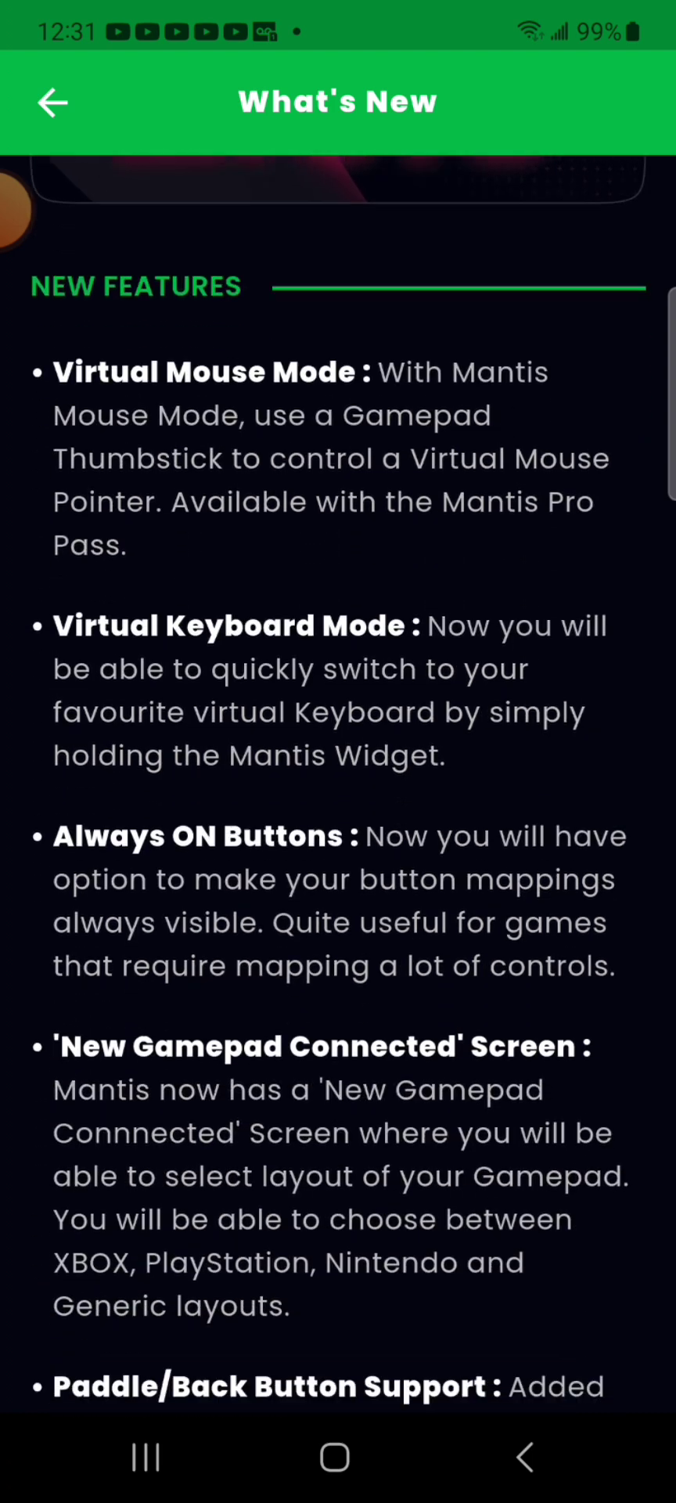
{"action": "scroll", "scroll_direction": "down", "scroll_amount": 3}
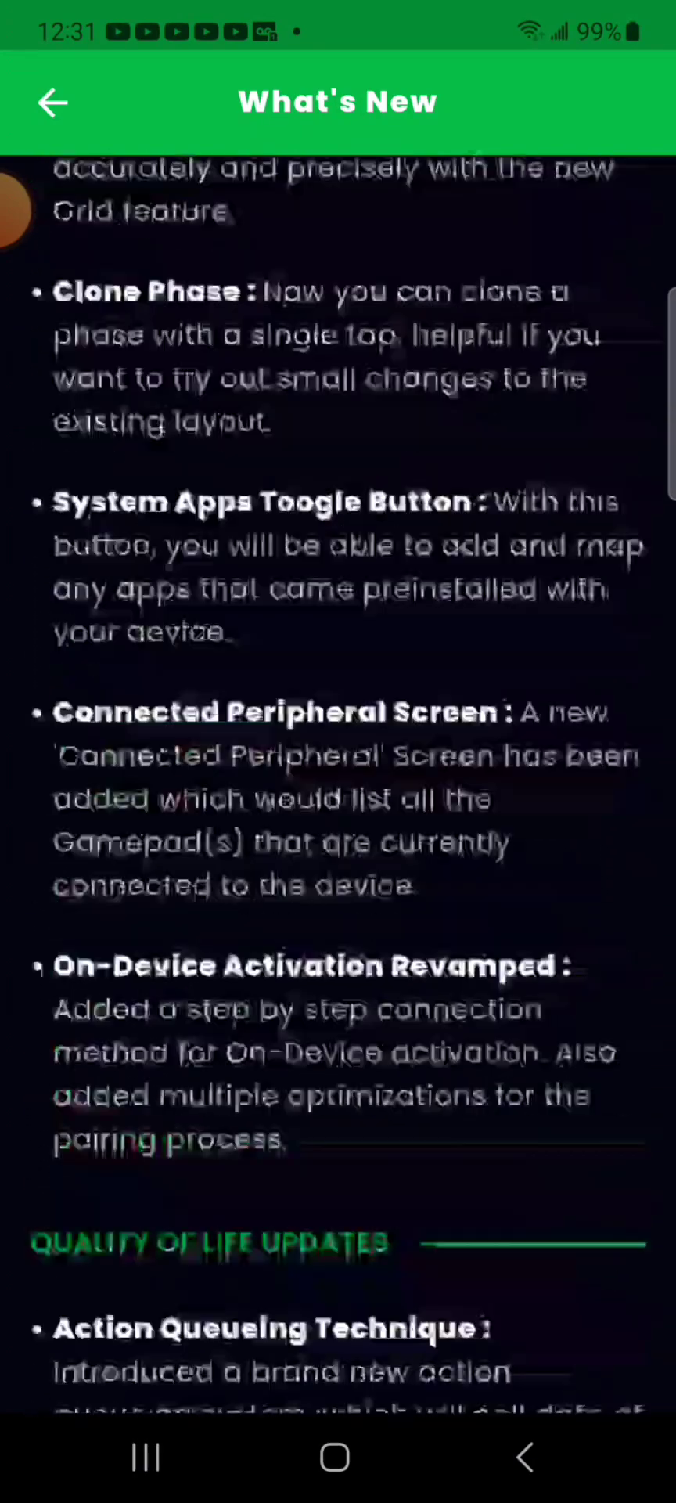
{"action": "left_click", "coordinate": [53, 103]}
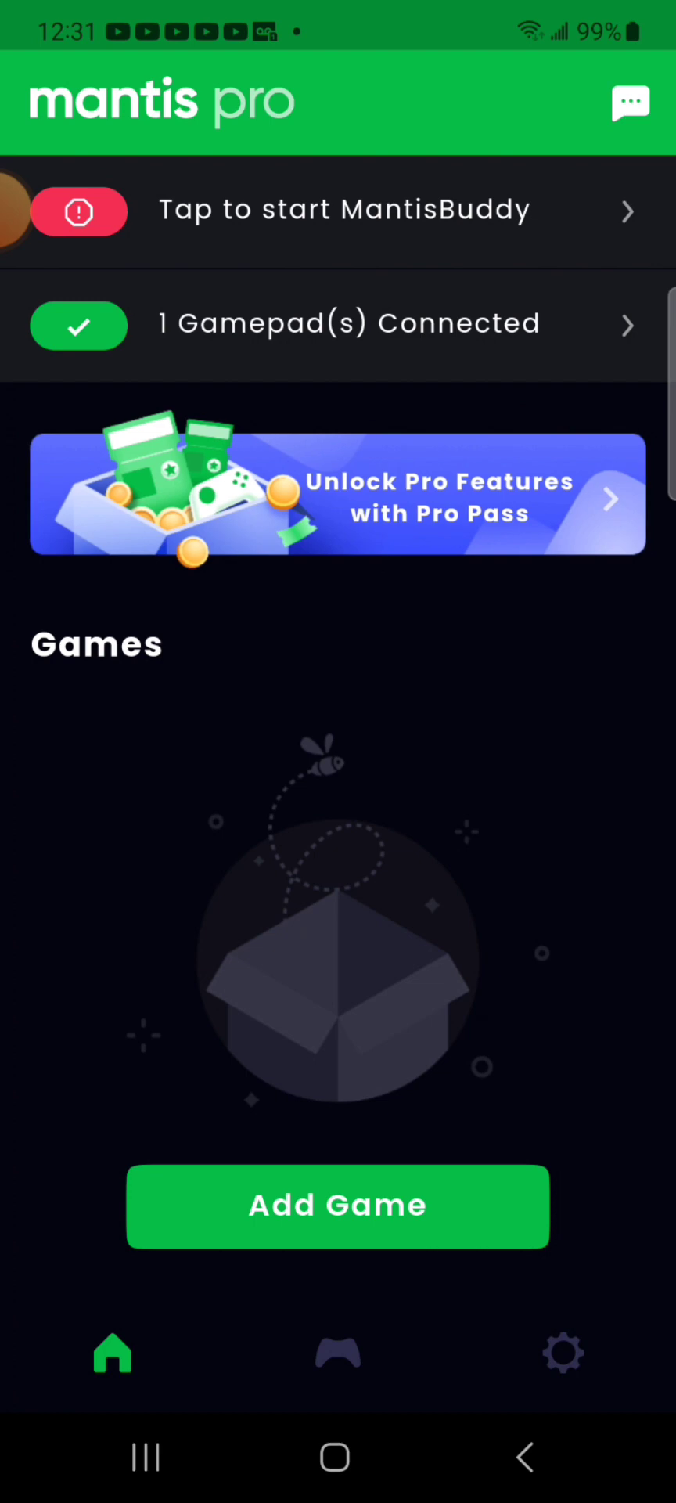
- Start MantisBuddy setup and allow Mantis Gamepad Pro to appear on top
{"action": "left_click", "coordinate": [345, 209]}
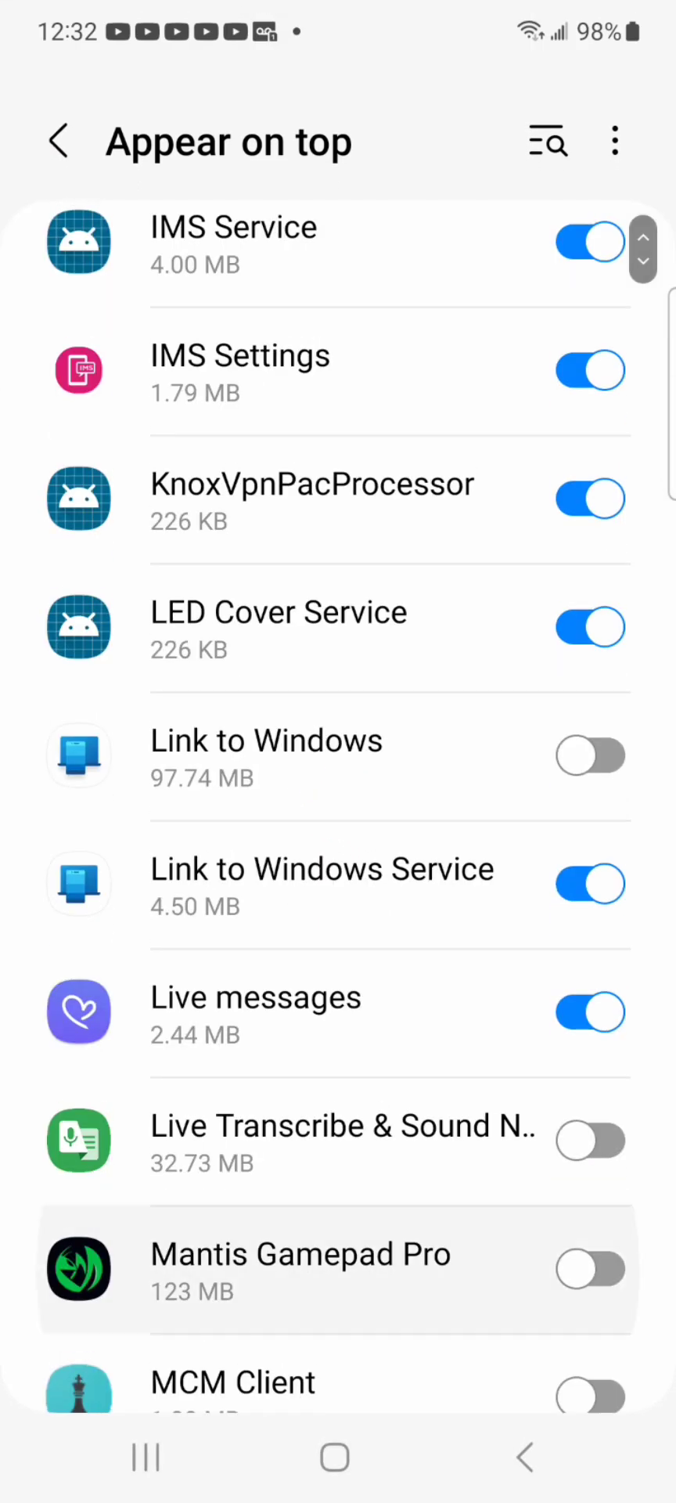
{"action": "left_click", "coordinate": [590, 1268]}
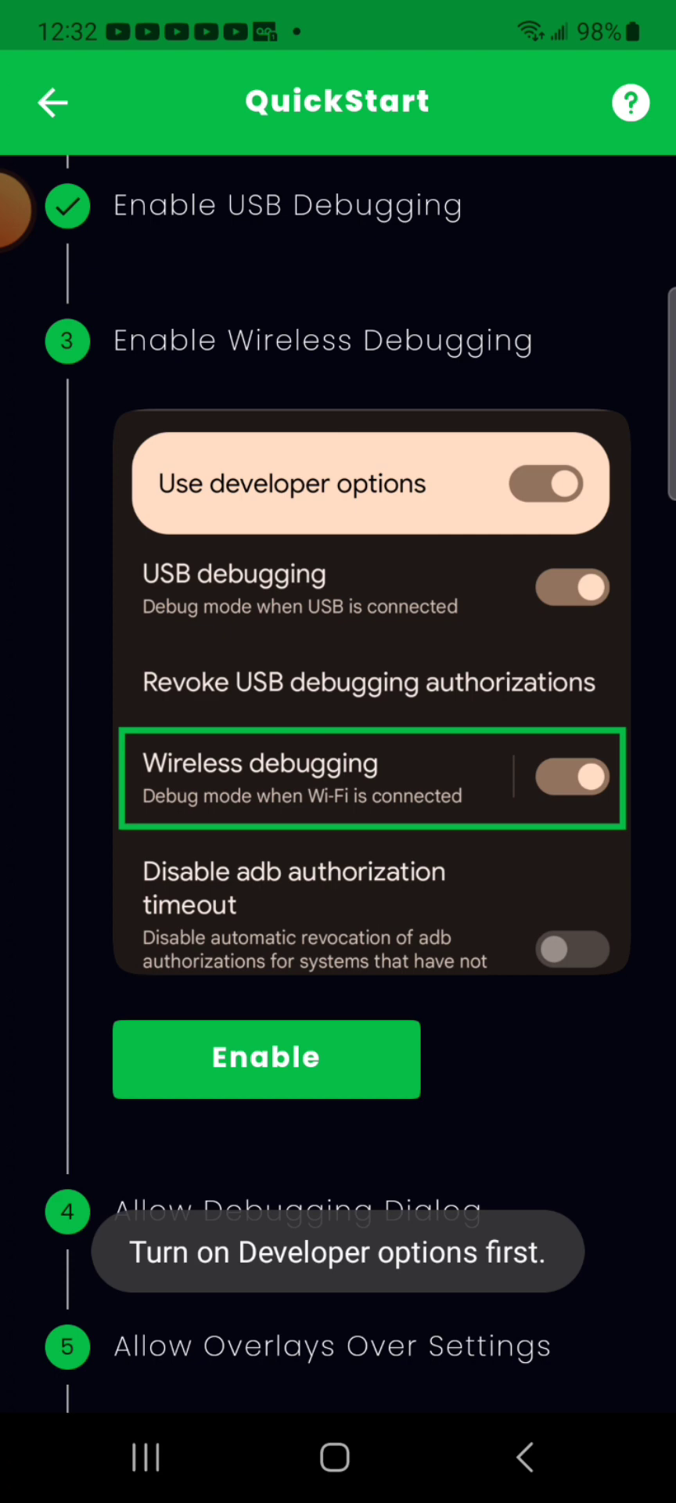
- Unlock developer mode by tapping Build number under About phone > Software information
{"action": "left_click", "coordinate": [333, 1456]}
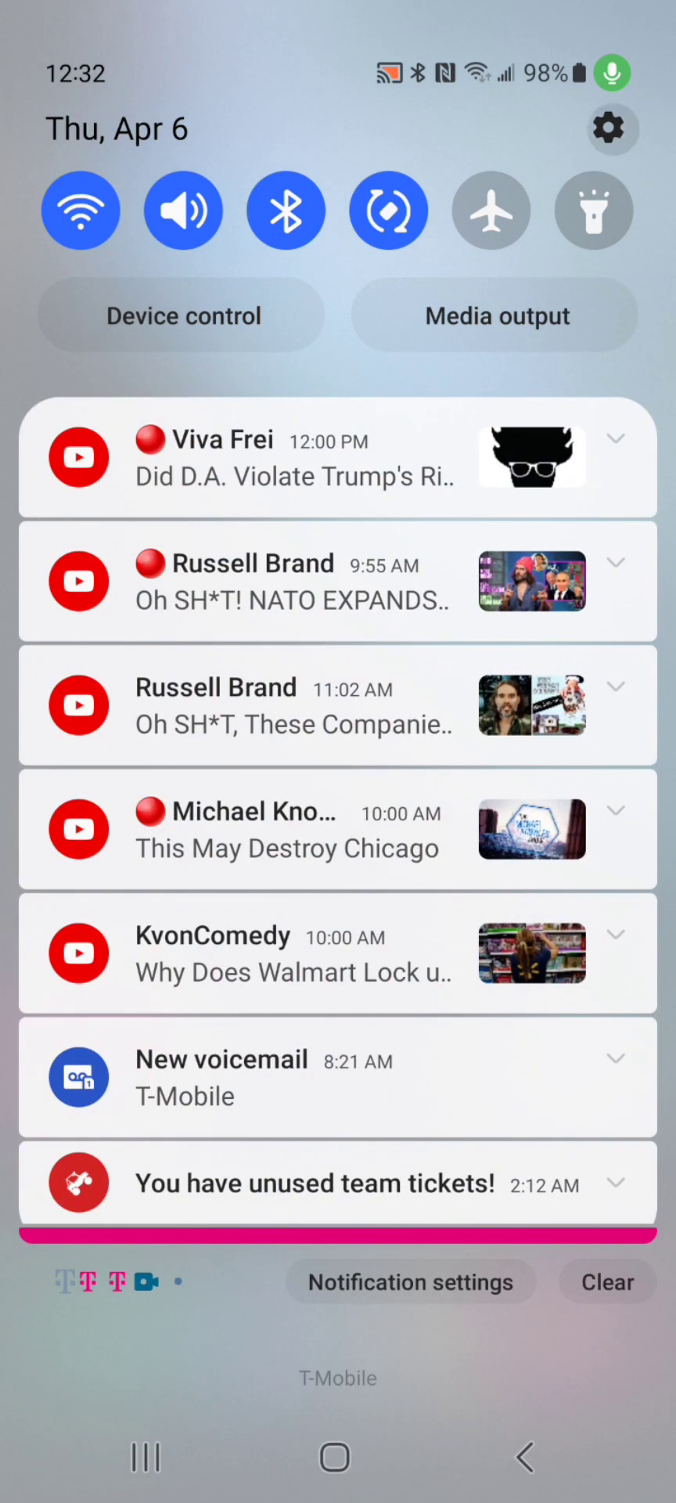
{"action": "left_click", "coordinate": [612, 129]}
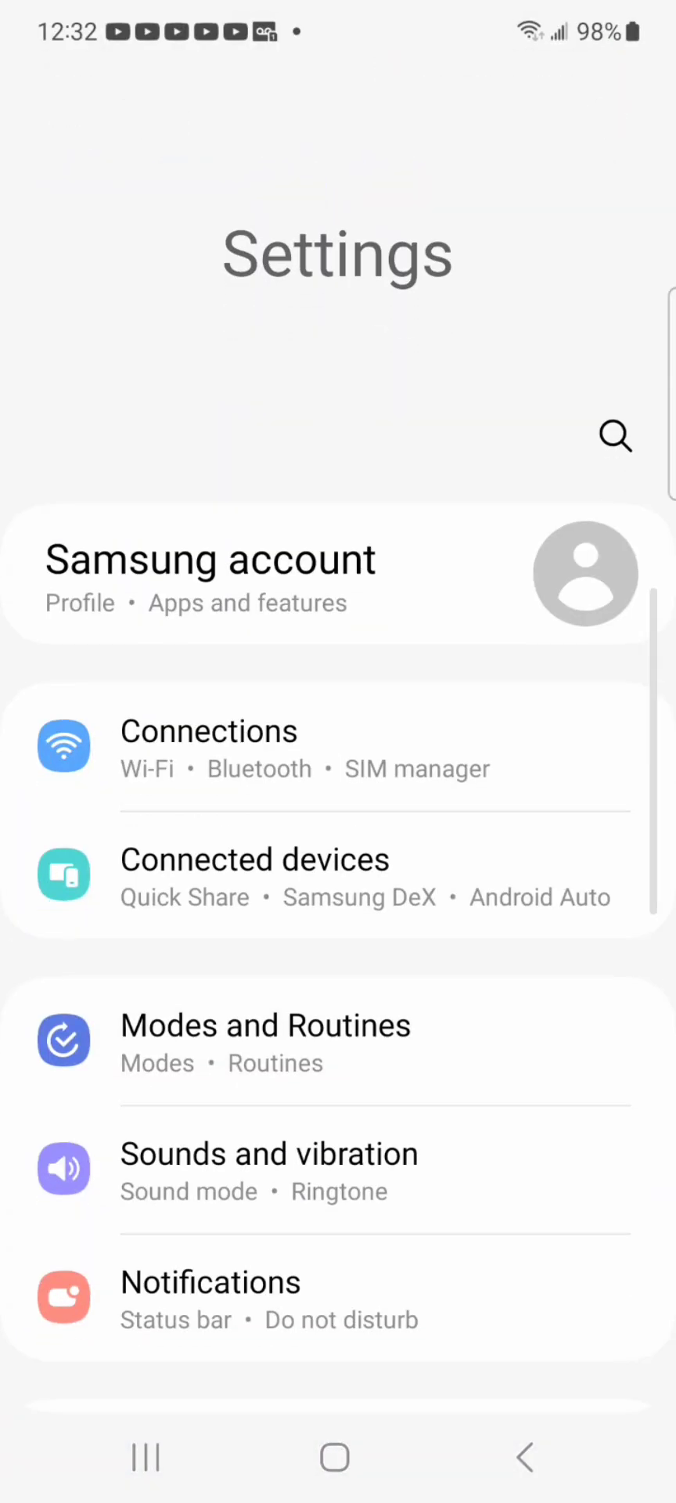
{"action": "scroll", "scroll_direction": "down", "scroll_amount": 3}
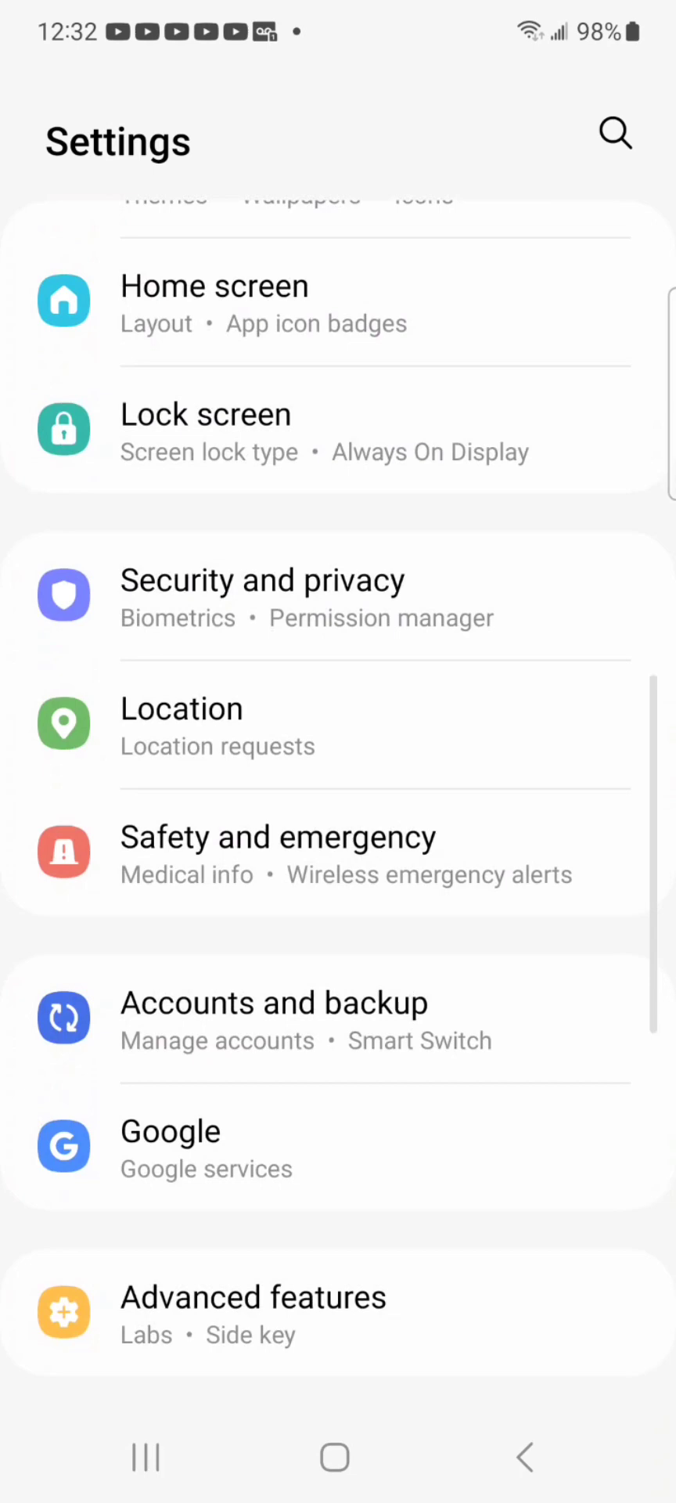
{"action": "scroll", "scroll_direction": "up", "scroll_amount": 3}
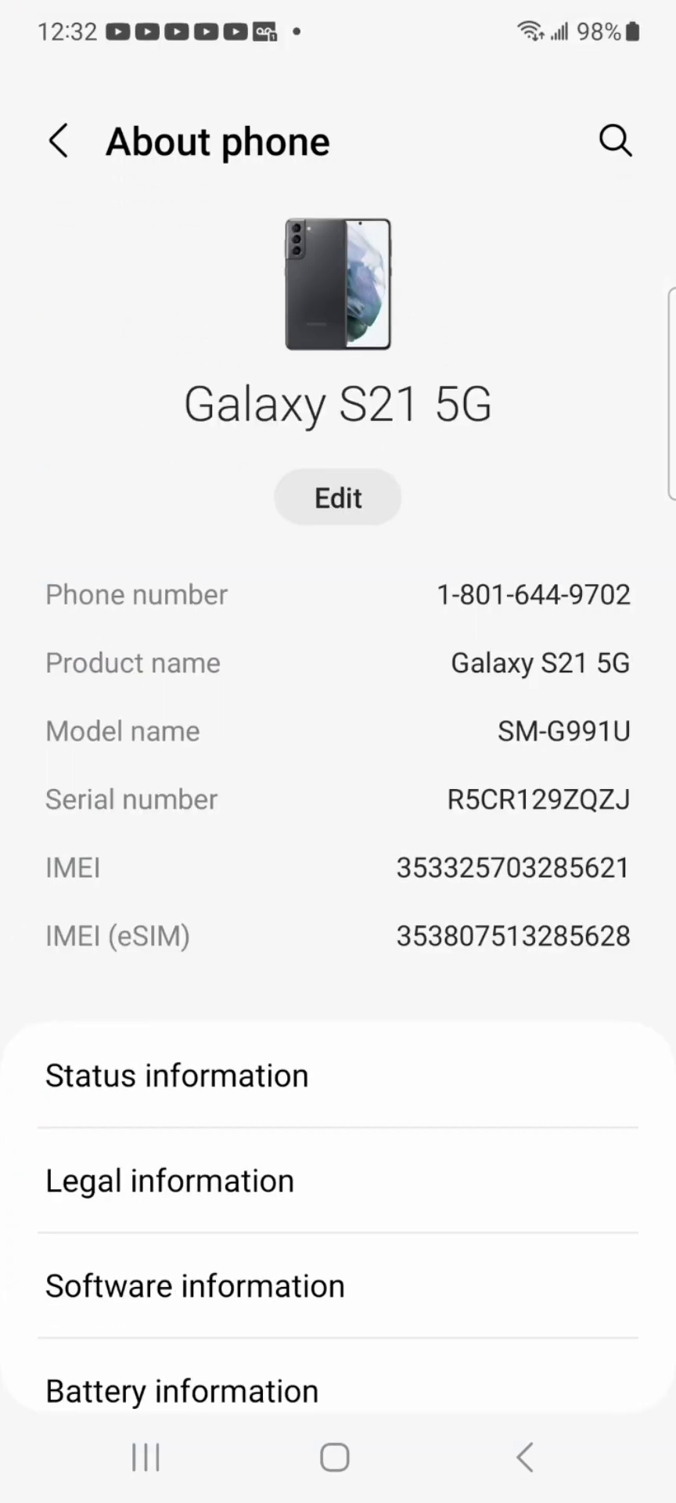
{"action": "scroll", "scroll_direction": "down", "scroll_amount": 3}
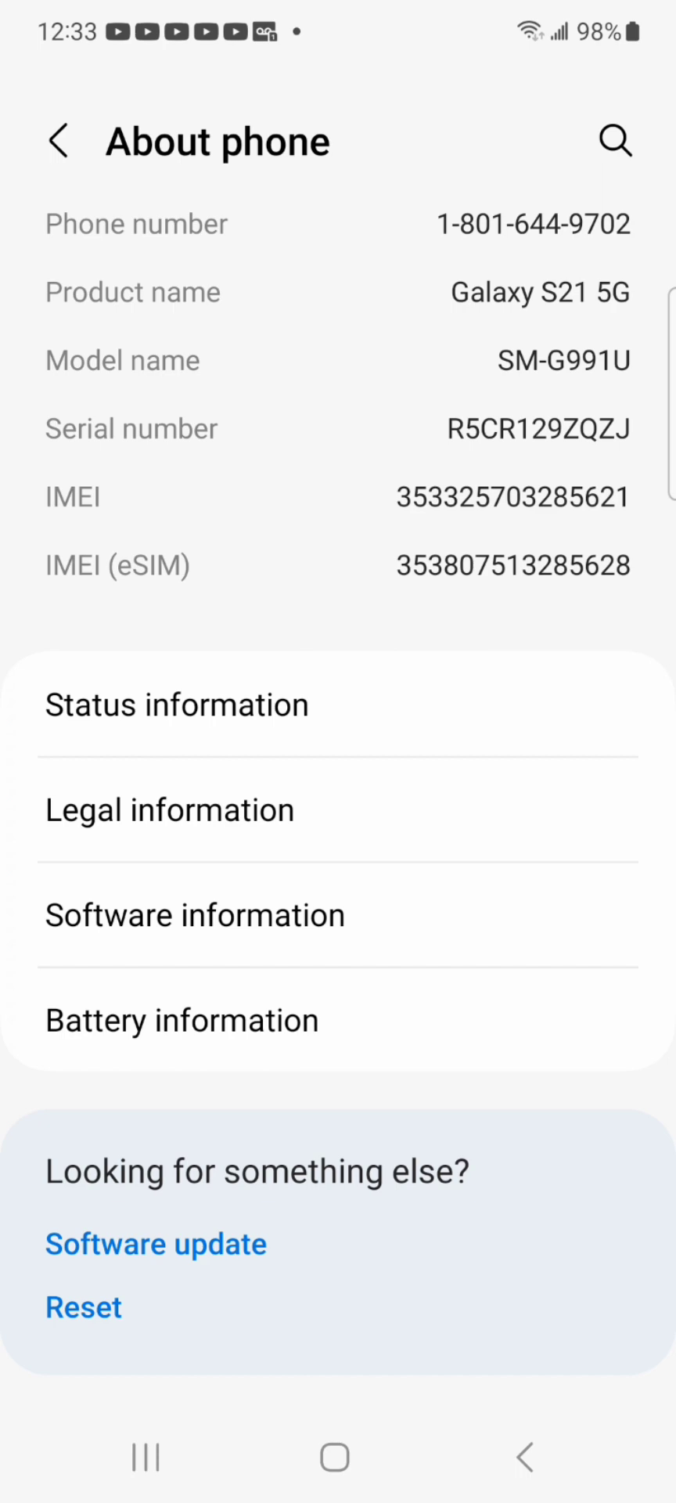
{"action": "left_click", "coordinate": [194, 913]}
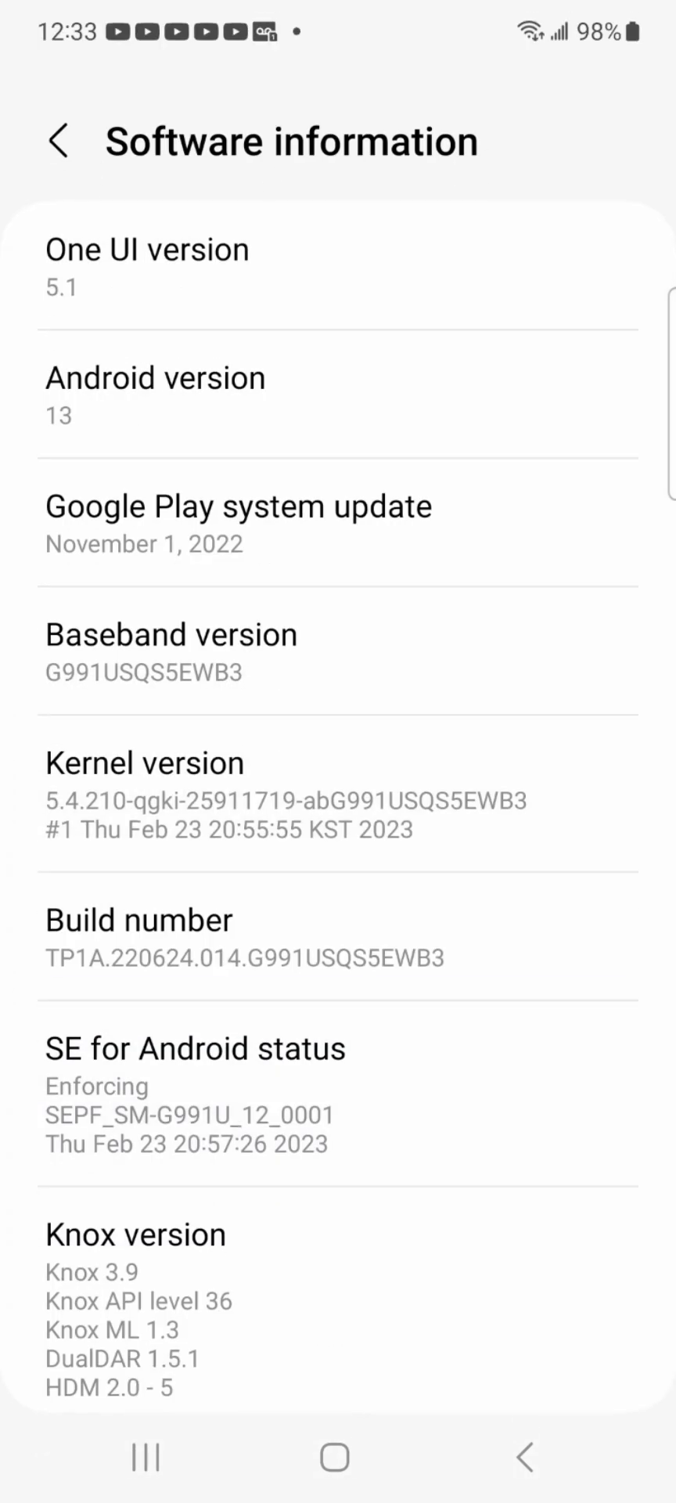
{"action": "left_click", "coordinate": [338, 935]}
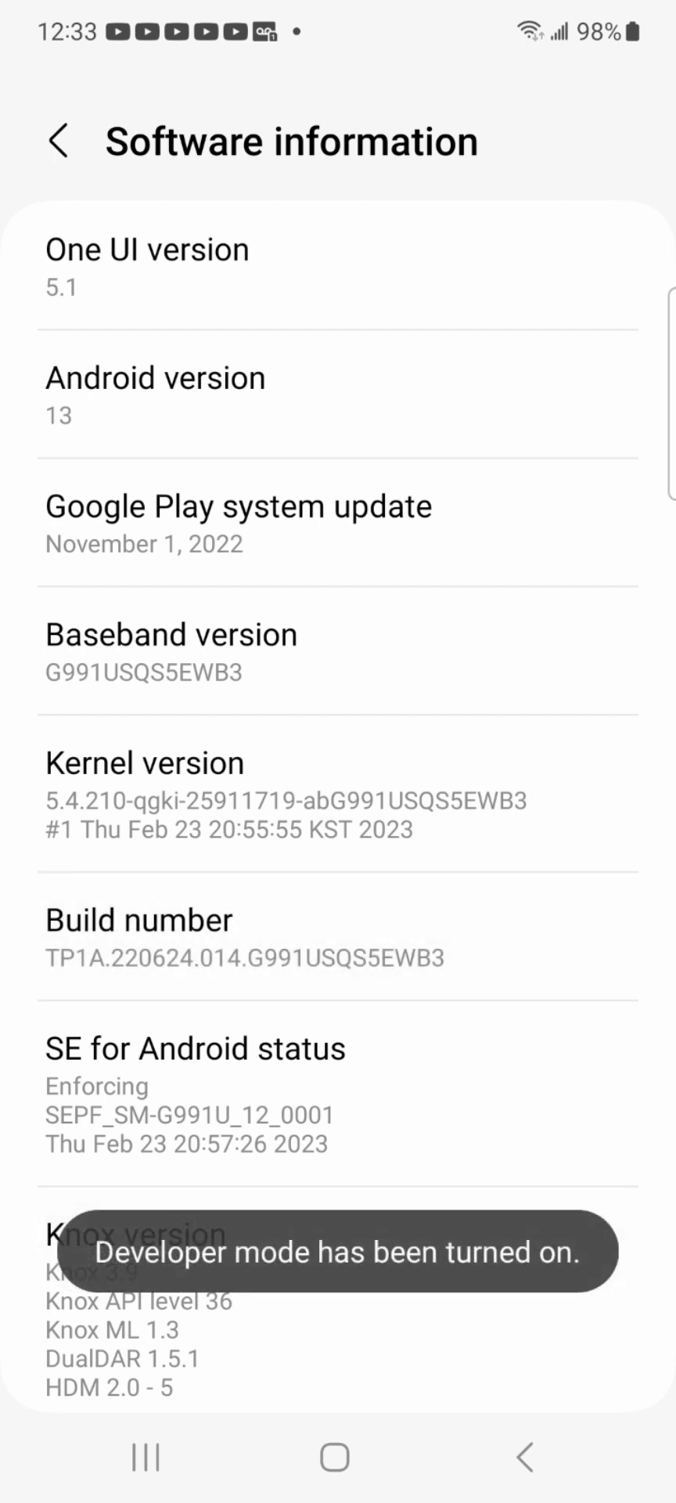
{"action": "left_click", "coordinate": [333, 1456]}
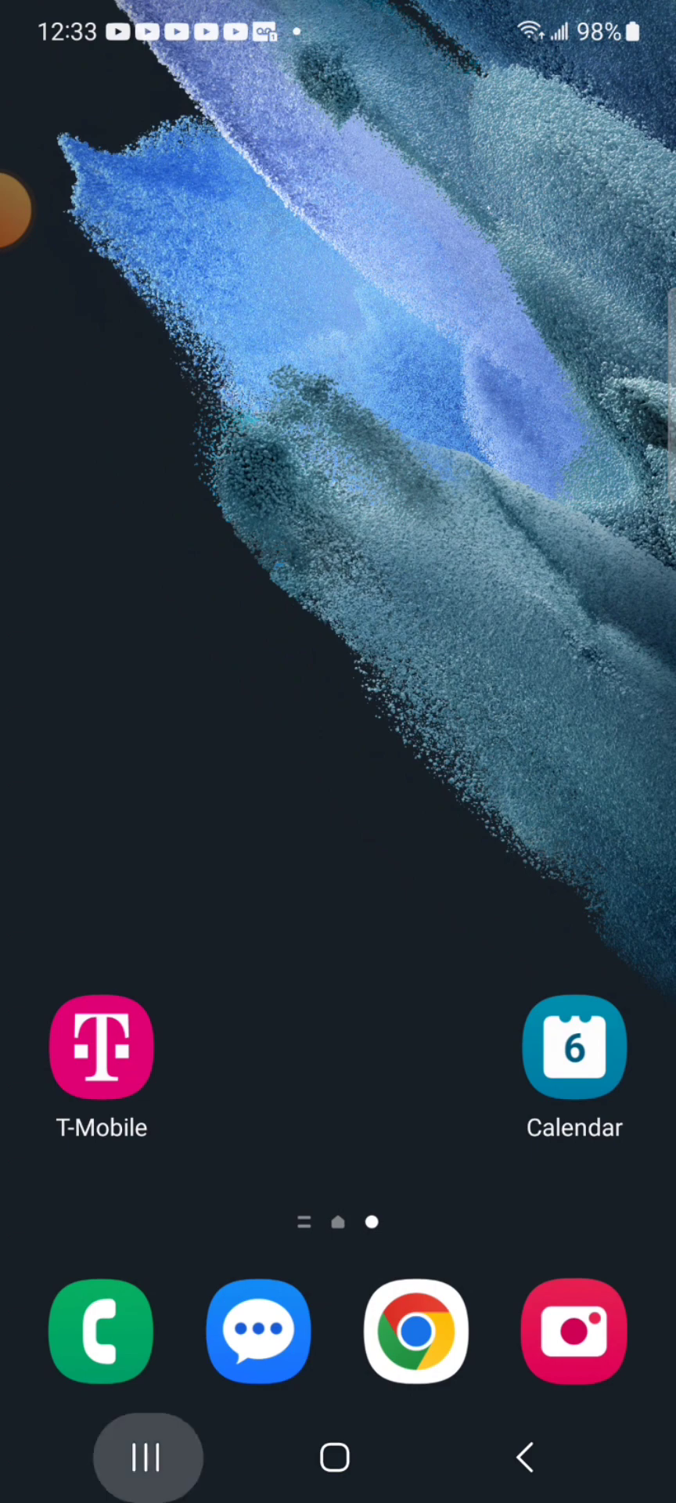
- Switch back to the Mantis QuickStart from Recents and try enabling wireless debugging
{"action": "left_click", "coordinate": [146, 1456]}
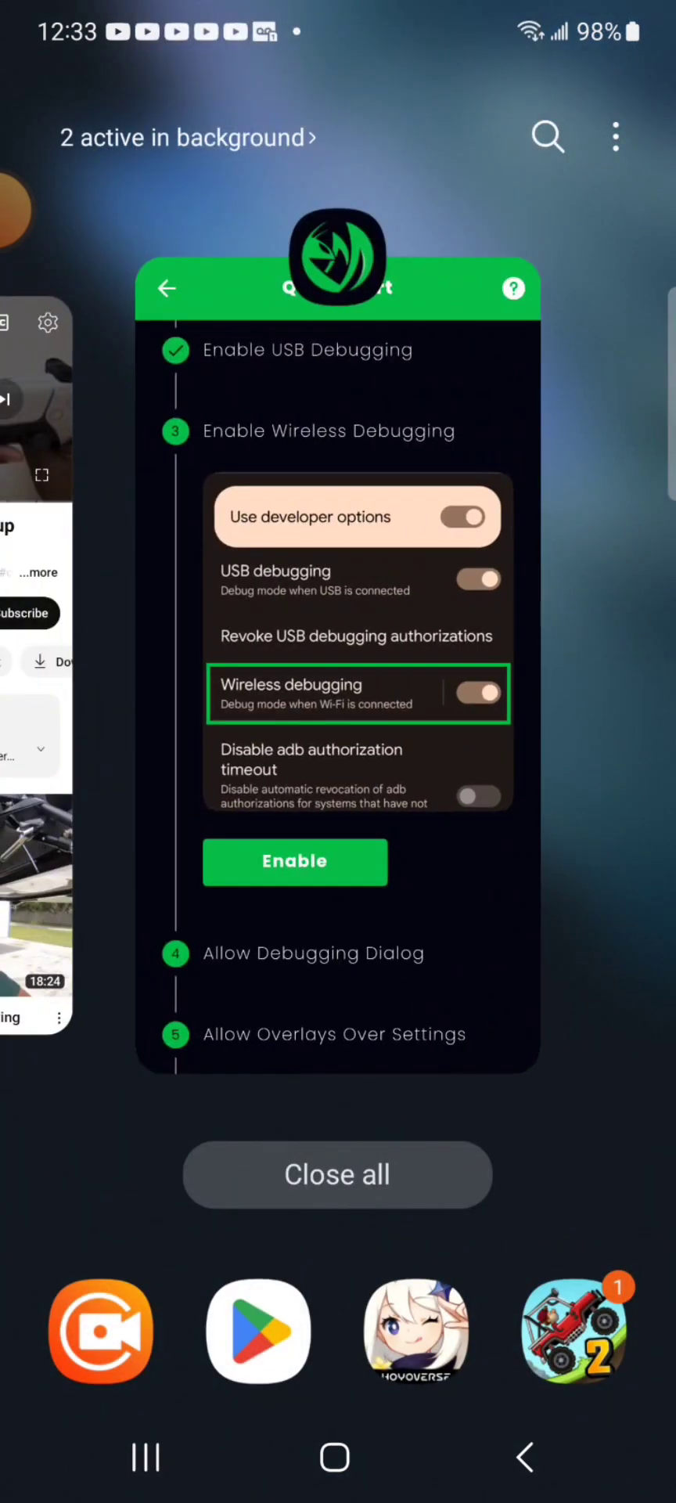
{"action": "left_click", "coordinate": [338, 671]}
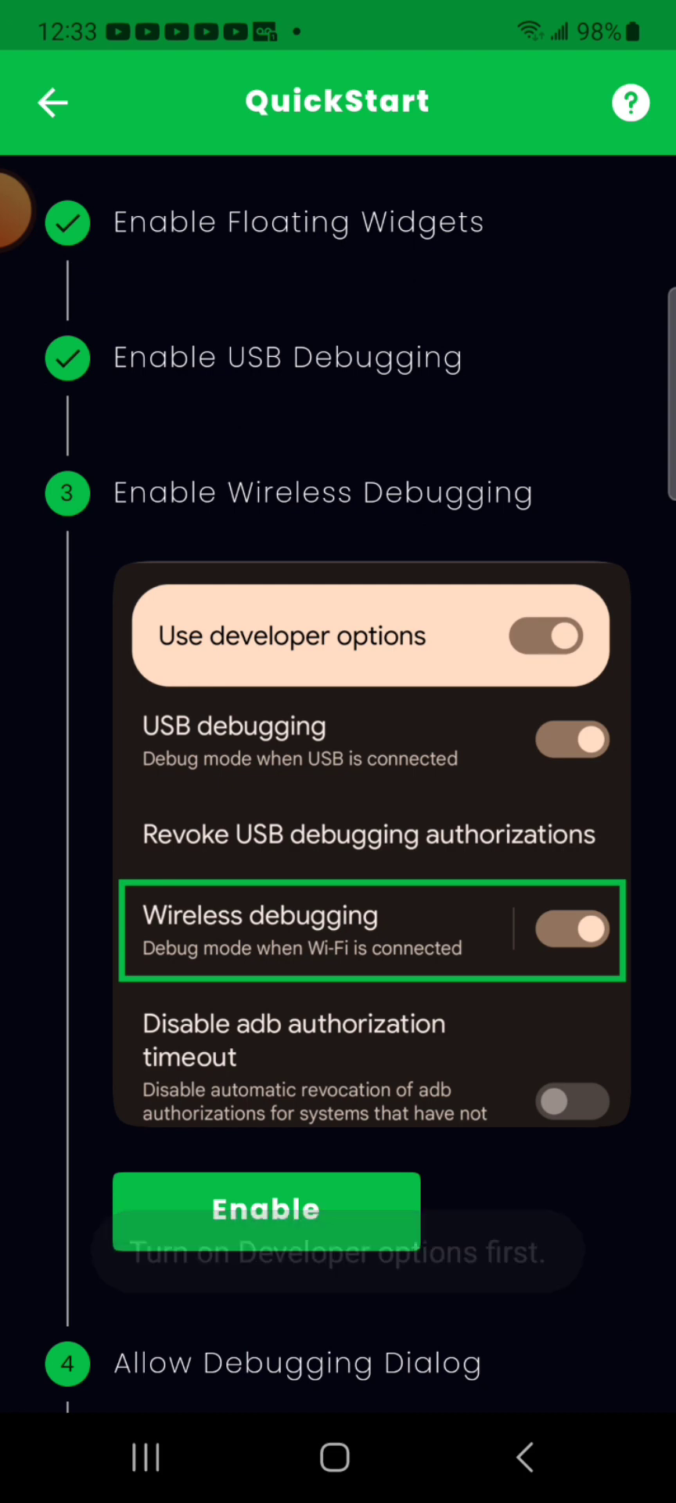
{"action": "left_click", "coordinate": [146, 1455]}
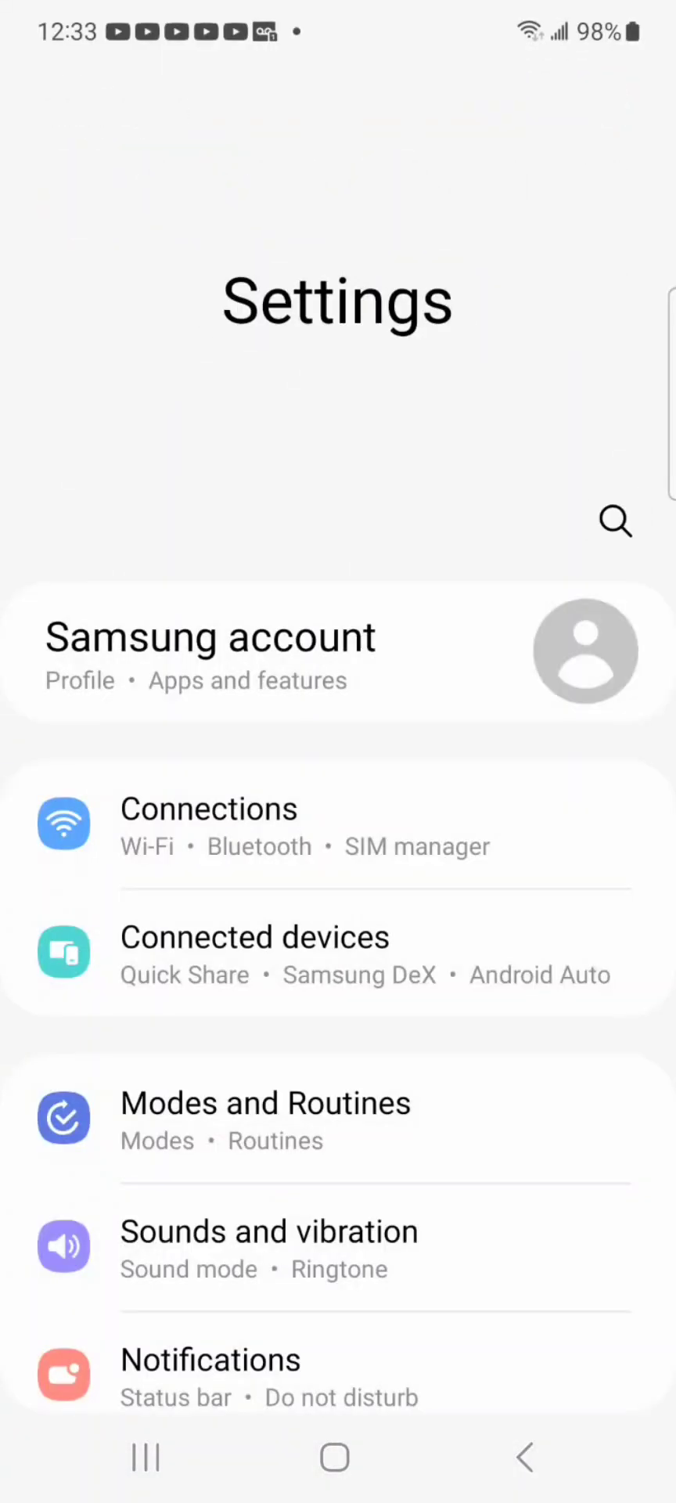
- Search settings for 'wire', turn Wireless debugging on and allow it on this network
{"action": "scroll", "scroll_direction": "up", "scroll_amount": 3}
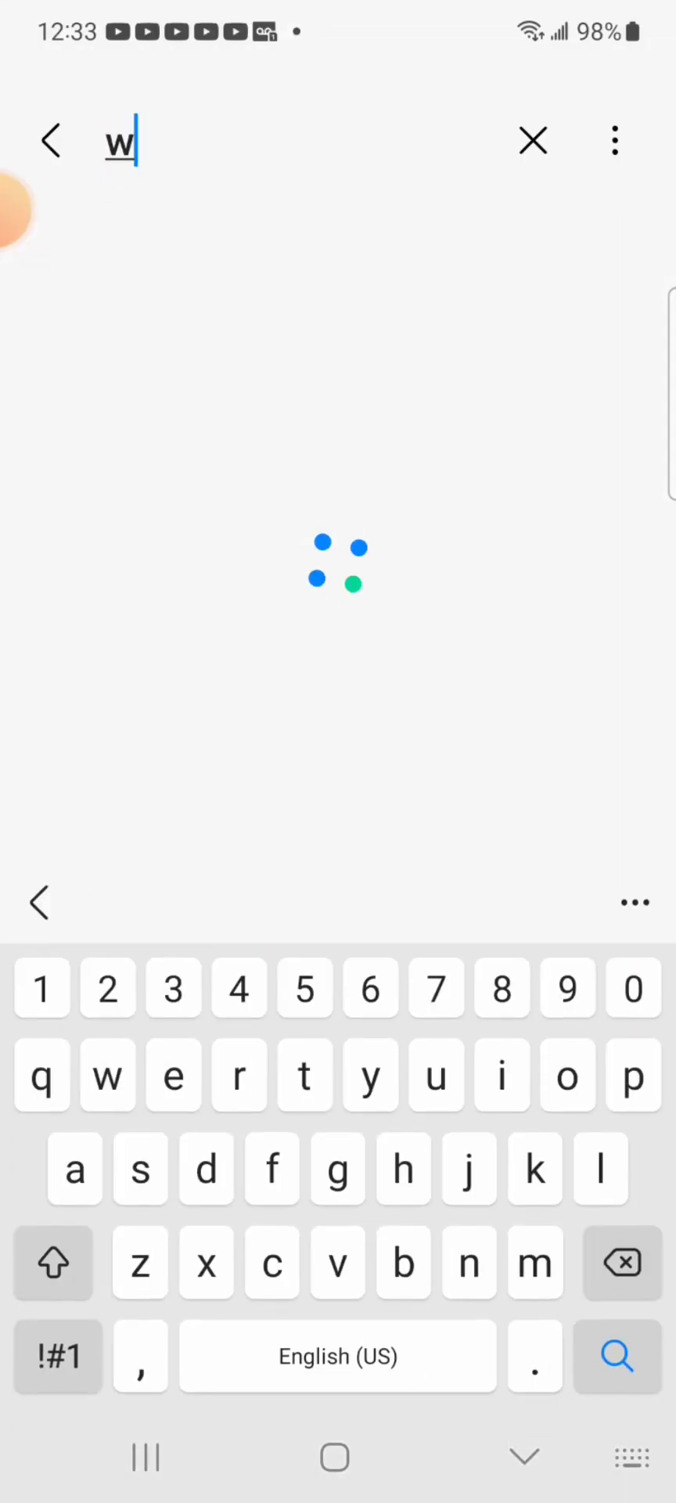
{"action": "type", "text": "ire"}
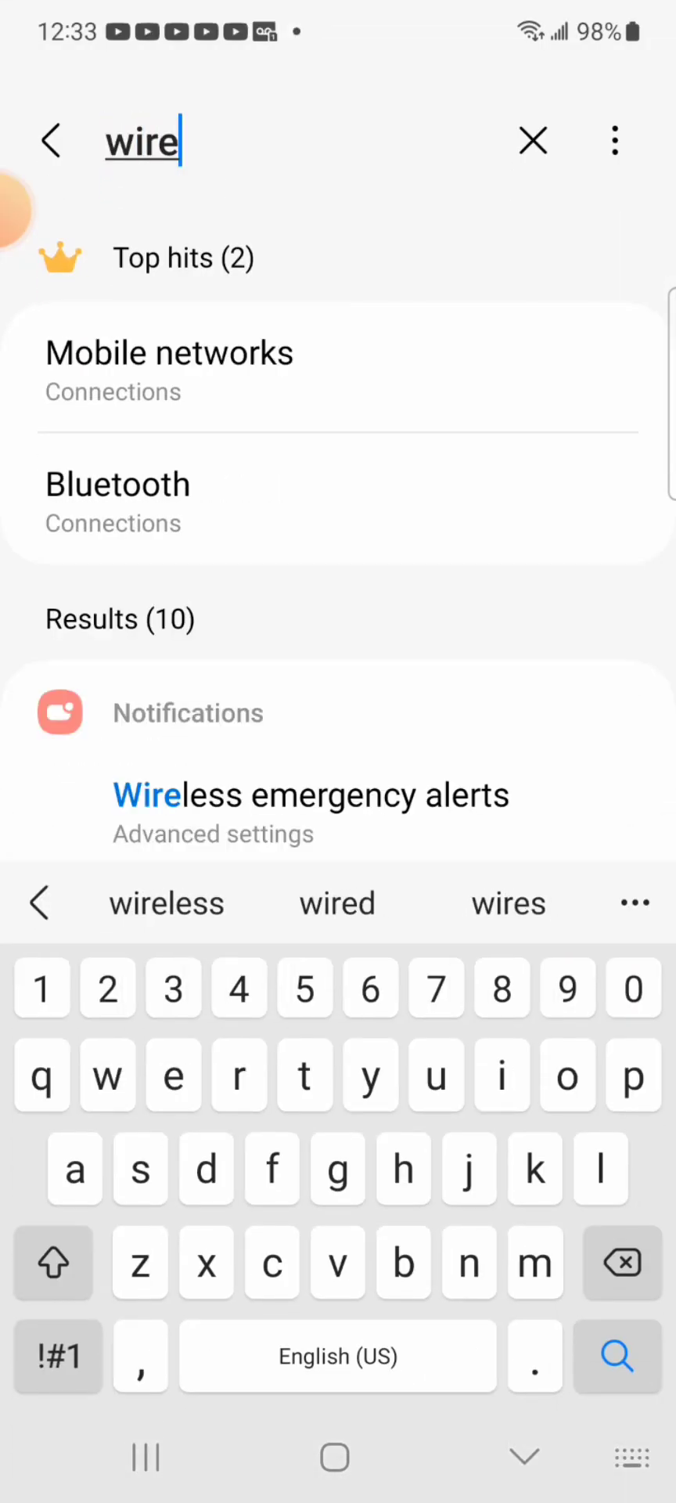
{"action": "scroll", "scroll_direction": "down", "scroll_amount": 3}
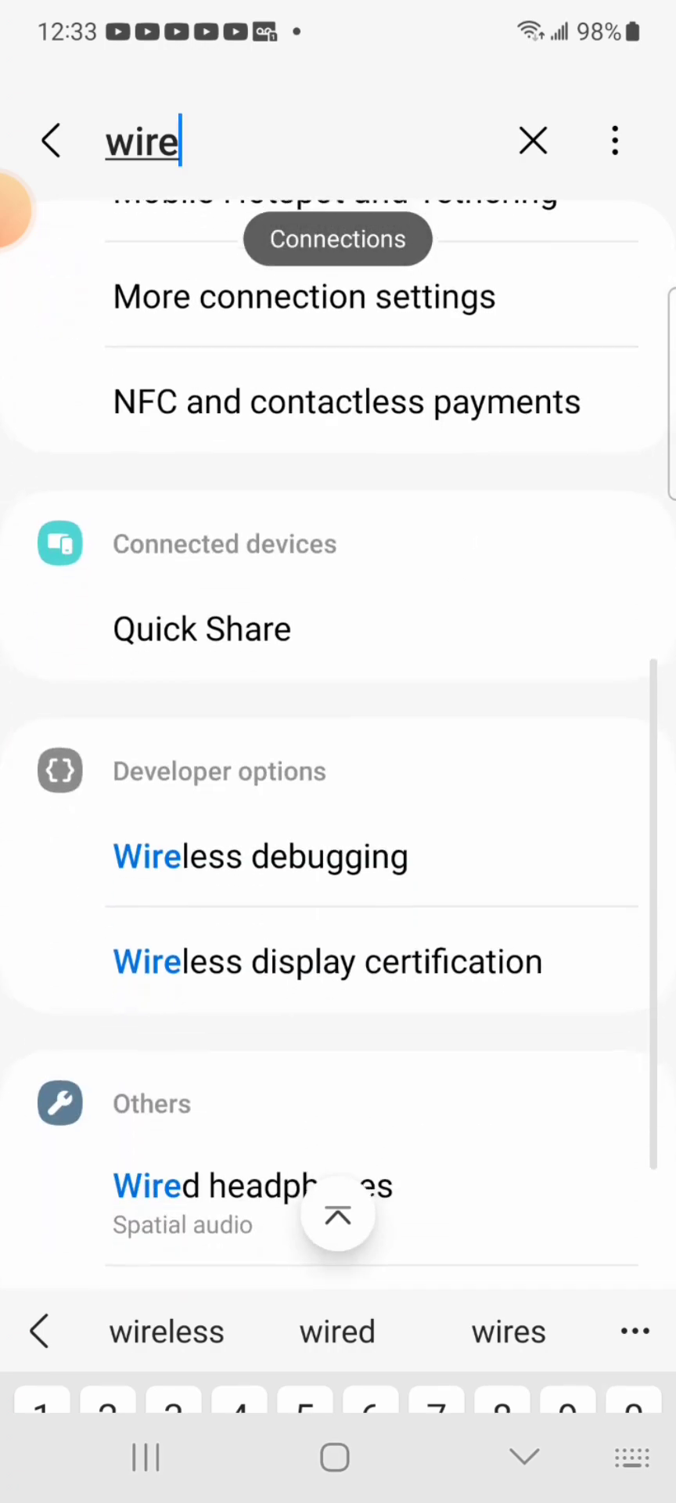
{"action": "left_click", "coordinate": [219, 770]}
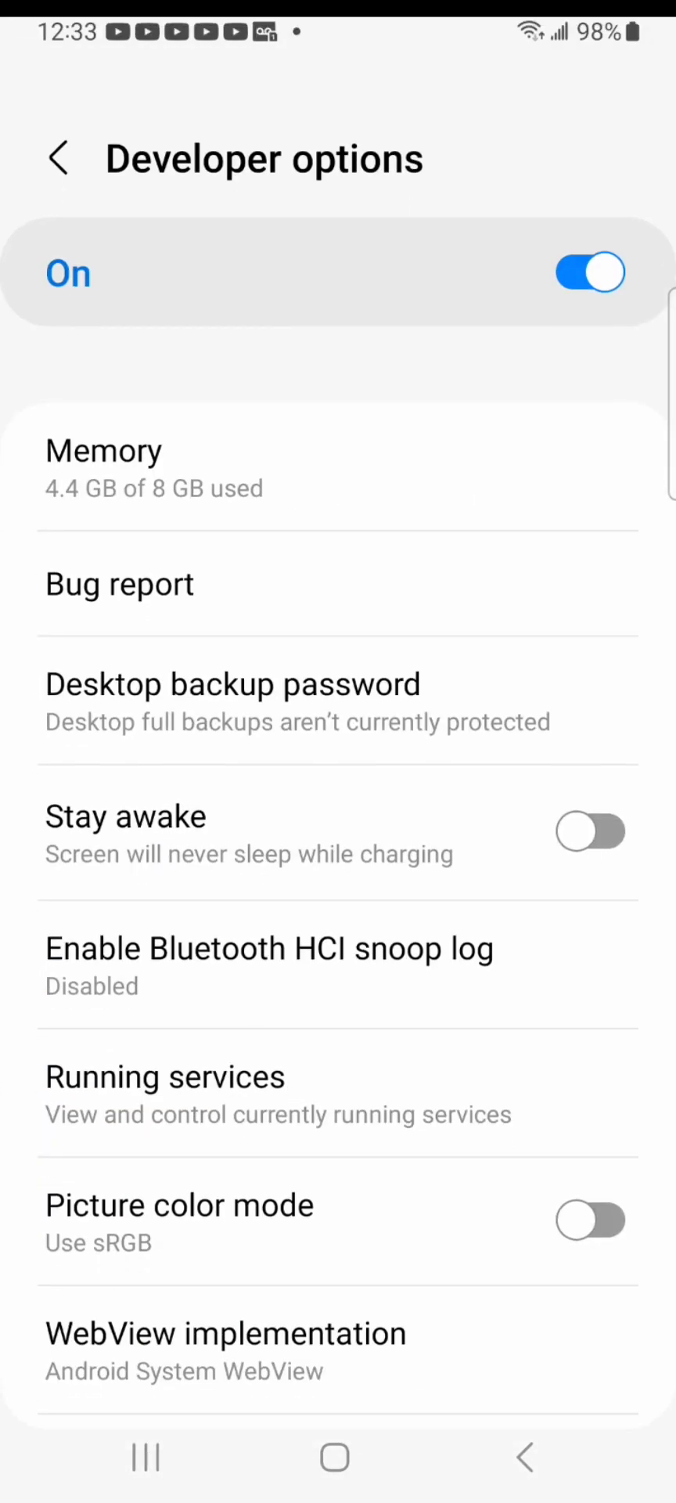
{"action": "scroll", "scroll_direction": "down", "scroll_amount": 3}
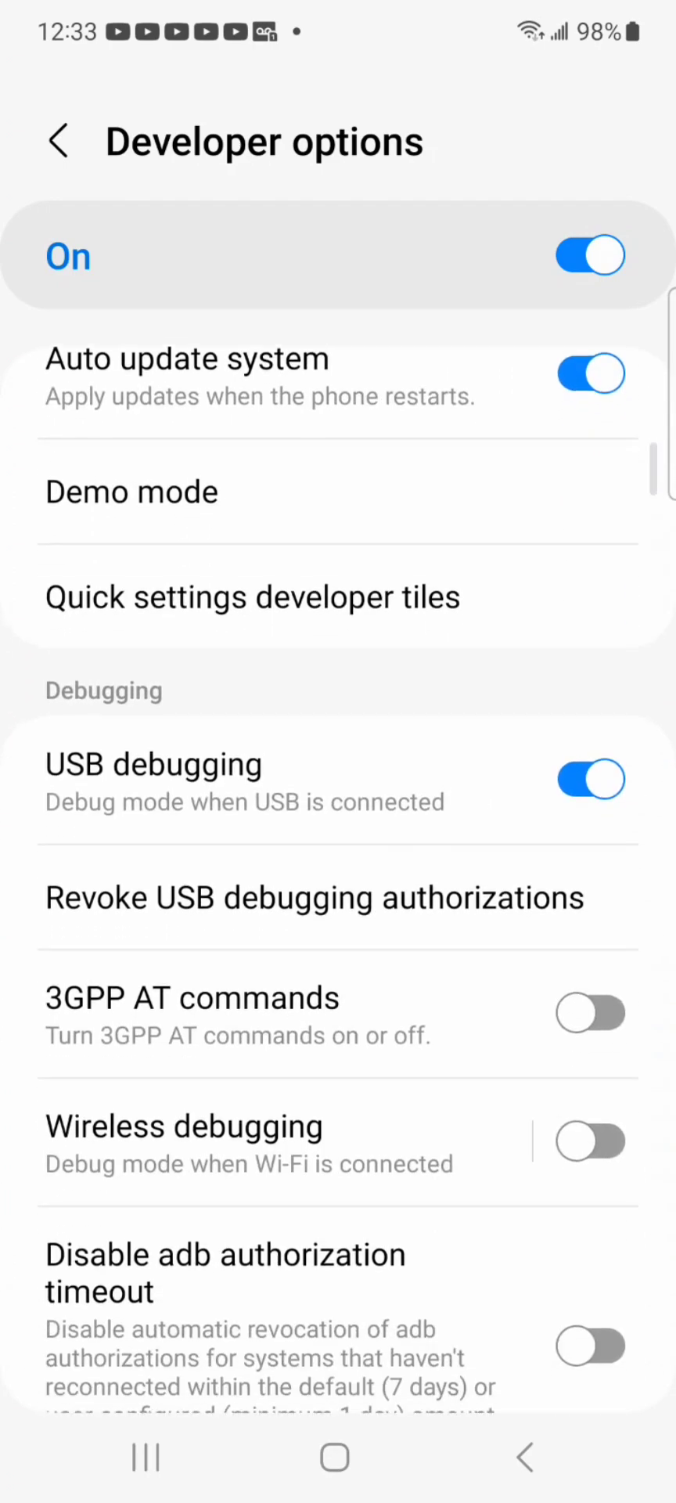
{"action": "left_click", "coordinate": [590, 1140]}
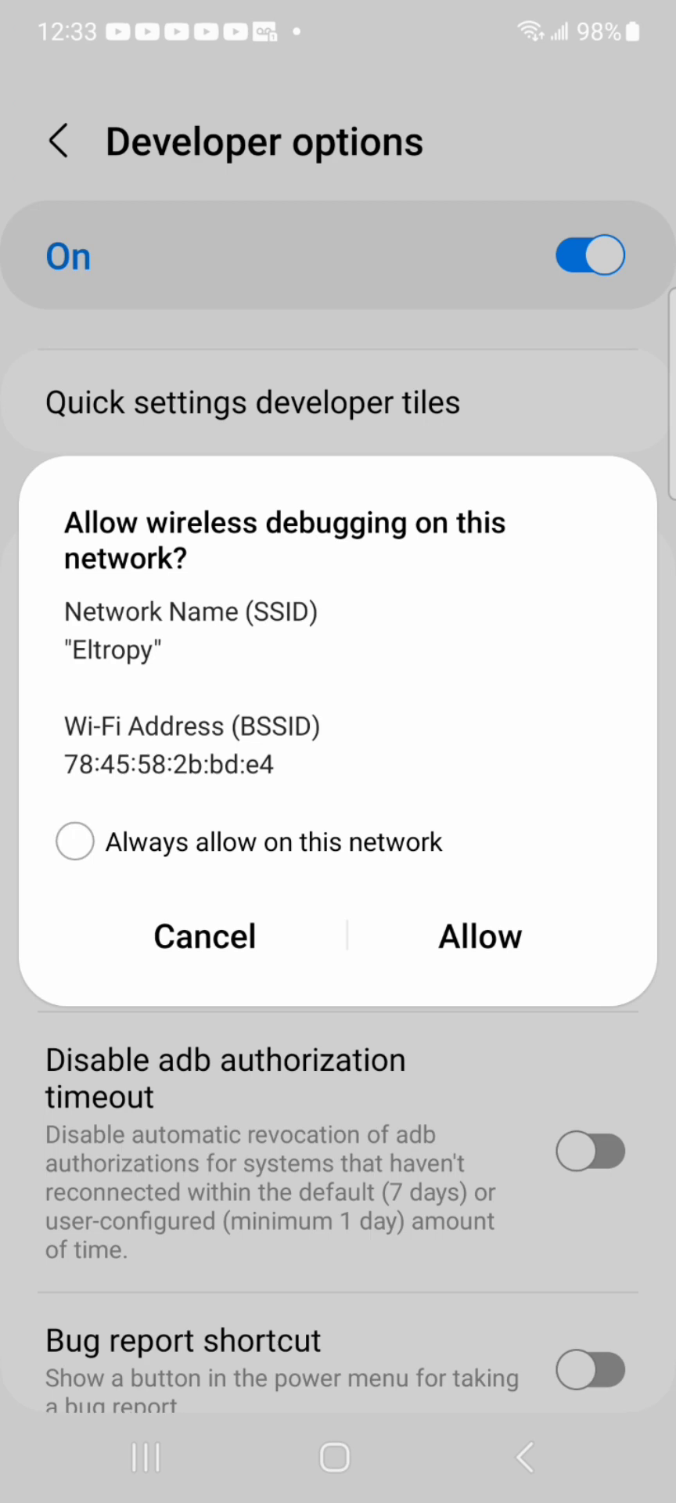
{"action": "left_click", "coordinate": [479, 936]}
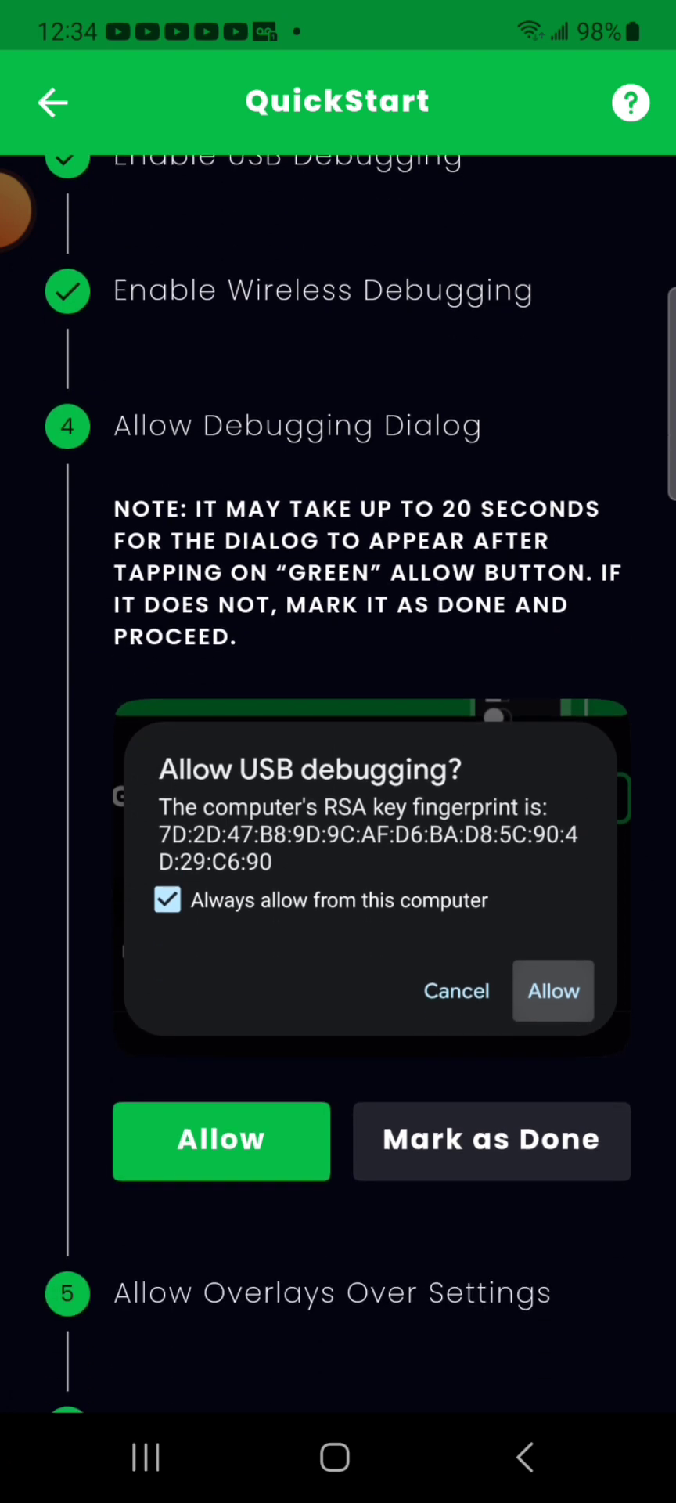
- Mark the Allow Debugging Dialog step as done and confirm with YES
{"action": "left_click", "coordinate": [491, 1140]}
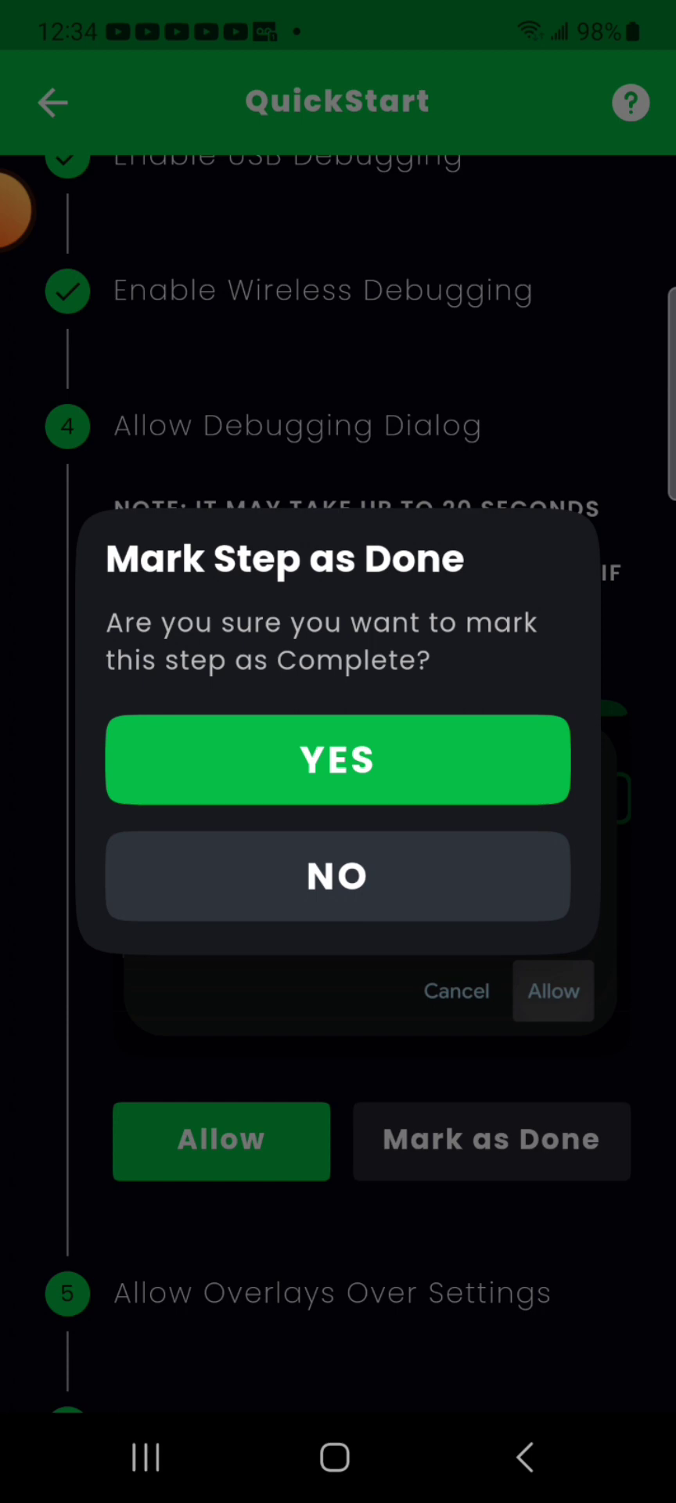
{"action": "left_click", "coordinate": [337, 759]}
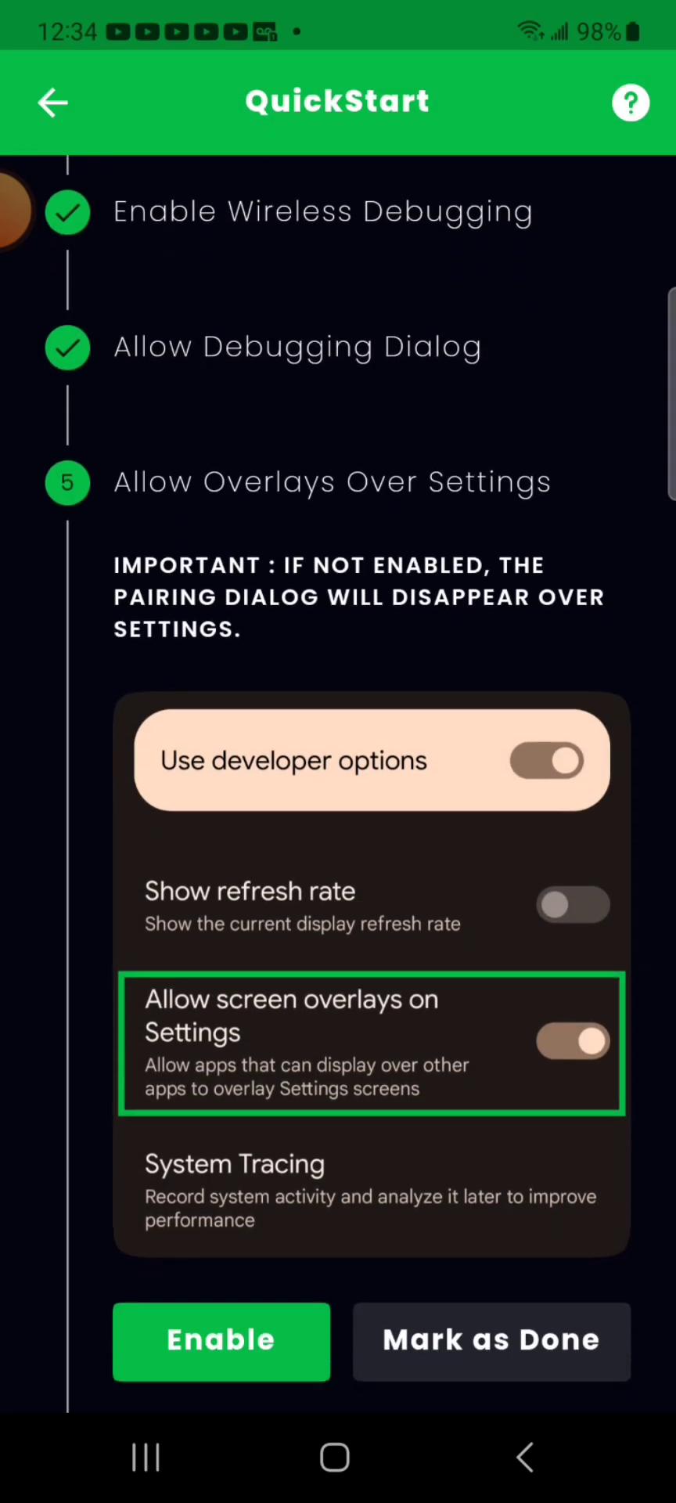
{"action": "scroll", "scroll_direction": "down", "scroll_amount": 3}
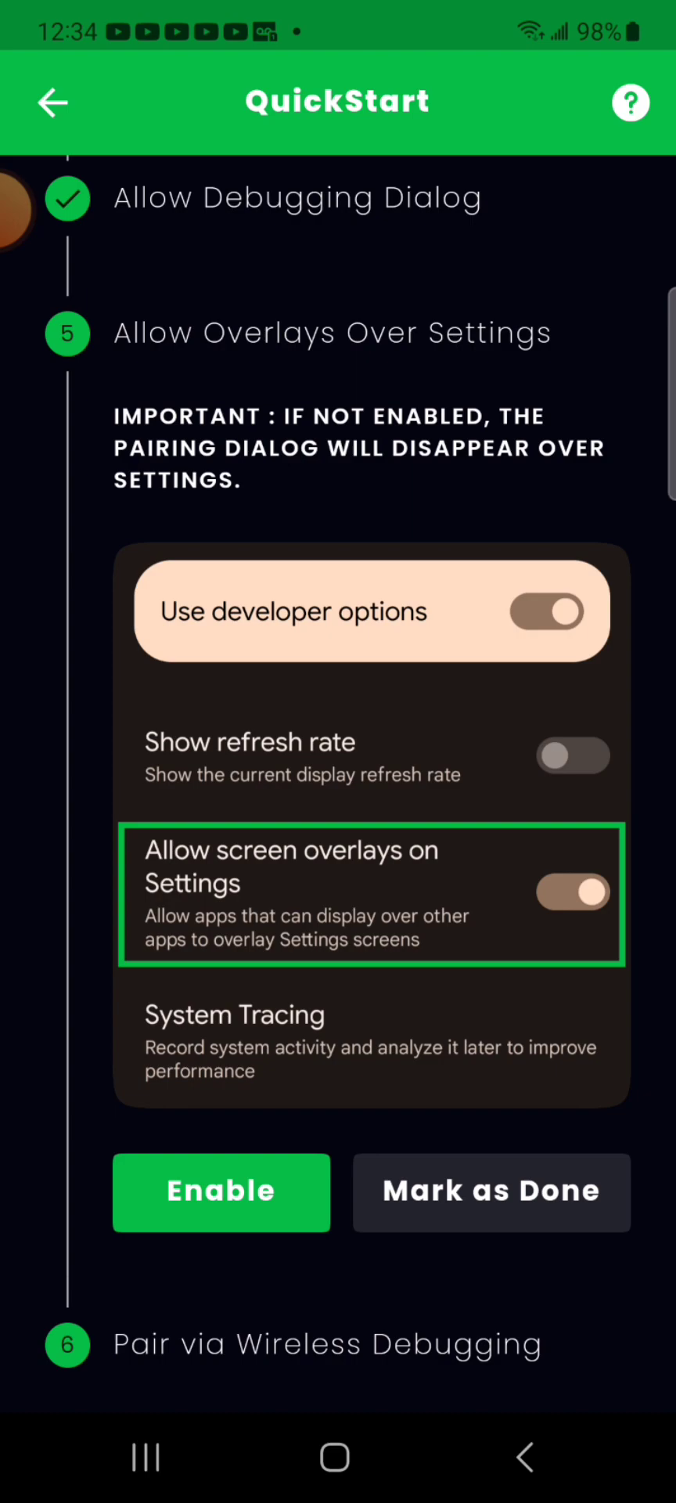
- Allow screen overlays on Settings in Developer options, then mark step 5 done
{"action": "left_click", "coordinate": [221, 1192]}
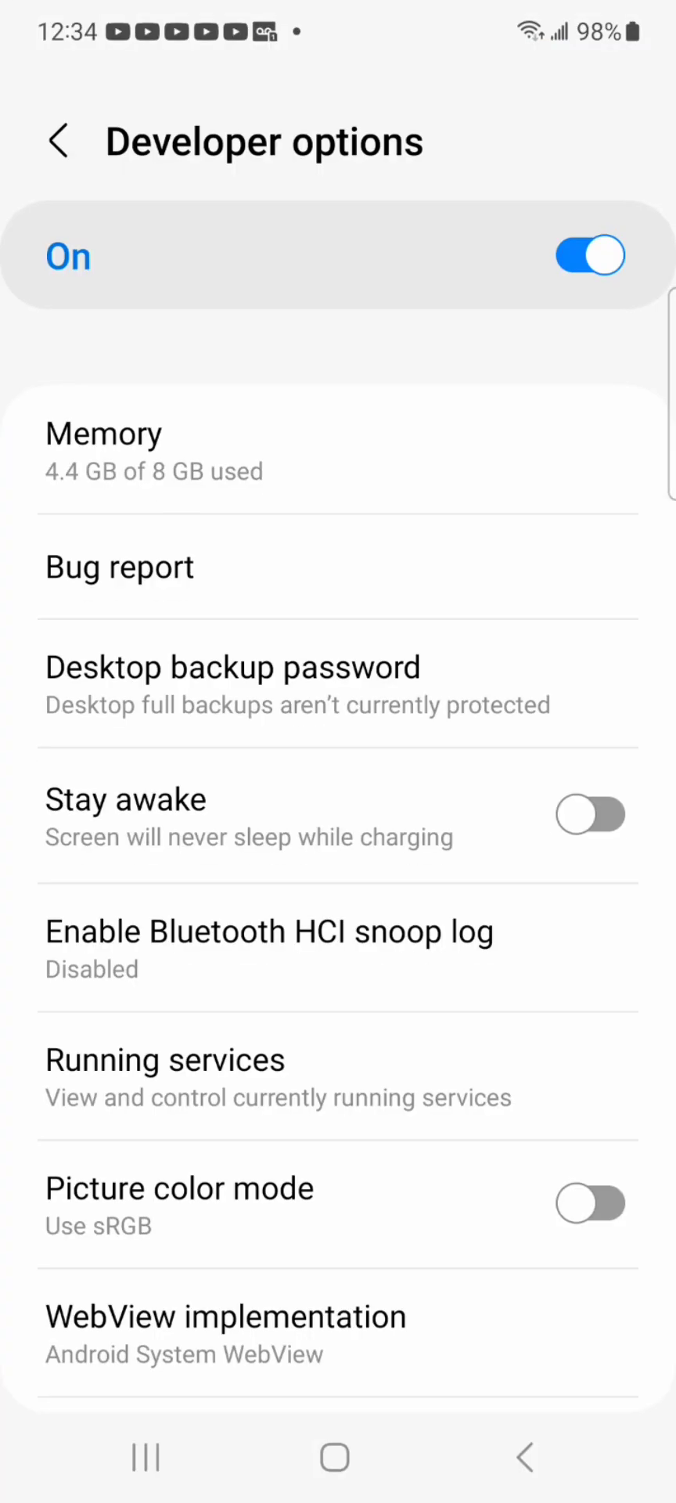
{"action": "scroll", "scroll_direction": "down", "scroll_amount": 3}
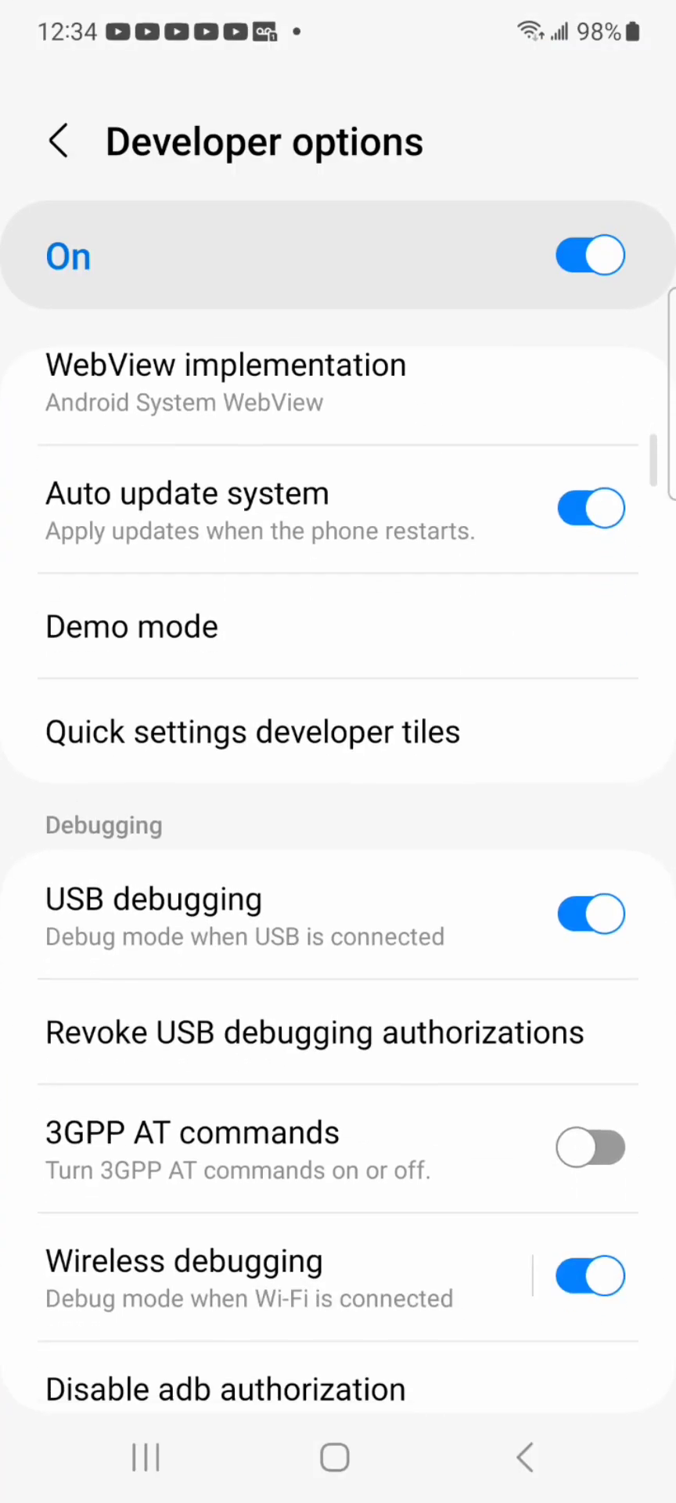
{"action": "scroll", "scroll_direction": "down", "scroll_amount": 3}
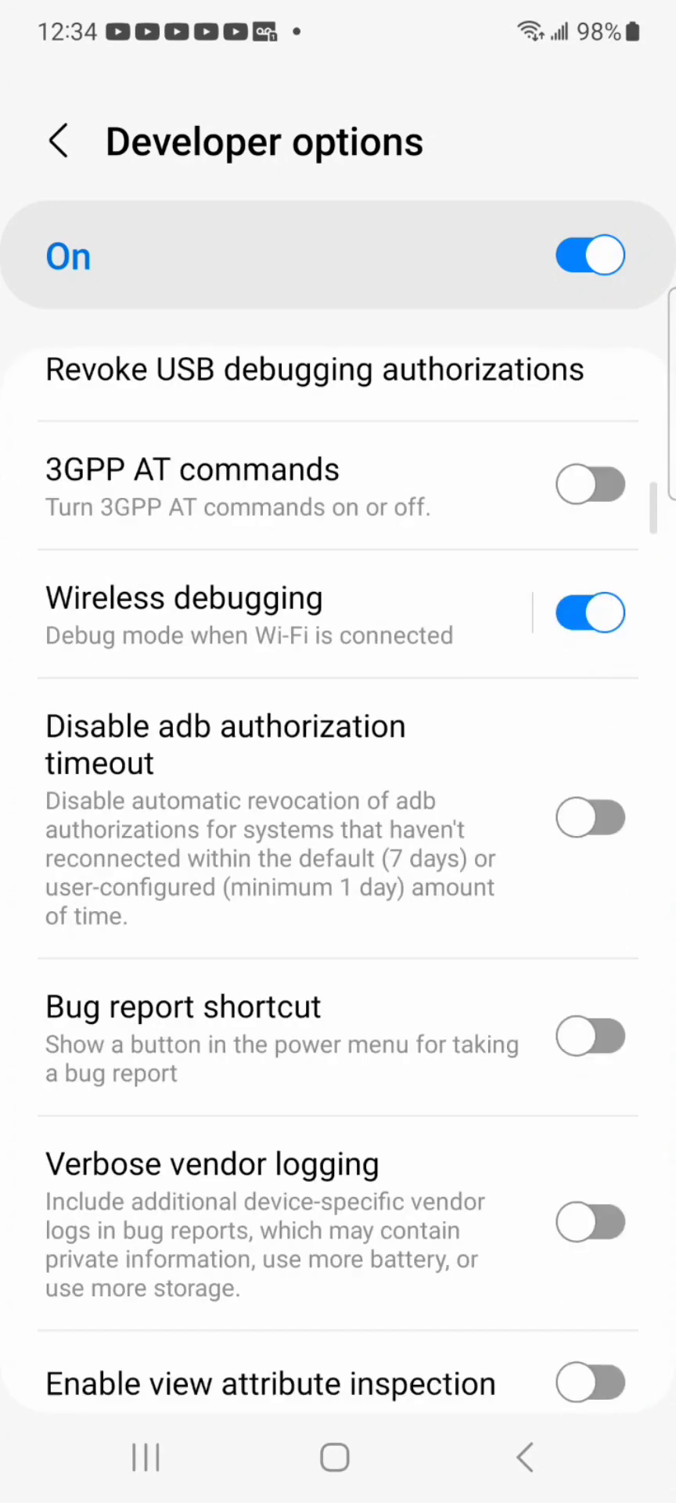
{"action": "scroll", "scroll_direction": "down", "scroll_amount": 3}
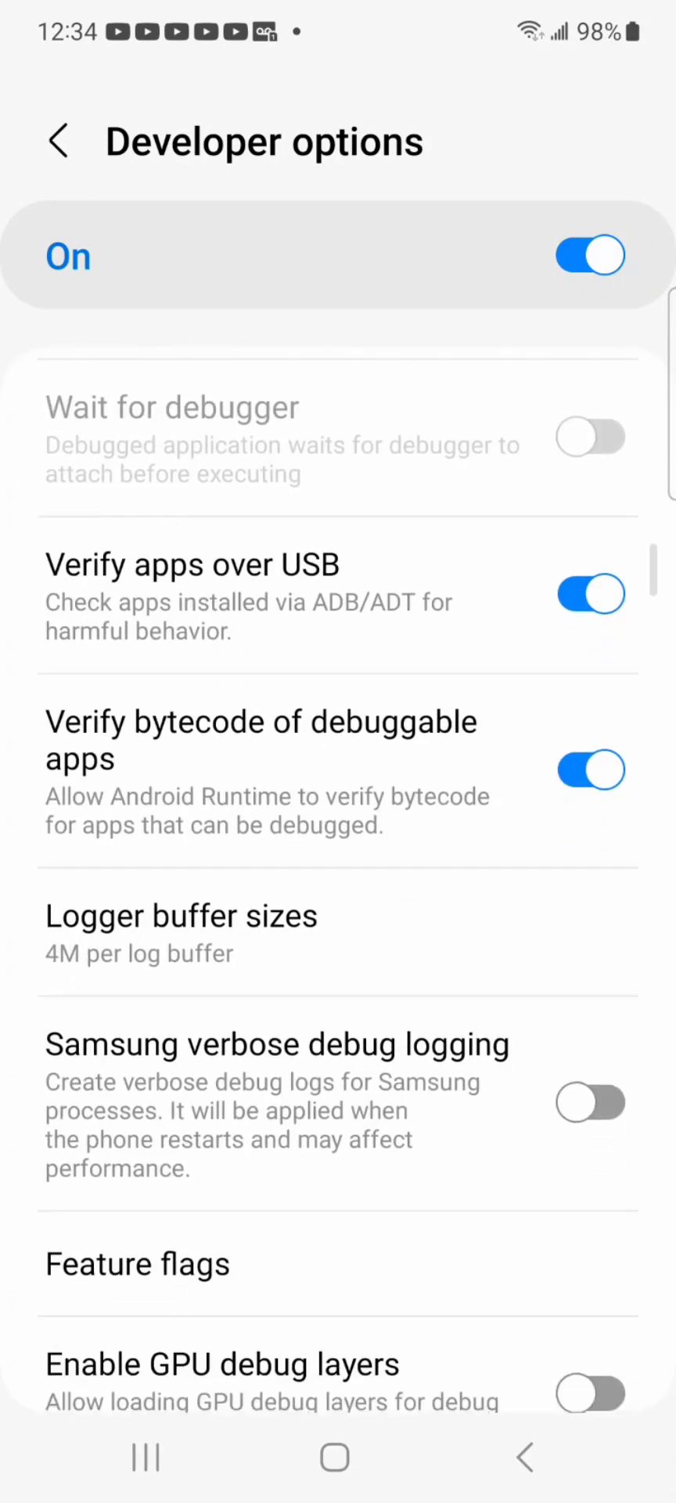
{"action": "scroll", "scroll_direction": "down", "scroll_amount": 3}
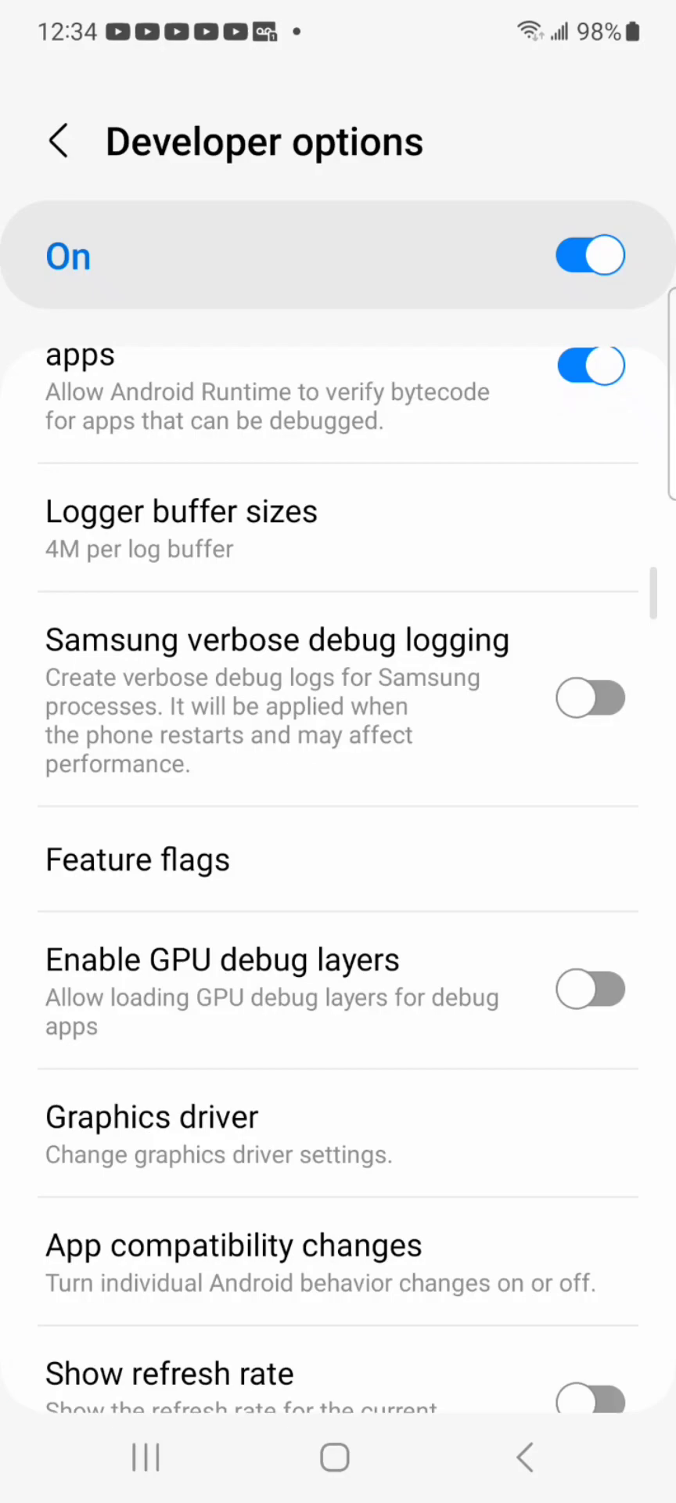
{"action": "scroll", "scroll_direction": "down", "scroll_amount": 3}
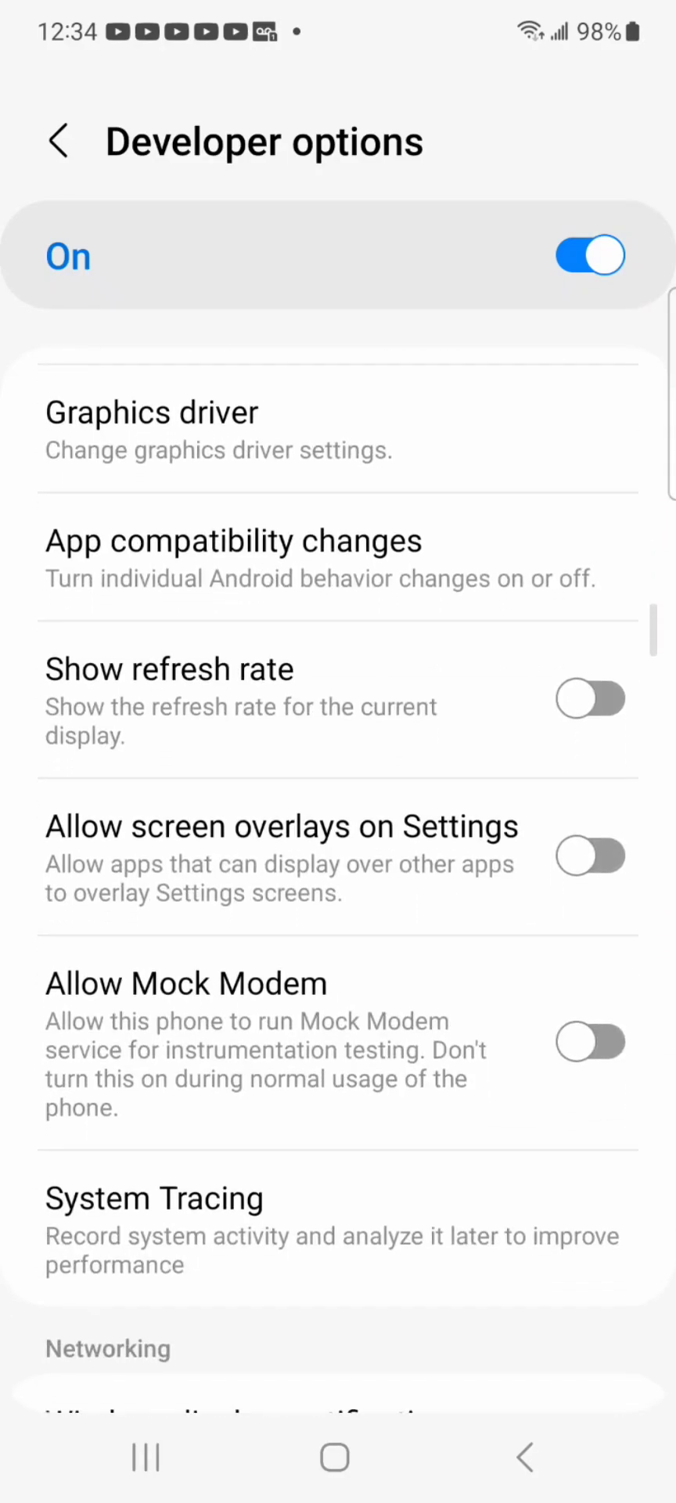
{"action": "left_click", "coordinate": [589, 855]}
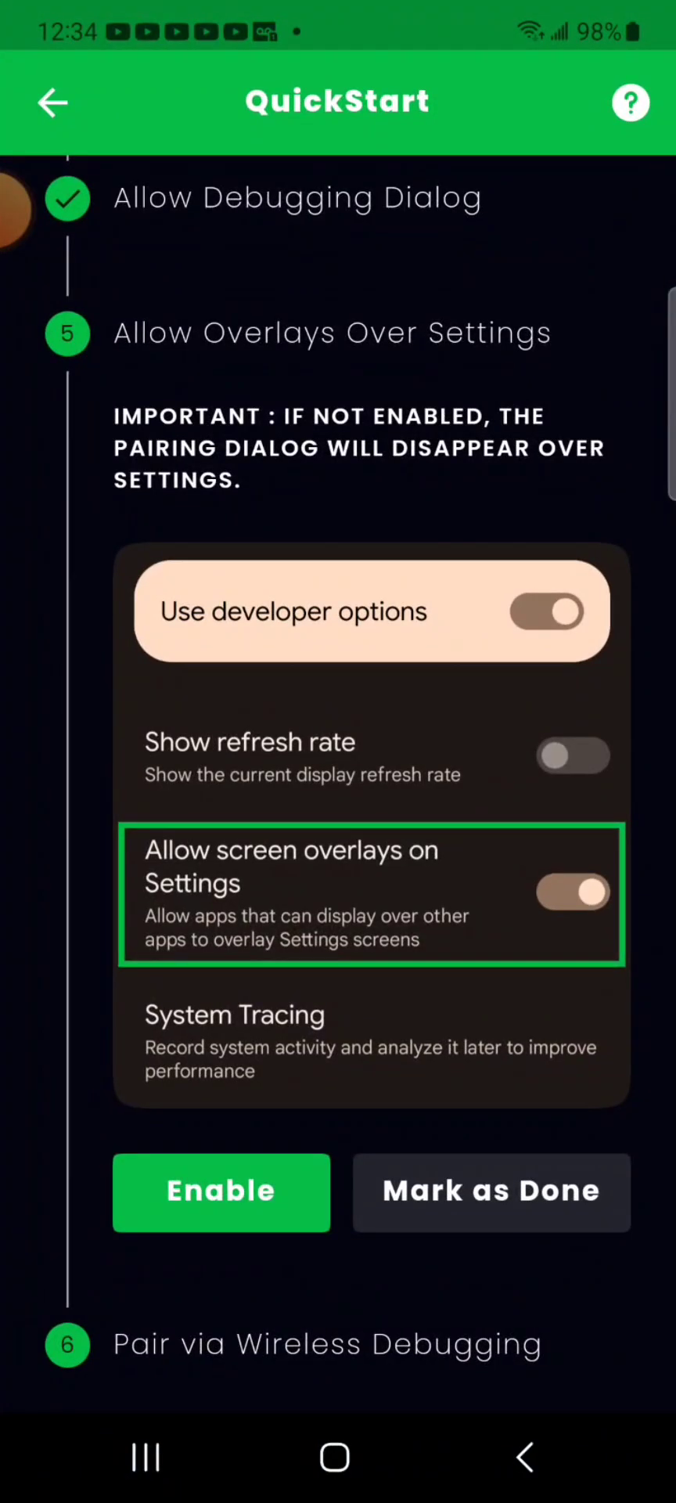
{"action": "left_click", "coordinate": [221, 1192]}
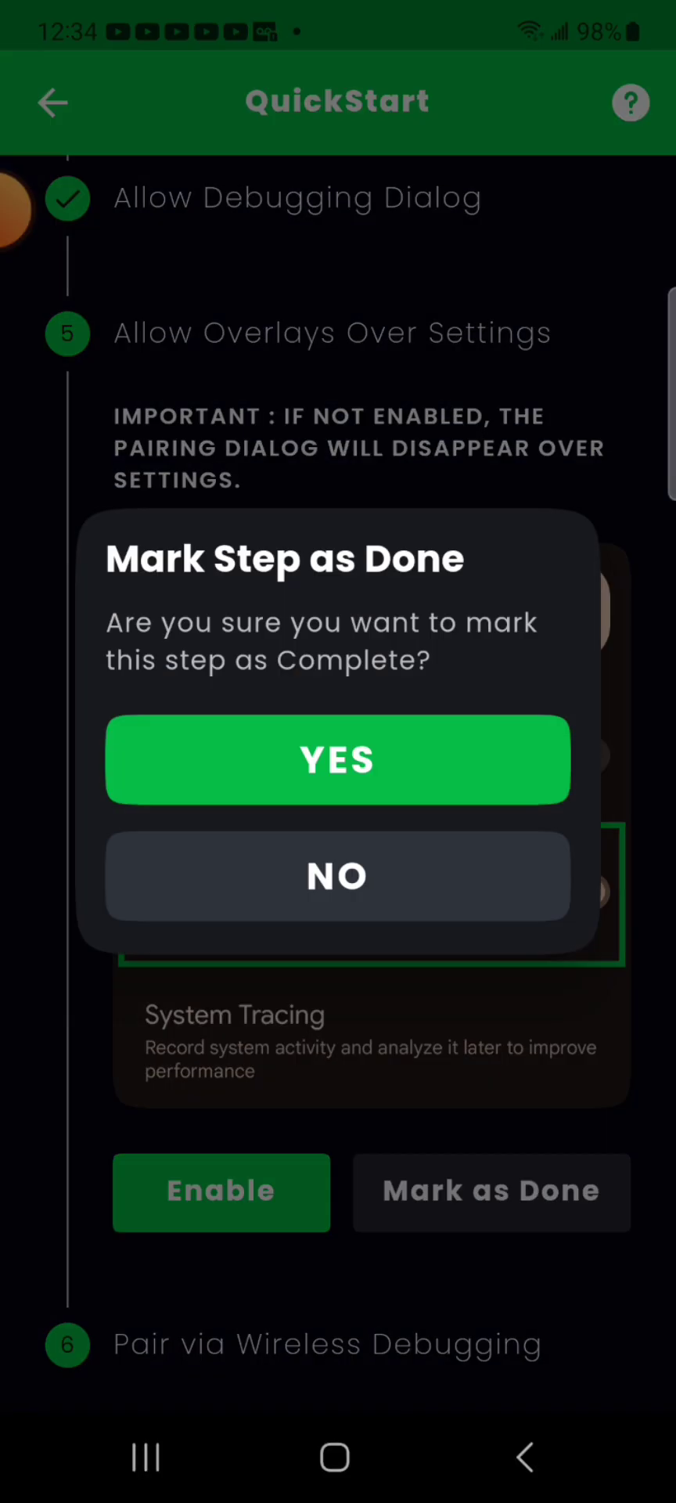
{"action": "left_click", "coordinate": [337, 760]}
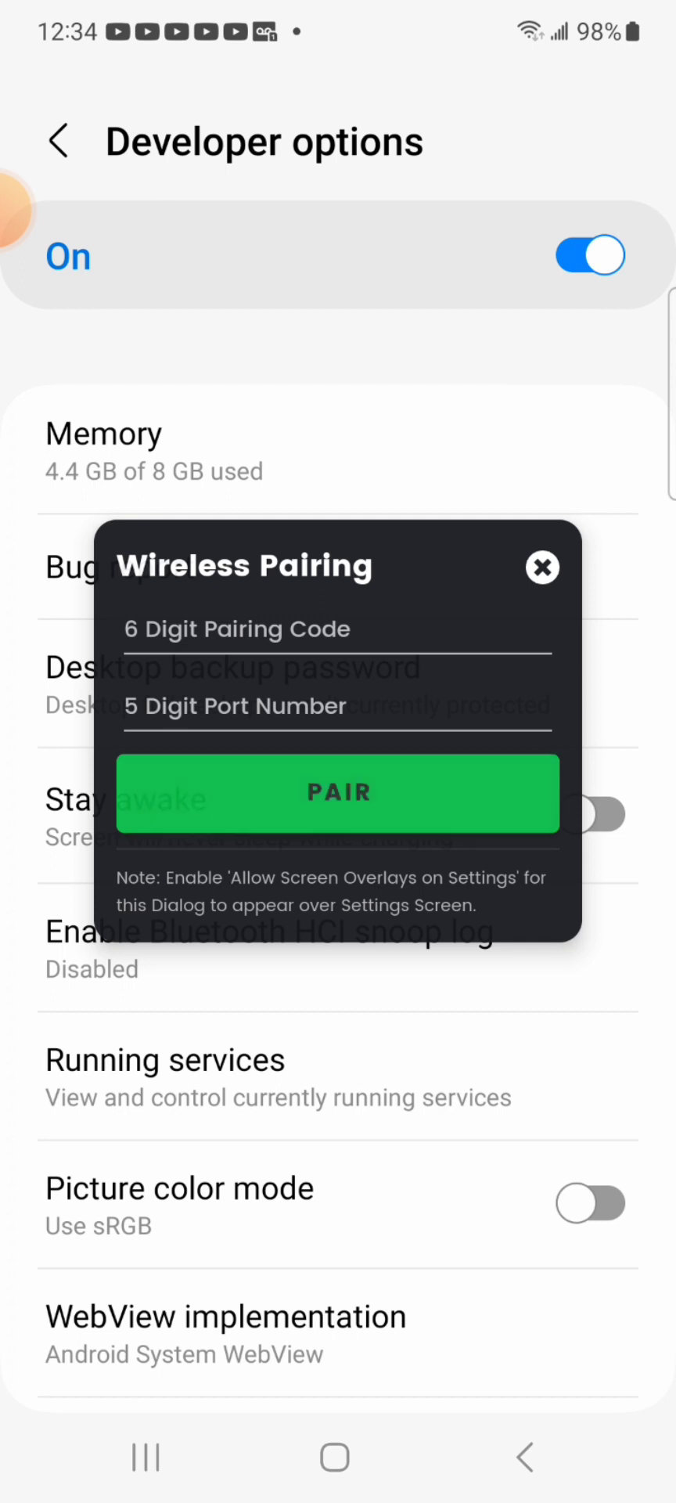
{"action": "scroll", "scroll_direction": "up", "scroll_amount": 3}
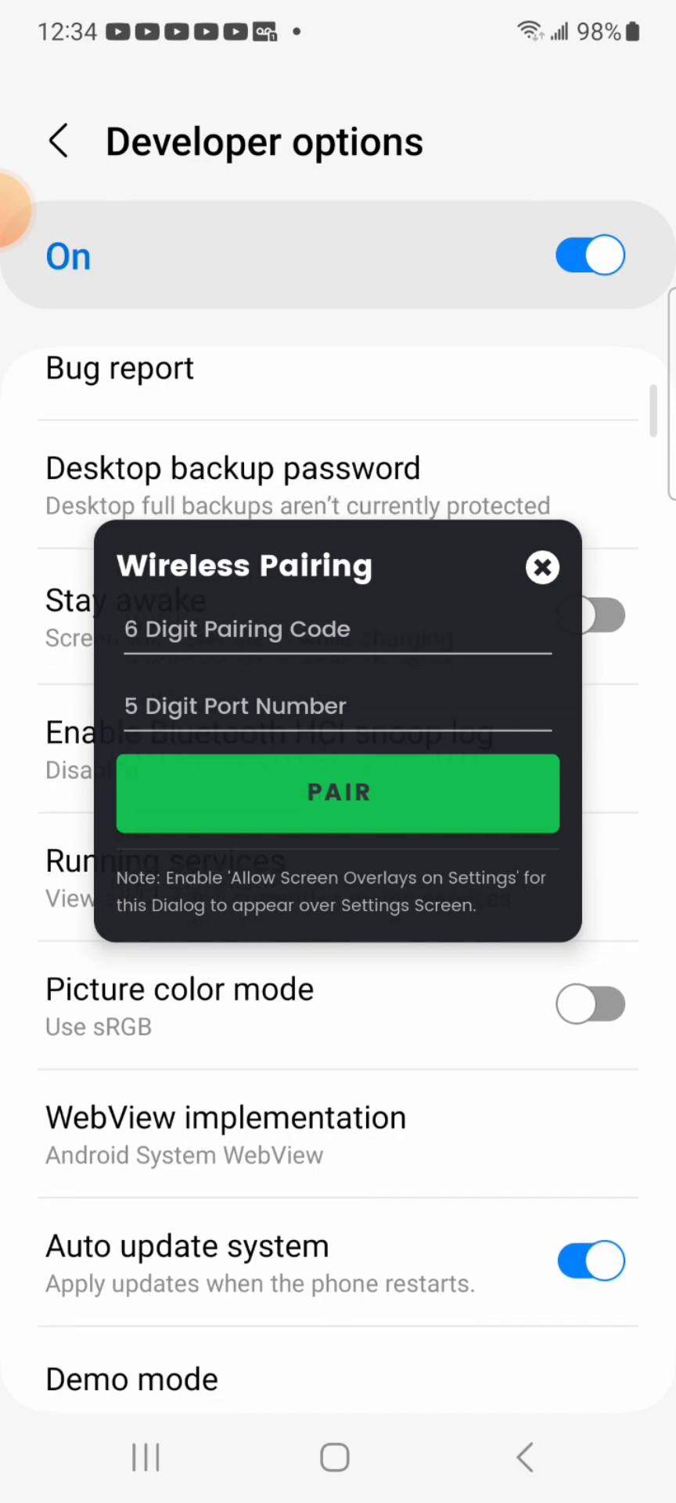
{"action": "scroll", "scroll_direction": "down", "scroll_amount": 3}
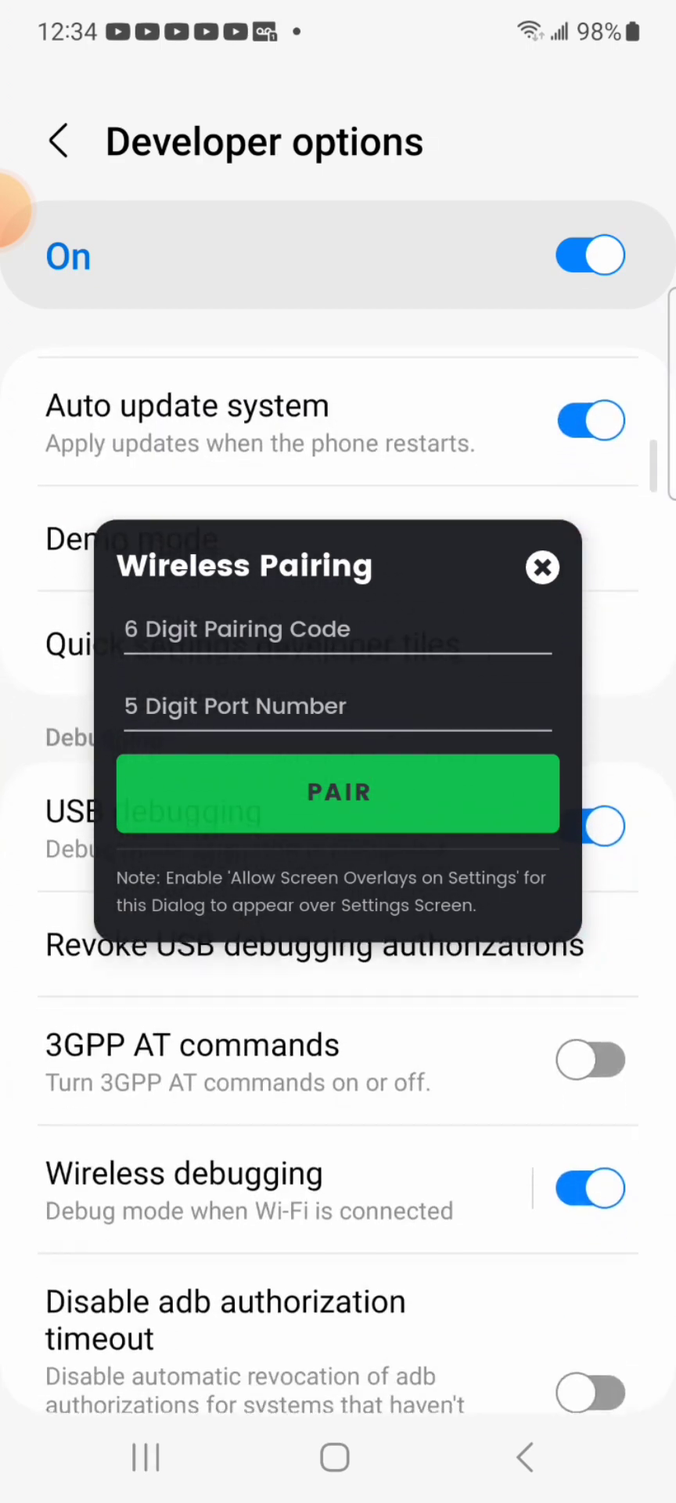
{"action": "scroll", "scroll_direction": "down", "scroll_amount": 3}
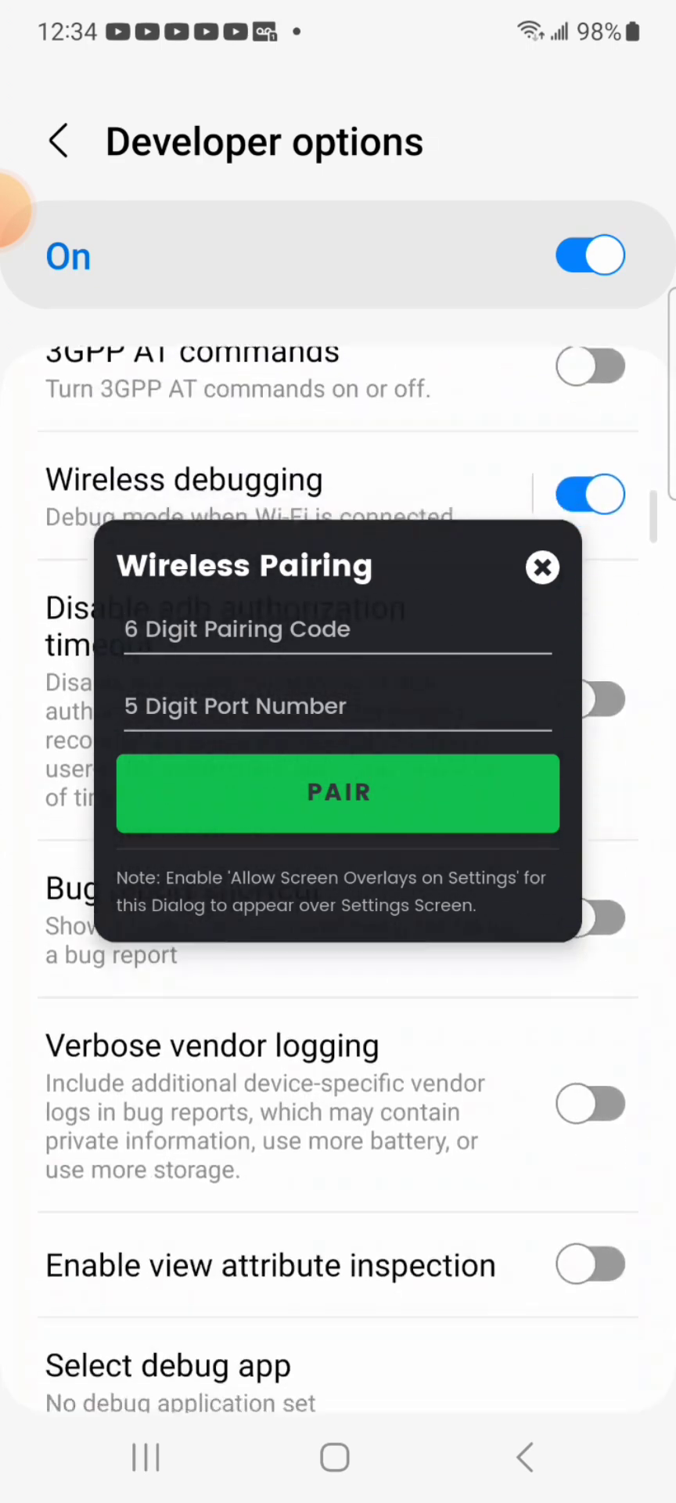
{"action": "scroll", "scroll_direction": "down", "scroll_amount": 3}
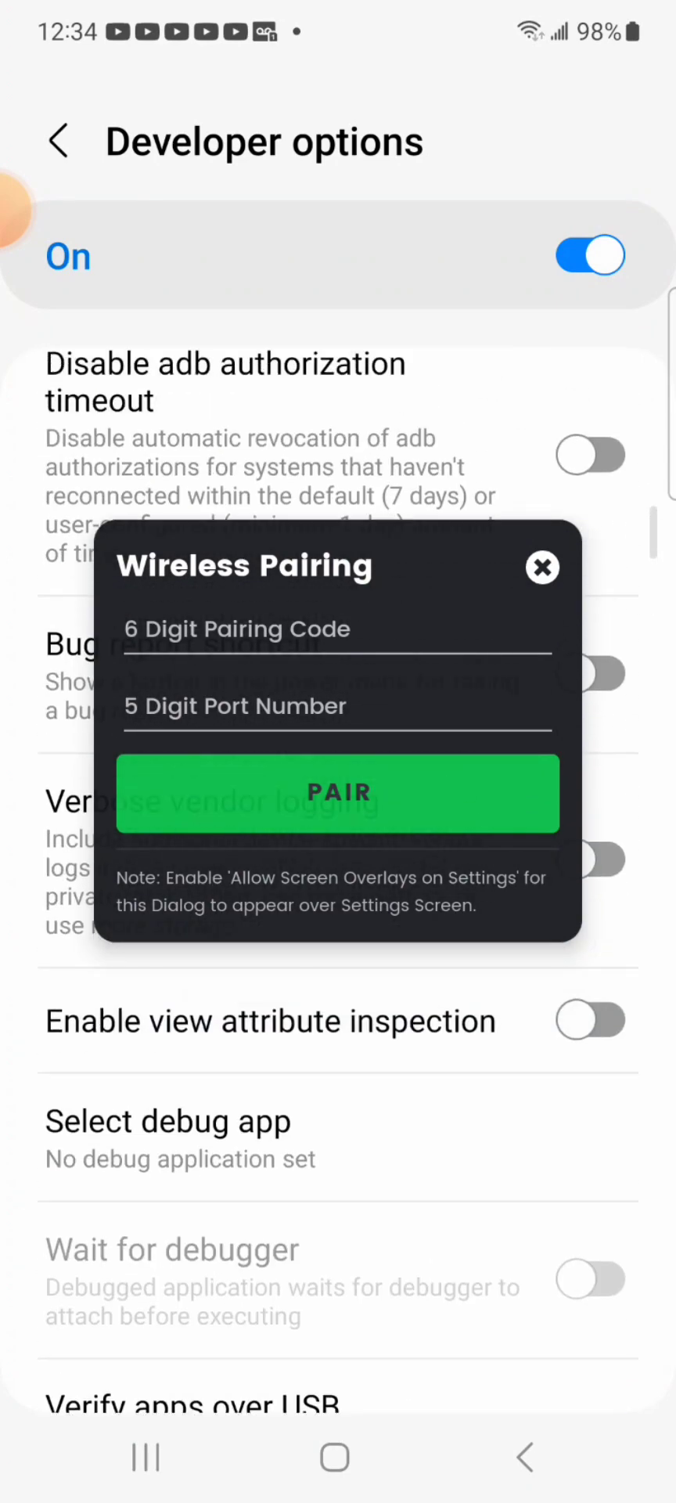
{"action": "scroll", "scroll_direction": "down", "scroll_amount": 3}
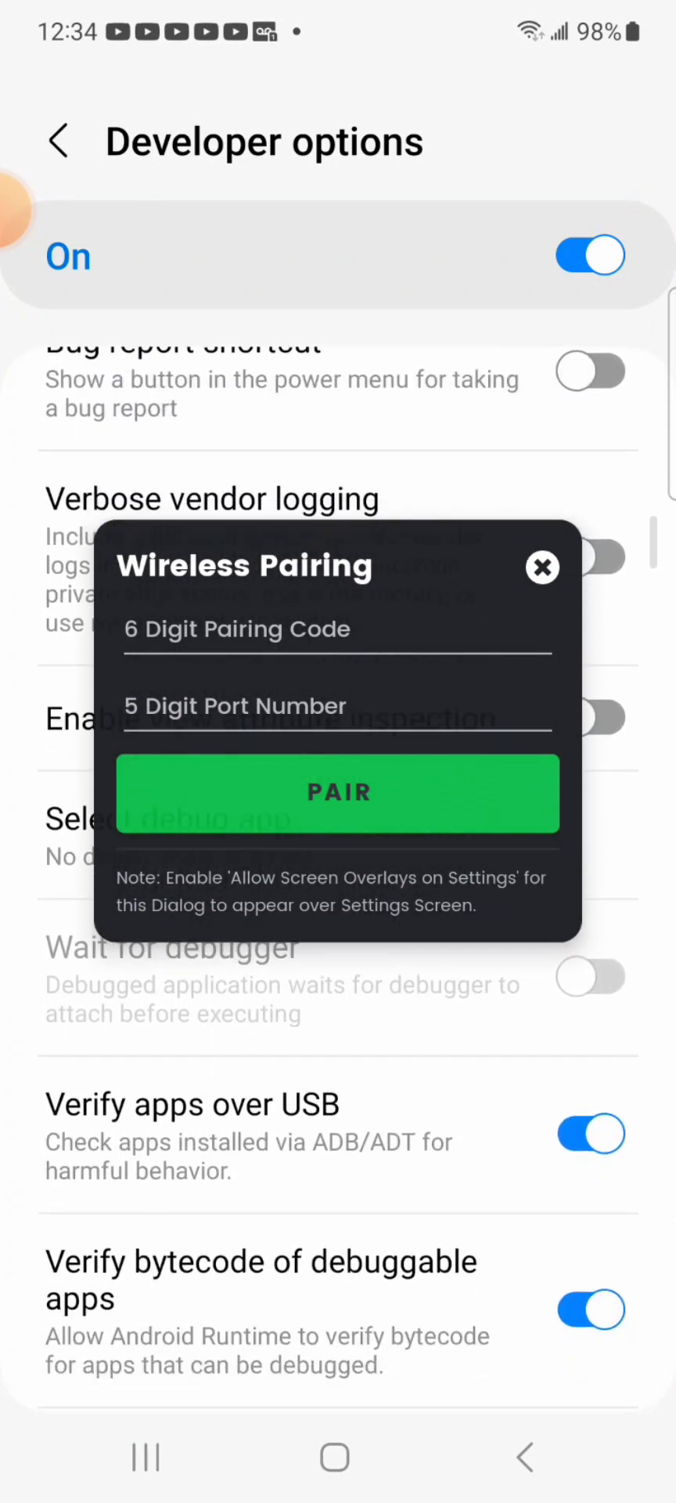
{"action": "scroll", "scroll_direction": "down", "scroll_amount": 3}
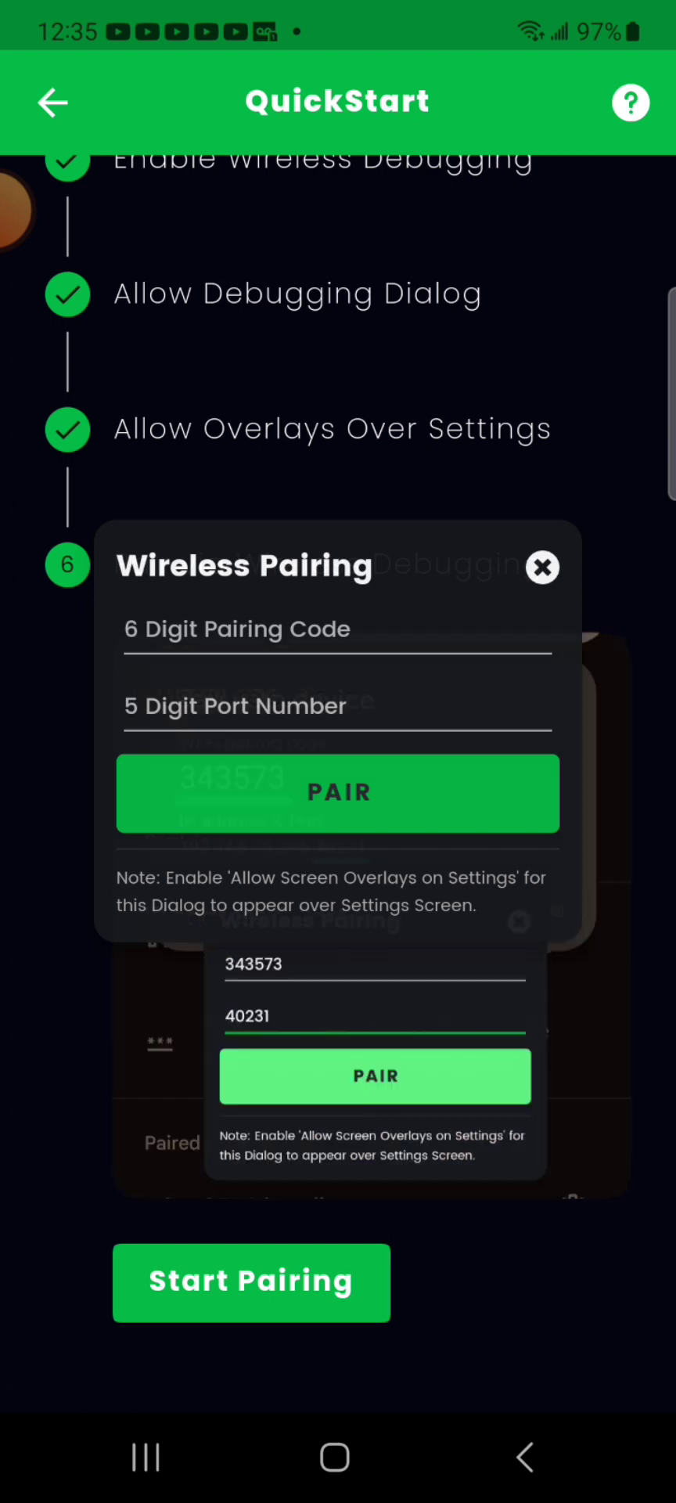
- Start wireless pairing from QuickStart step 6, opening Developer options with the pairing overlay
{"action": "left_click", "coordinate": [251, 1281]}
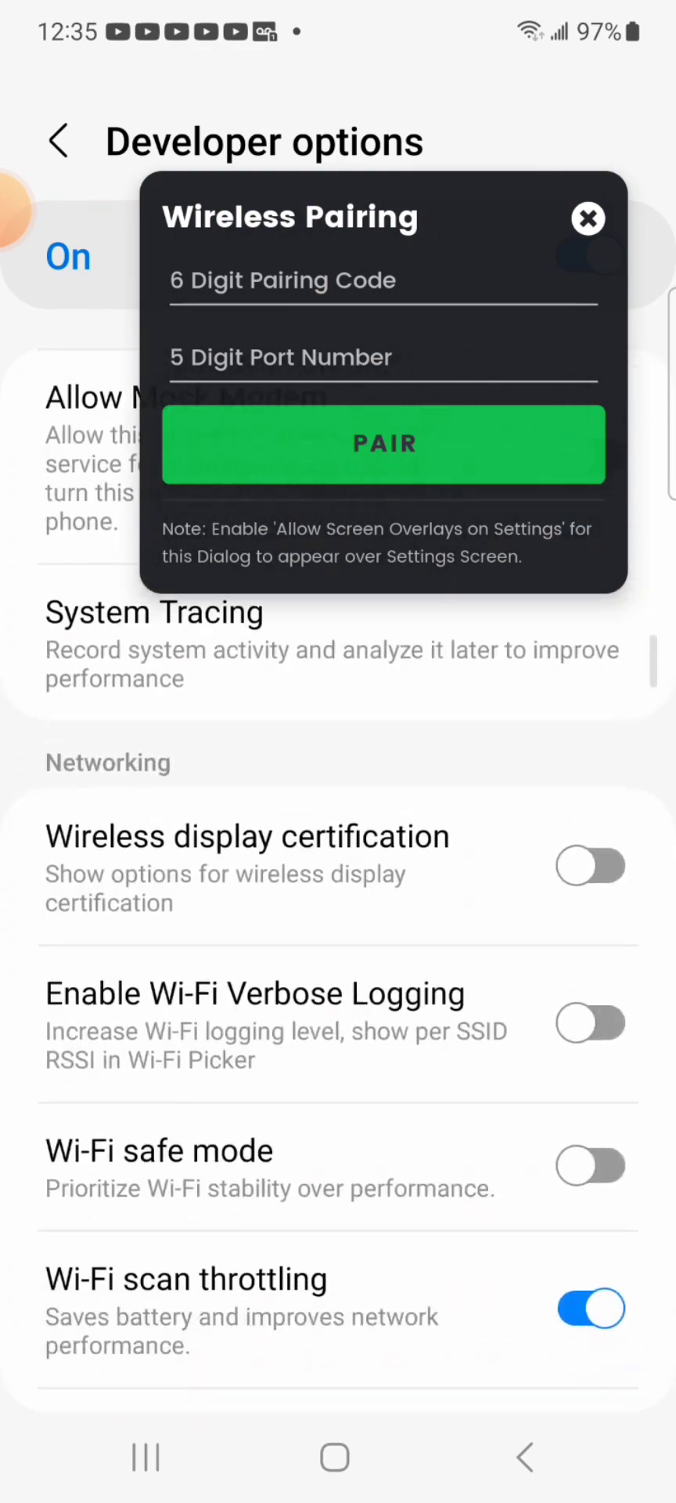
- Scroll through Developer options to find Wireless debugging under the Debugging section
{"action": "scroll", "scroll_direction": "up", "scroll_amount": 3}
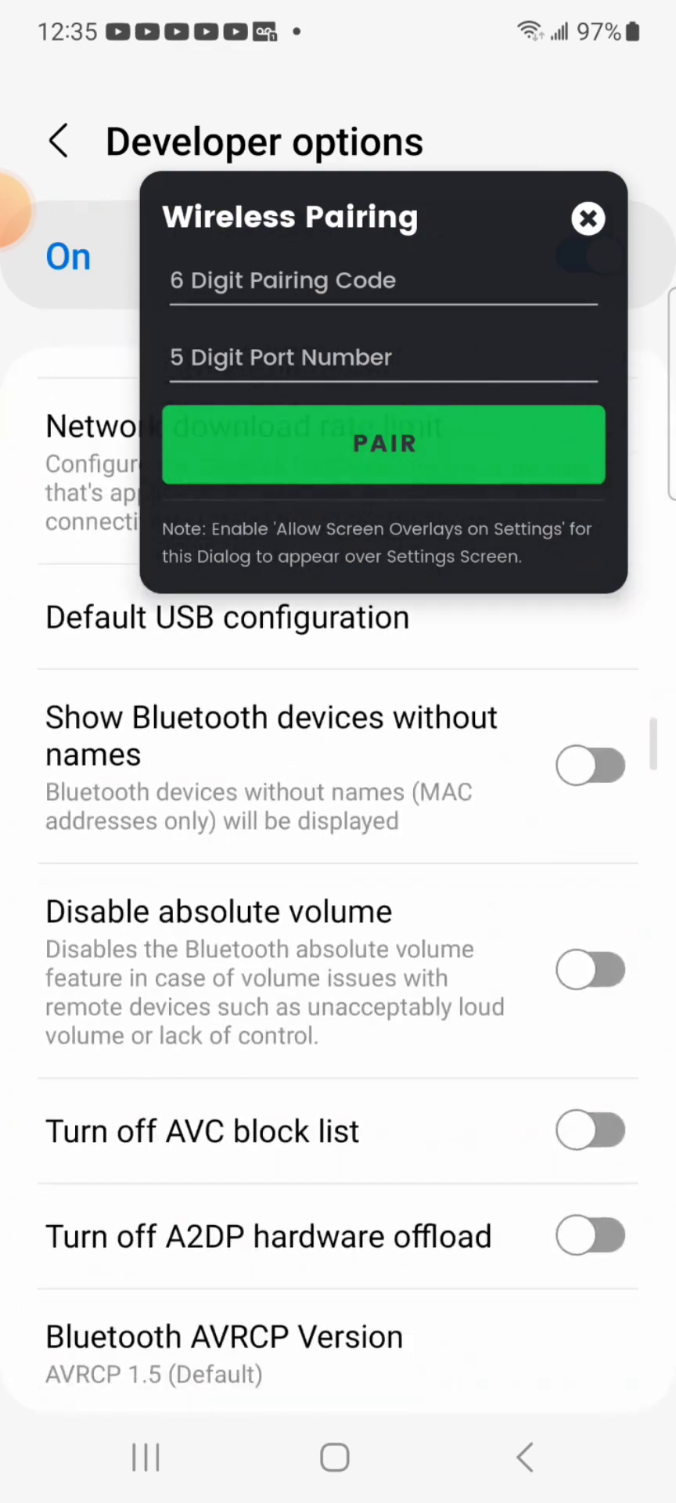
{"action": "scroll", "scroll_direction": "down", "scroll_amount": 3}
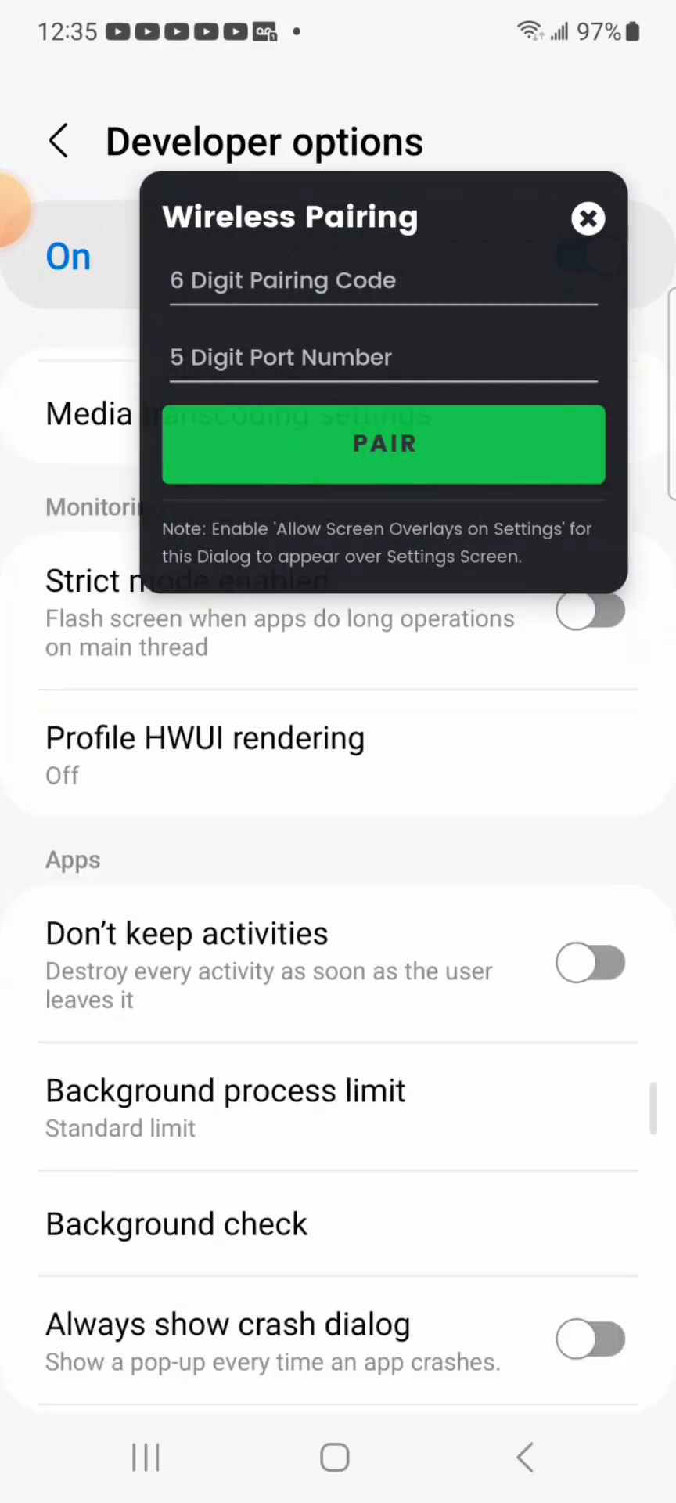
{"action": "scroll", "scroll_direction": "down", "scroll_amount": 3}
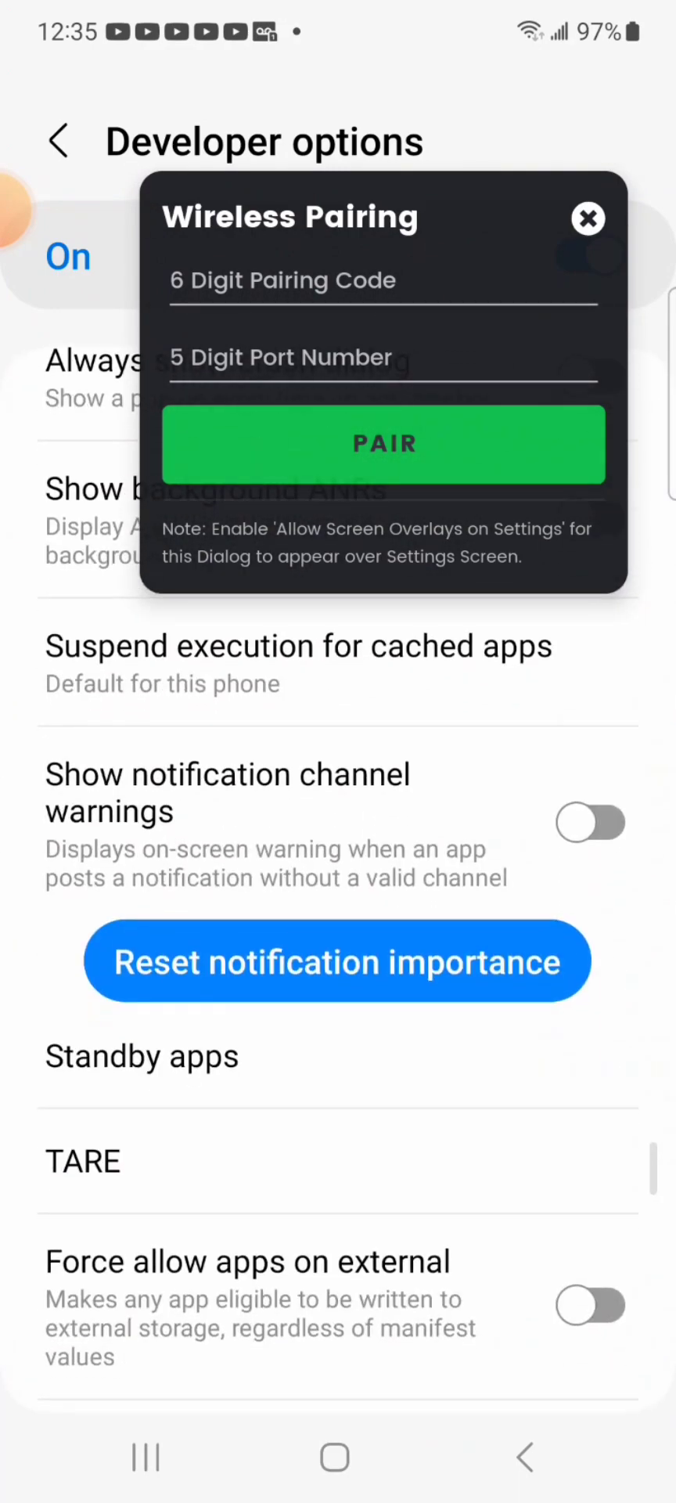
{"action": "scroll", "scroll_direction": "down", "scroll_amount": 3}
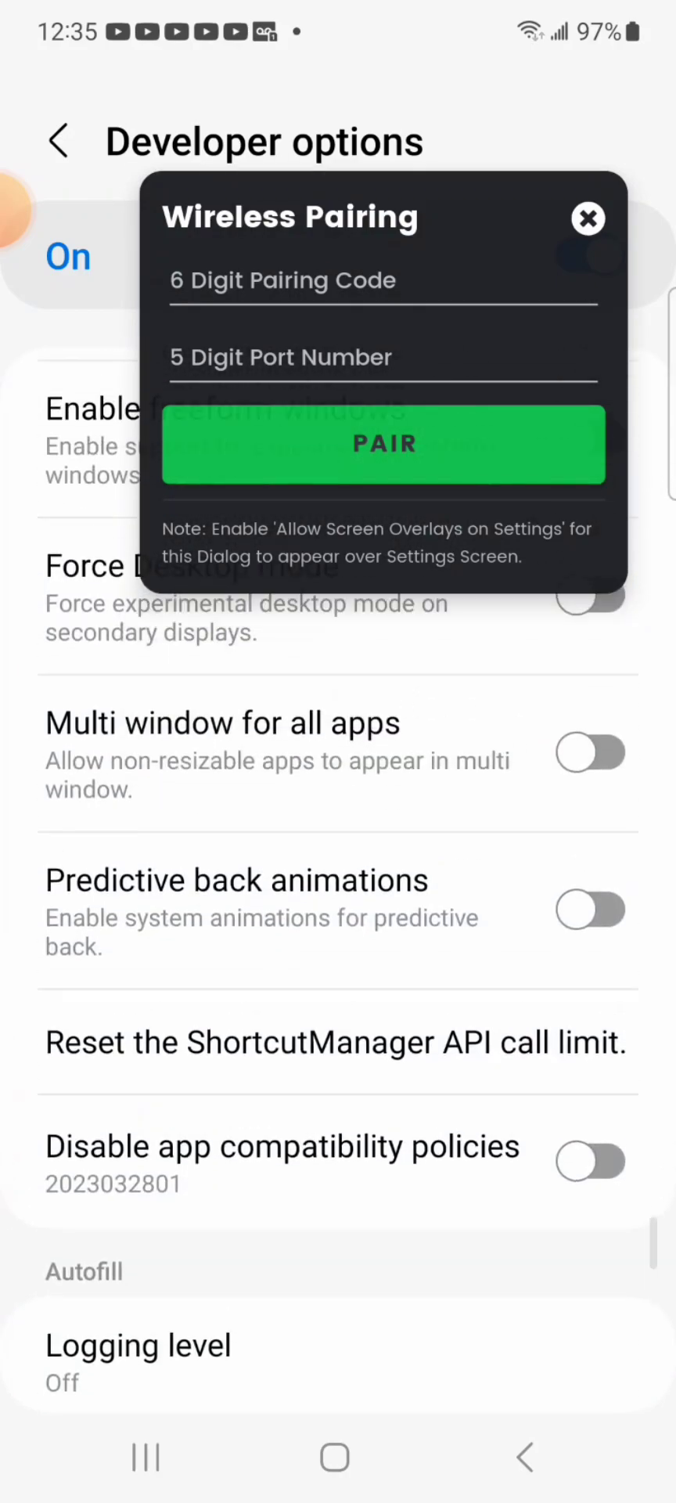
{"action": "scroll", "scroll_direction": "up", "scroll_amount": 3}
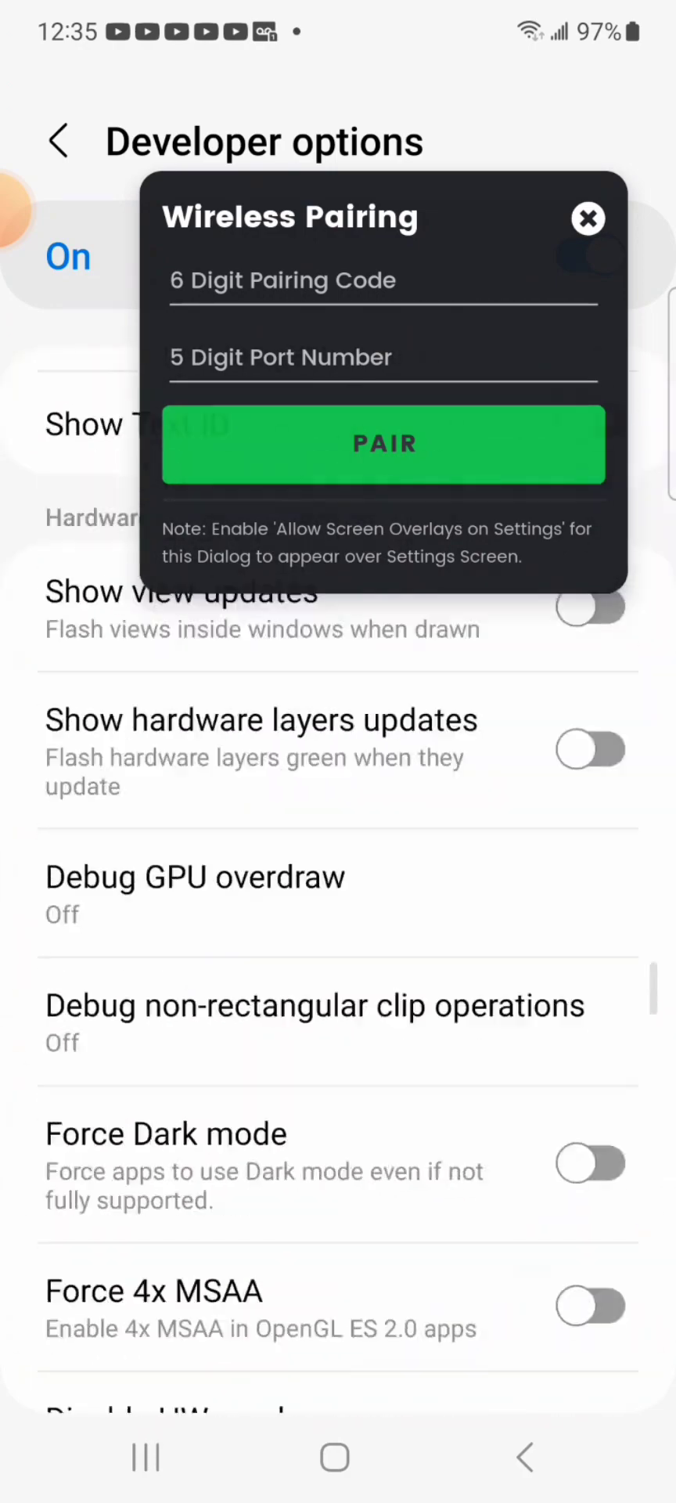
{"action": "scroll", "scroll_direction": "up", "scroll_amount": 3}
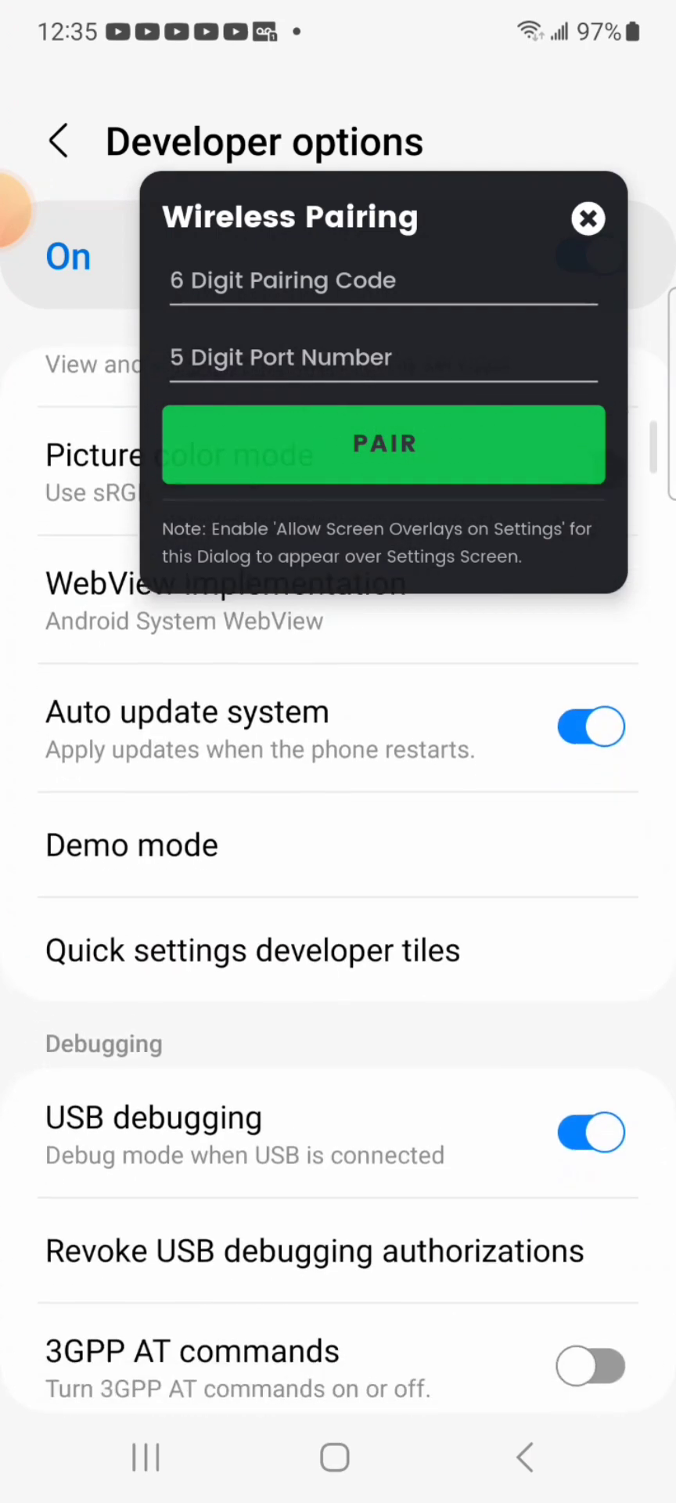
{"action": "scroll", "scroll_direction": "down", "scroll_amount": 3}
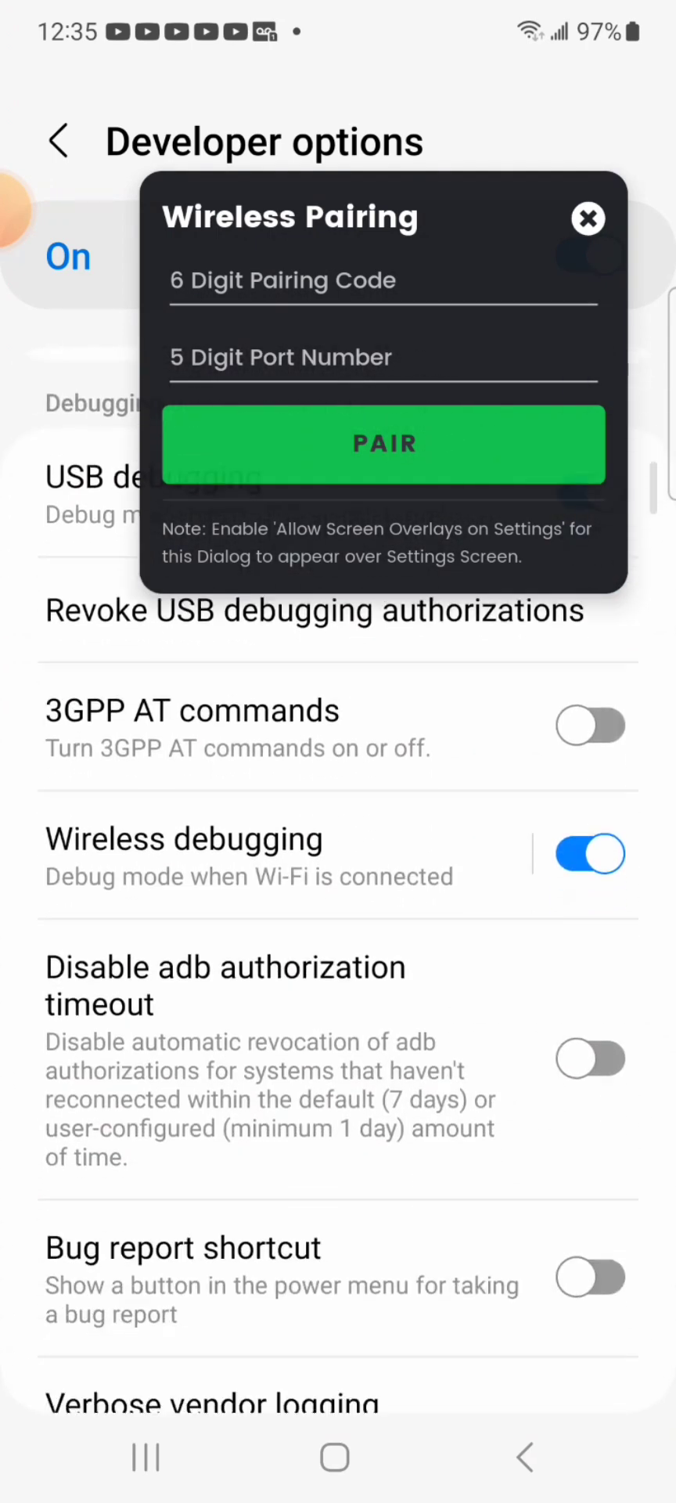
{"action": "scroll", "scroll_direction": "down", "scroll_amount": 3}
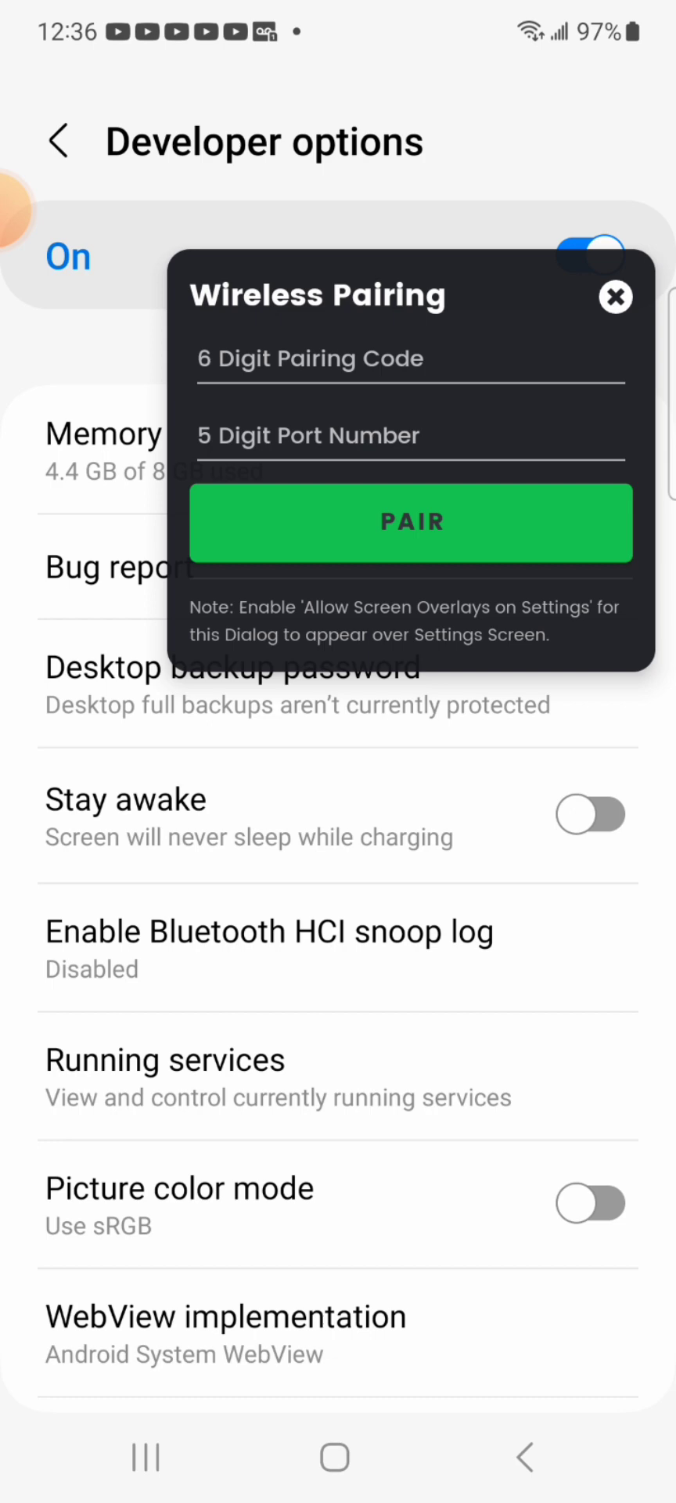
{"action": "scroll", "scroll_direction": "down", "scroll_amount": 3}
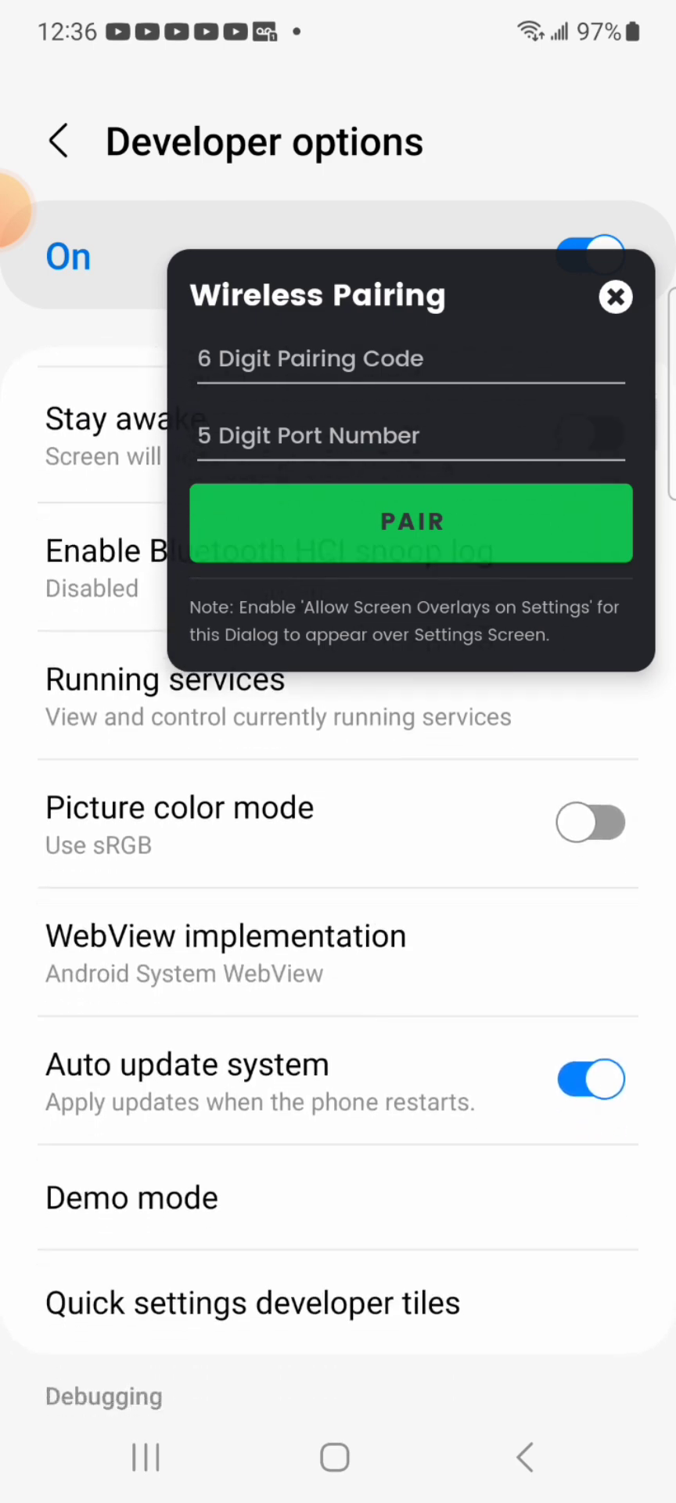
{"action": "scroll", "scroll_direction": "down", "scroll_amount": 3}
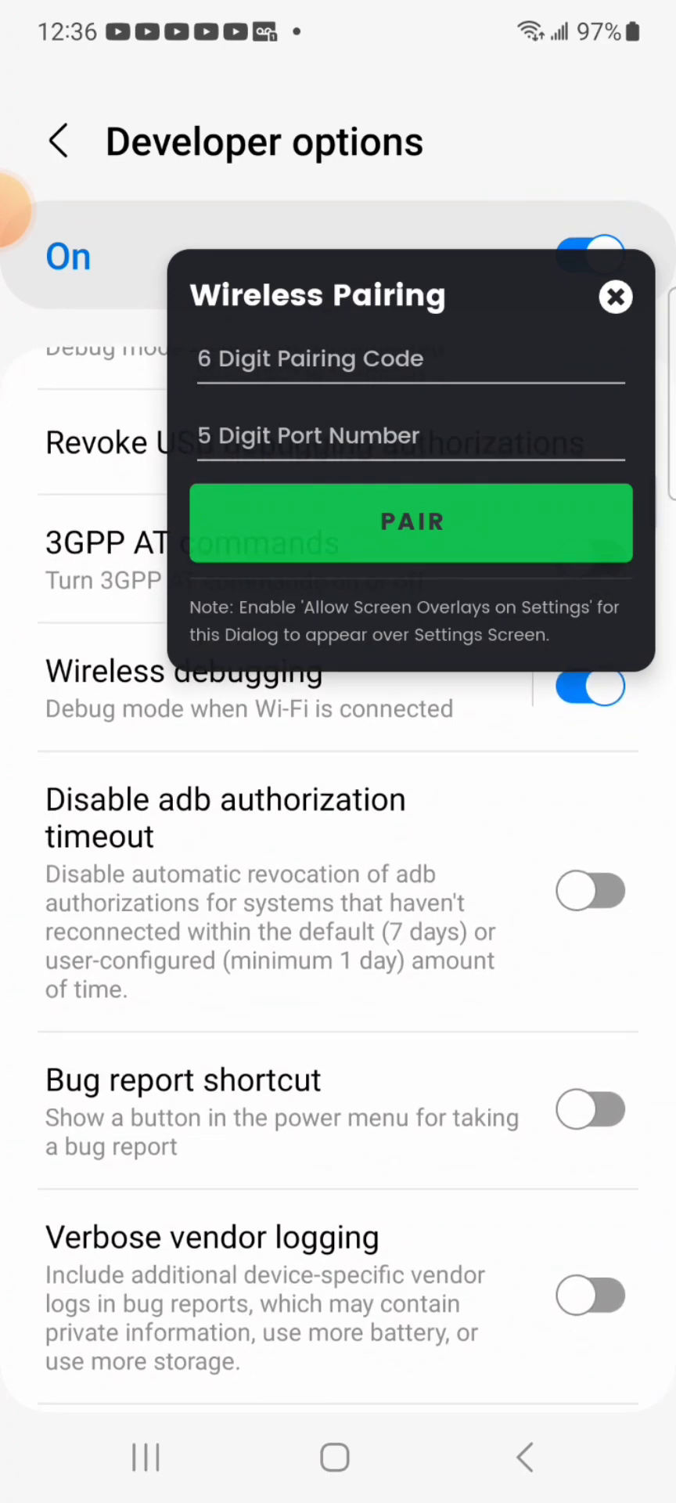
{"action": "scroll", "scroll_direction": "down", "scroll_amount": 3}
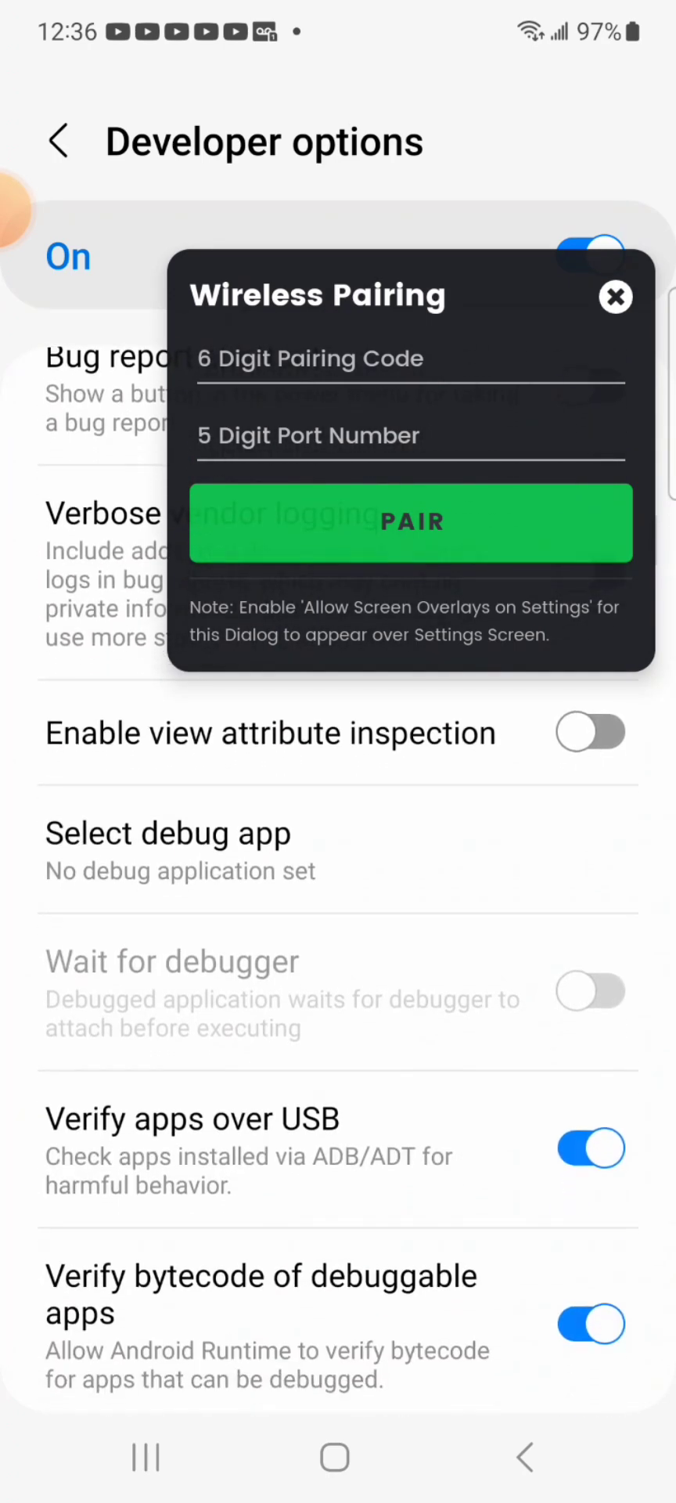
{"action": "scroll", "scroll_direction": "down", "scroll_amount": 3}
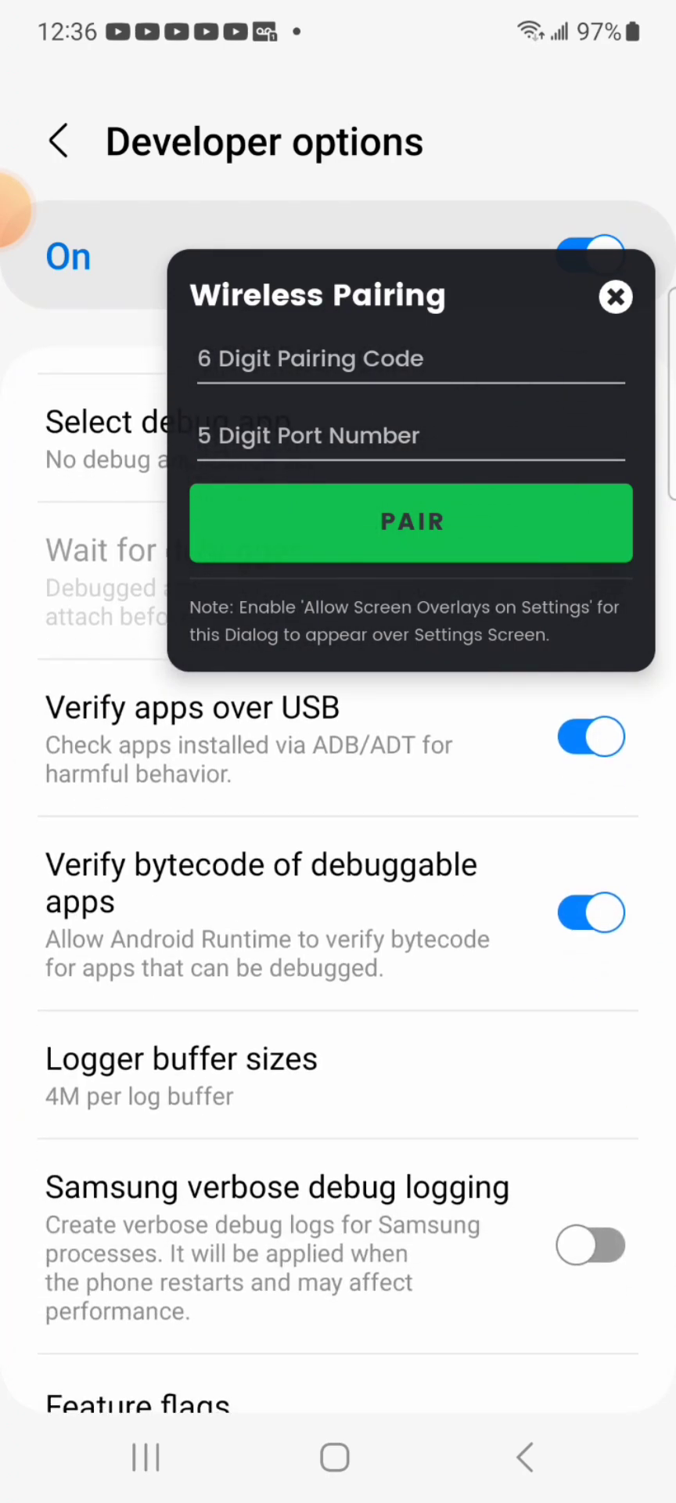
{"action": "scroll", "scroll_direction": "down", "scroll_amount": 3}
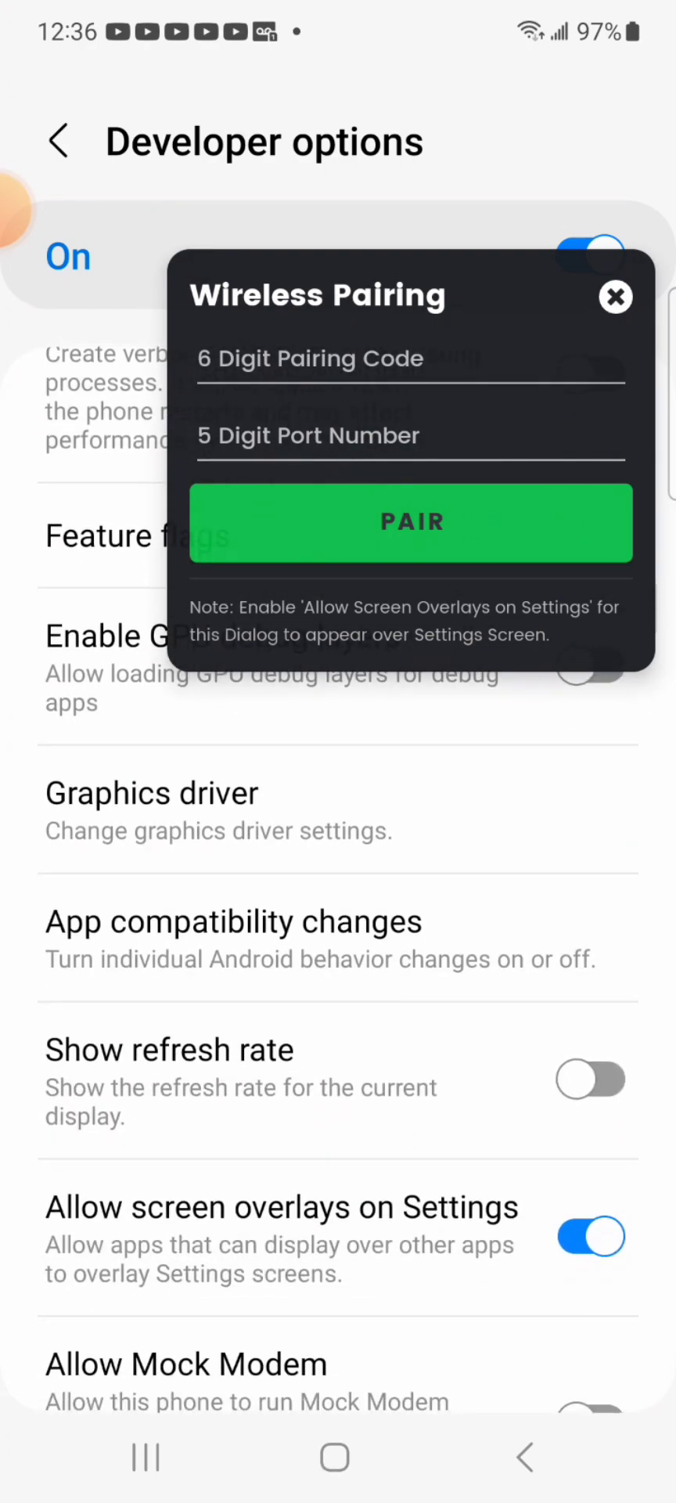
{"action": "scroll", "scroll_direction": "down", "scroll_amount": 3}
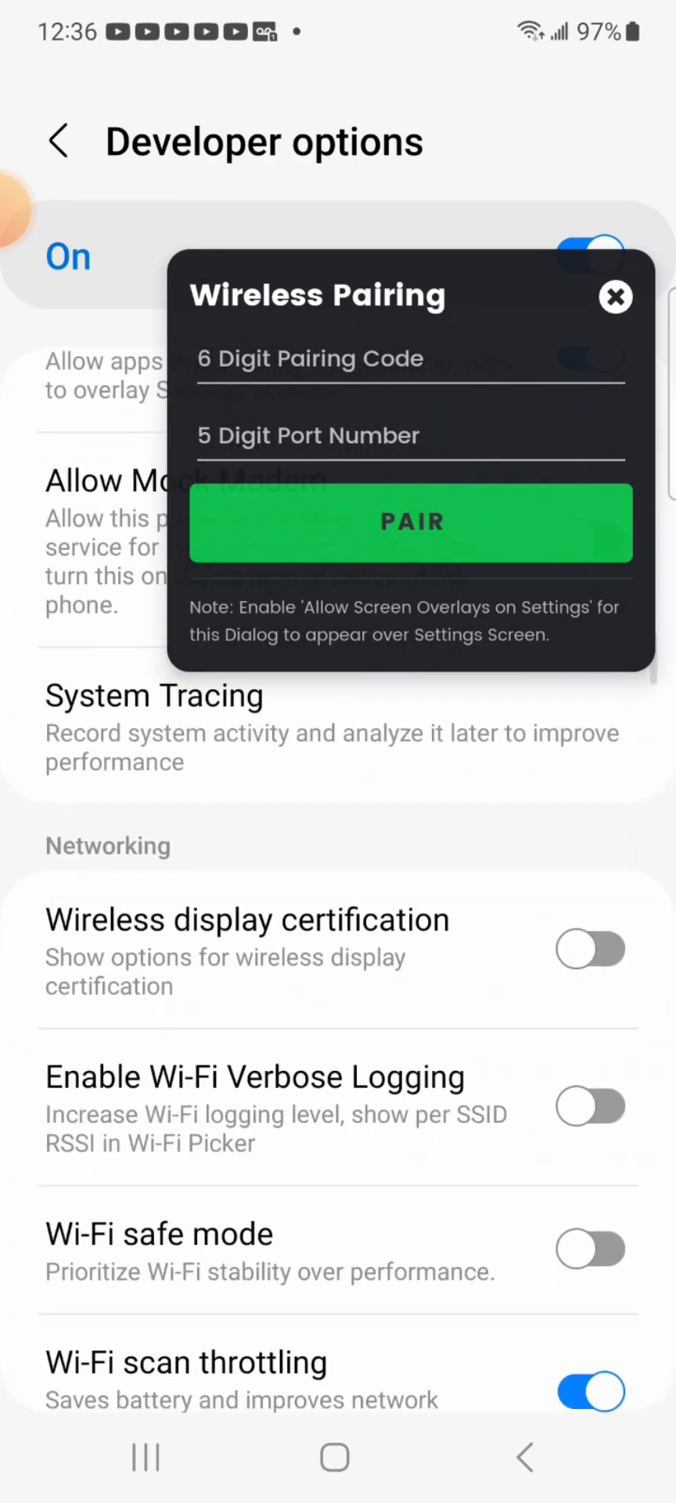
{"action": "scroll", "scroll_direction": "up", "scroll_amount": 3}
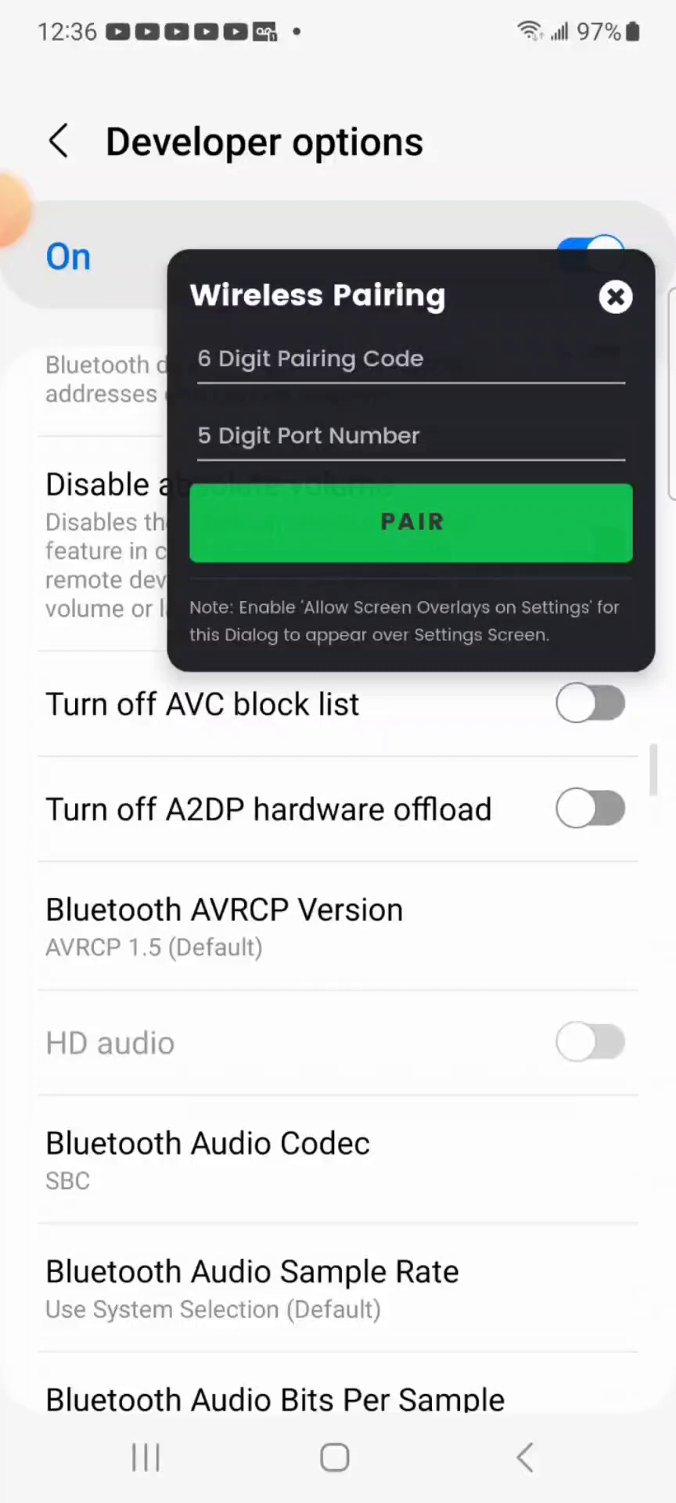
{"action": "scroll", "scroll_direction": "up", "scroll_amount": 3}
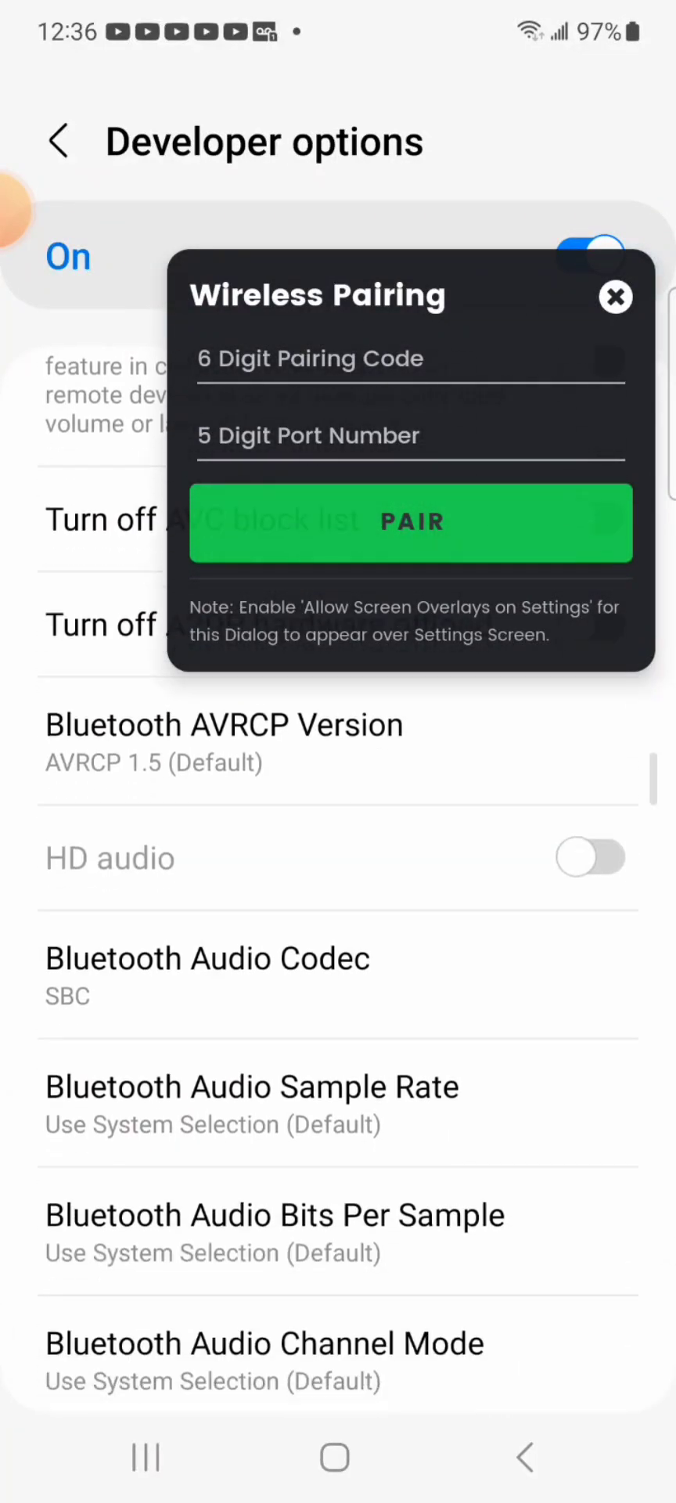
{"action": "scroll", "scroll_direction": "down", "scroll_amount": 3}
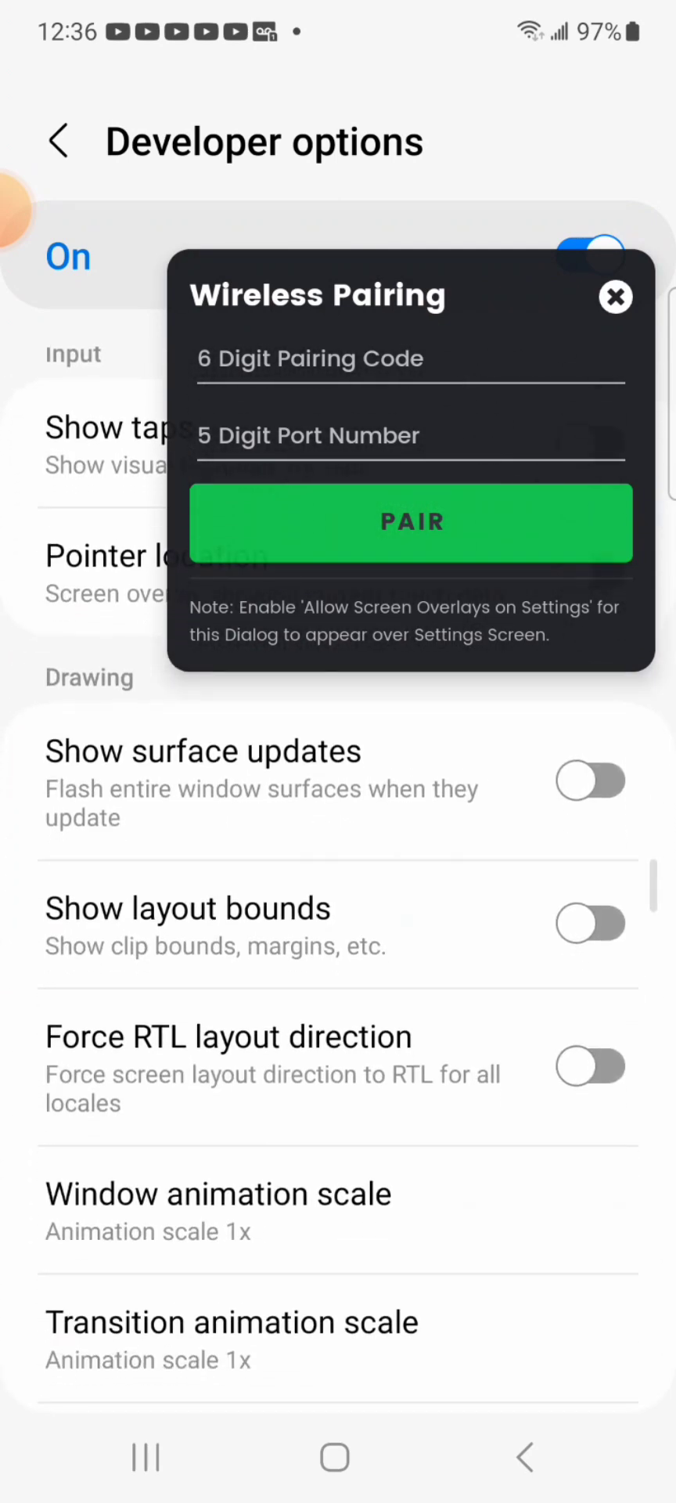
{"action": "scroll", "scroll_direction": "down", "scroll_amount": 3}
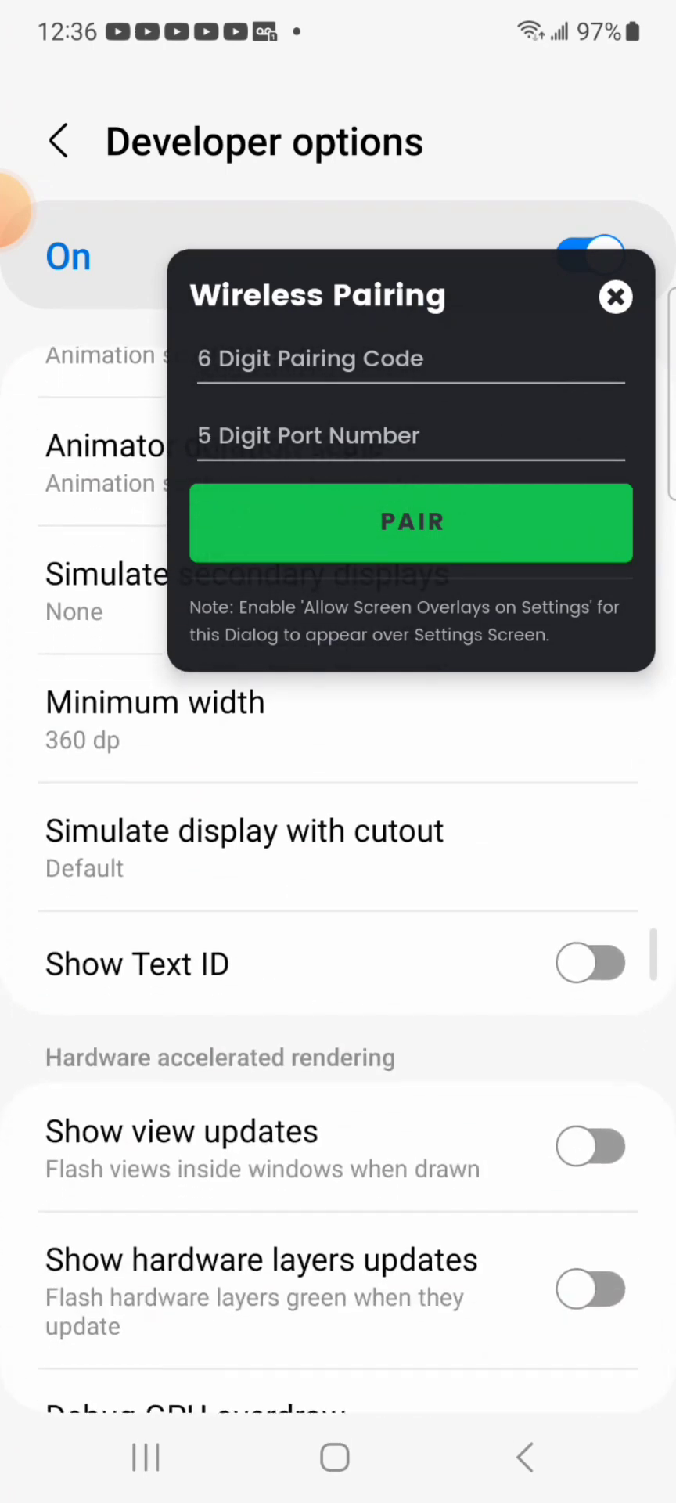
{"action": "scroll", "scroll_direction": "down", "scroll_amount": 3}
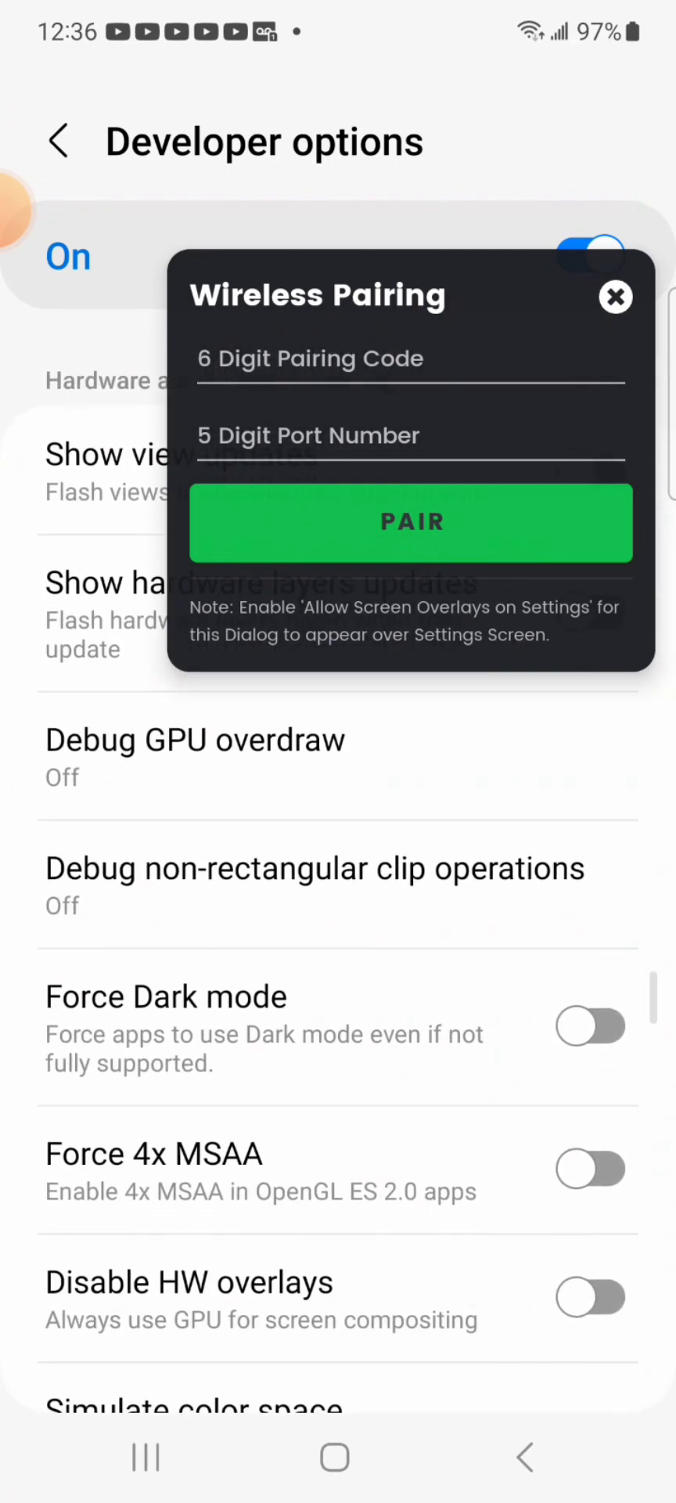
{"action": "scroll", "scroll_direction": "down", "scroll_amount": 3}
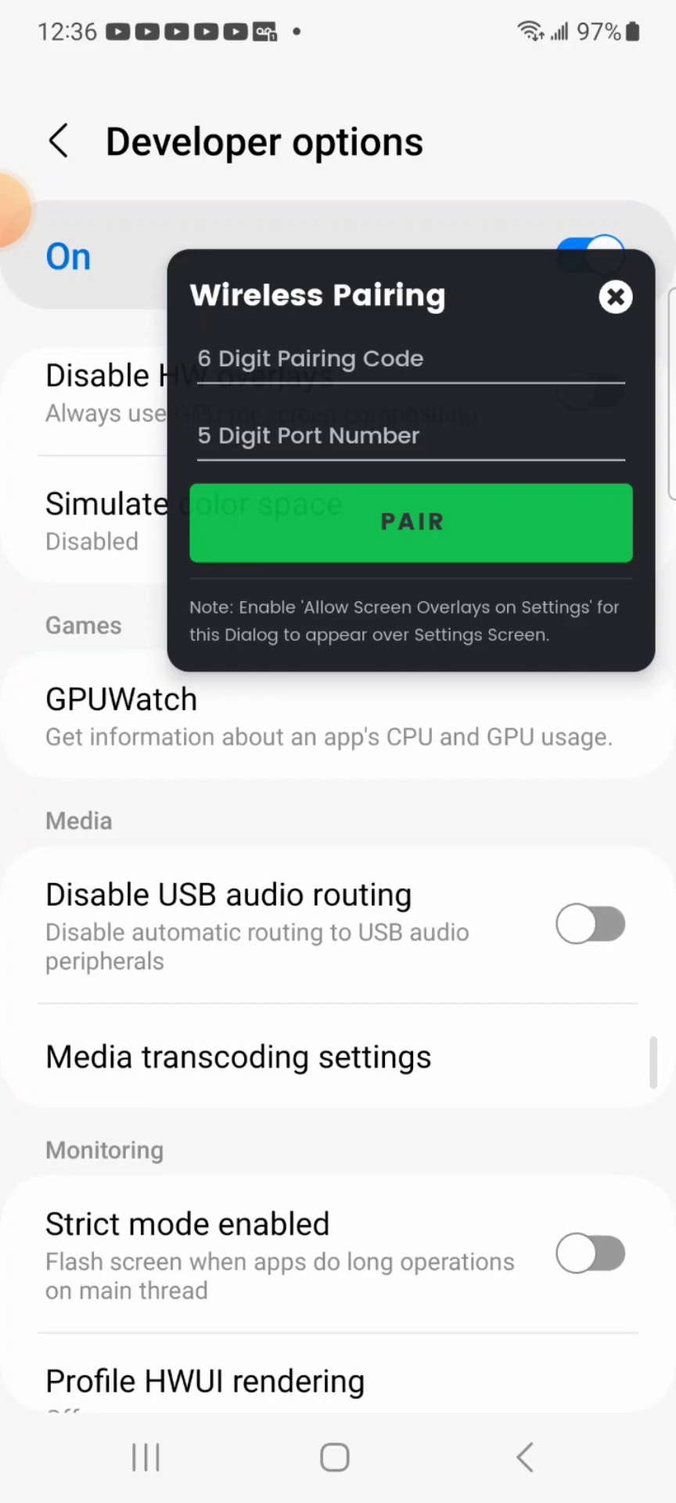
{"action": "scroll", "scroll_direction": "up", "scroll_amount": 3}
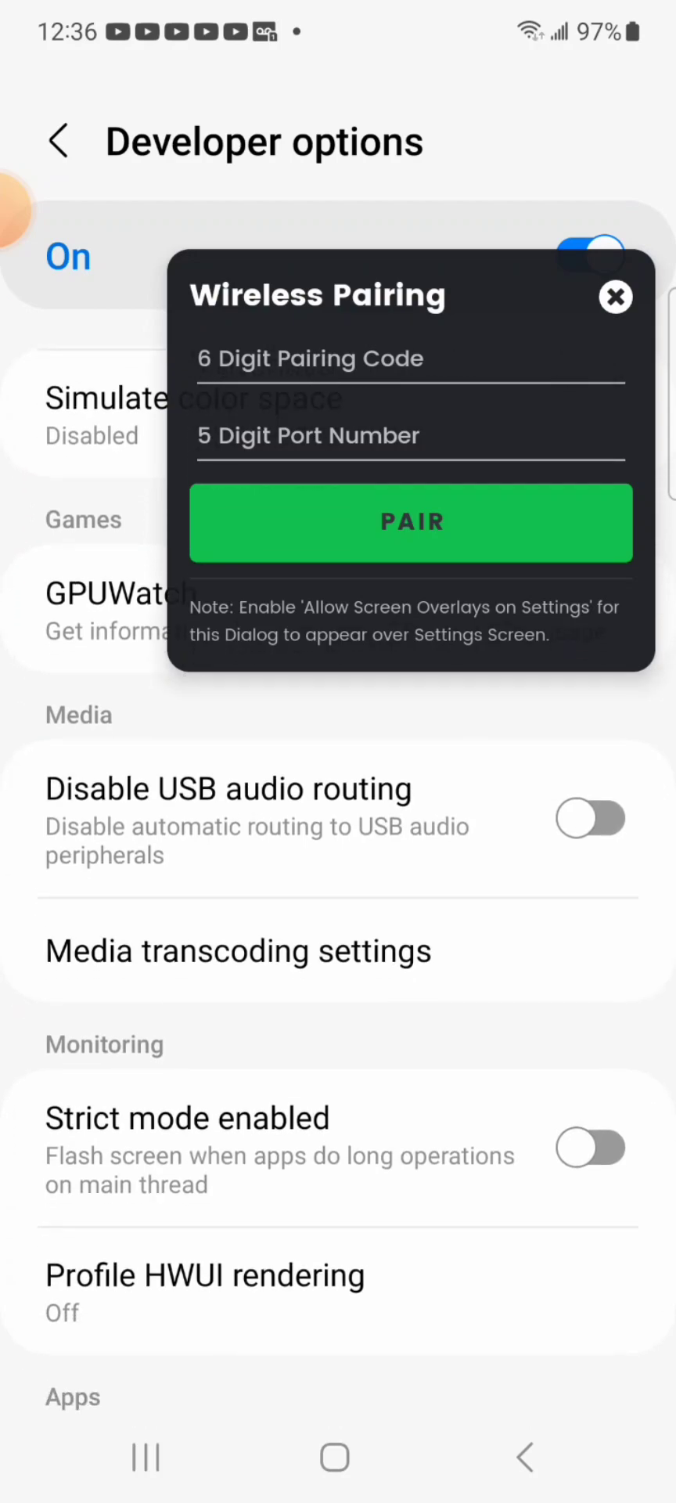
{"action": "scroll", "scroll_direction": "down", "scroll_amount": 3}
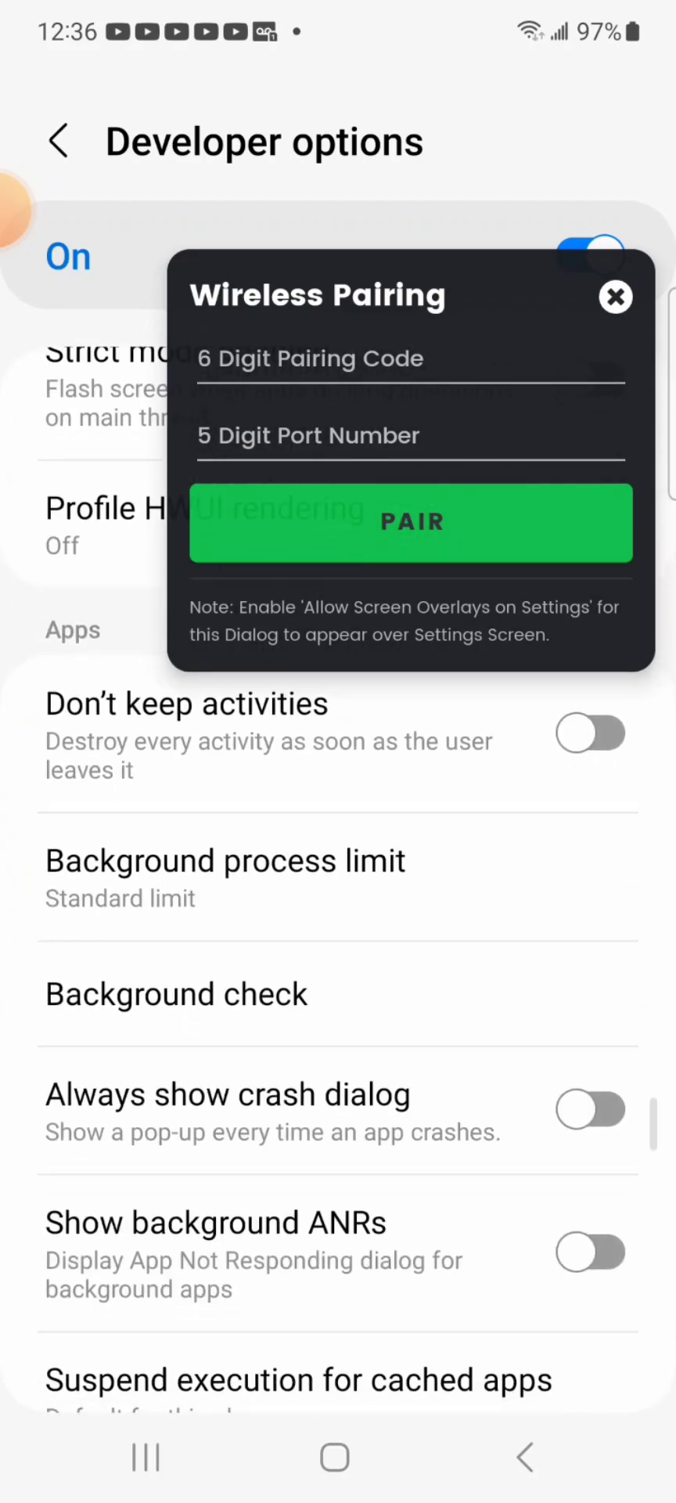
{"action": "scroll", "scroll_direction": "down", "scroll_amount": 3}
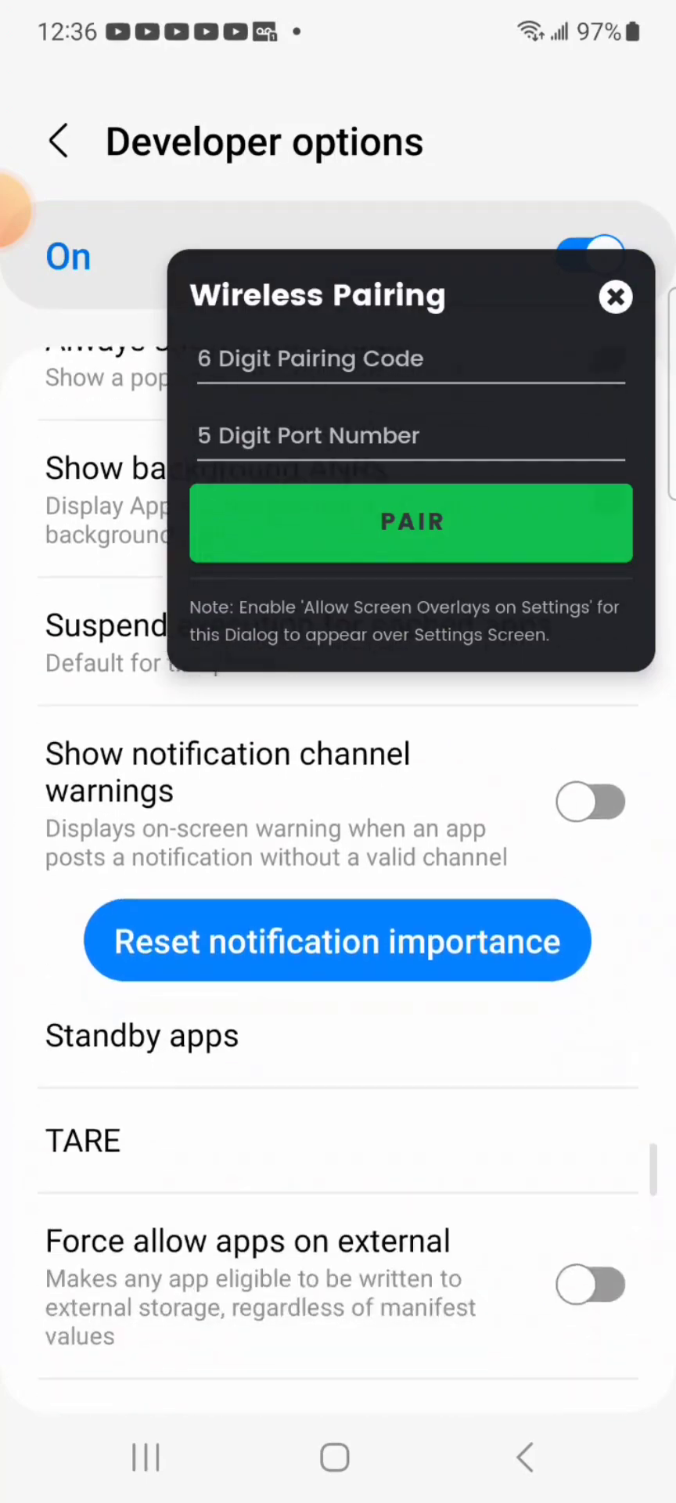
{"action": "scroll", "scroll_direction": "down", "scroll_amount": 3}
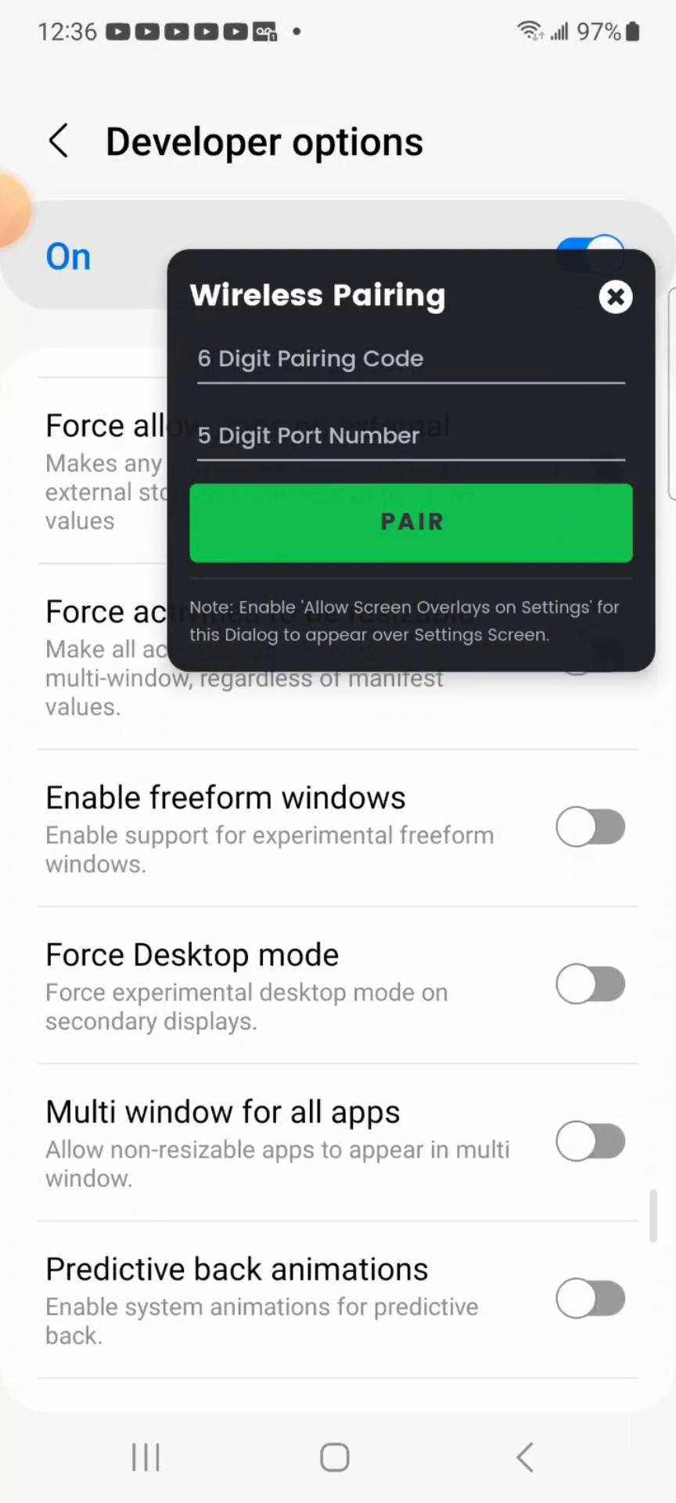
{"action": "scroll", "scroll_direction": "down", "scroll_amount": 3}
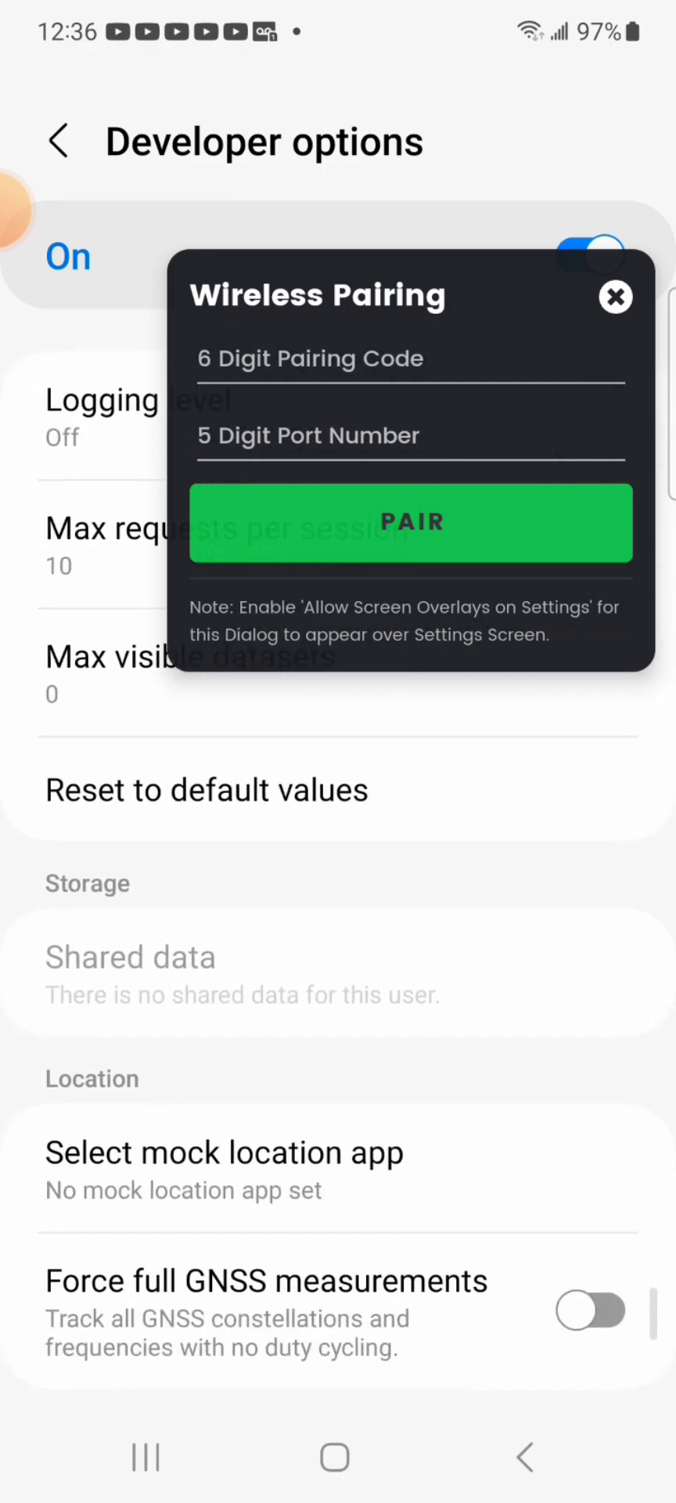
{"action": "scroll", "scroll_direction": "down", "scroll_amount": 3}
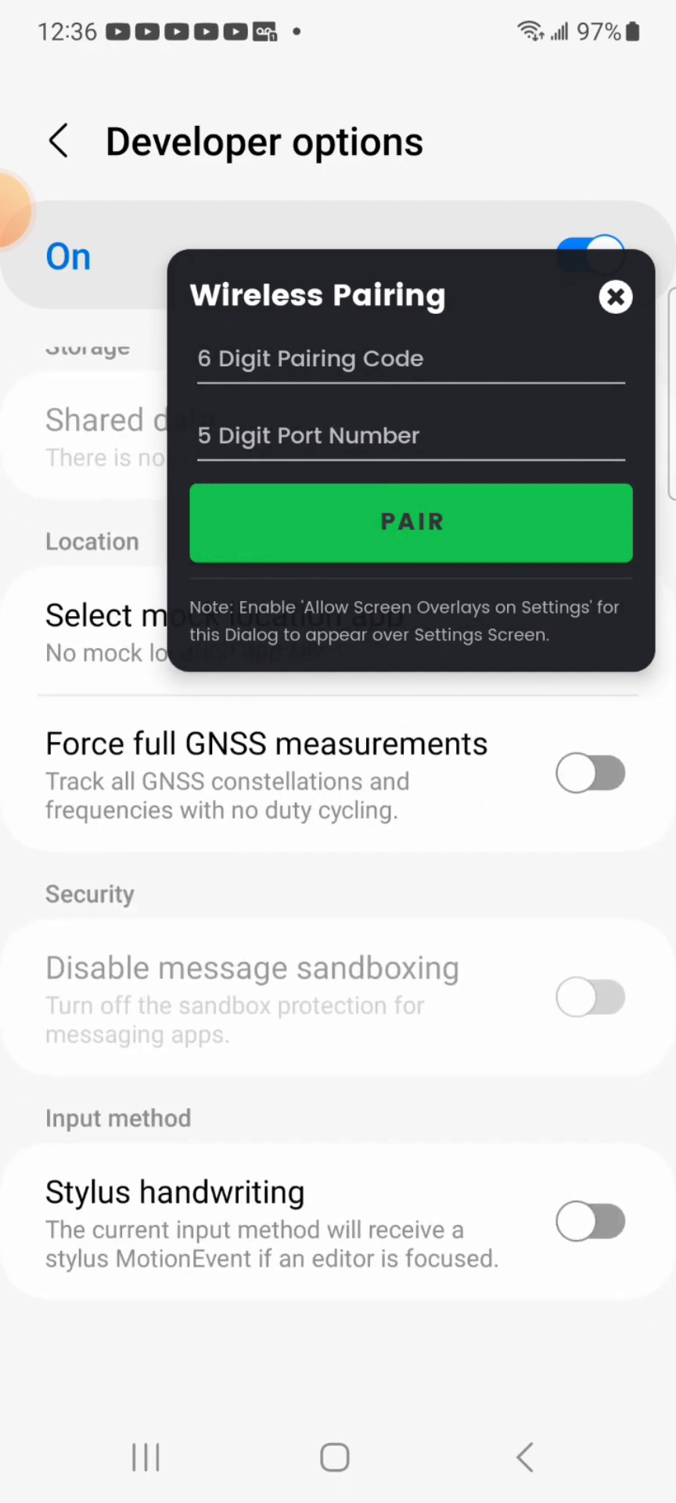
{"action": "scroll", "scroll_direction": "up", "scroll_amount": 3}
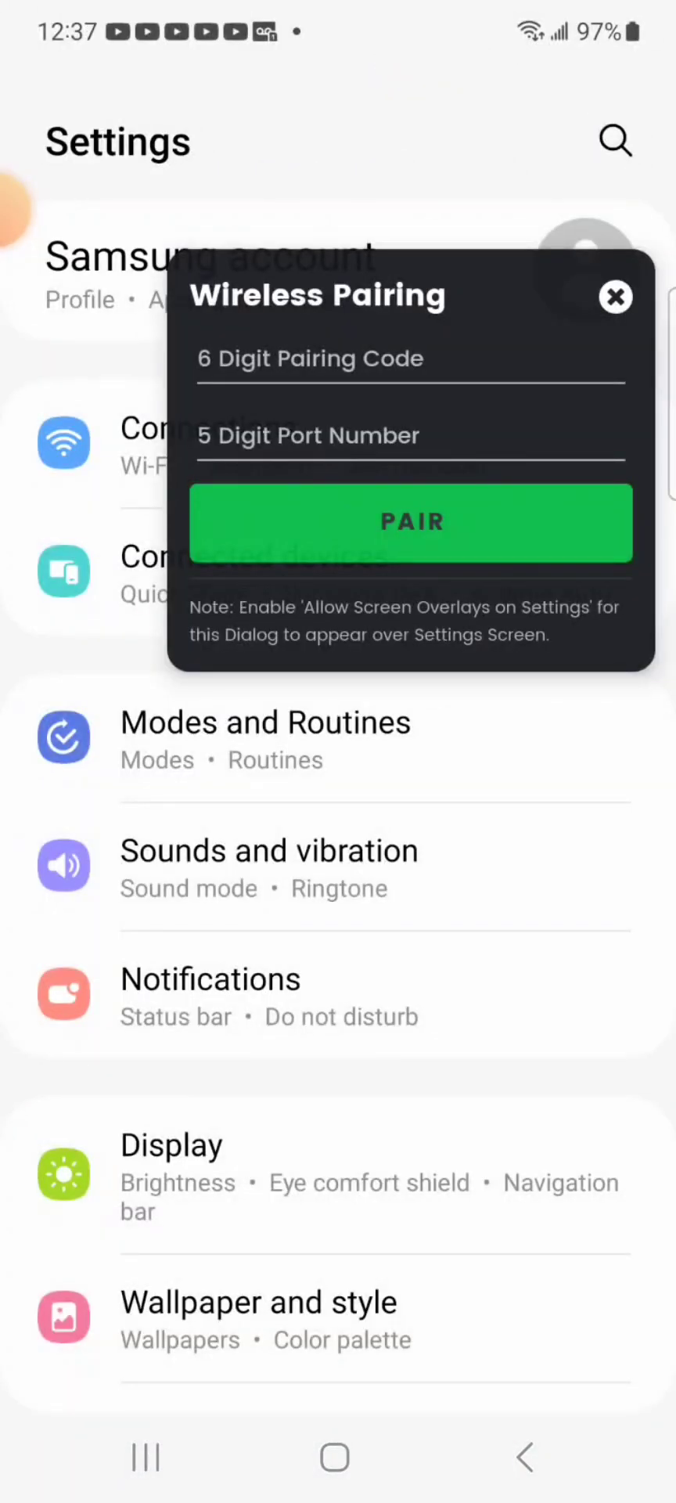
- Search Settings for 'pair' and choose the 'Pair device with pairing code' result
{"action": "left_click", "coordinate": [614, 141]}
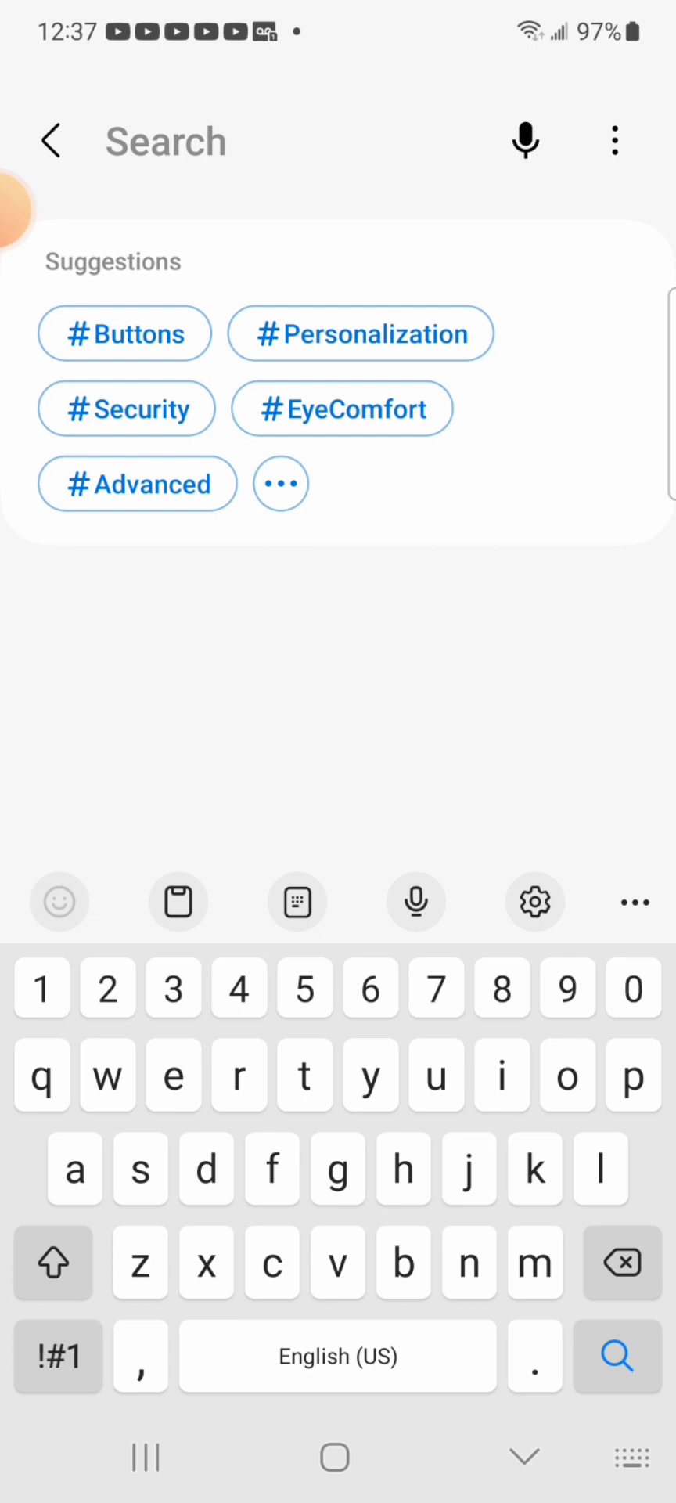
{"action": "type", "text": "pair"}
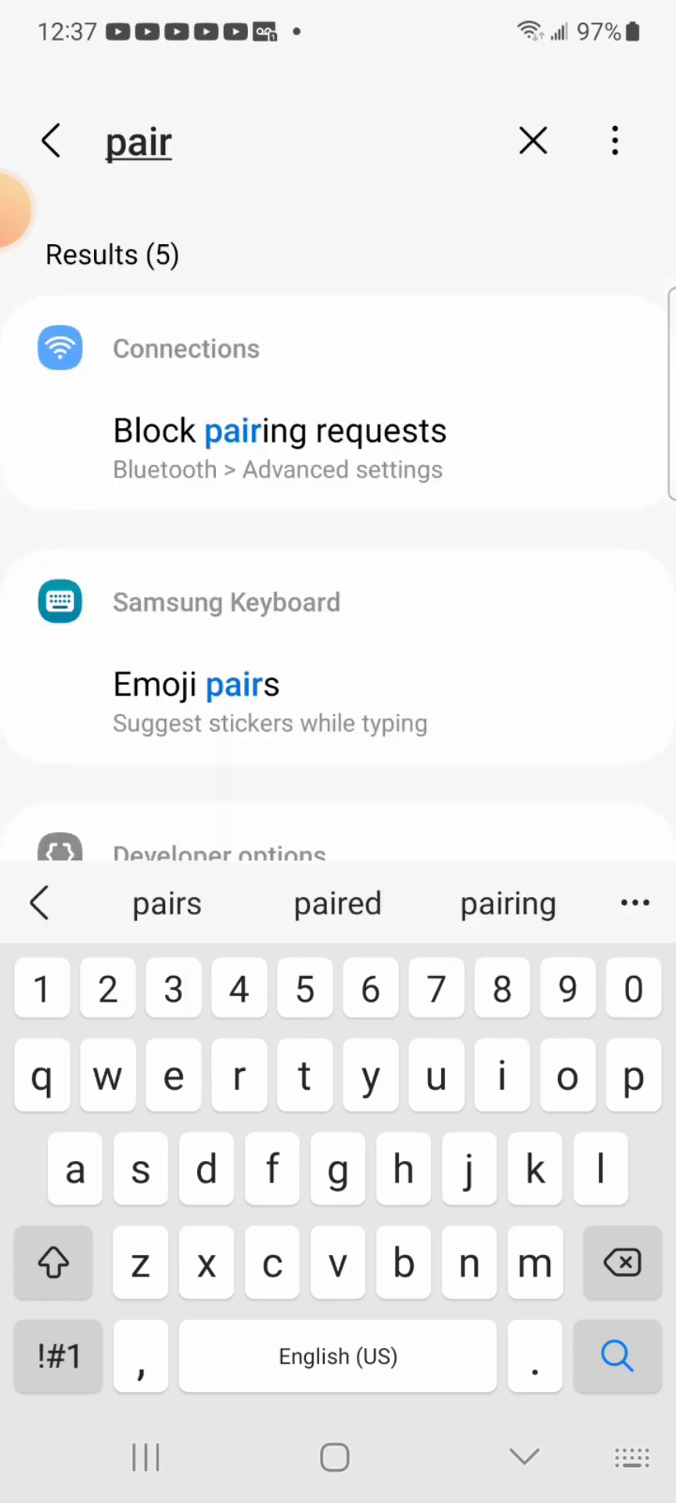
{"action": "scroll", "scroll_direction": "up", "scroll_amount": 3}
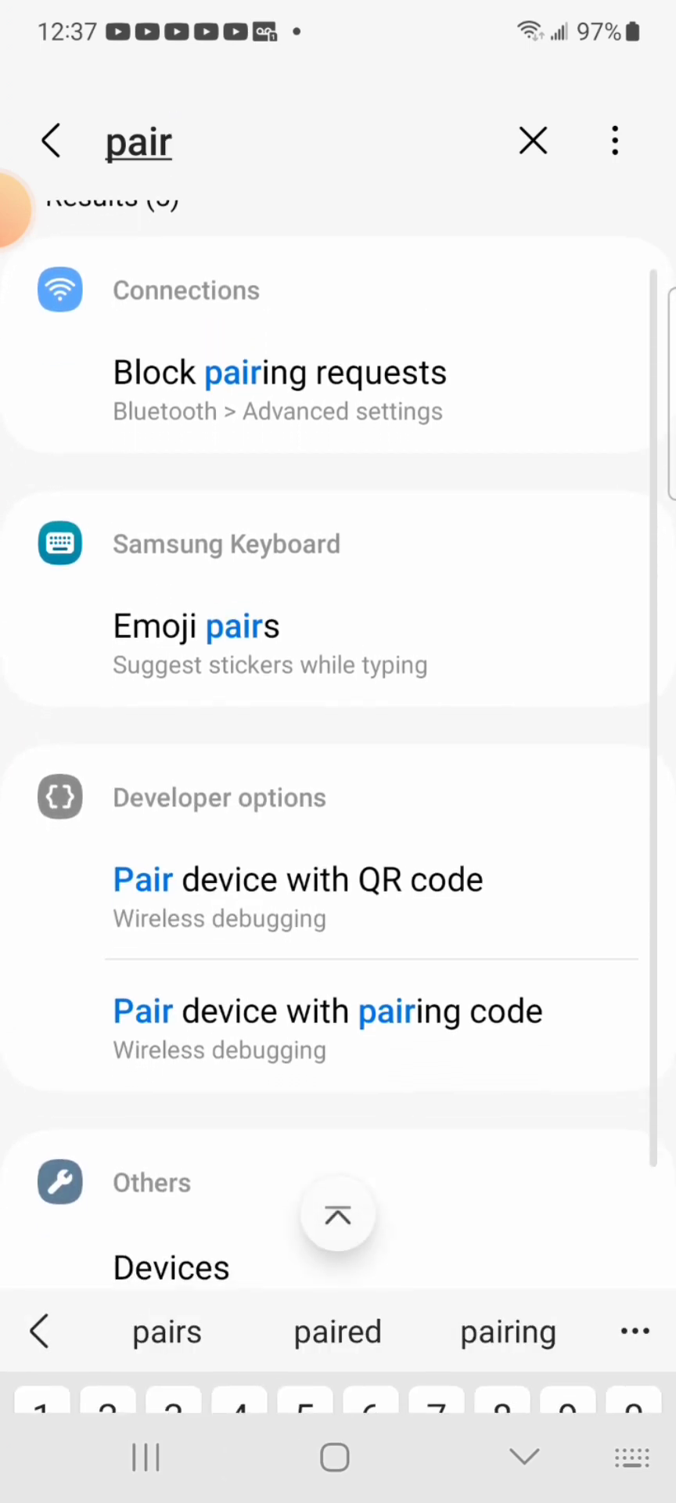
{"action": "left_click", "coordinate": [298, 879]}
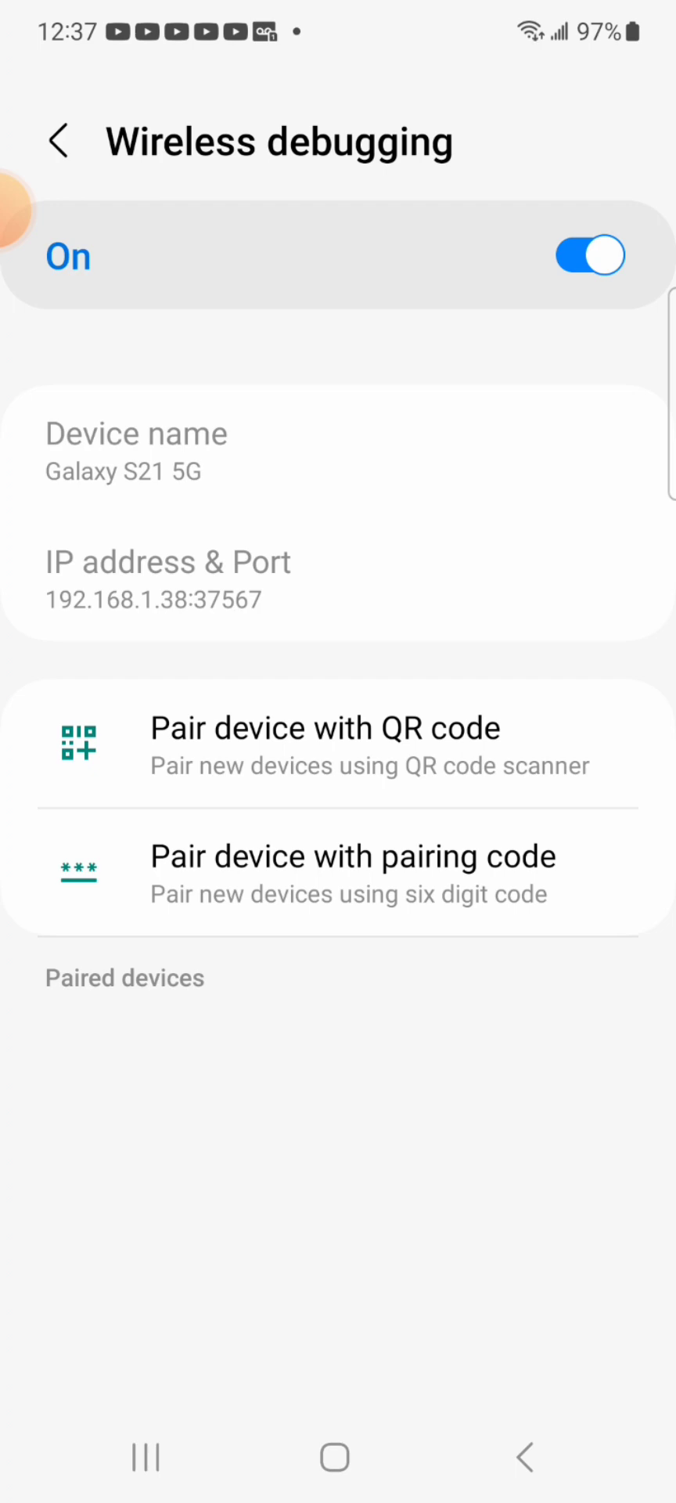
{"action": "left_click", "coordinate": [354, 855]}
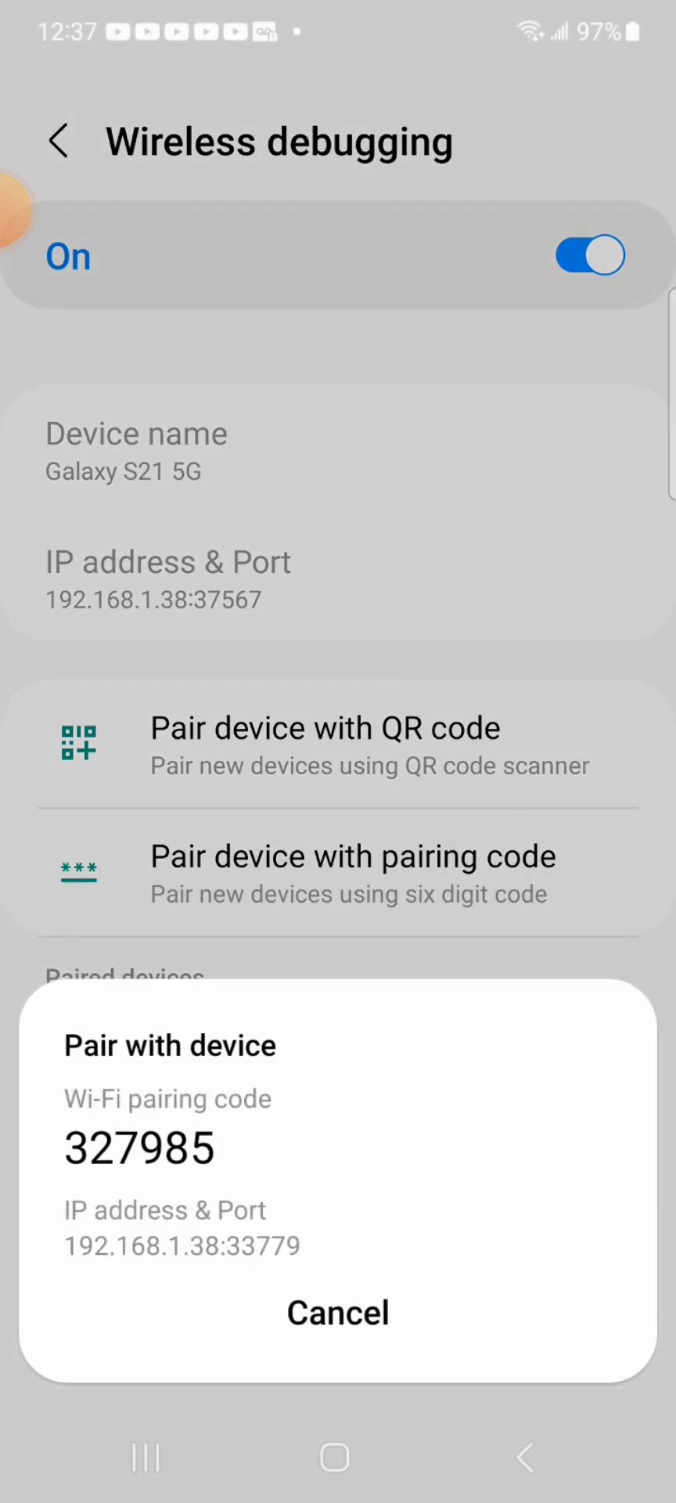
{"action": "left_click", "coordinate": [146, 1456]}
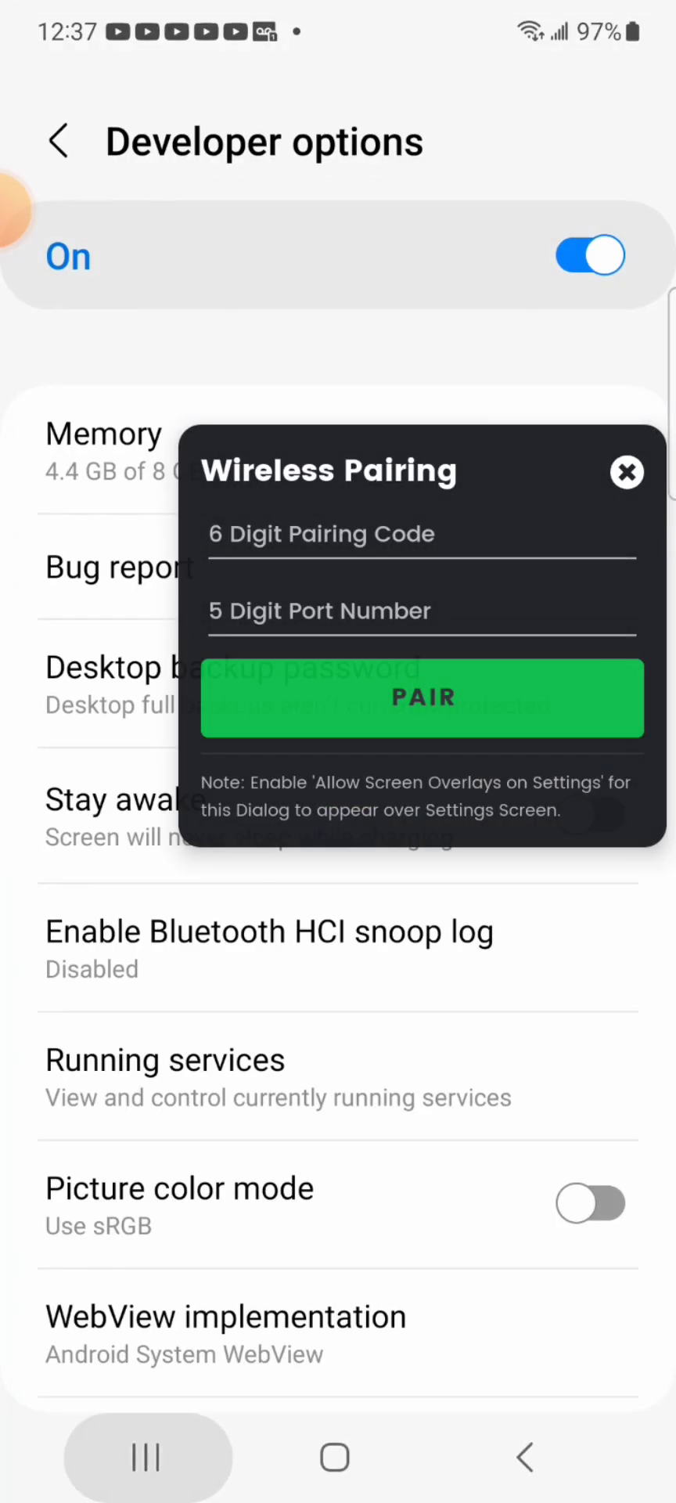
{"action": "left_click", "coordinate": [146, 1457]}
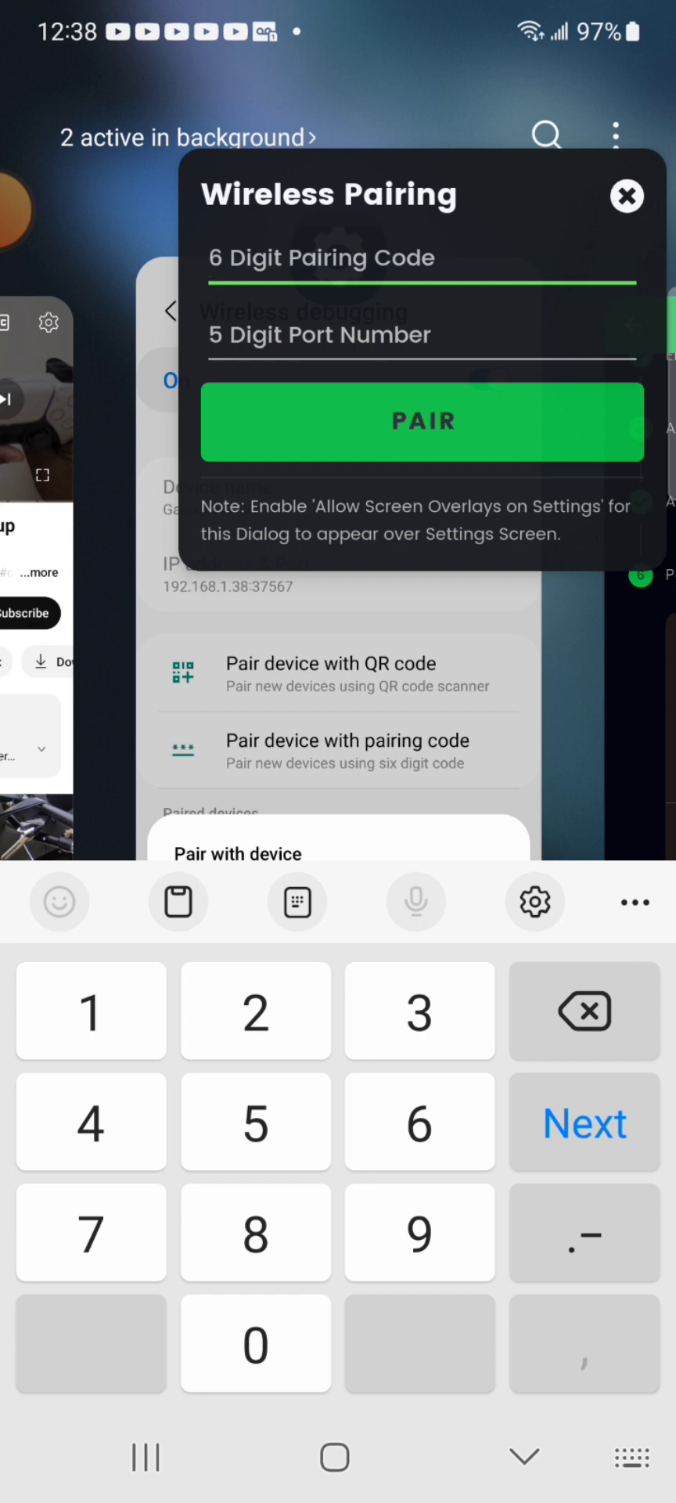
{"action": "type", "text": "3279"}
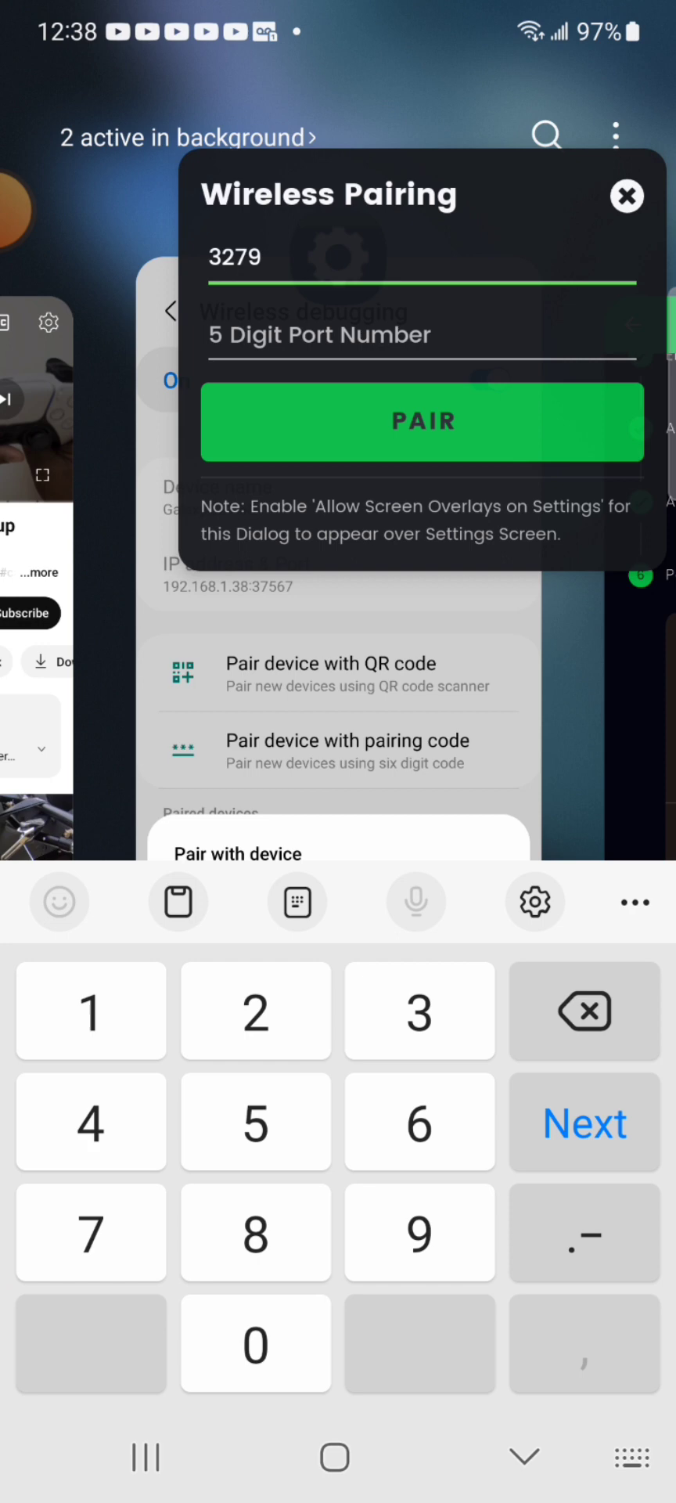
{"action": "type", "text": "85"}
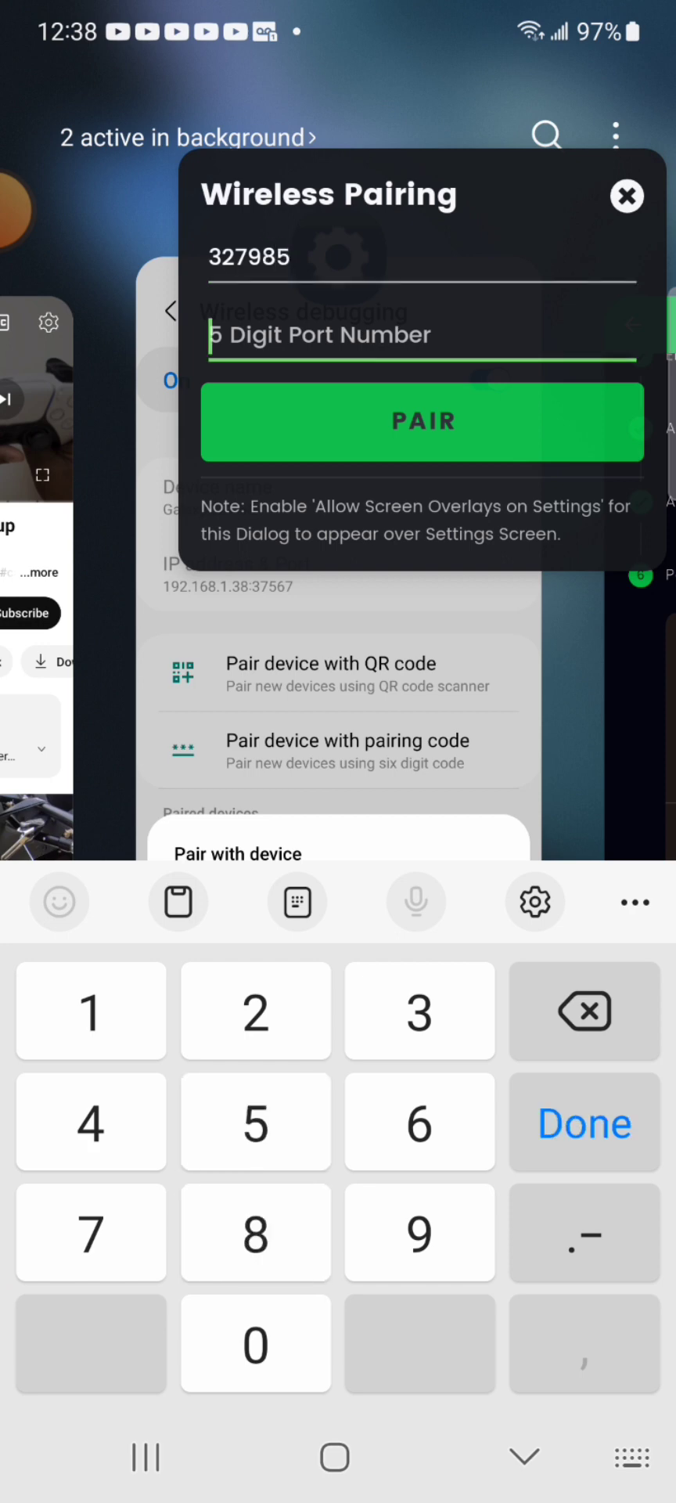
{"action": "left_click", "coordinate": [419, 1010]}
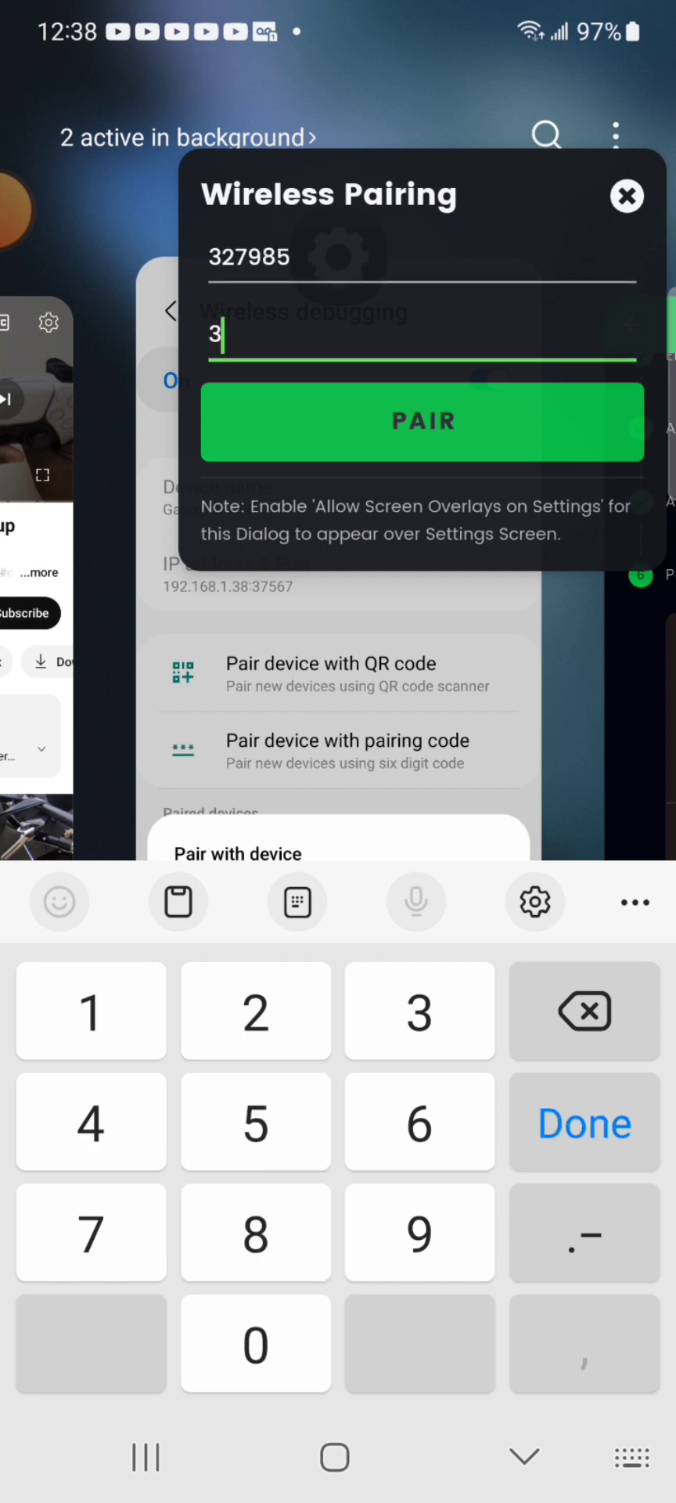
{"action": "type", "text": "3779"}
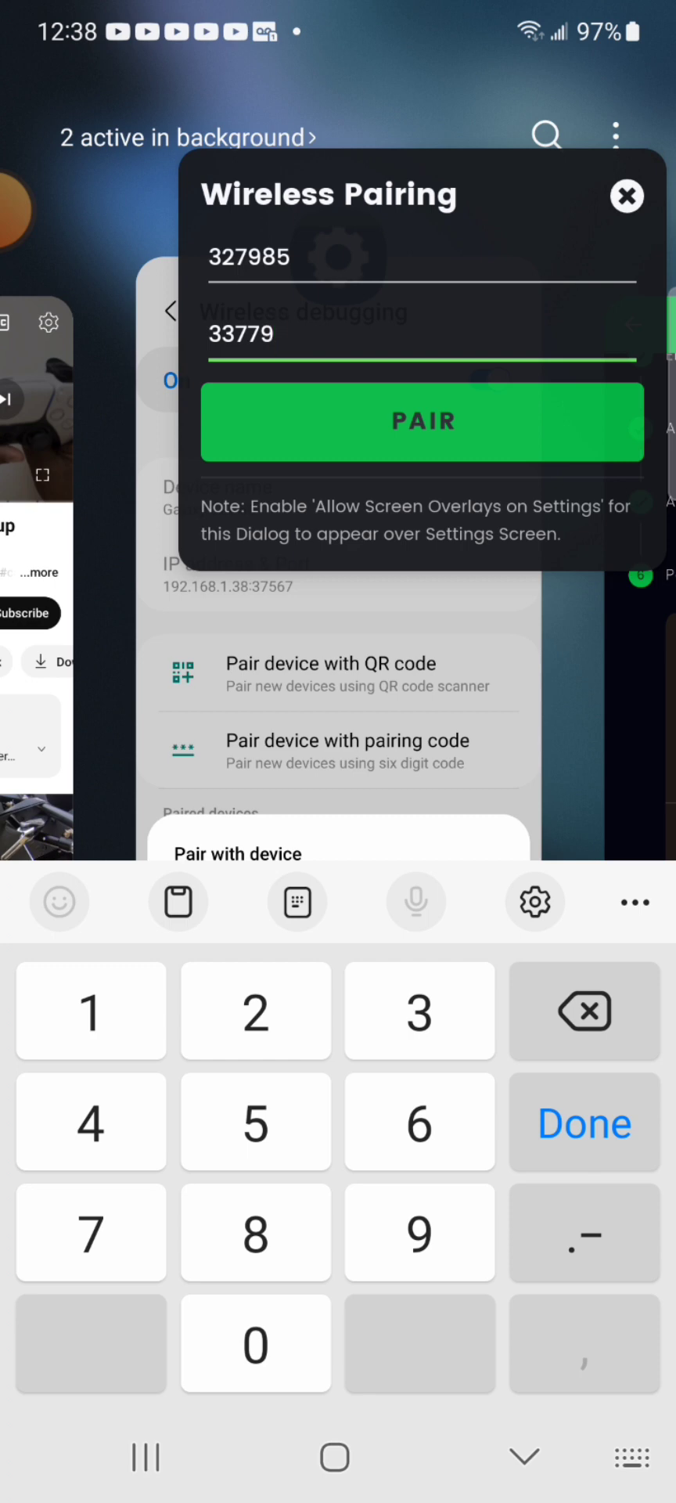
{"action": "left_click", "coordinate": [421, 422]}
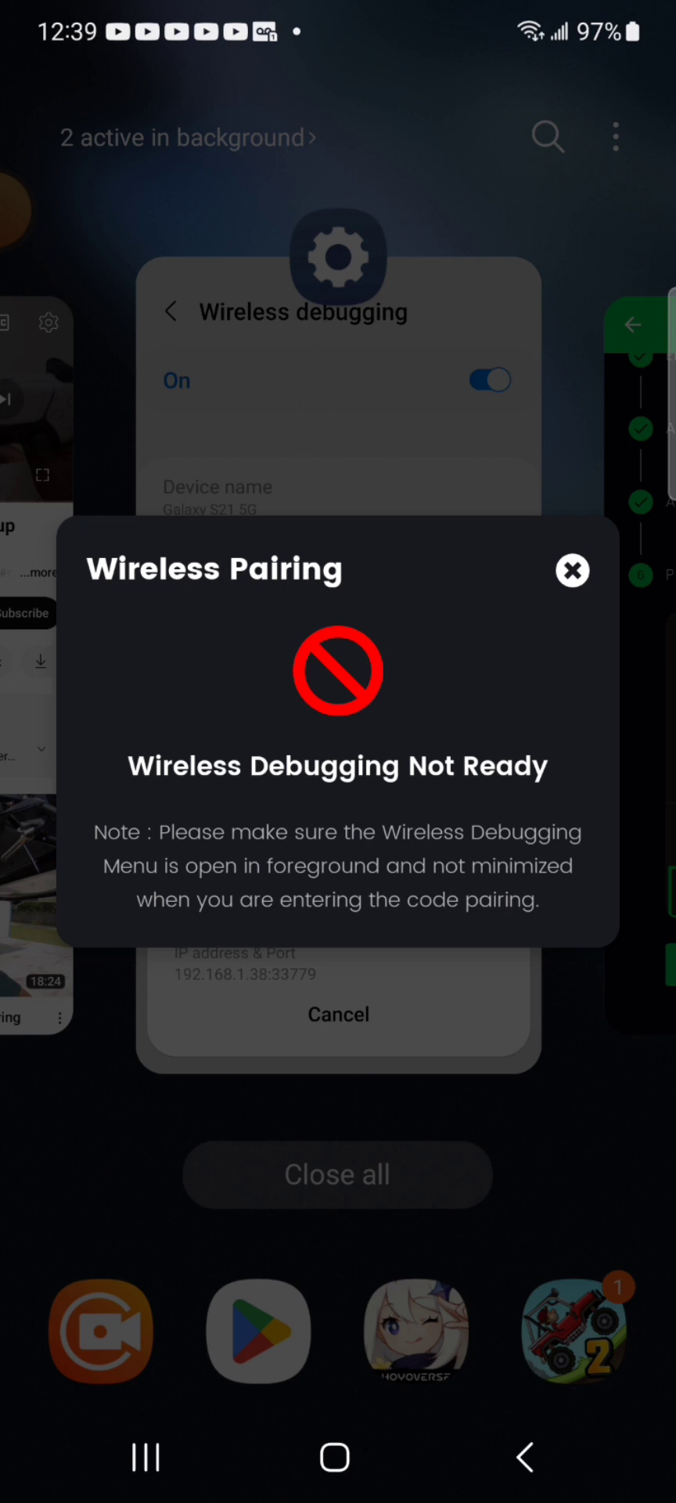
- Dismiss the 'Wireless Debugging Not Ready' error to return to Wireless debugging
{"action": "left_click", "coordinate": [572, 569]}
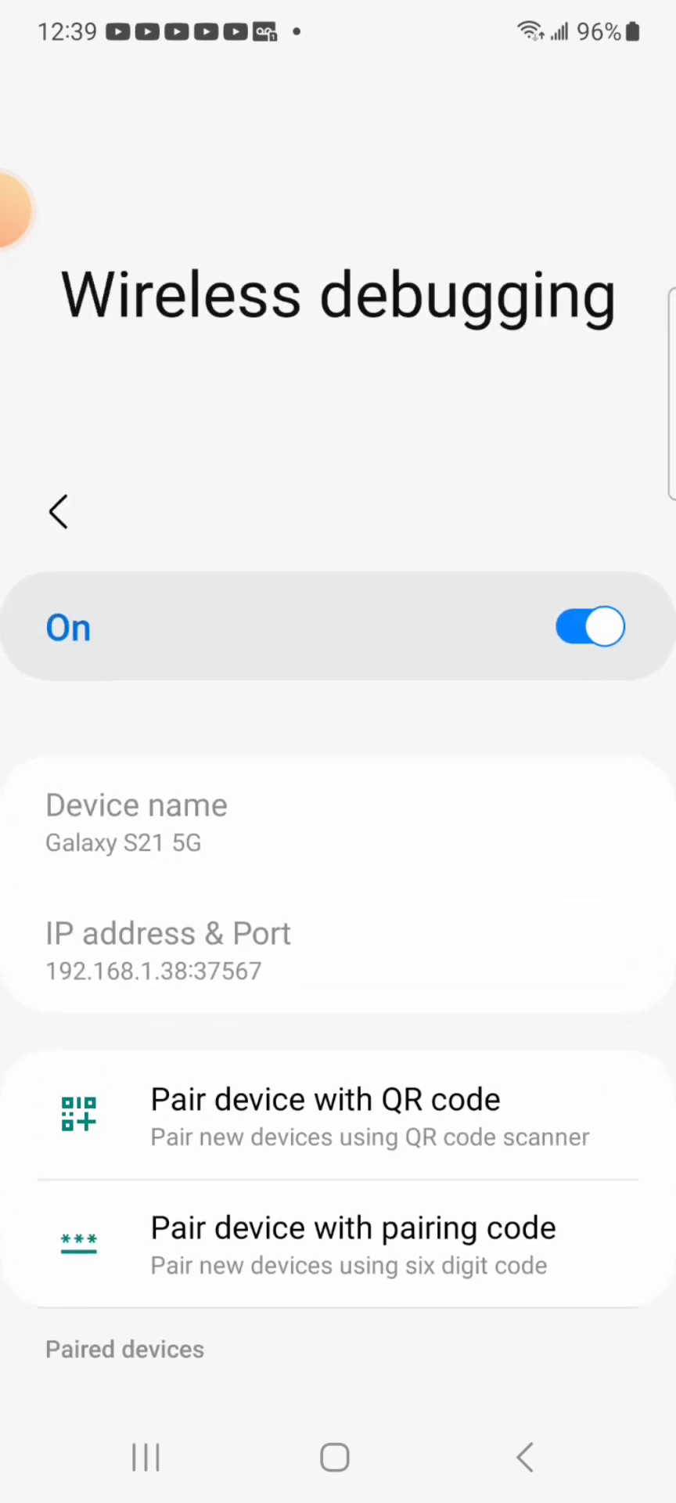
- Reopen the Wireless Pairing form and wireless debugging settings to generate a new code
{"action": "scroll", "scroll_direction": "down", "scroll_amount": 3}
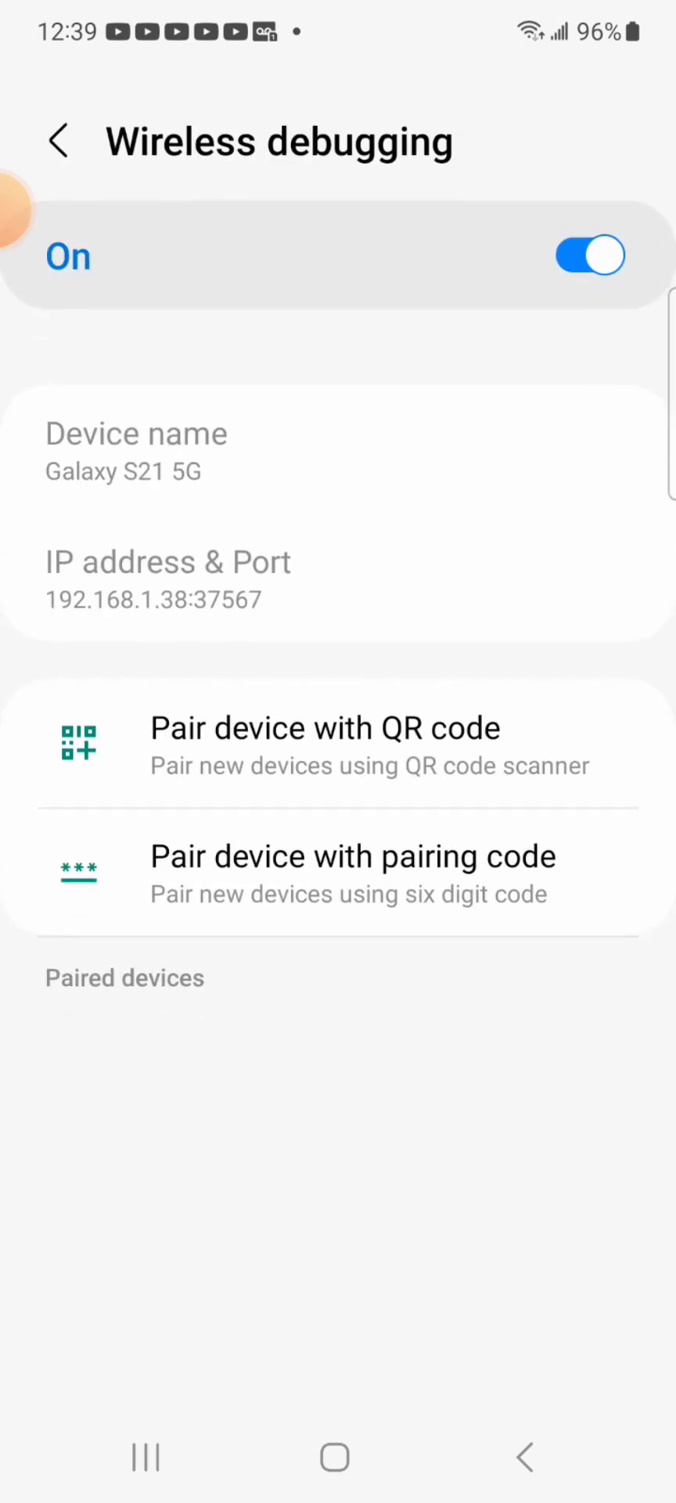
{"action": "left_click", "coordinate": [145, 1456]}
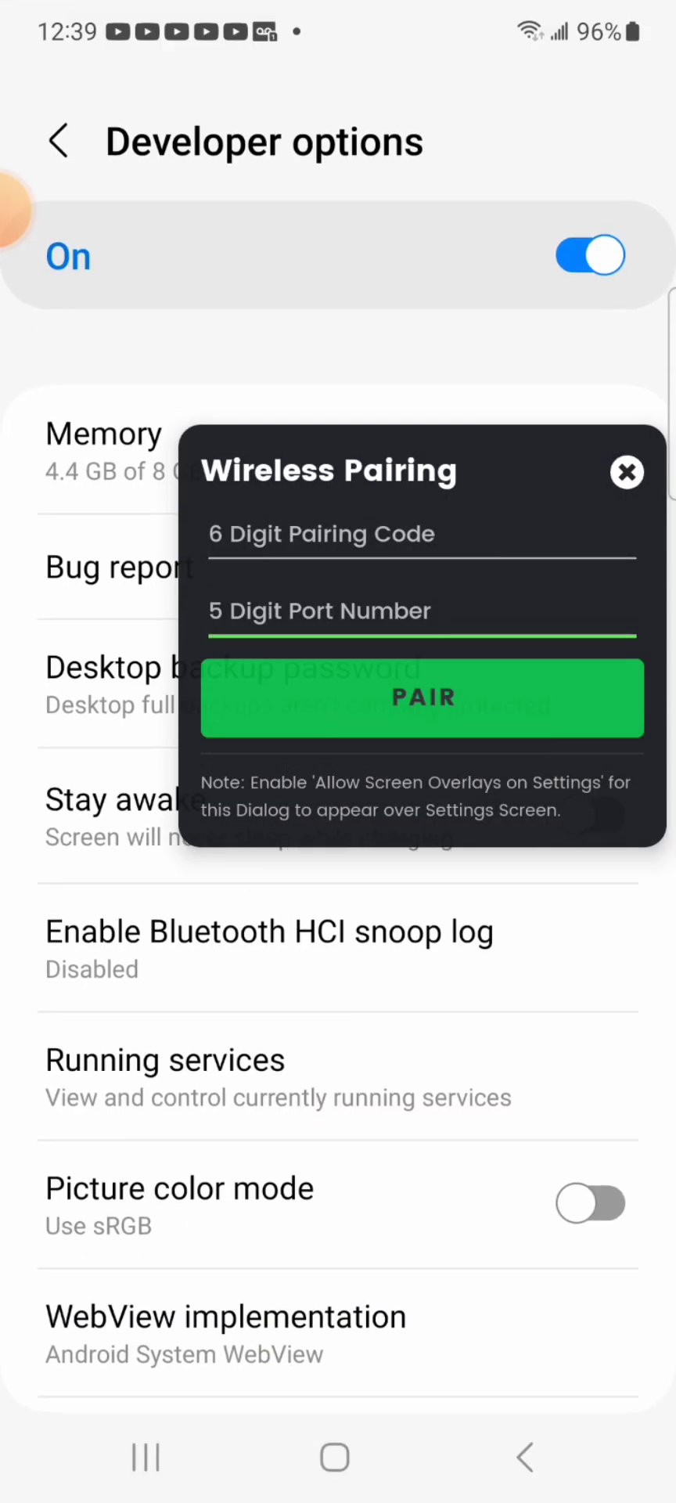
{"action": "left_click", "coordinate": [421, 611]}
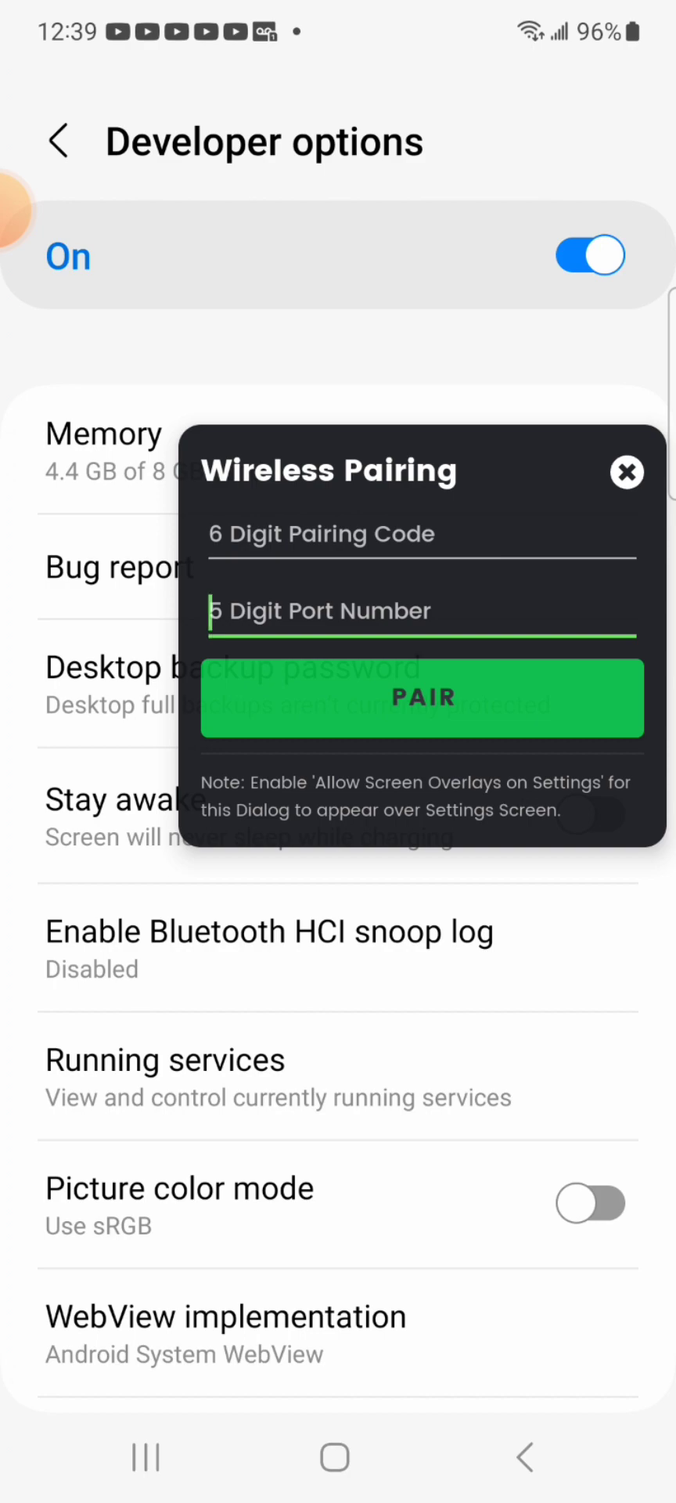
{"action": "scroll", "scroll_direction": "down", "scroll_amount": 3}
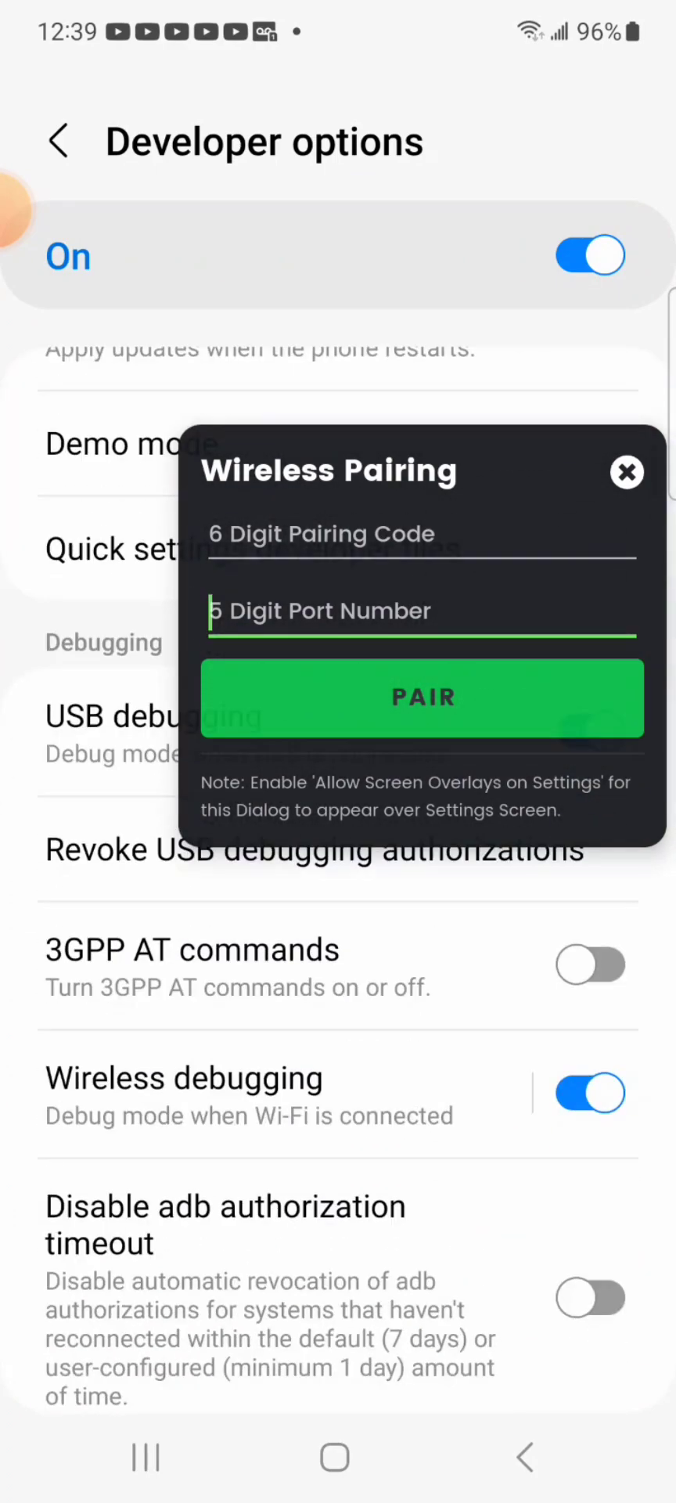
{"action": "left_click", "coordinate": [184, 1078]}
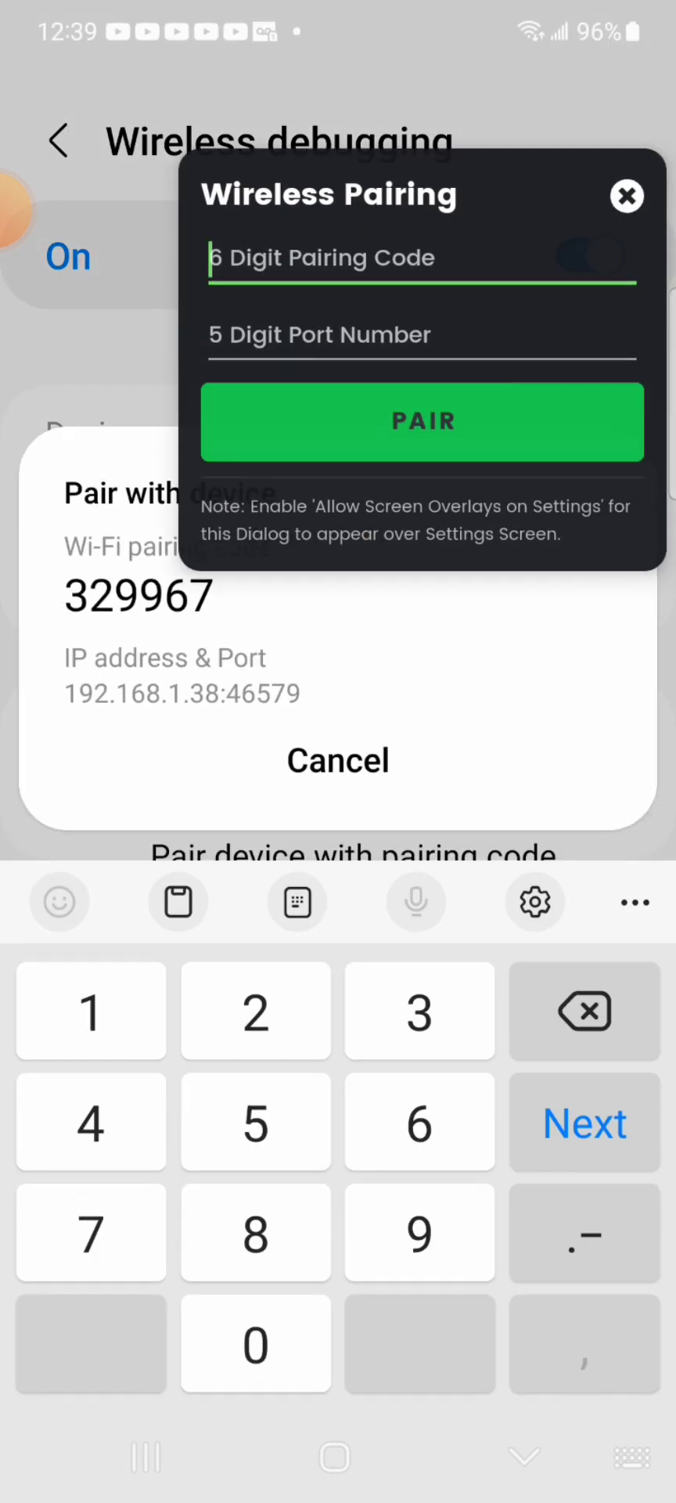
{"action": "type", "text": "32"}
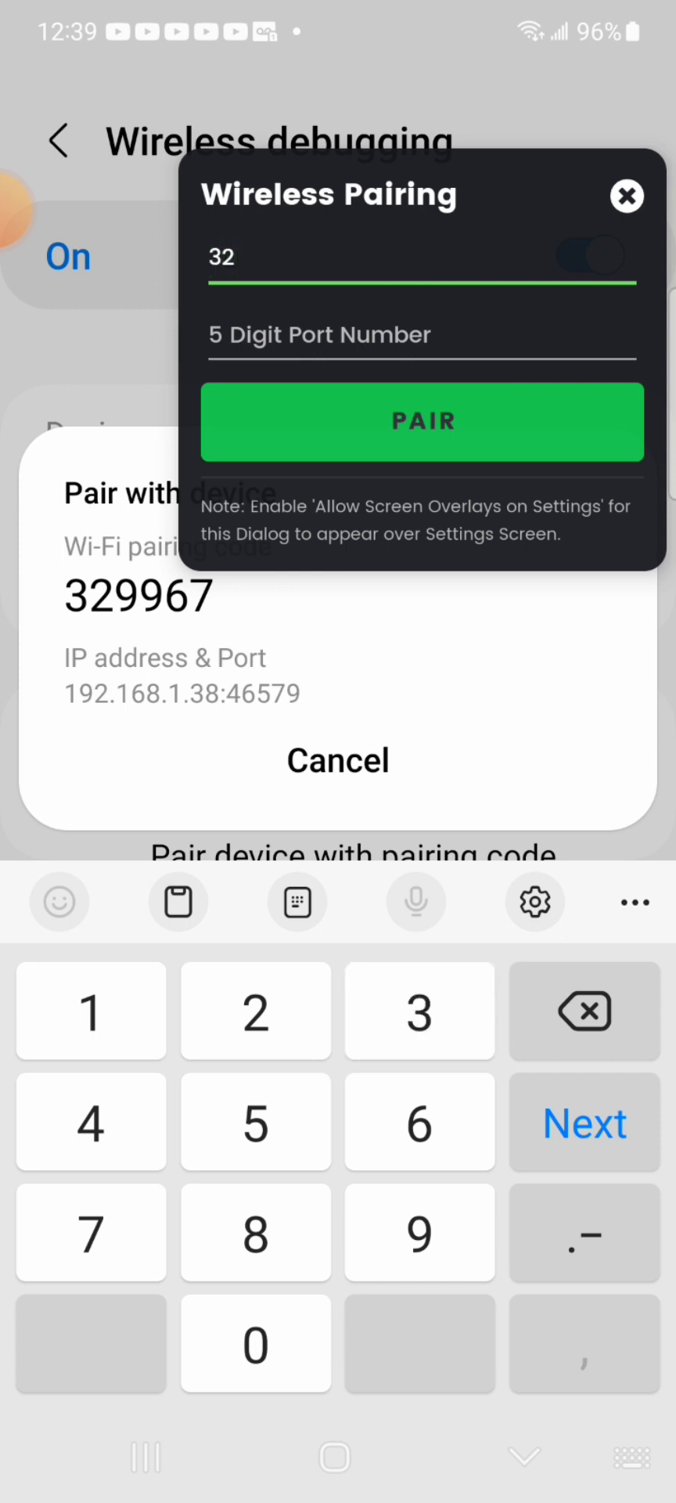
{"action": "type", "text": "9967"}
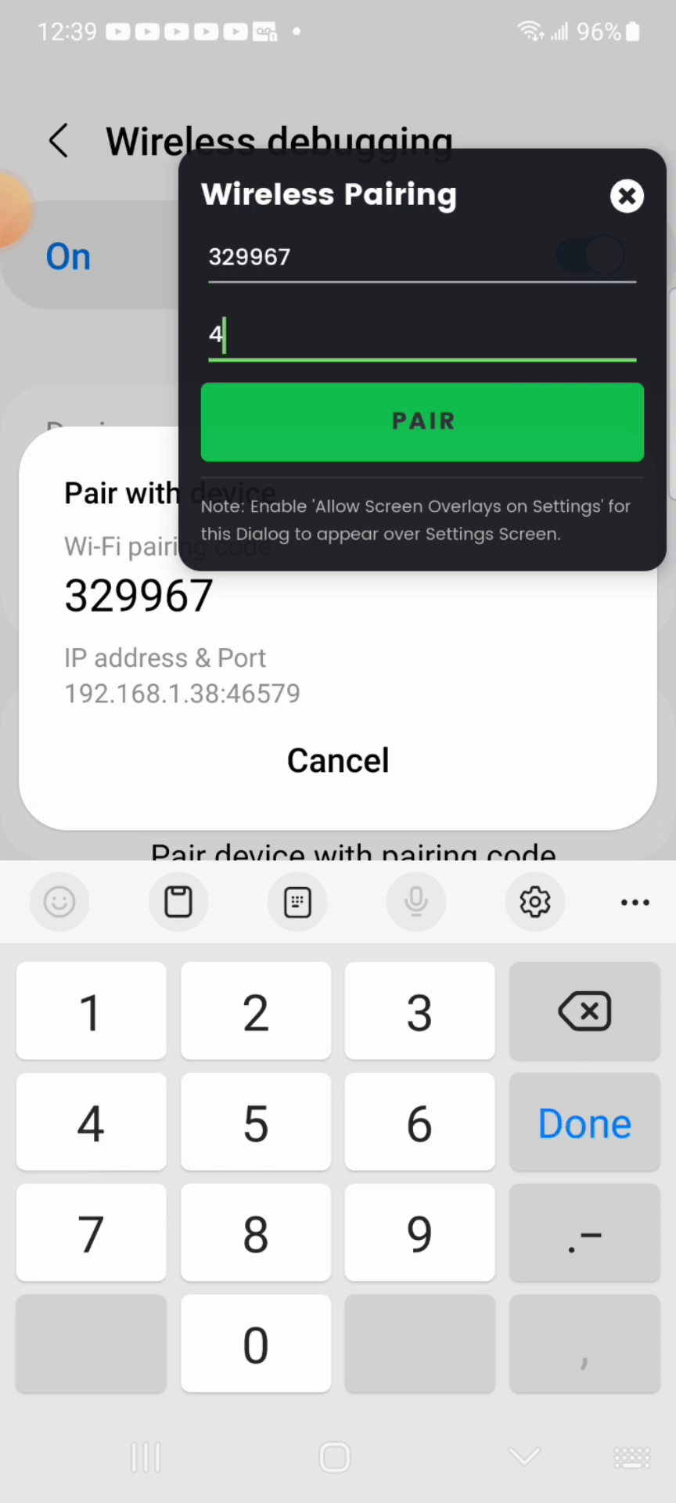
{"action": "type", "text": "65"}
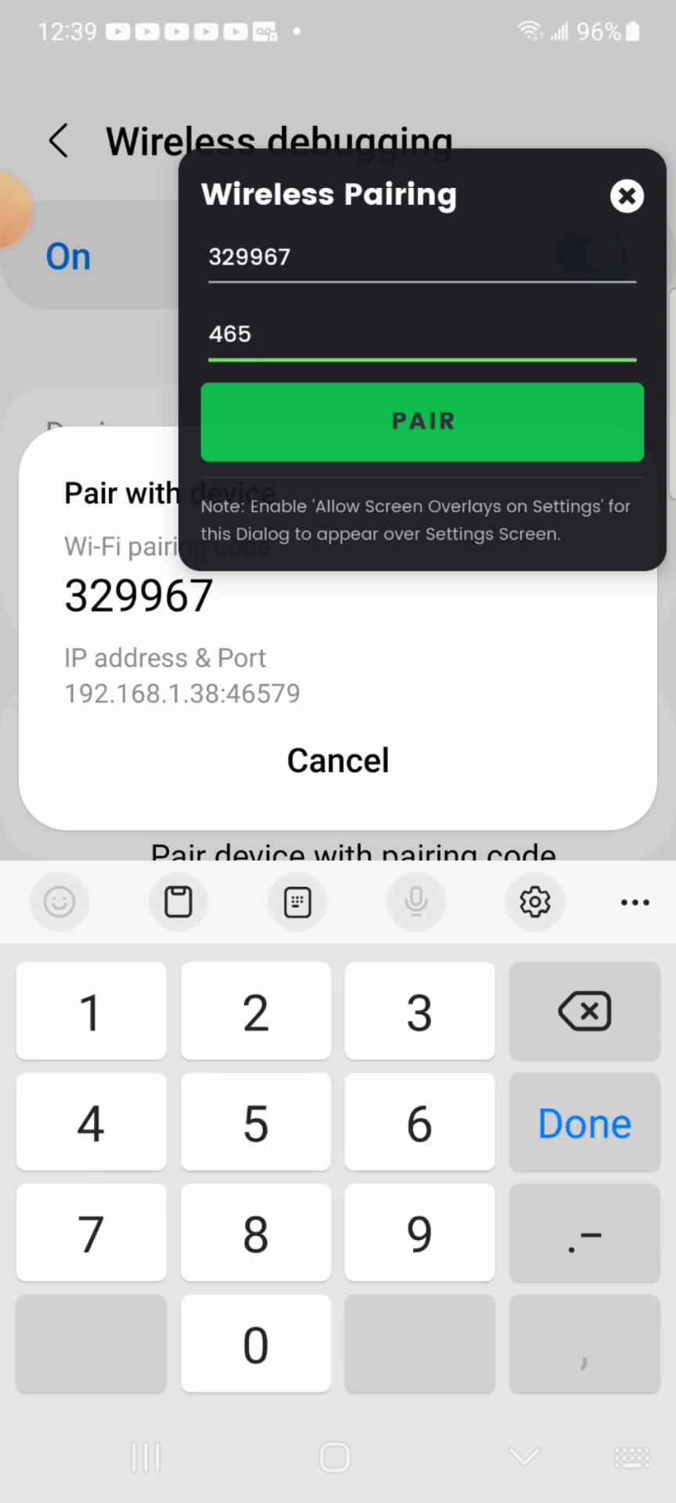
{"action": "left_click", "coordinate": [421, 422]}
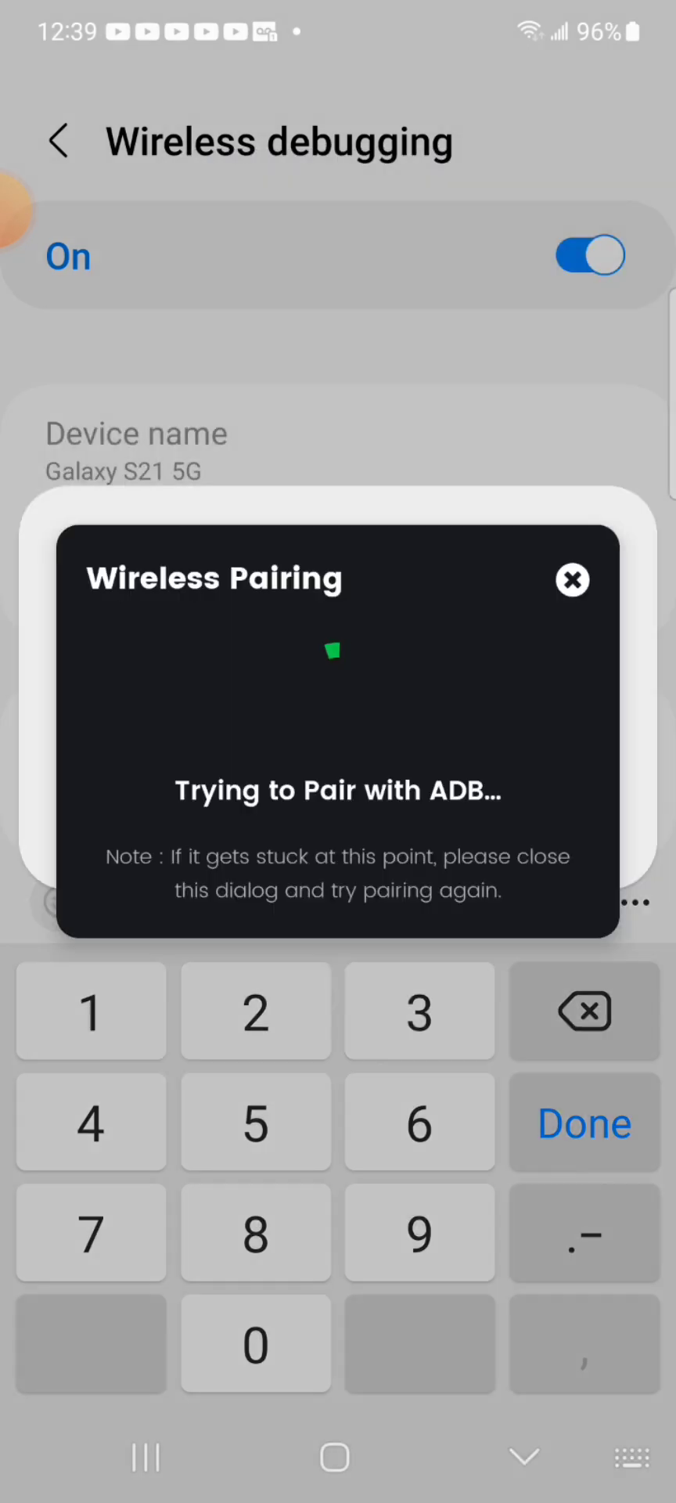
- Close the notification shade, the MantisBuddy connected message, and the Video Saved popup
{"action": "left_click", "coordinate": [585, 1122]}
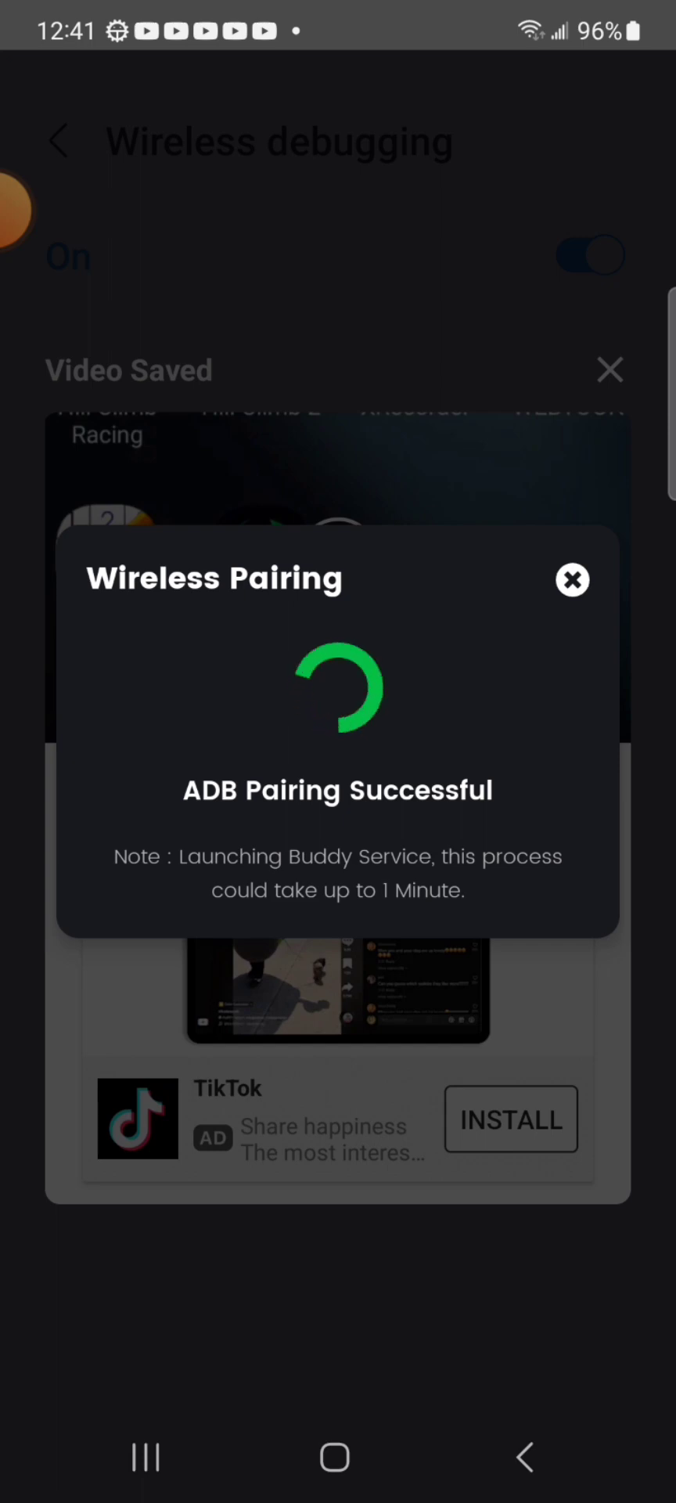
{"action": "scroll", "scroll_direction": "down", "scroll_amount": 3}
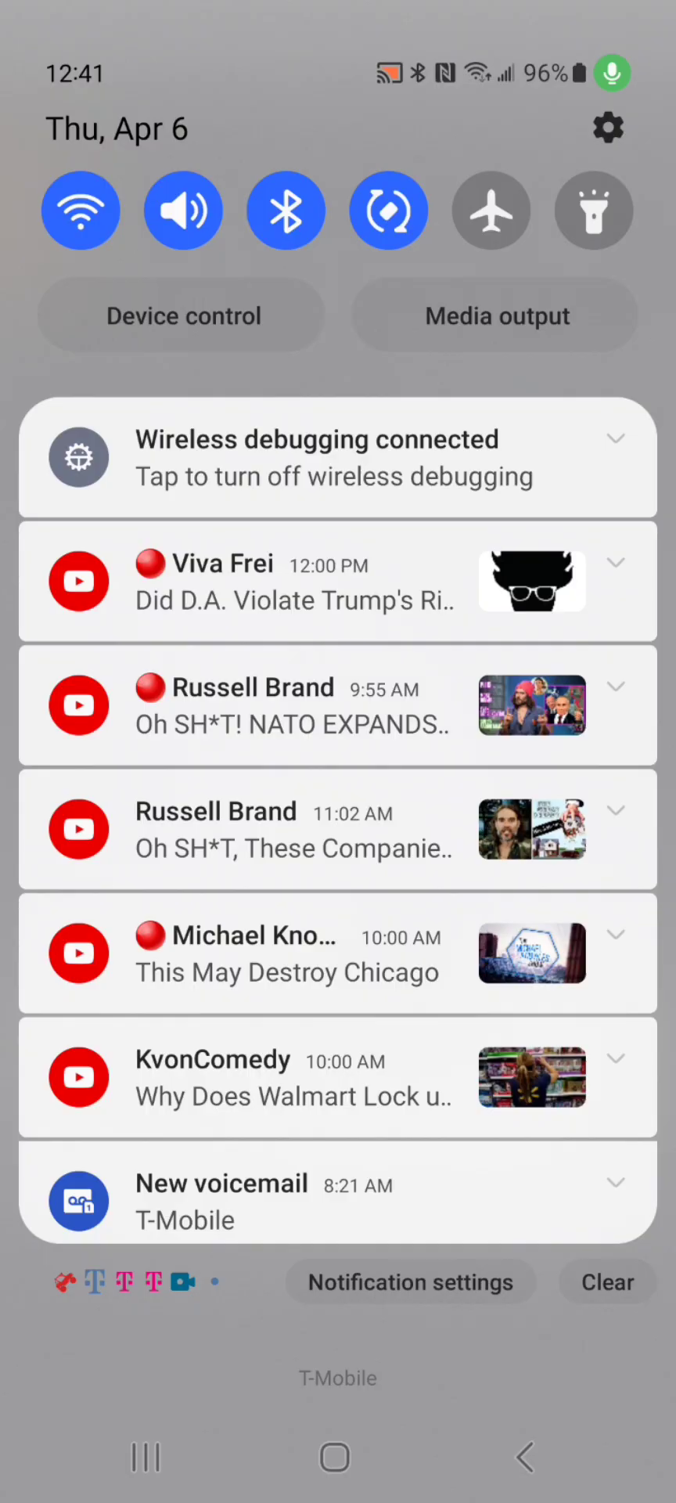
{"action": "left_click", "coordinate": [335, 458]}
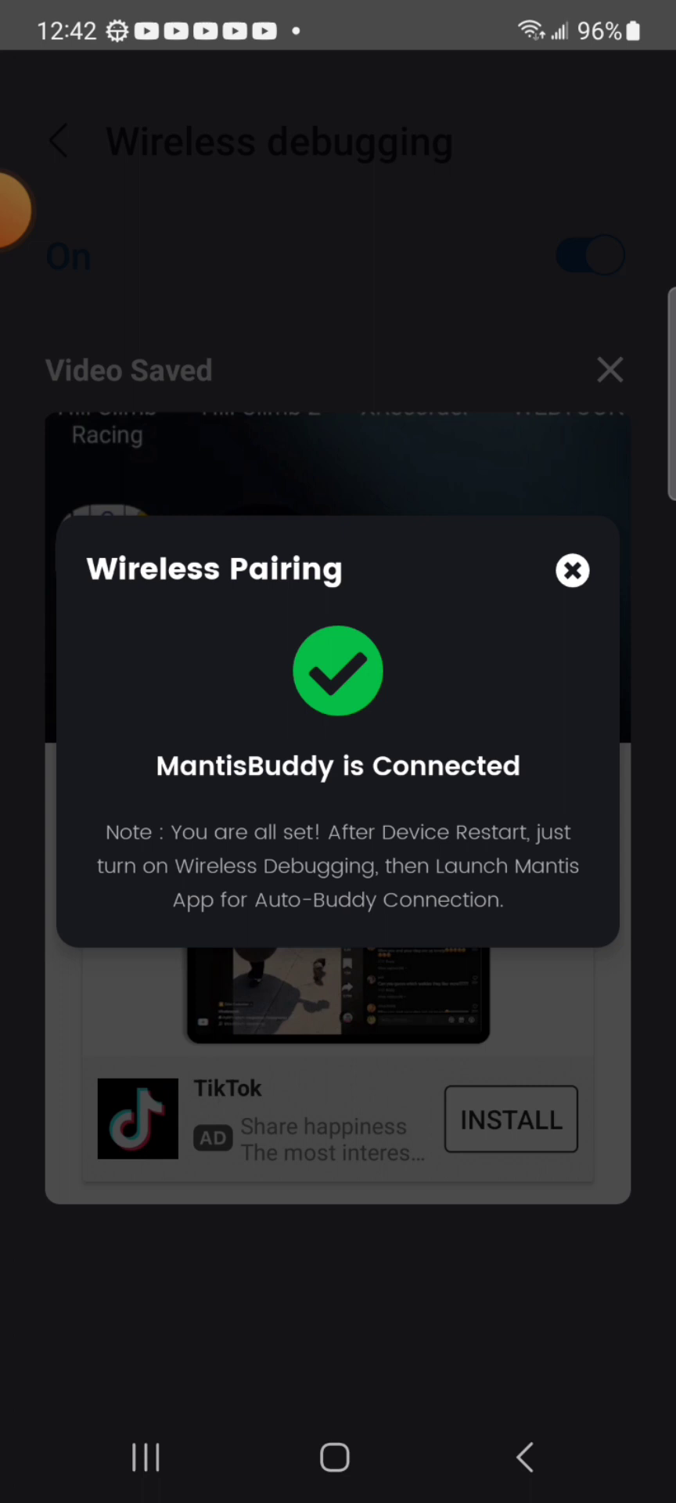
{"action": "left_click", "coordinate": [572, 571]}
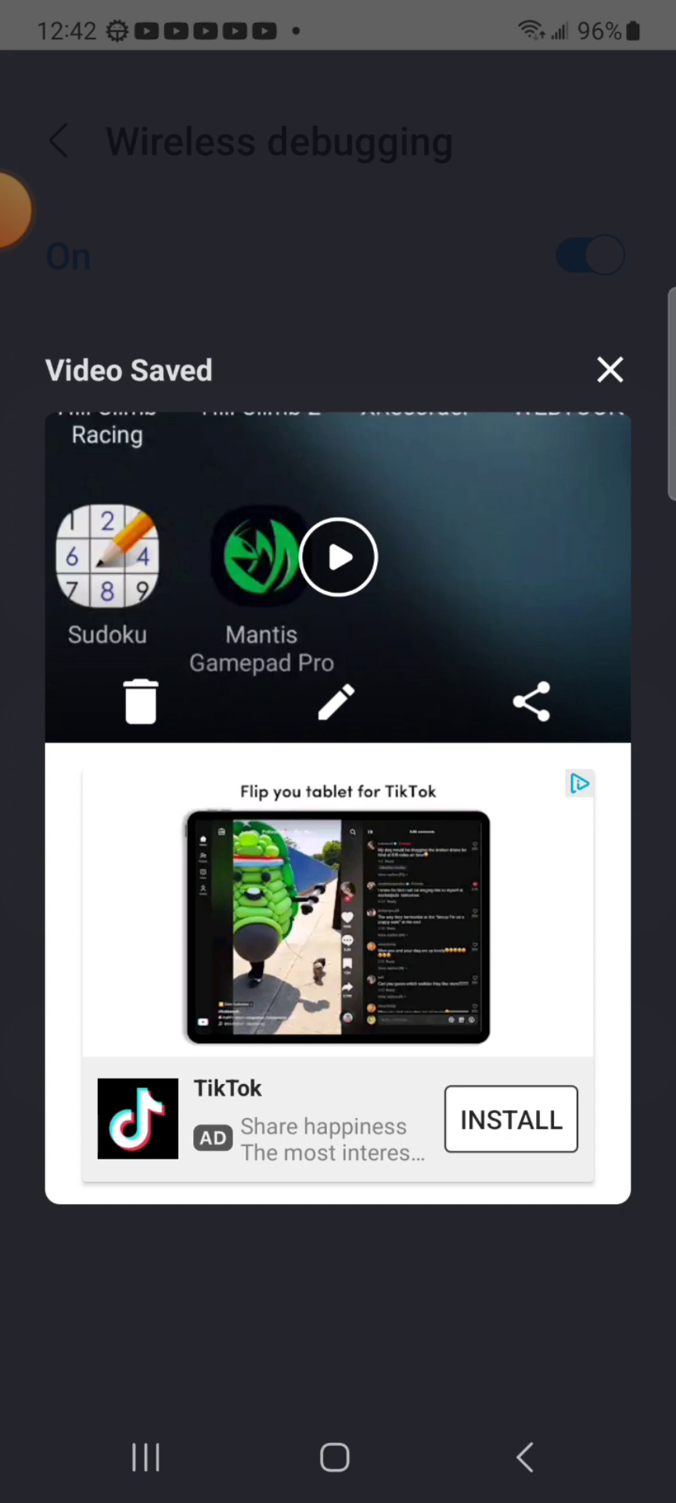
{"action": "left_click", "coordinate": [610, 370]}
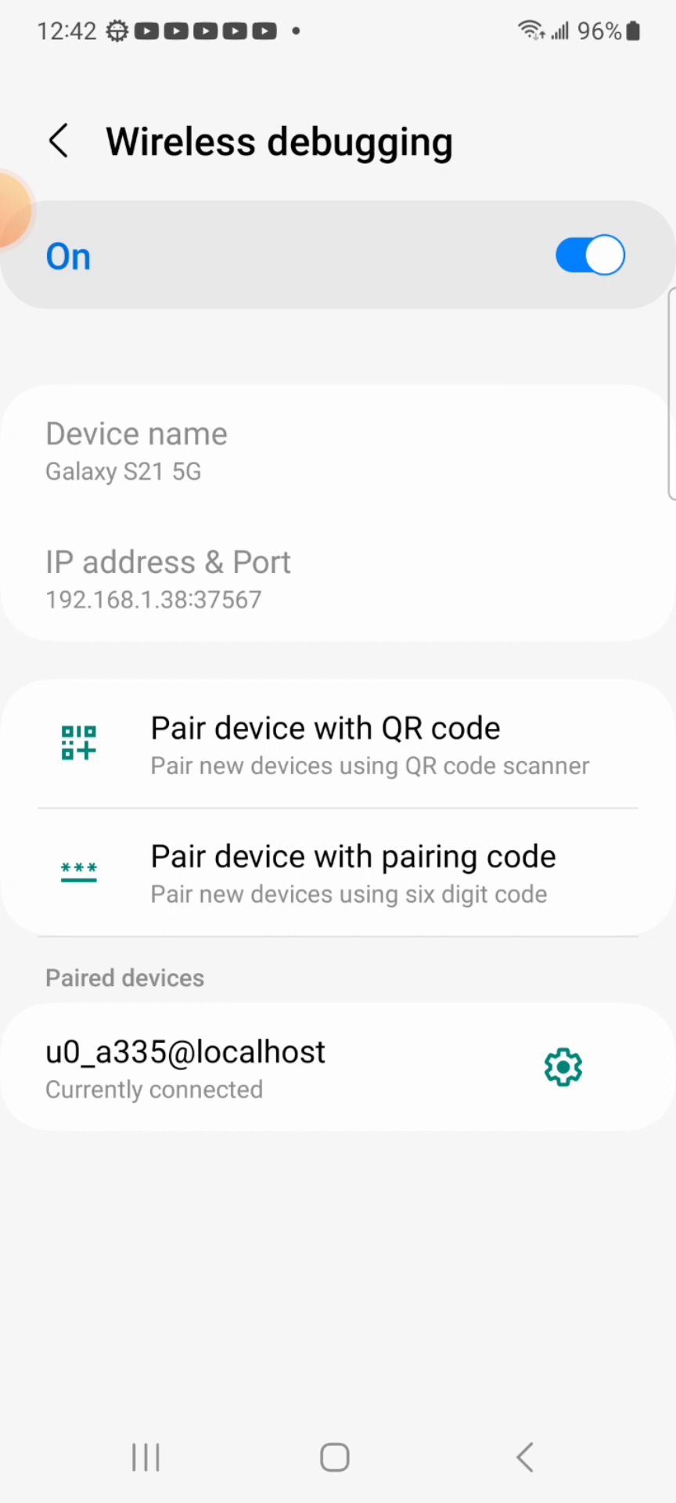
- Go back to Connect Mantis Buddy, then return to the phone's home screen
{"action": "left_click", "coordinate": [60, 141]}
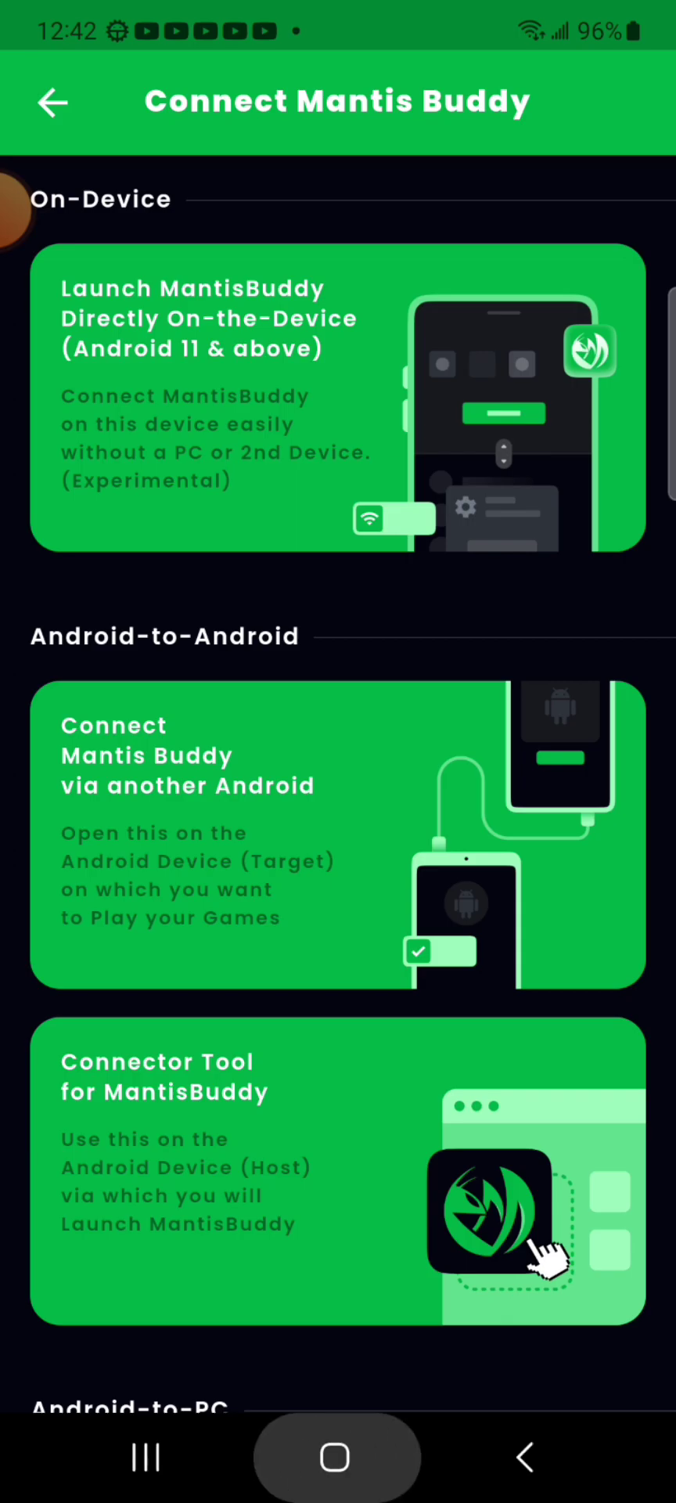
{"action": "left_click", "coordinate": [334, 1456]}
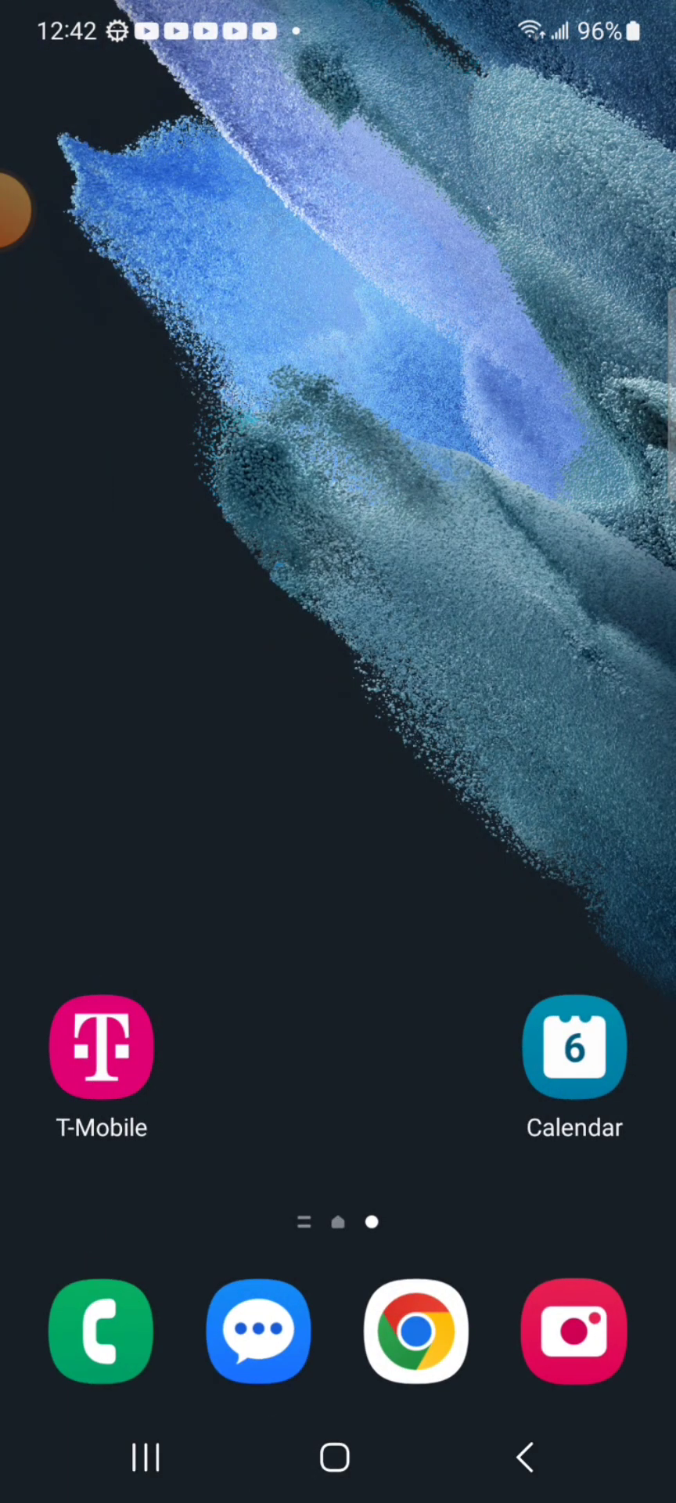
{"action": "left_click", "coordinate": [43, 214]}
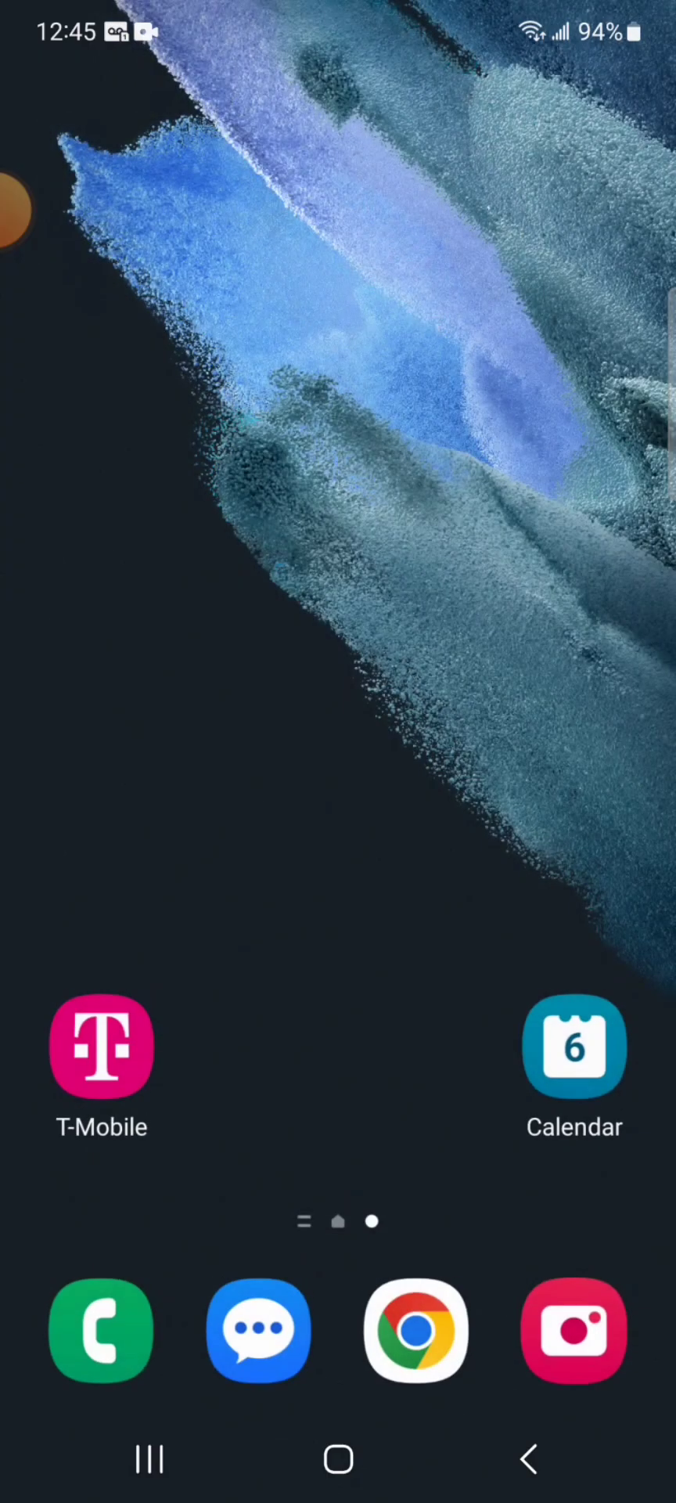
- Search Settings for 'debug' to view Developer debugging options, then exit to the app drawer
{"action": "scroll", "scroll_direction": "down", "scroll_amount": 3}
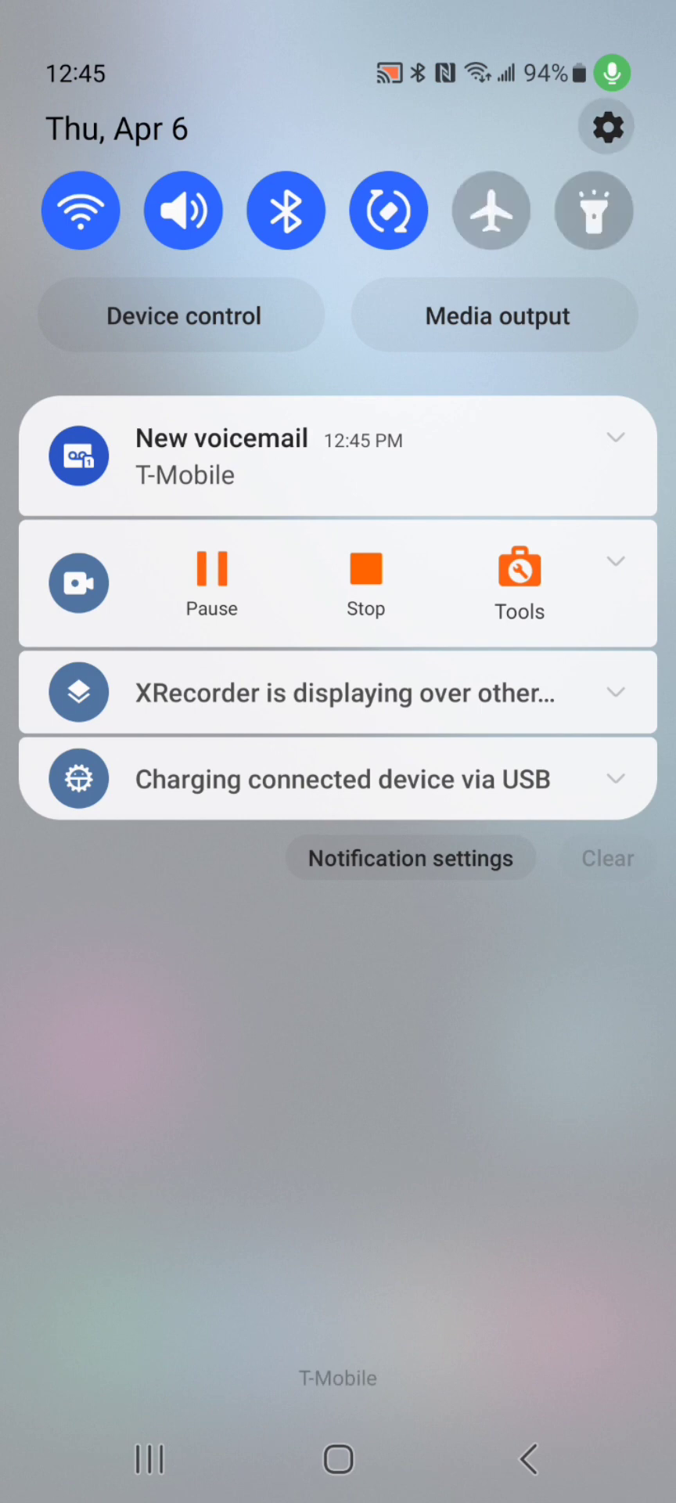
{"action": "left_click", "coordinate": [607, 125]}
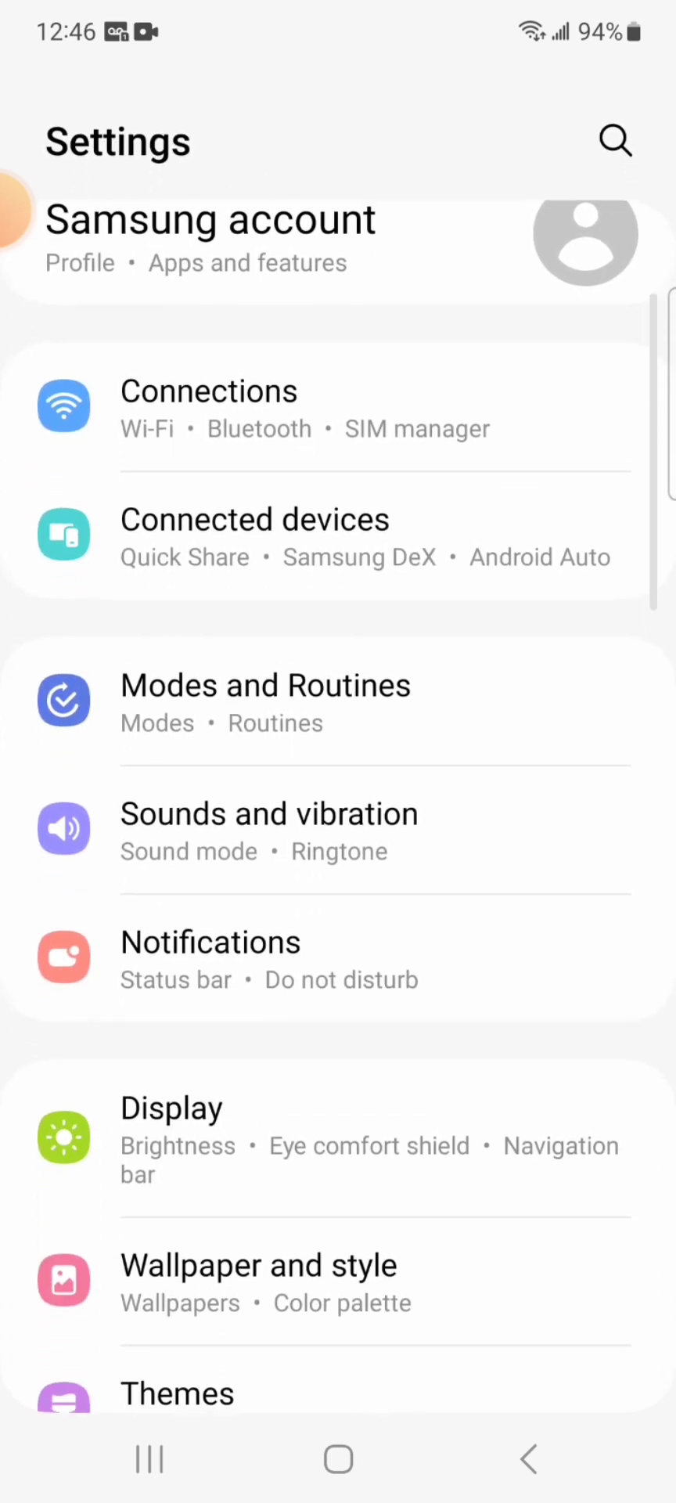
{"action": "scroll", "scroll_direction": "up", "scroll_amount": 3}
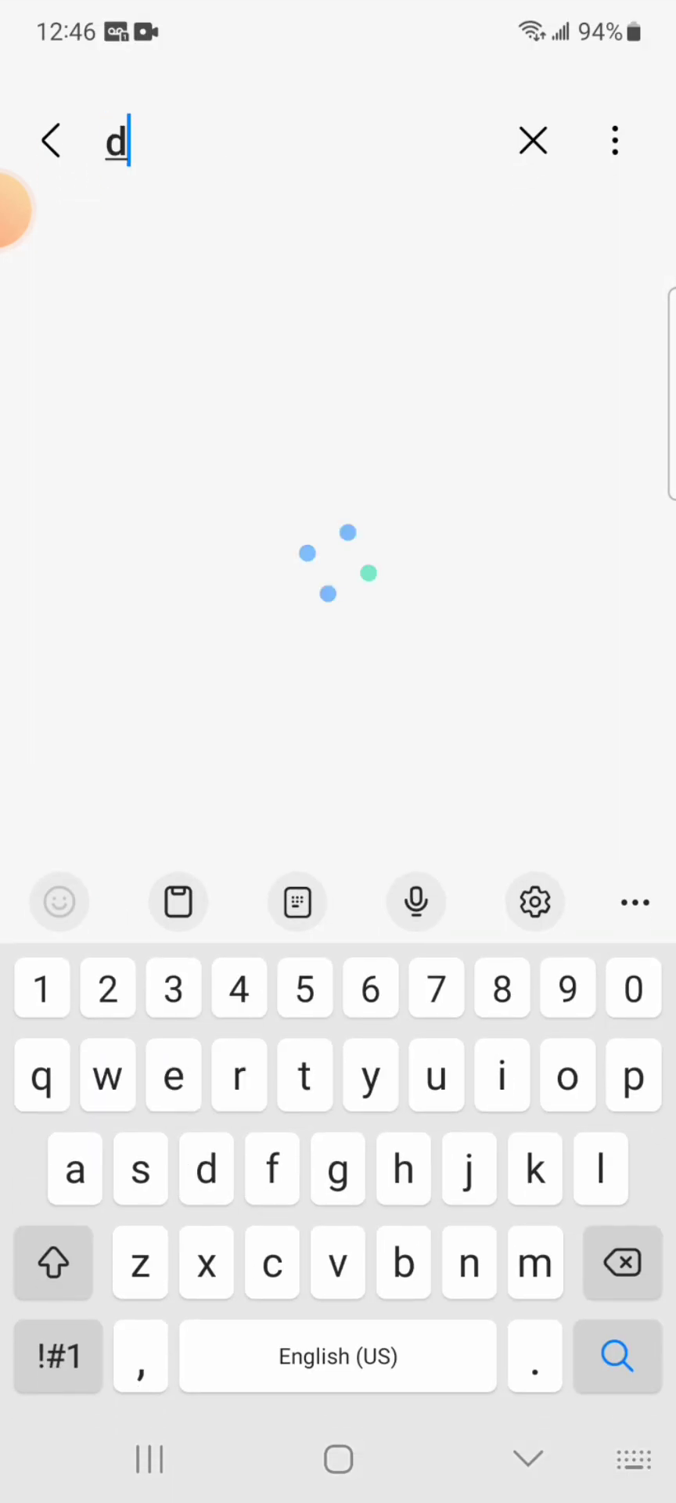
{"action": "type", "text": "ebug"}
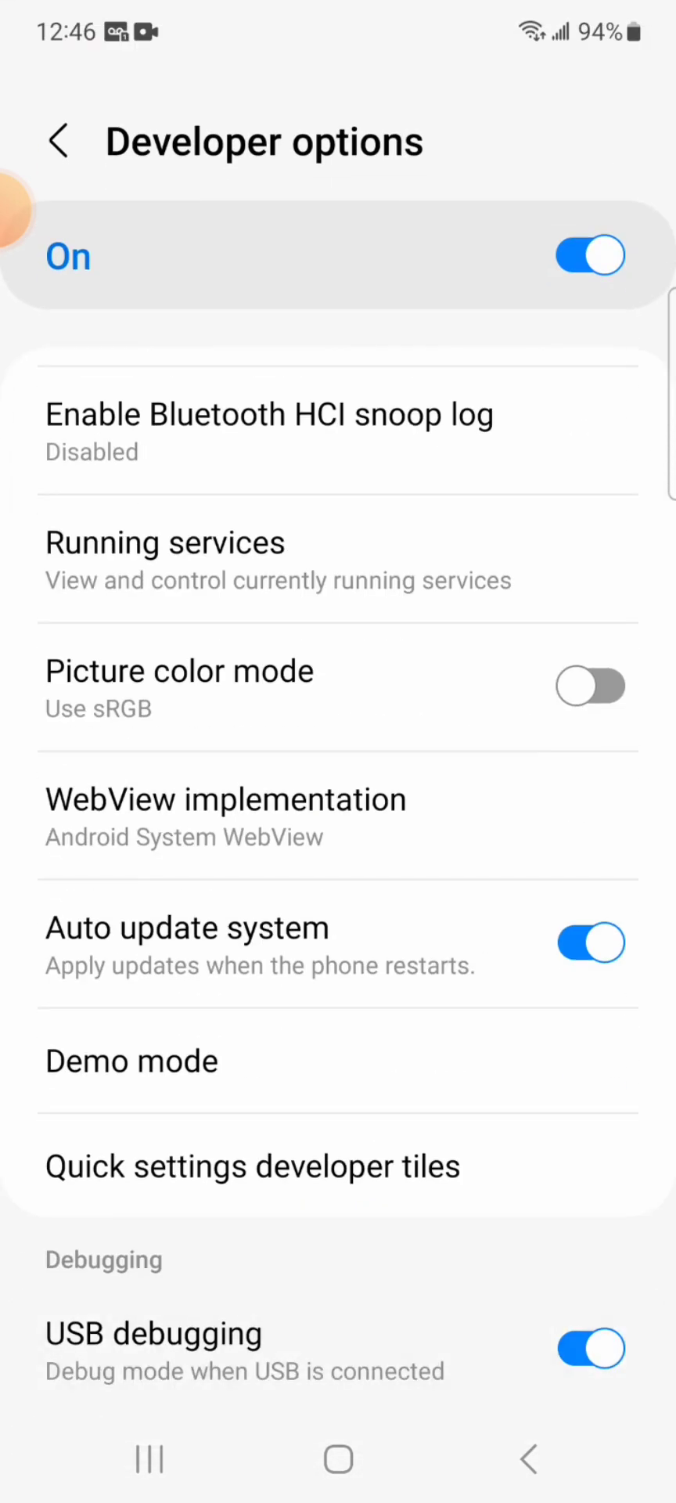
{"action": "scroll", "scroll_direction": "down", "scroll_amount": 3}
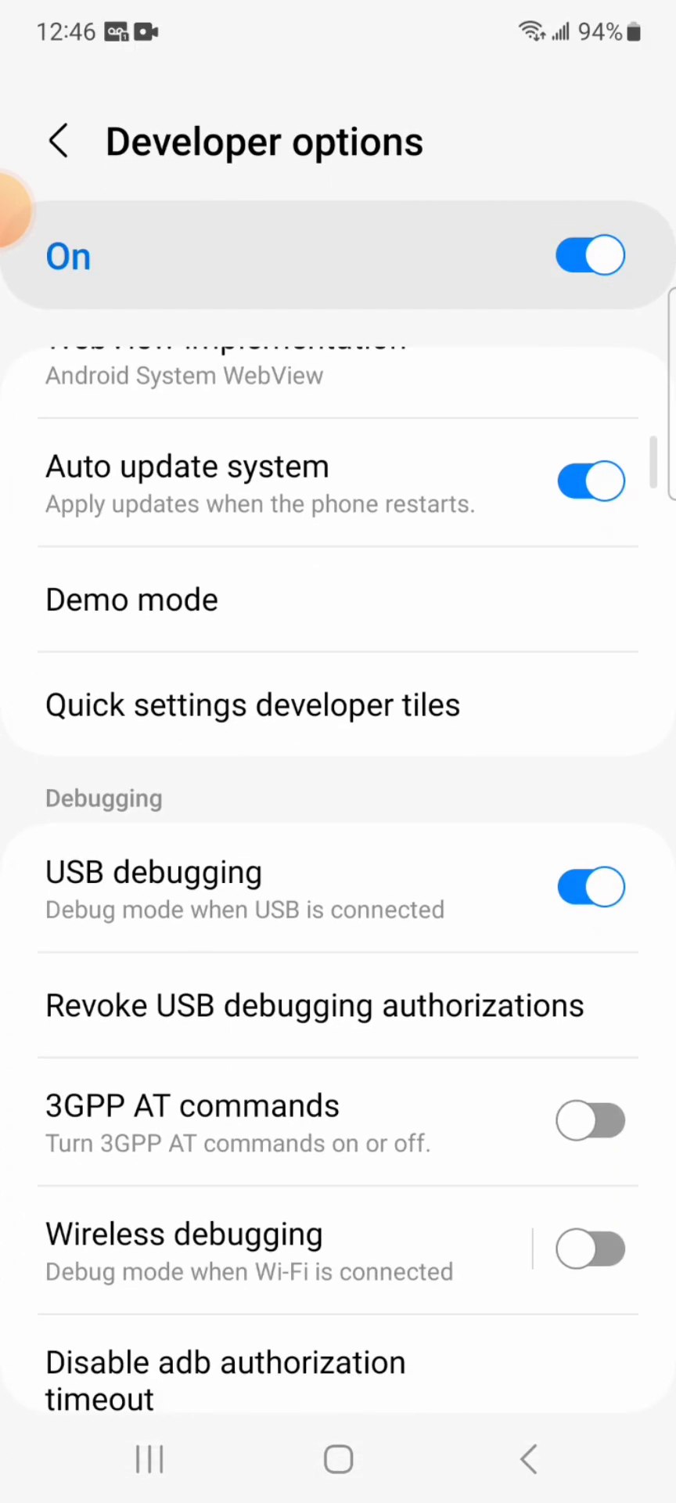
{"action": "left_click", "coordinate": [337, 1457]}
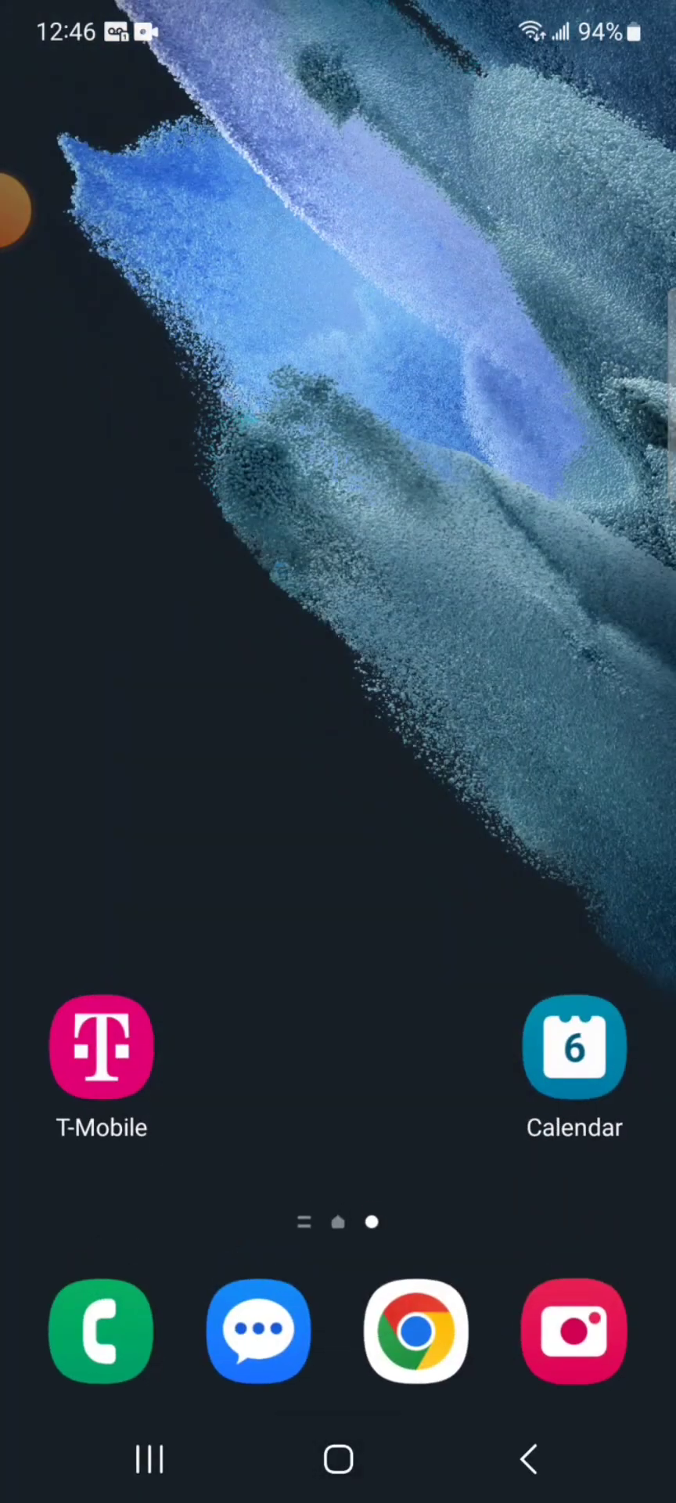
{"action": "scroll", "scroll_direction": "up", "scroll_amount": 3}
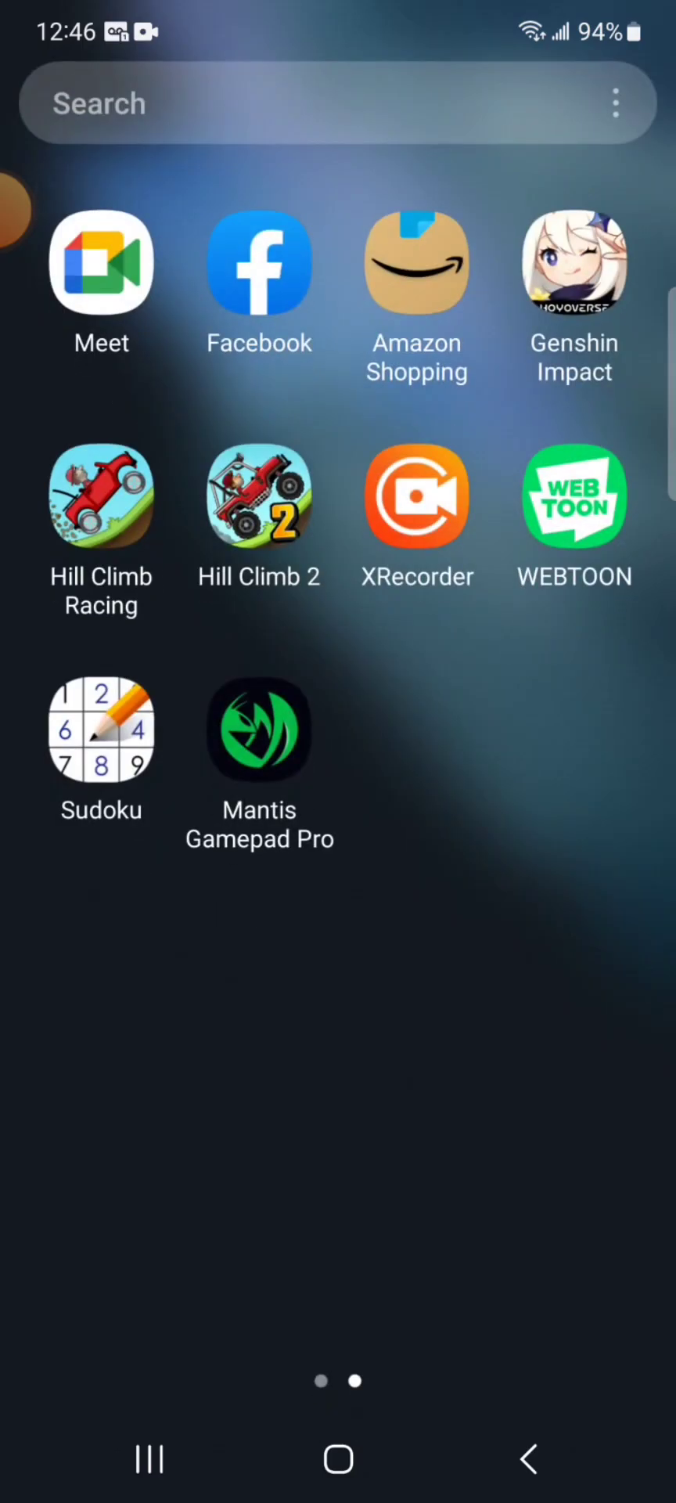
- Launch Mantis Gamepad Pro and browse the Connect Mantis Buddy options list
{"action": "left_click", "coordinate": [258, 730]}
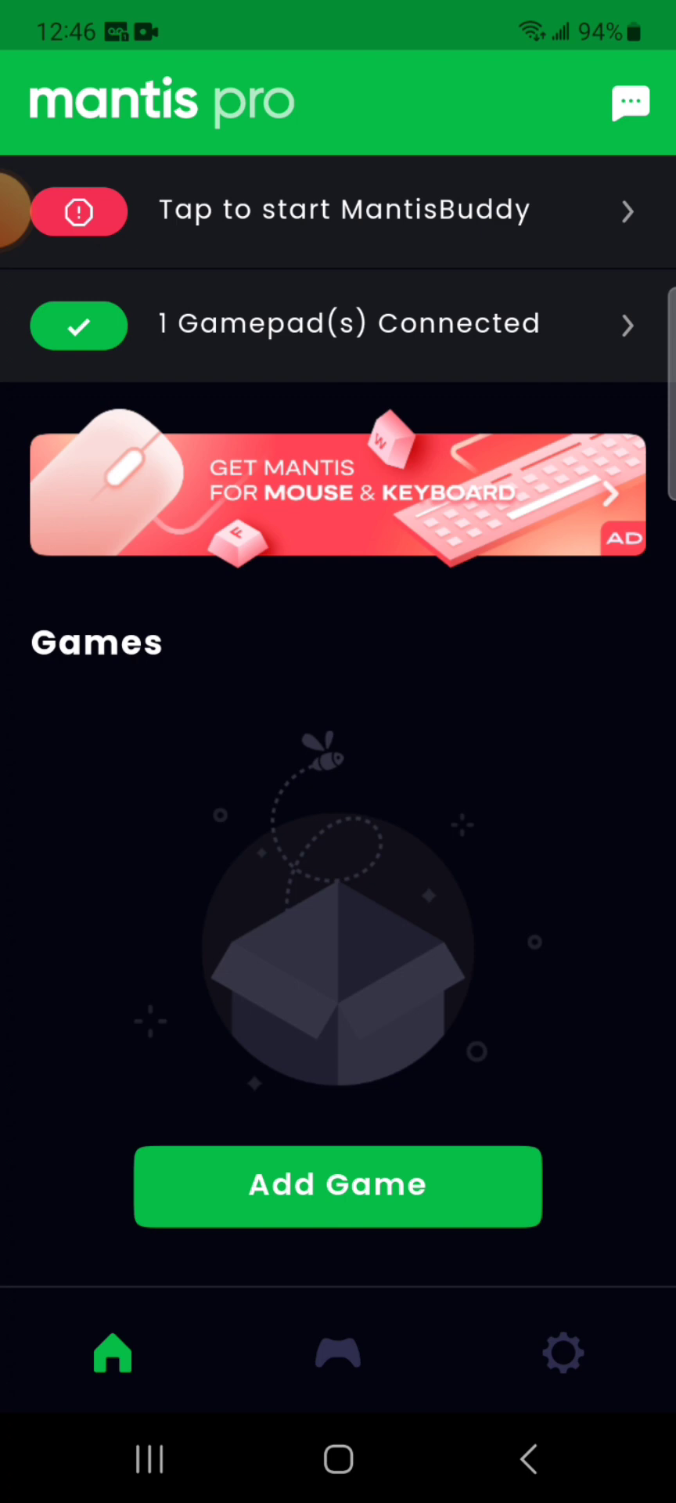
{"action": "left_click", "coordinate": [345, 211]}
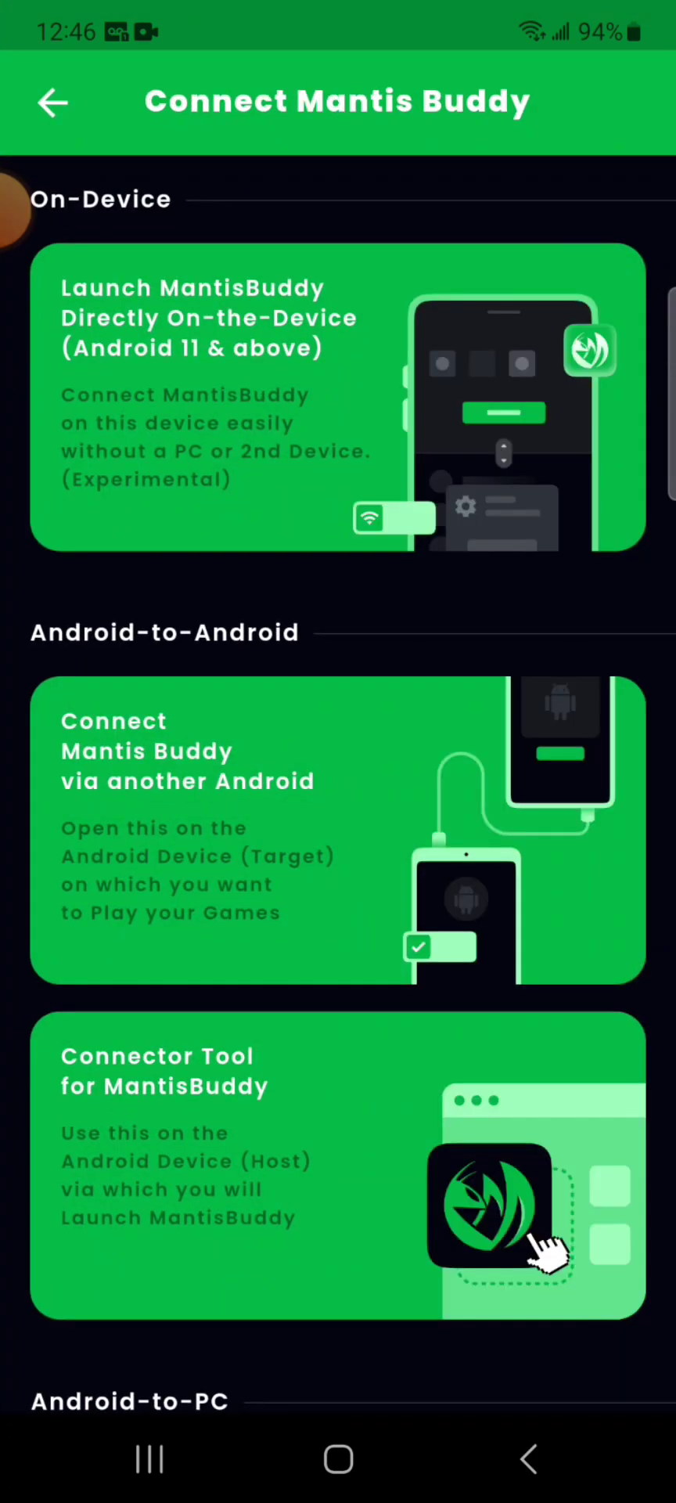
{"action": "left_click", "coordinate": [52, 101]}
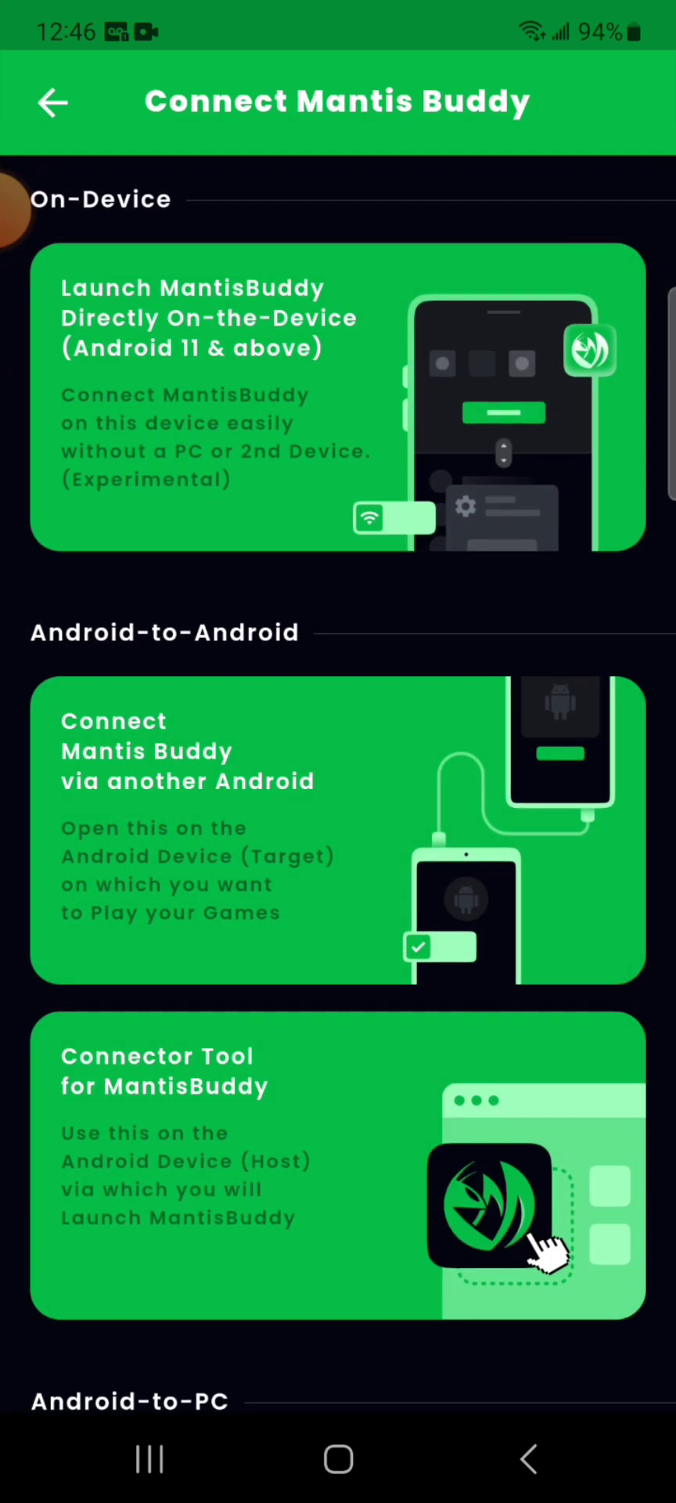
{"action": "left_click", "coordinate": [52, 103]}
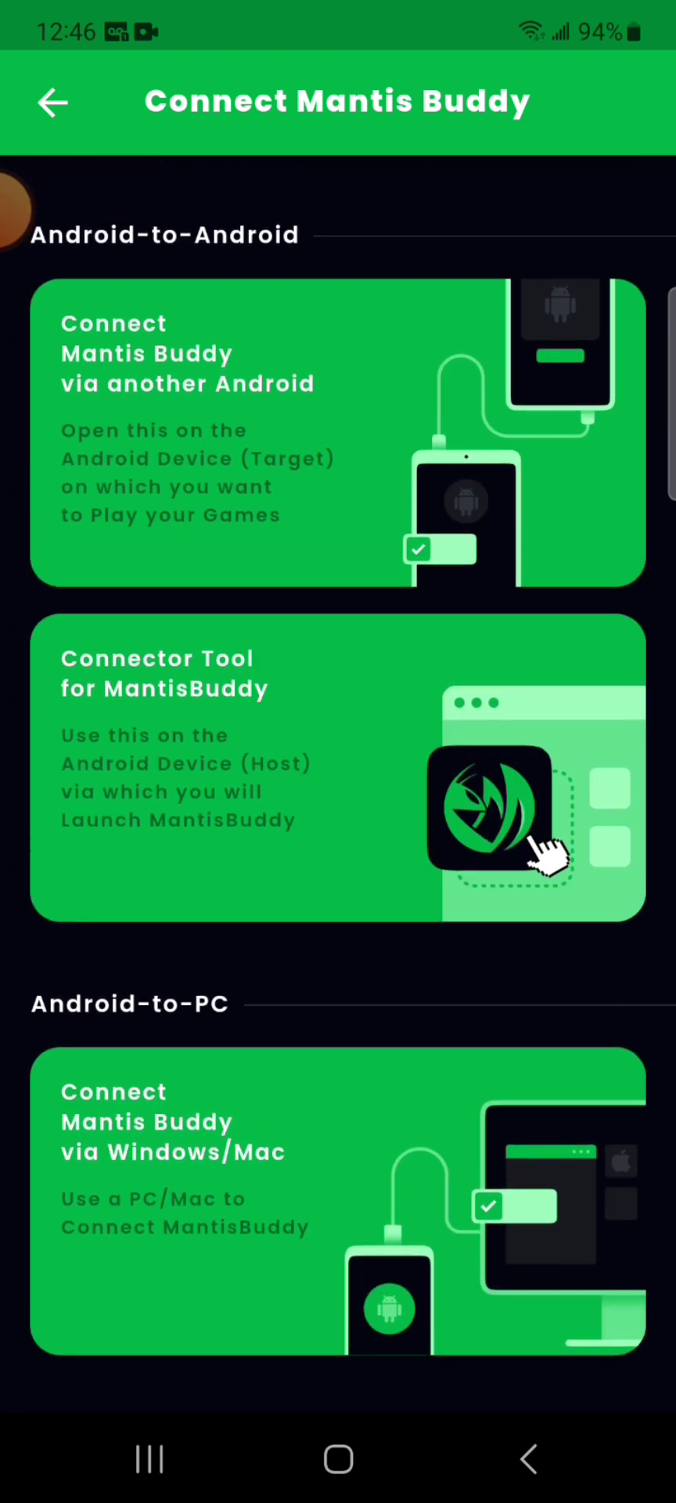
{"action": "scroll", "scroll_direction": "up", "scroll_amount": 3}
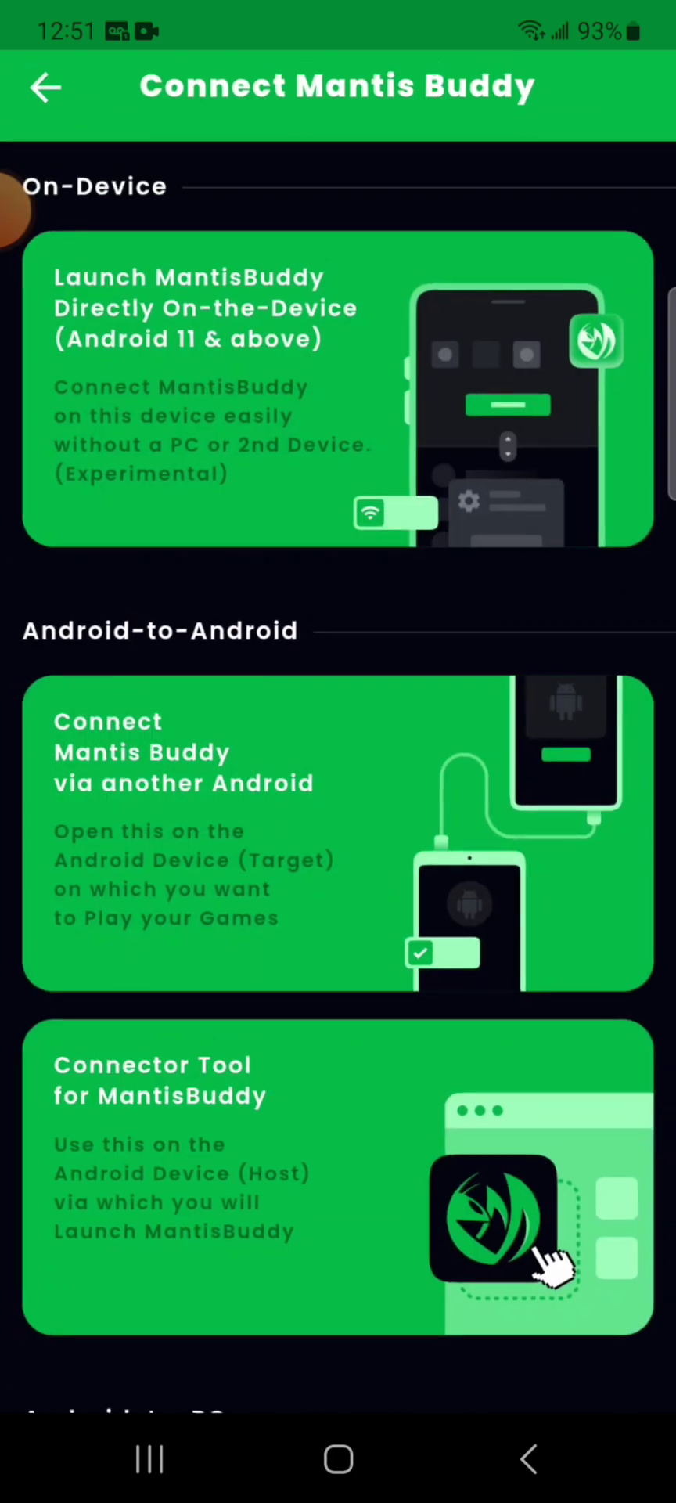
- Open the on-device MantisBuddy QuickStart and review its Enable Wireless Debugging step
{"action": "left_click", "coordinate": [47, 86]}
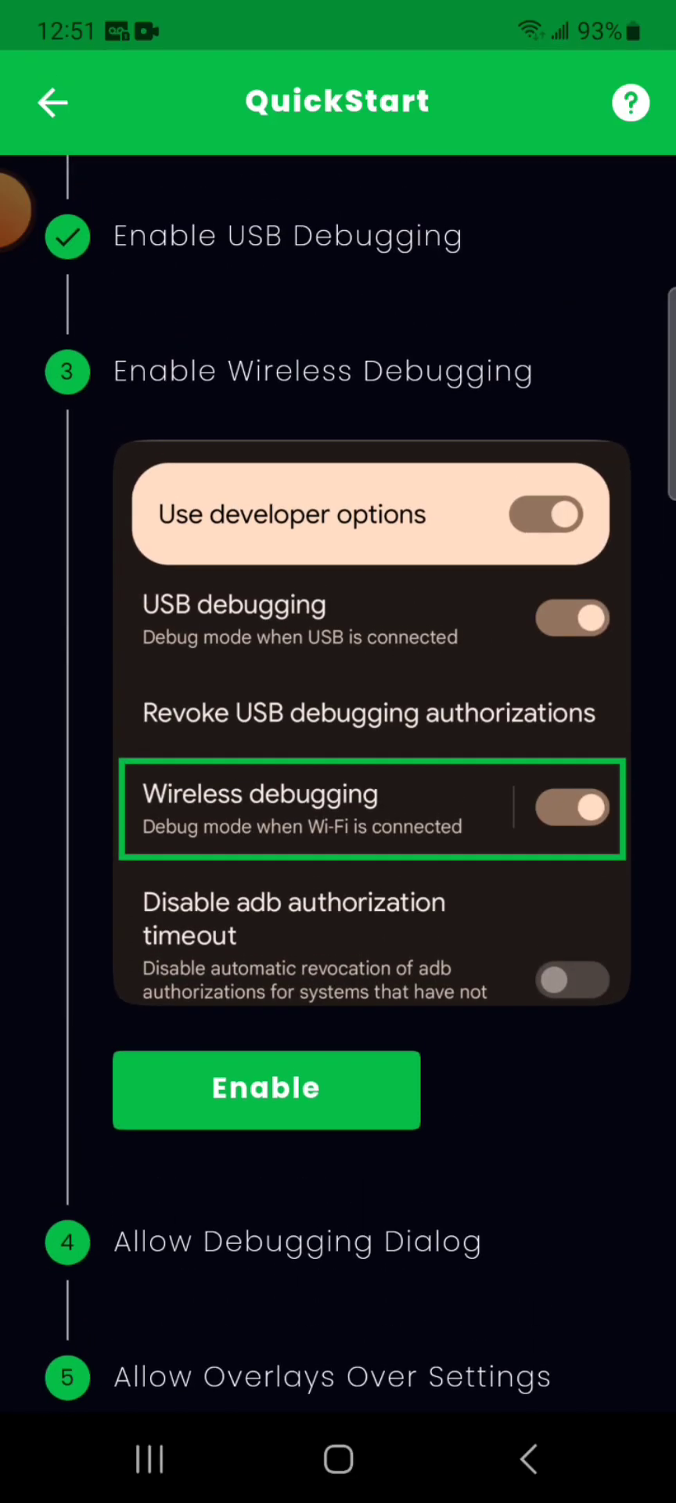
{"action": "scroll", "scroll_direction": "down", "scroll_amount": 3}
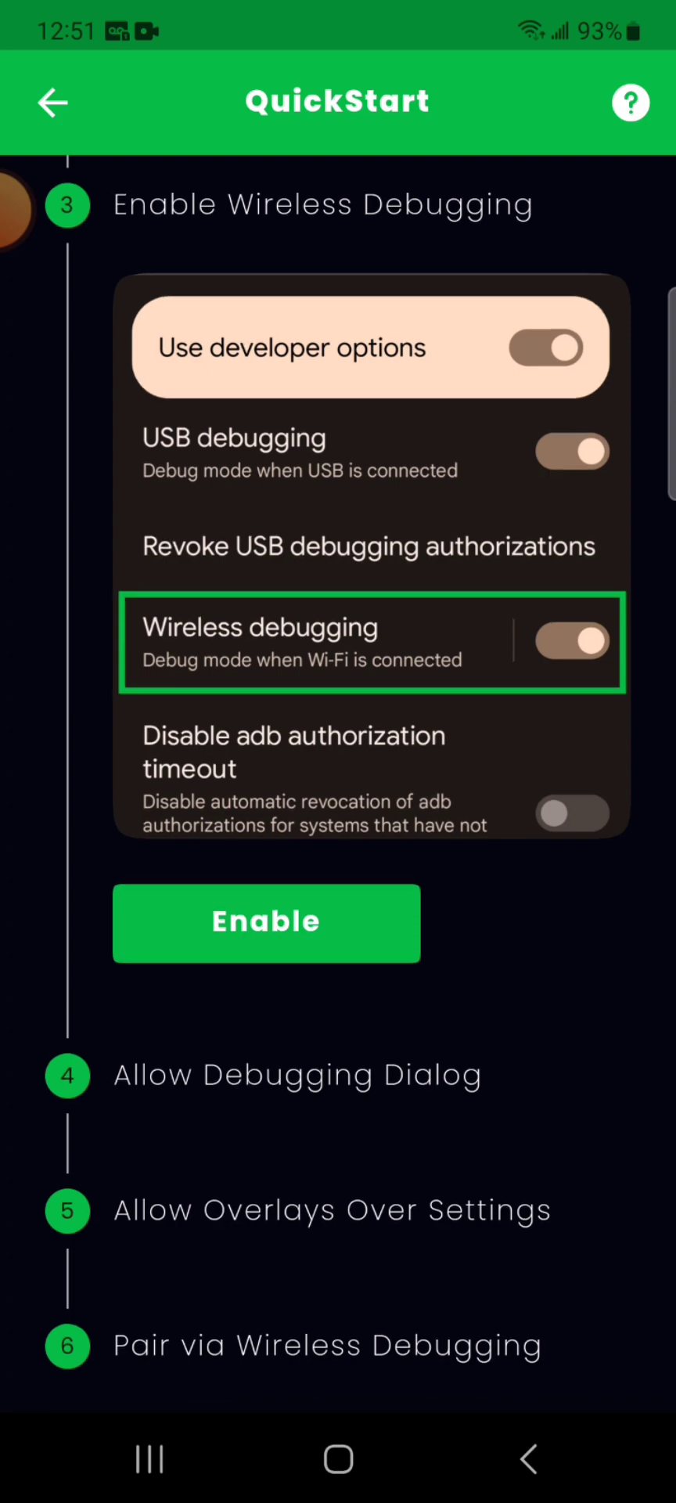
{"action": "left_click", "coordinate": [266, 922]}
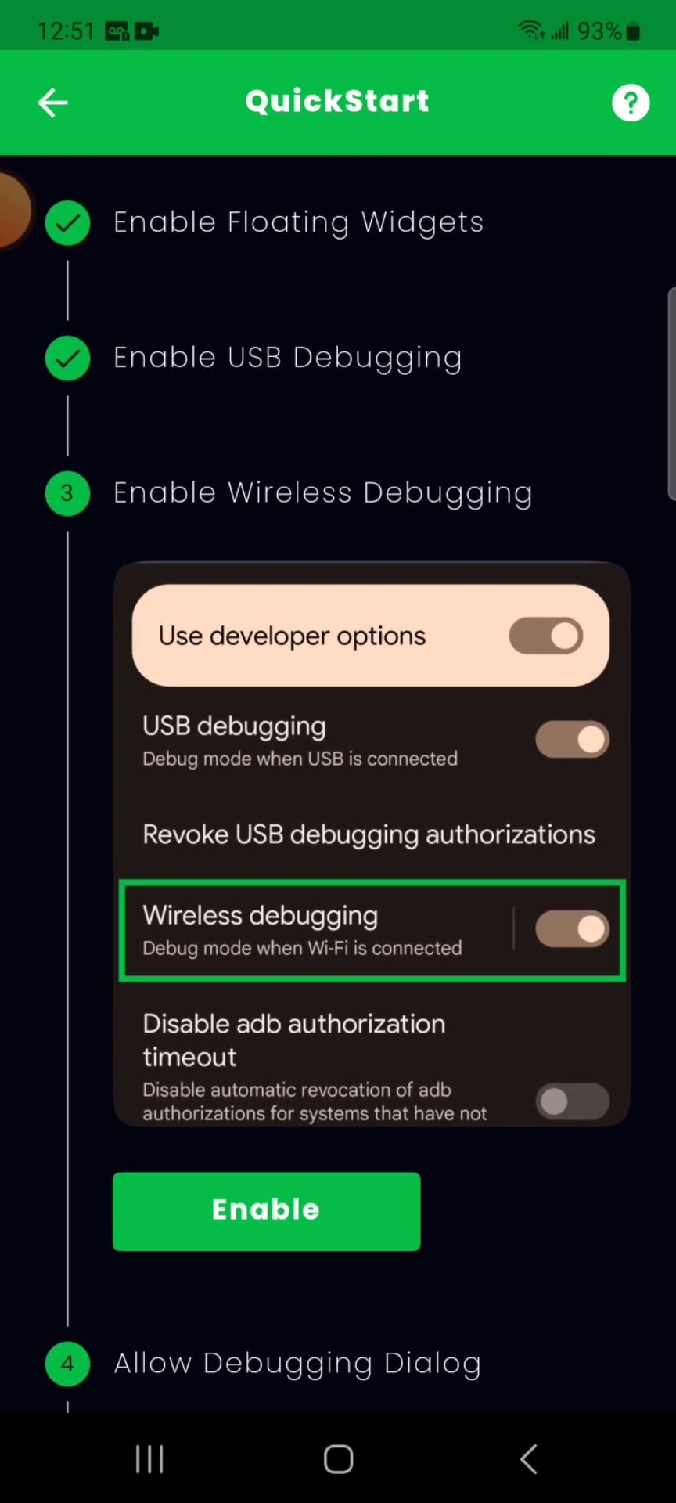
{"action": "scroll", "scroll_direction": "down", "scroll_amount": 3}
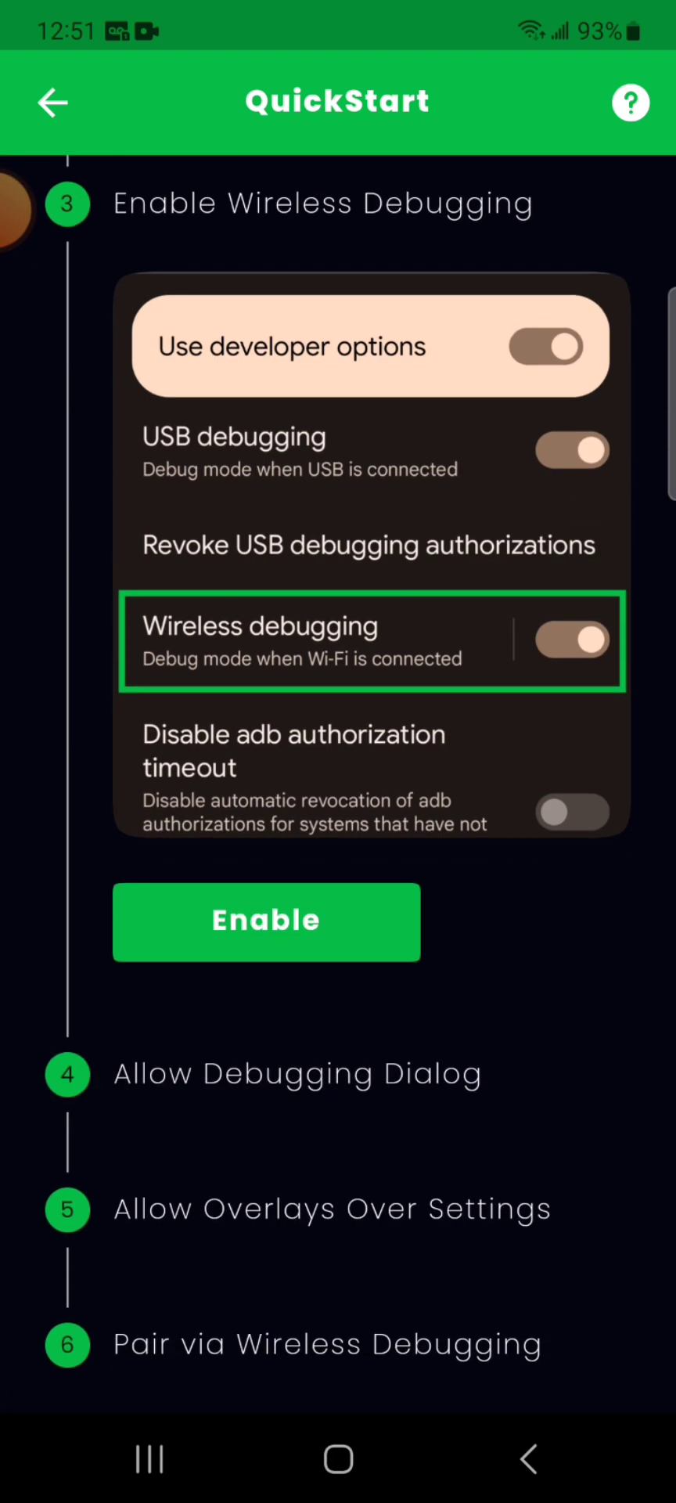
{"action": "scroll", "scroll_direction": "down", "scroll_amount": 3}
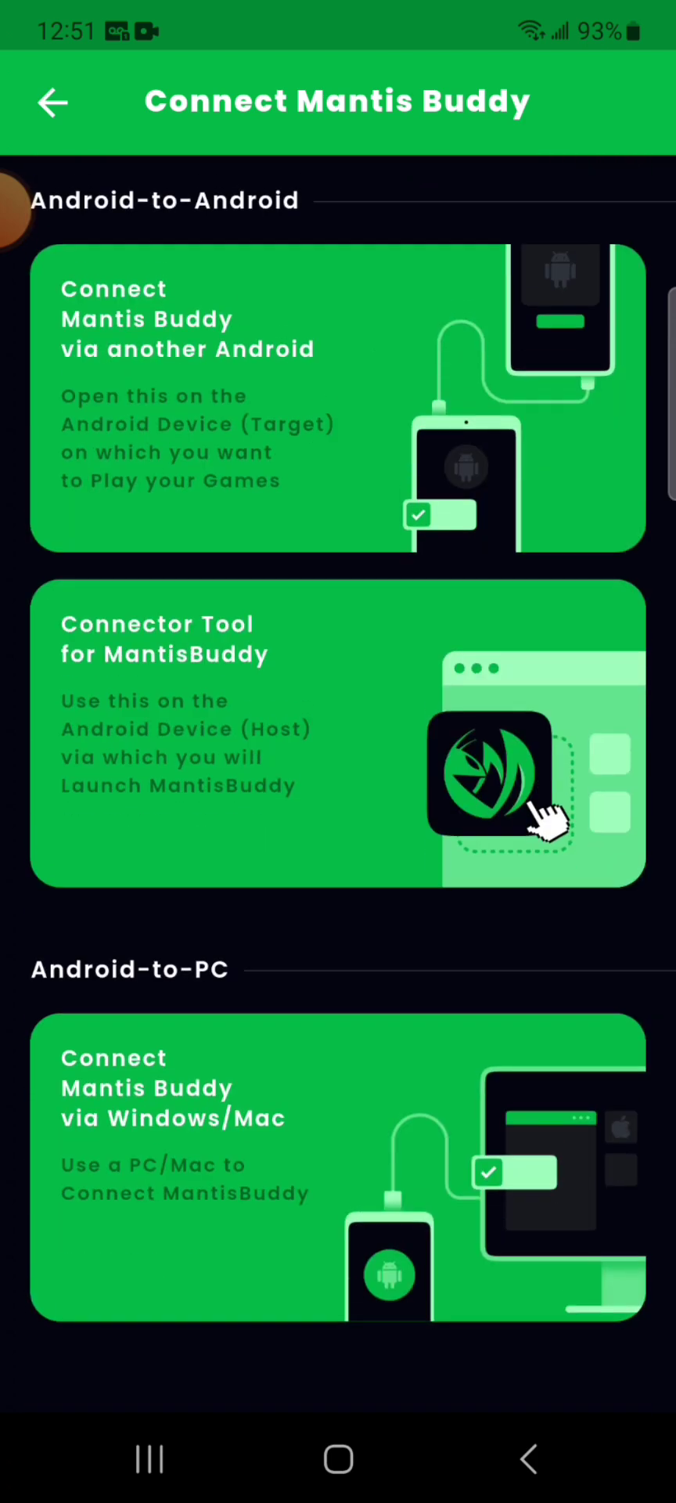
{"action": "scroll", "scroll_direction": "down", "scroll_amount": 3}
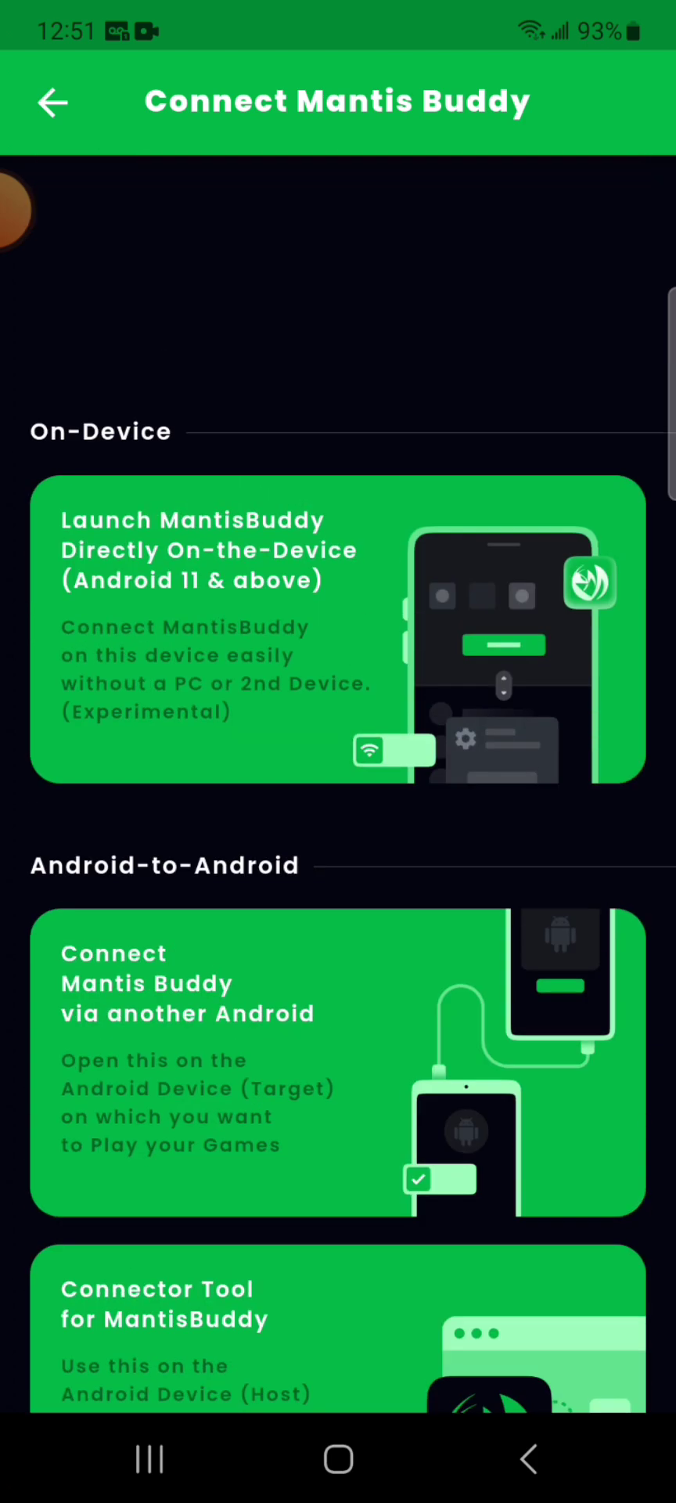
{"action": "left_click", "coordinate": [338, 627]}
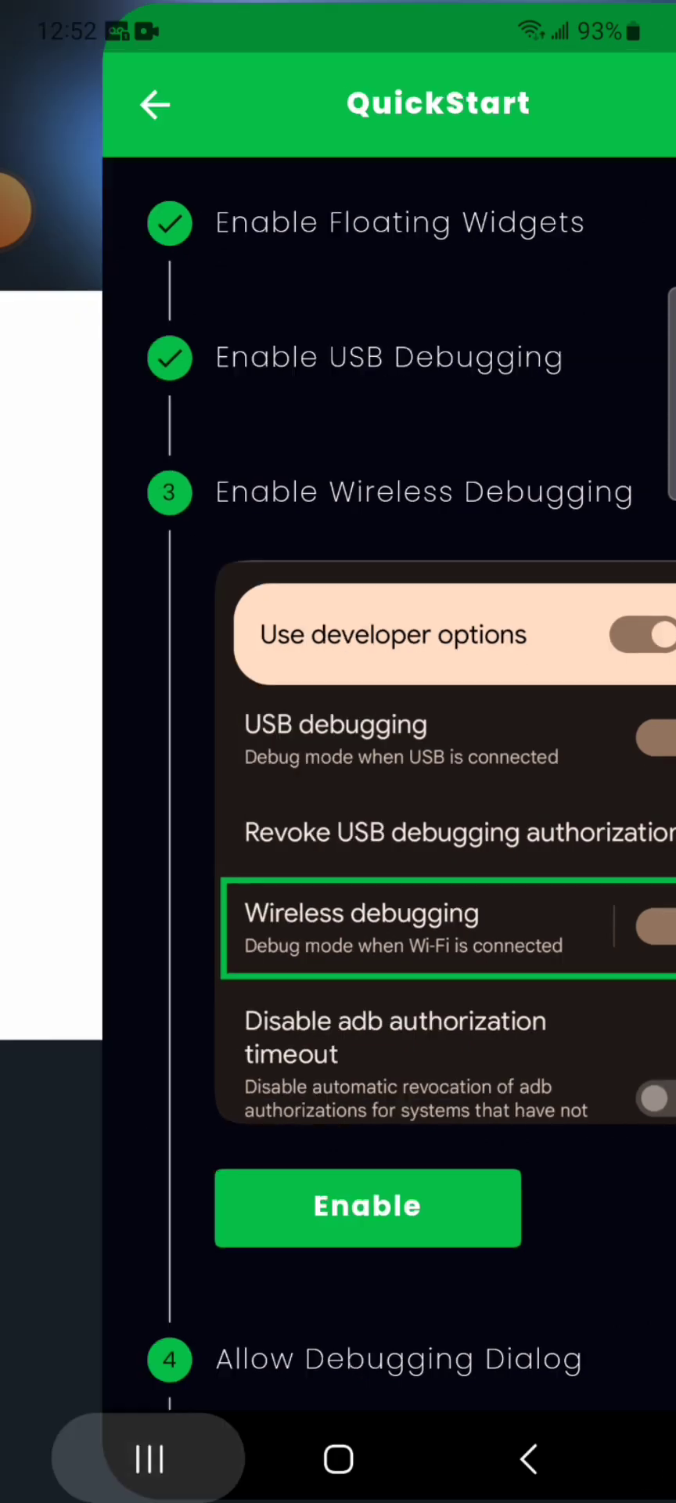
- Turn on Wireless debugging in Developer options, then switch back to Mantis QuickStart
{"action": "left_click", "coordinate": [367, 1207]}
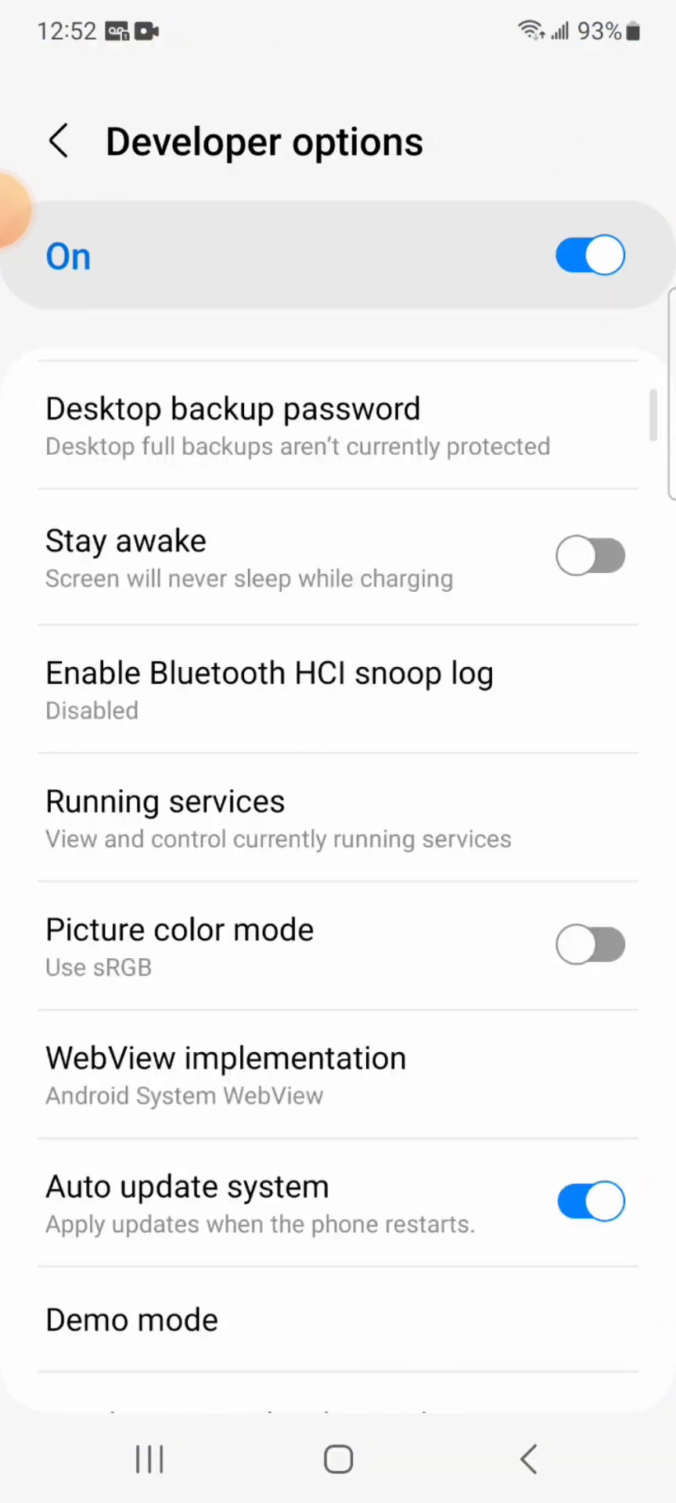
{"action": "scroll", "scroll_direction": "up", "scroll_amount": 3}
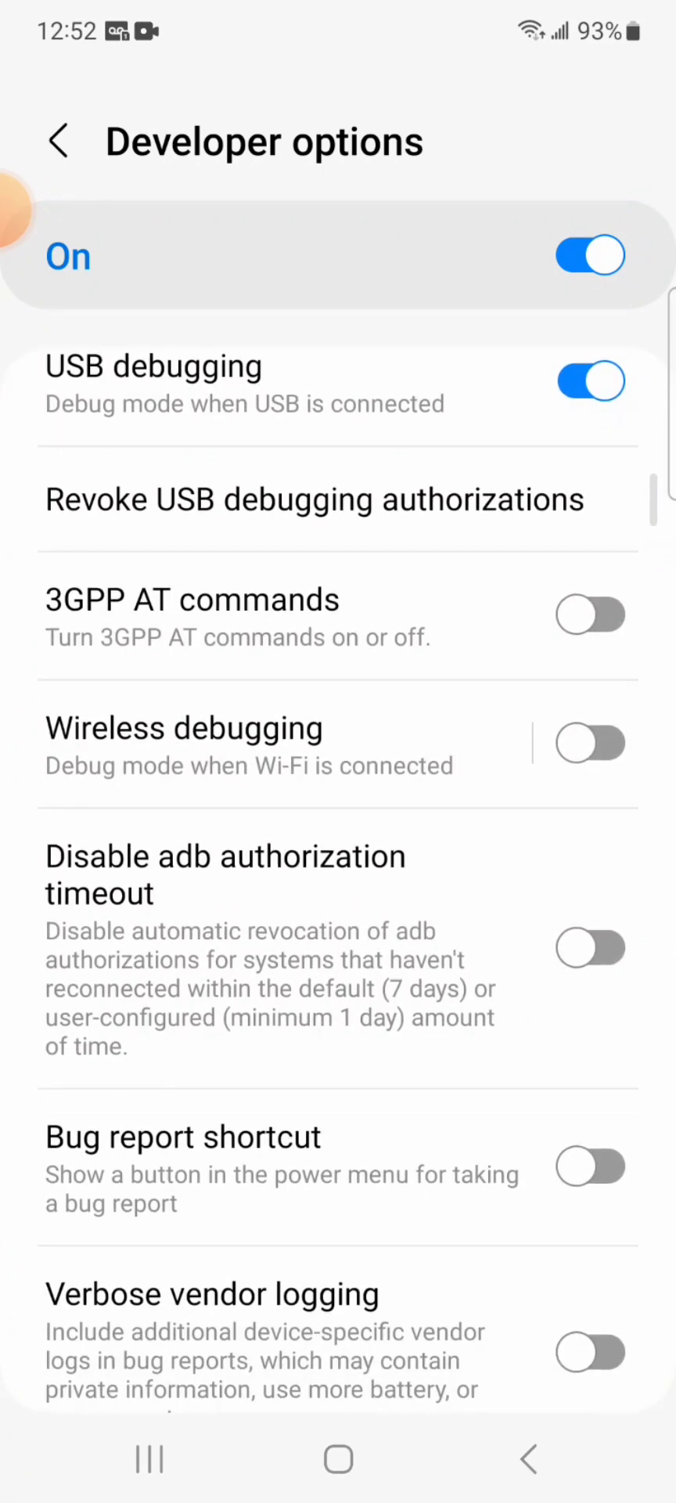
{"action": "left_click", "coordinate": [590, 744]}
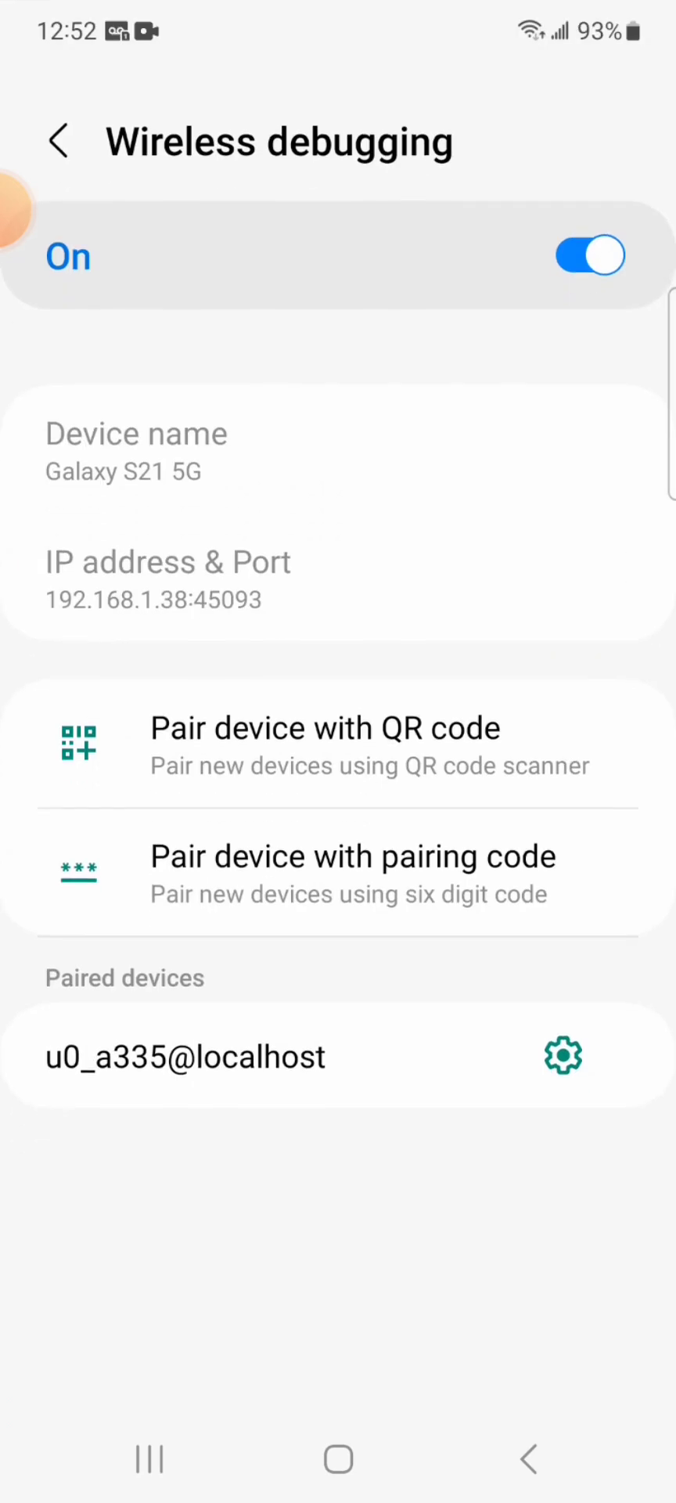
{"action": "left_click", "coordinate": [353, 855]}
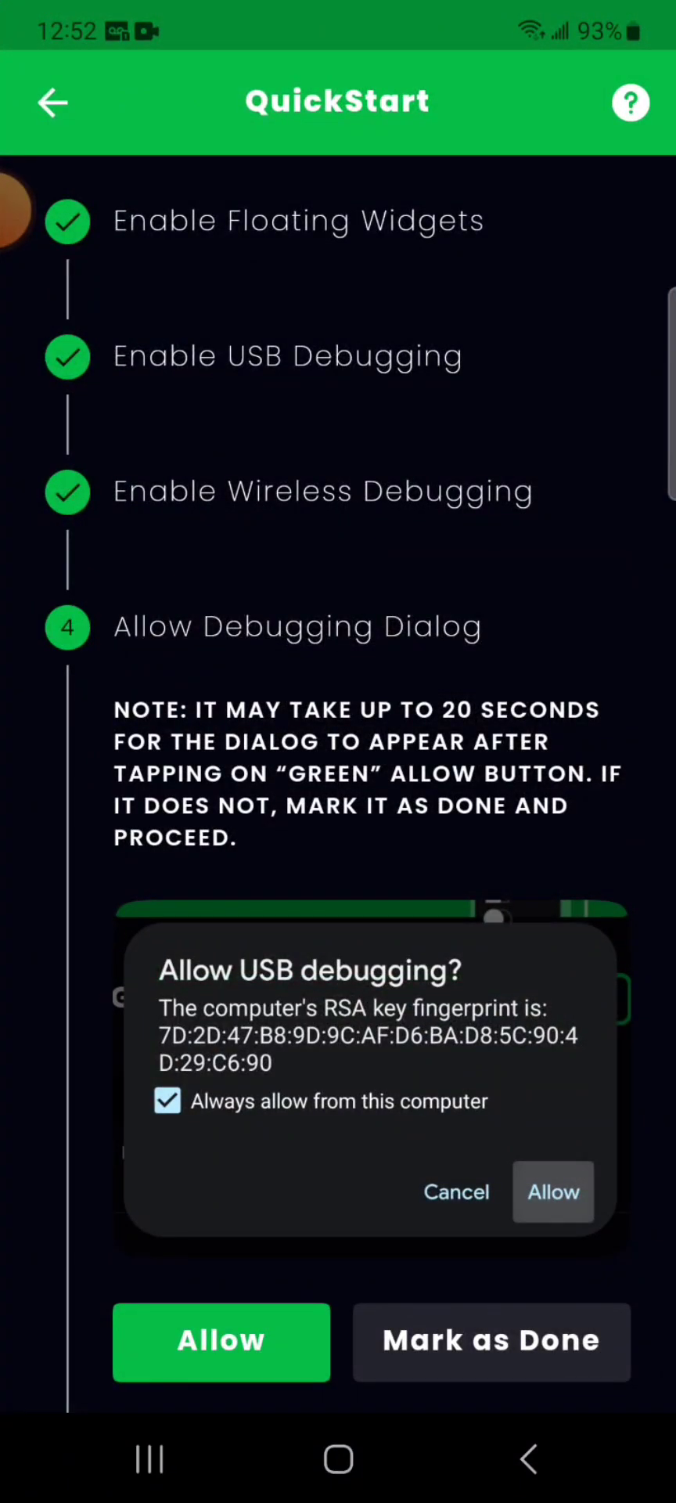
- Mark the Allow Debugging Dialog step as done and confirm with YES
{"action": "scroll", "scroll_direction": "down", "scroll_amount": 3}
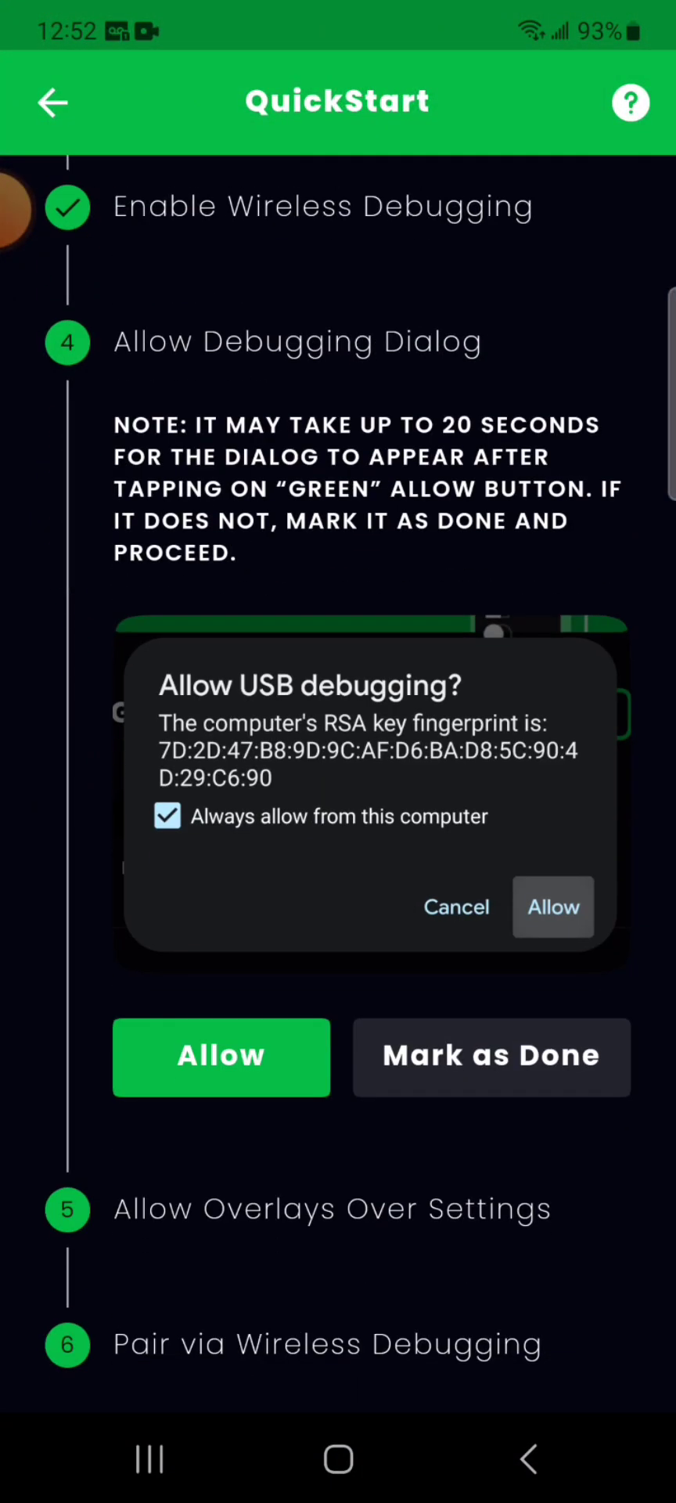
{"action": "left_click", "coordinate": [492, 1056]}
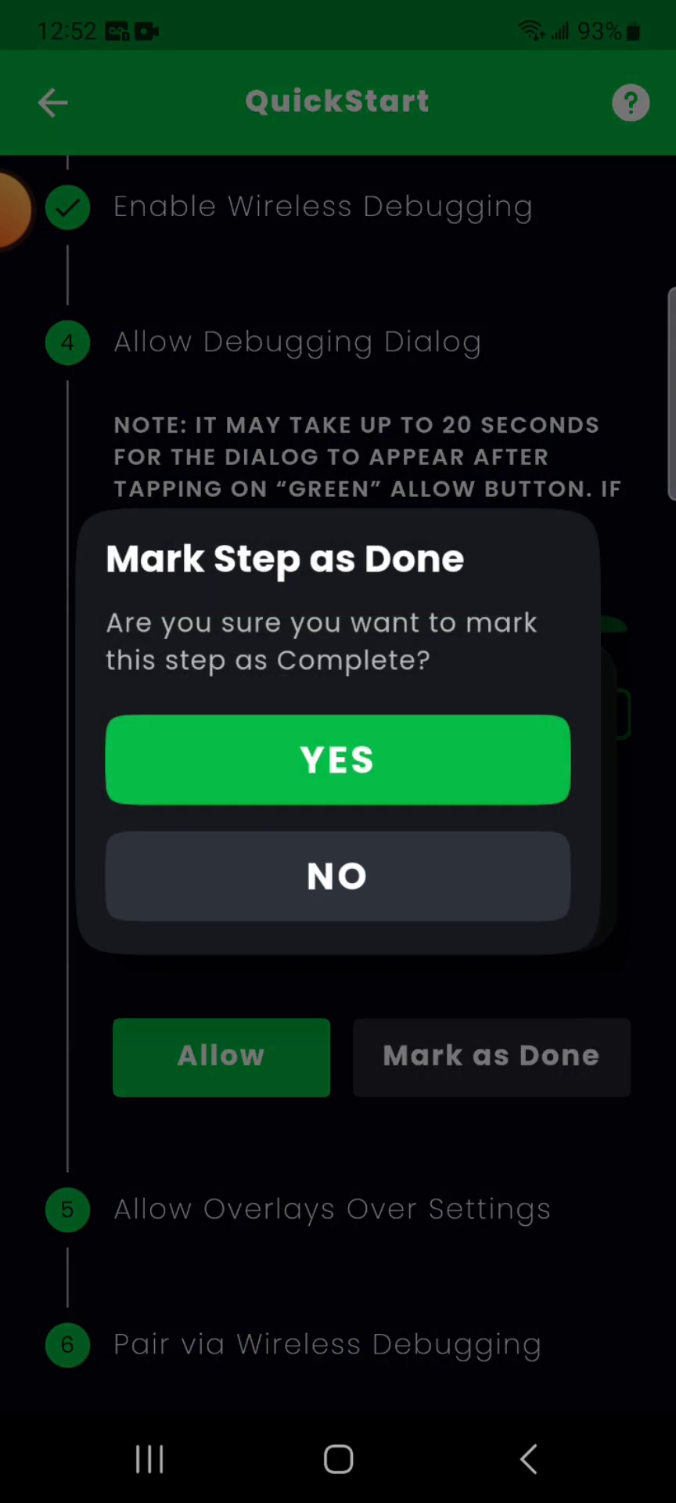
{"action": "left_click", "coordinate": [337, 760]}
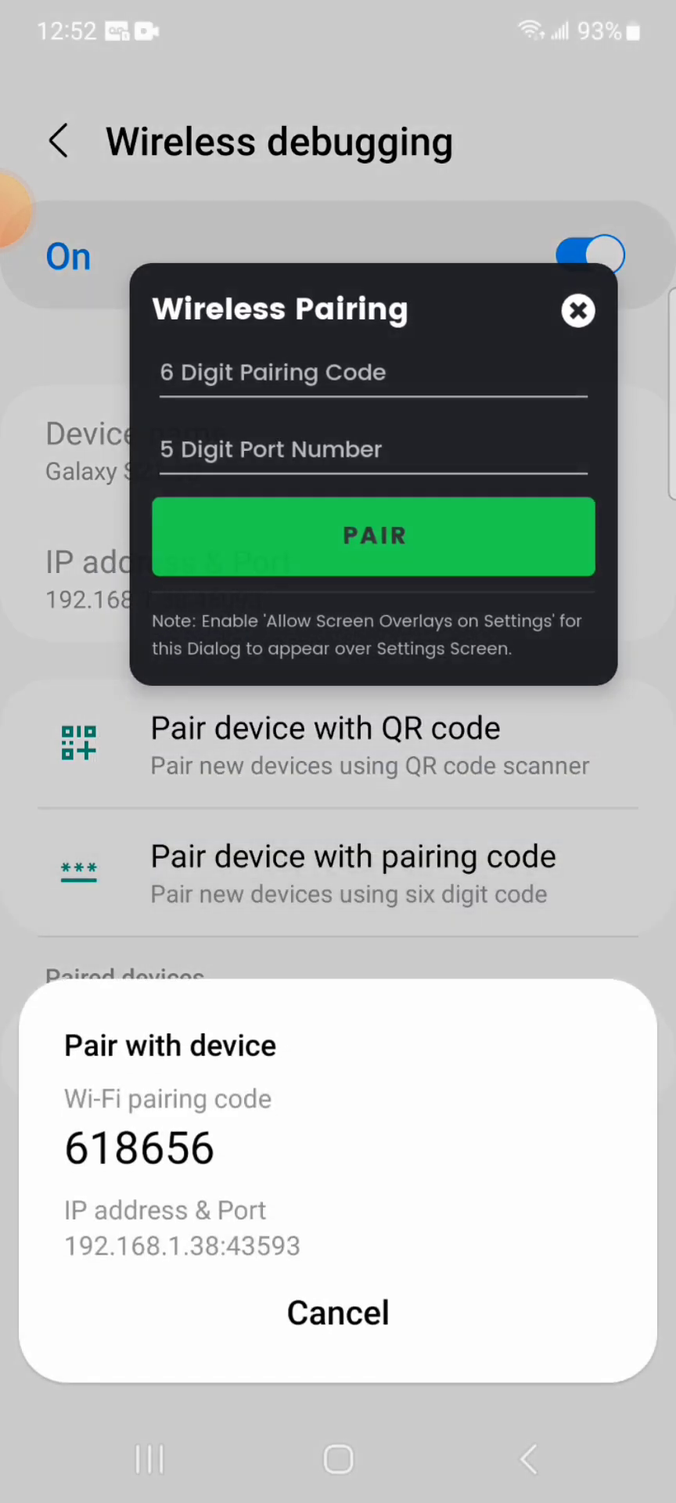
{"action": "left_click", "coordinate": [374, 372]}
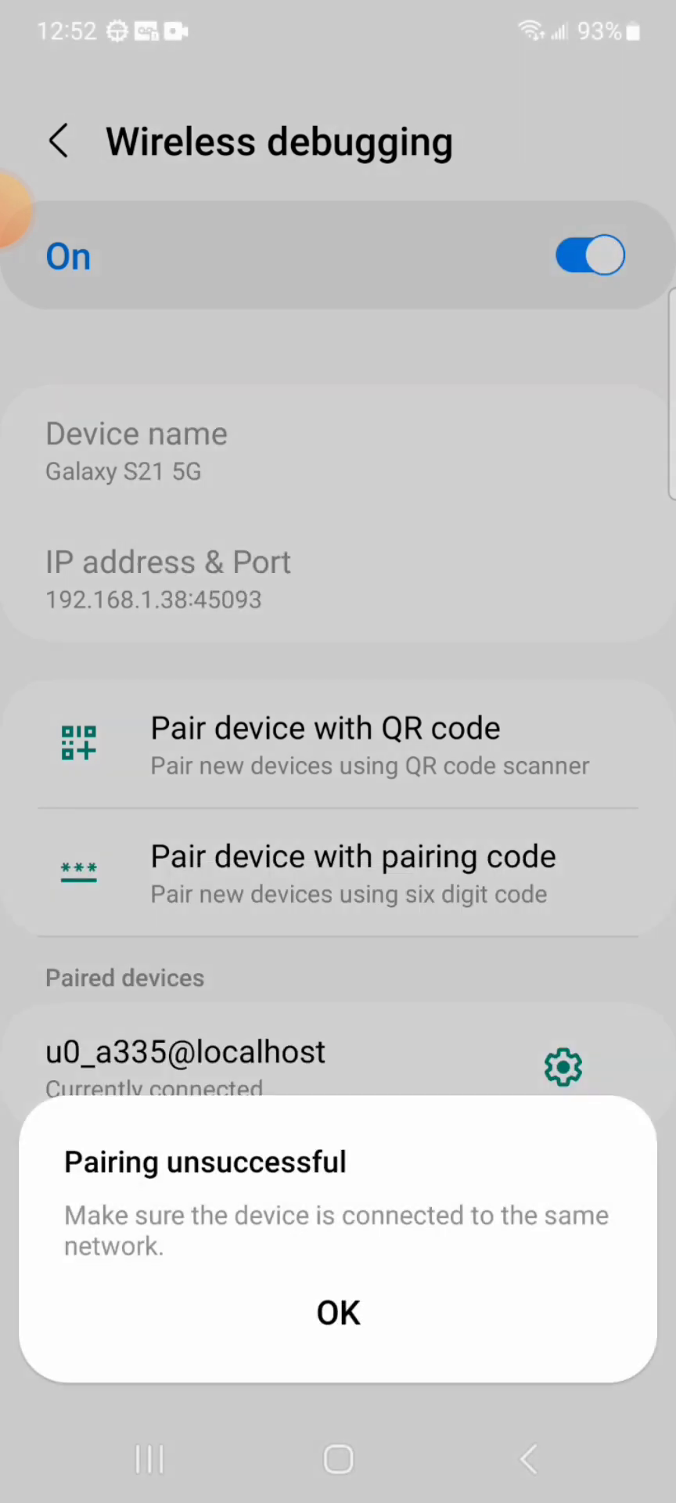
{"action": "left_click", "coordinate": [337, 1311]}
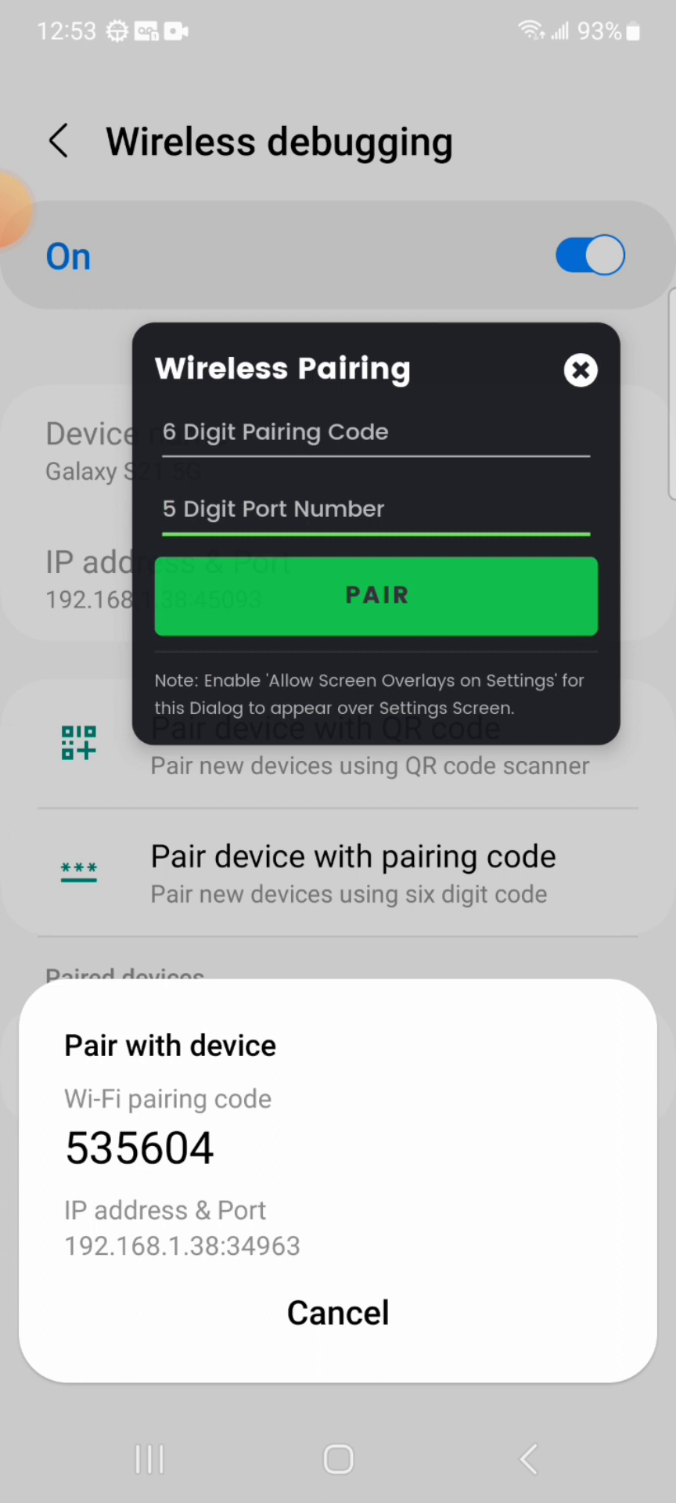
{"action": "left_click", "coordinate": [373, 509]}
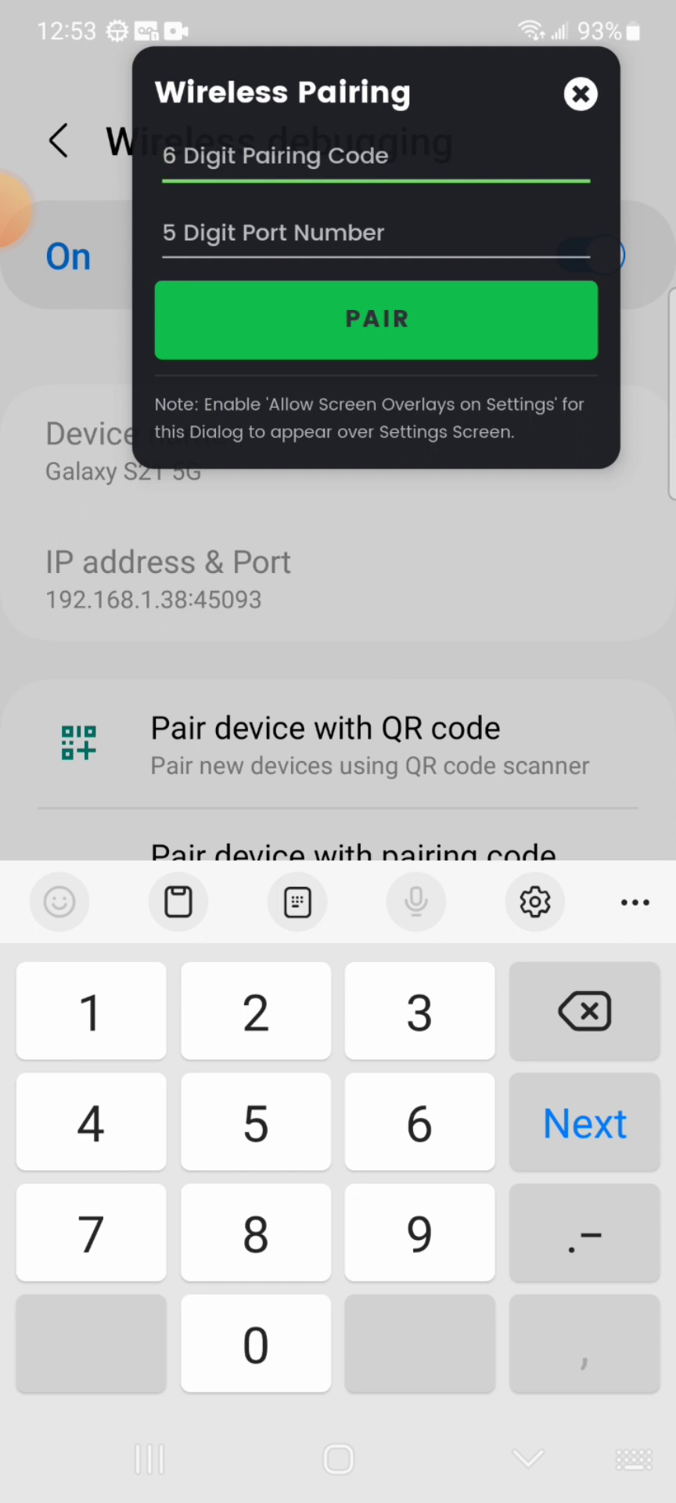
{"action": "type", "text": "535"}
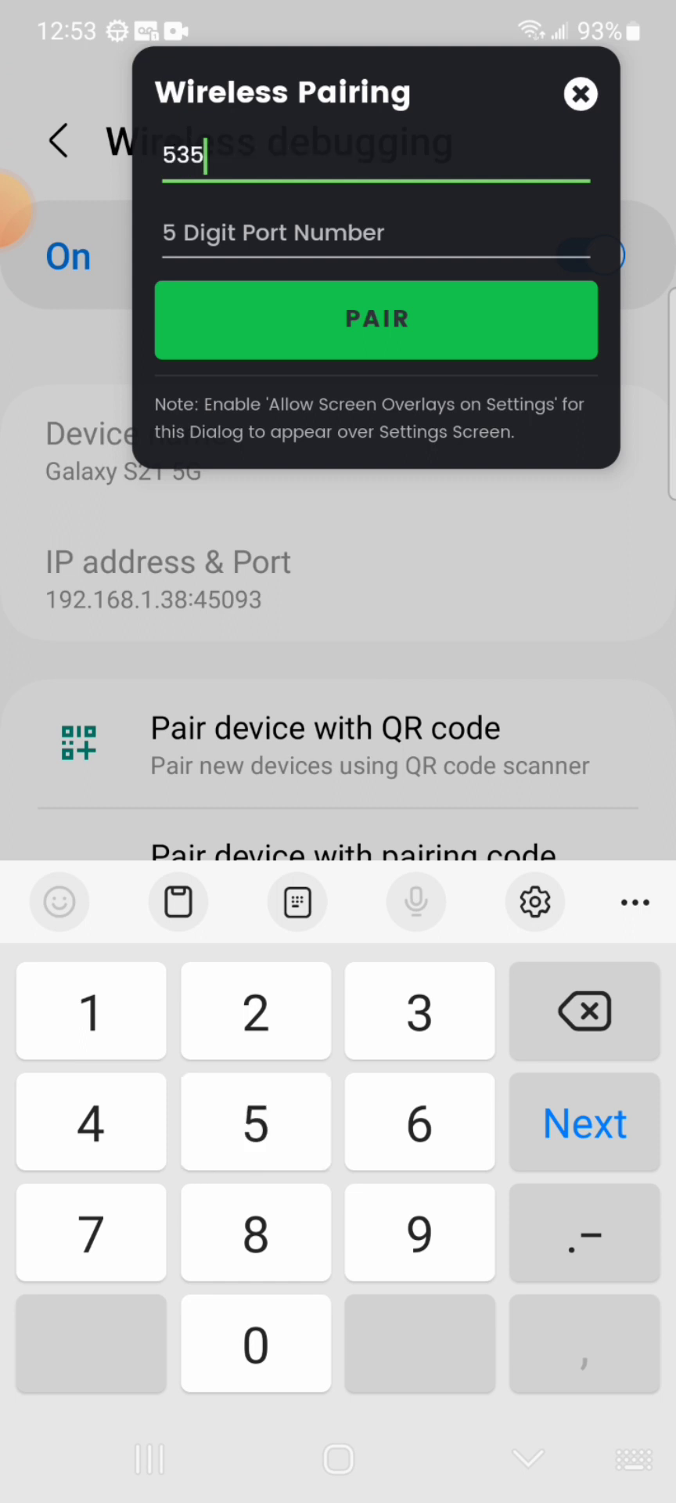
{"action": "type", "text": "60"}
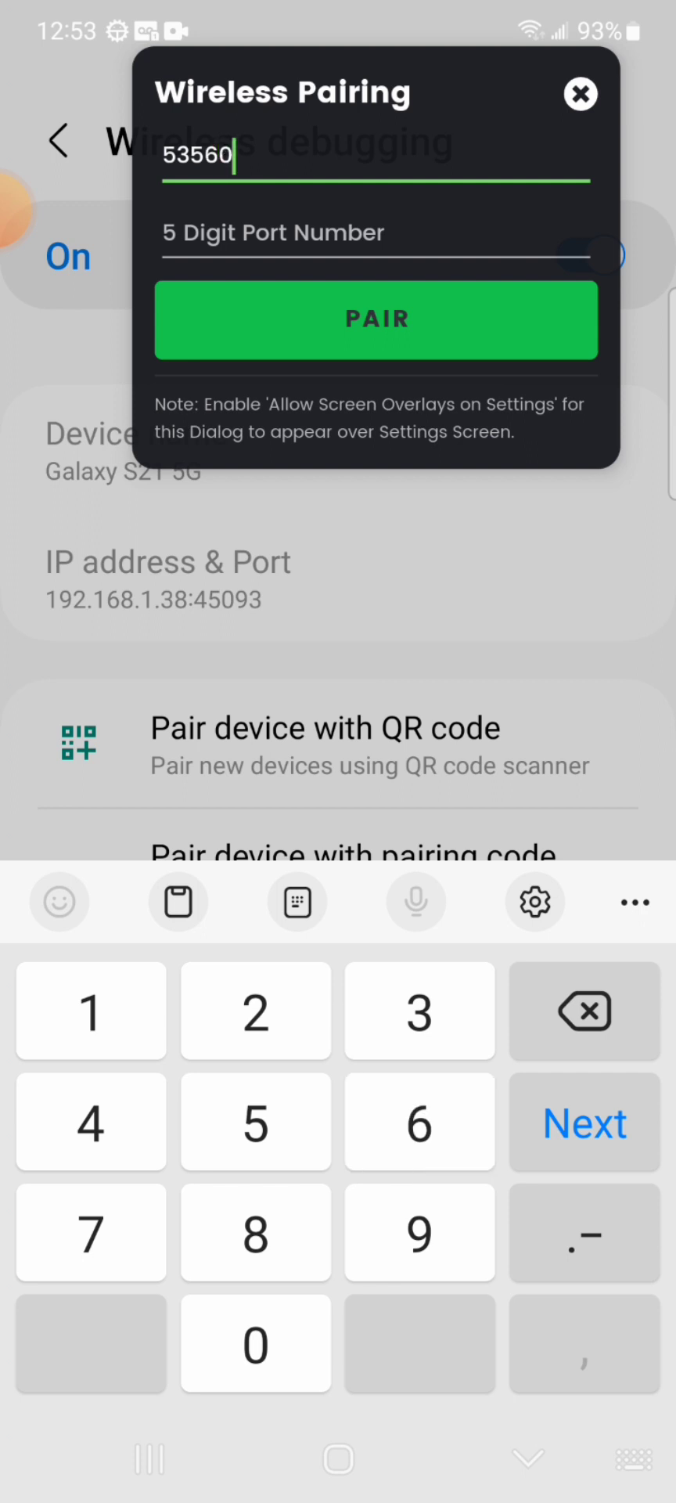
{"action": "left_click", "coordinate": [419, 1231]}
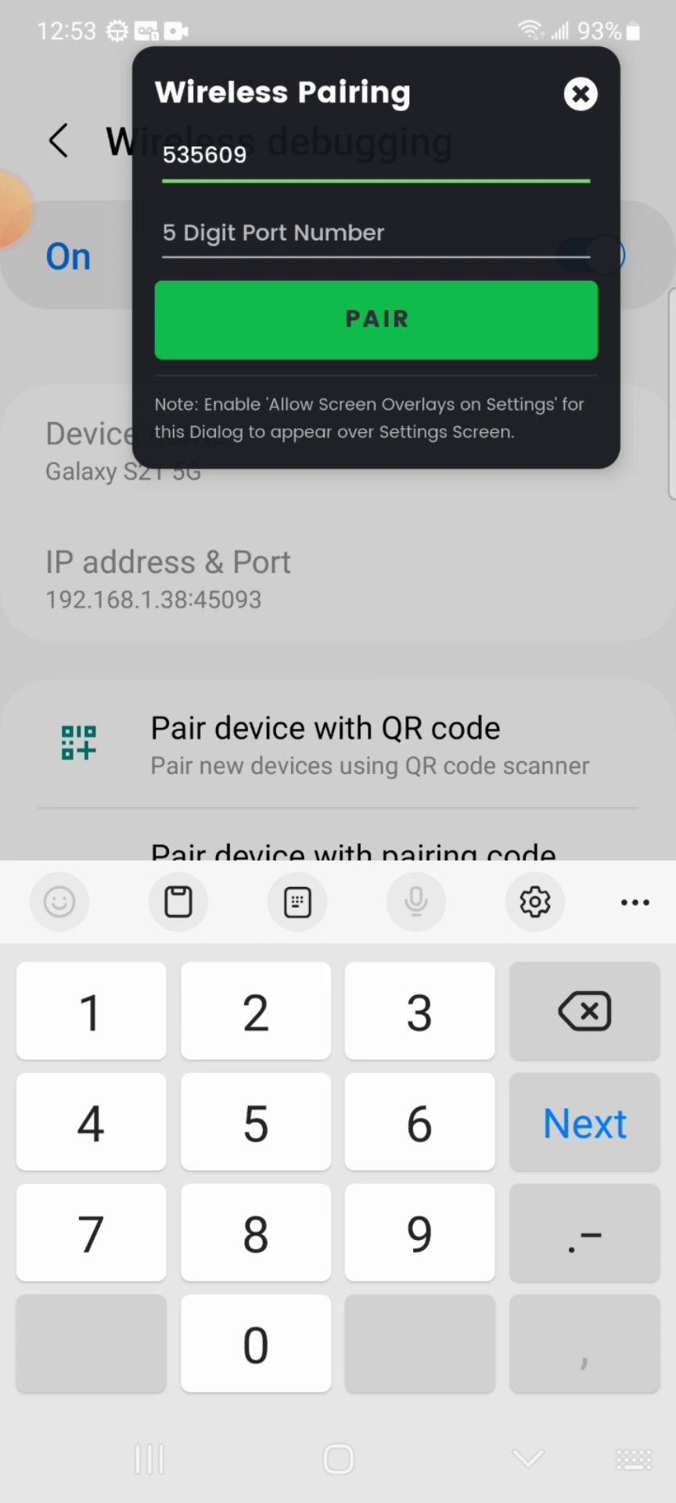
{"action": "left_click", "coordinate": [374, 233]}
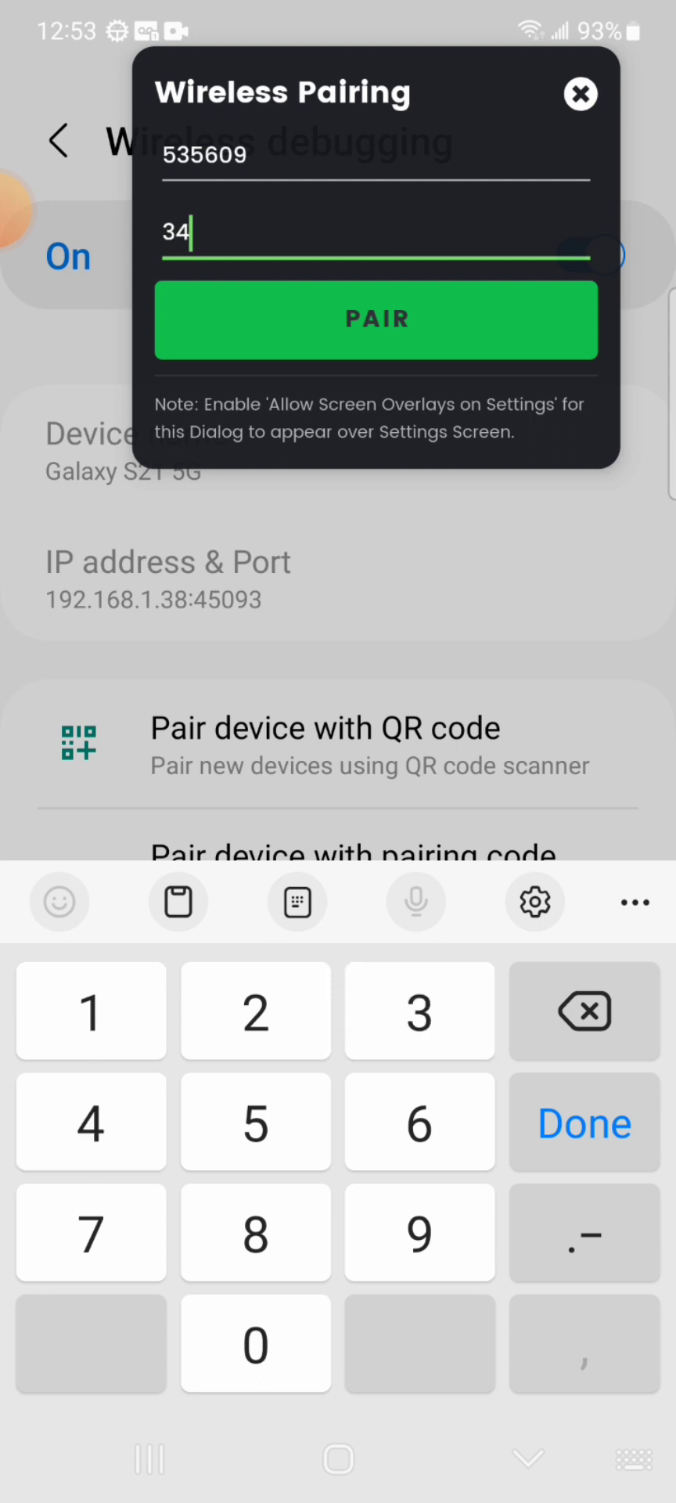
{"action": "left_click", "coordinate": [418, 1233]}
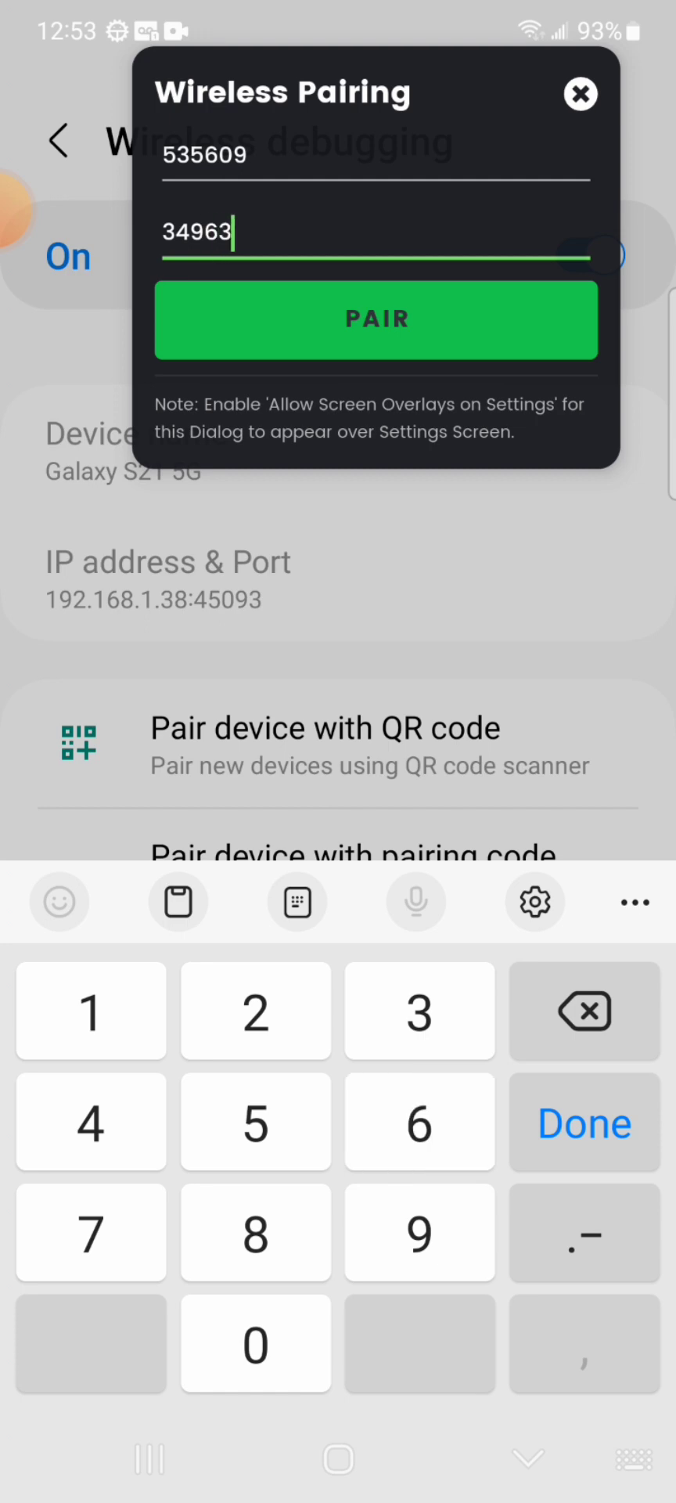
{"action": "left_click", "coordinate": [377, 320]}
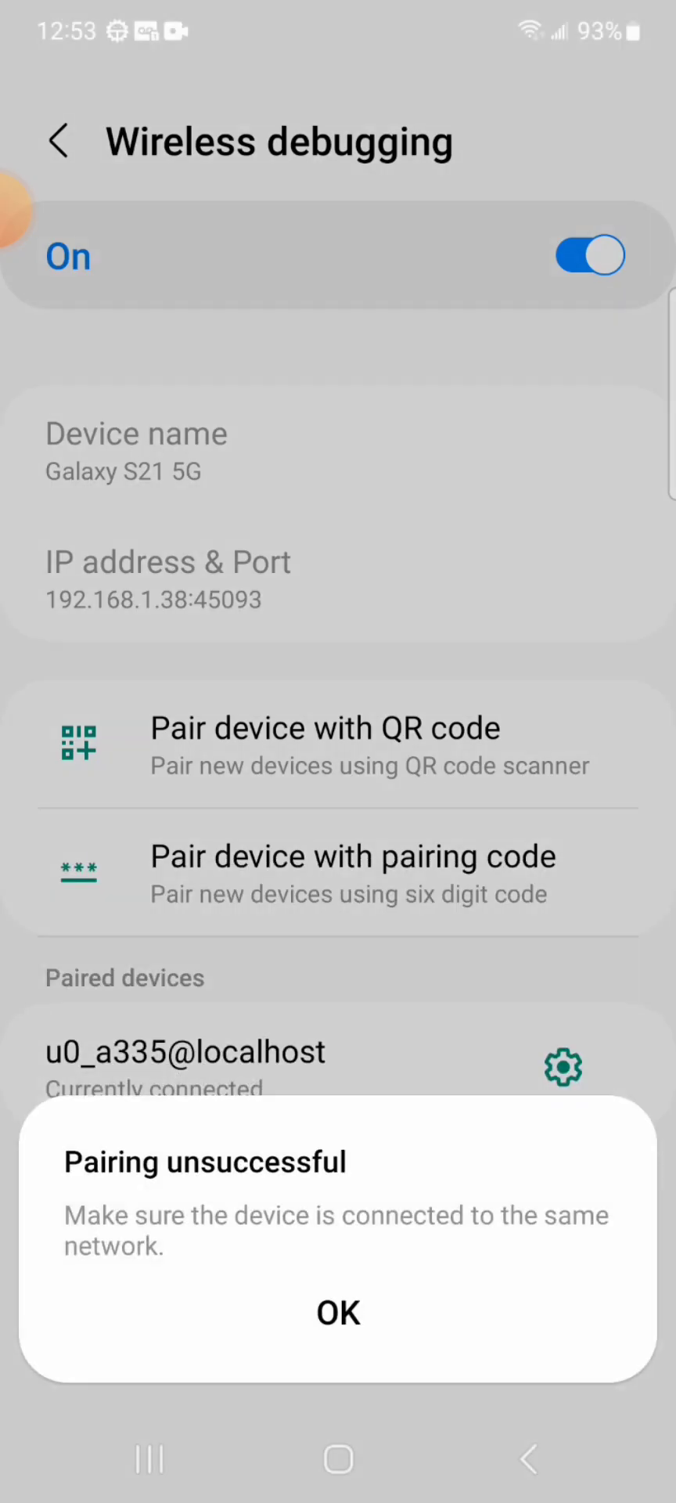
{"action": "left_click", "coordinate": [337, 1312]}
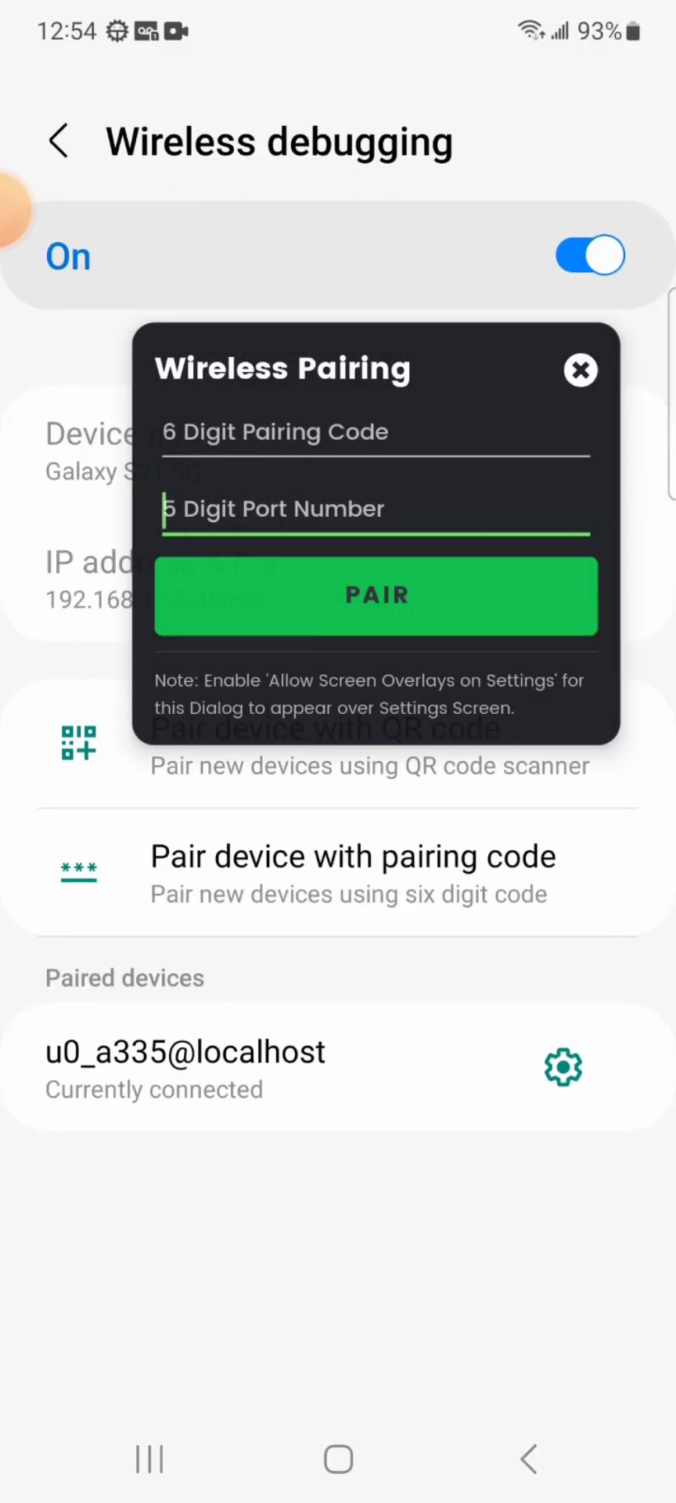
- Pair using new code 319199 and its port, then close 'MantisBuddy is Connected'
{"action": "left_click", "coordinate": [354, 856]}
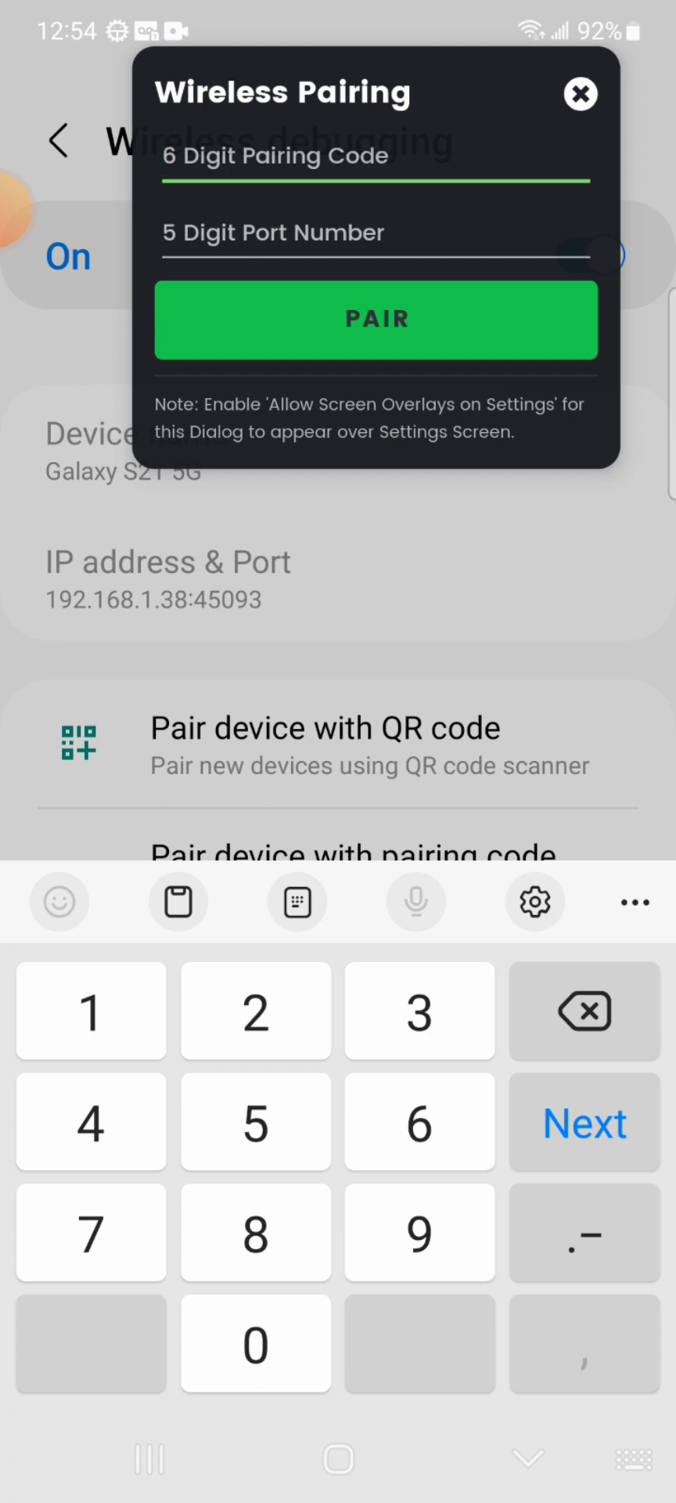
{"action": "type", "text": "3191"}
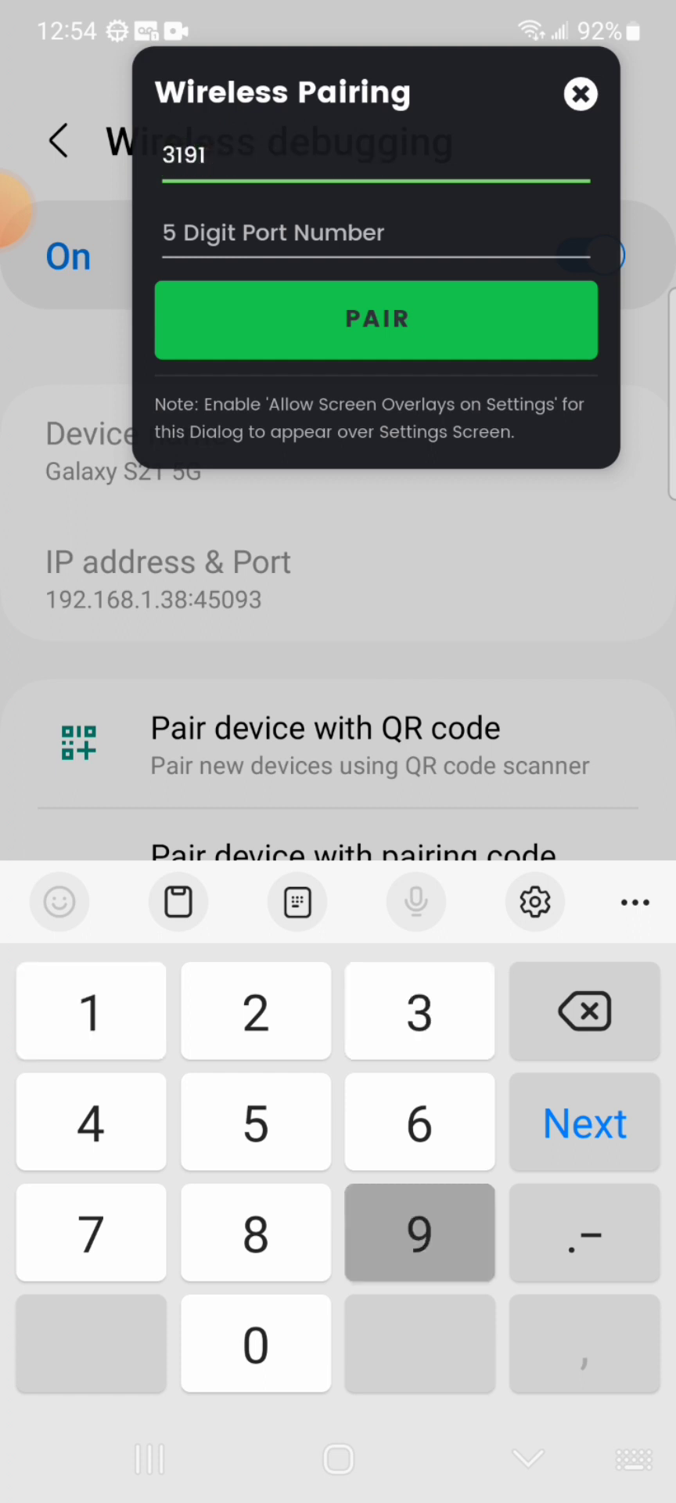
{"action": "left_click", "coordinate": [418, 1232]}
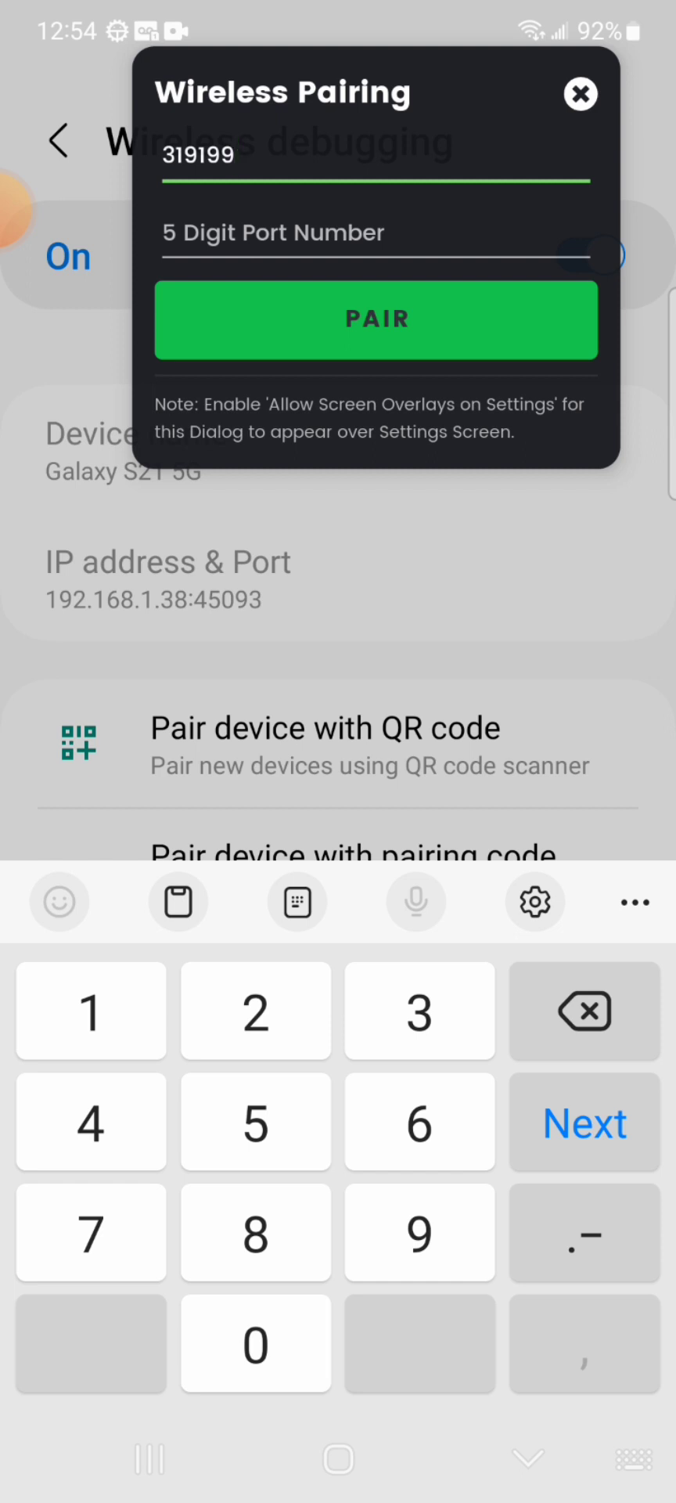
{"action": "left_click", "coordinate": [374, 233]}
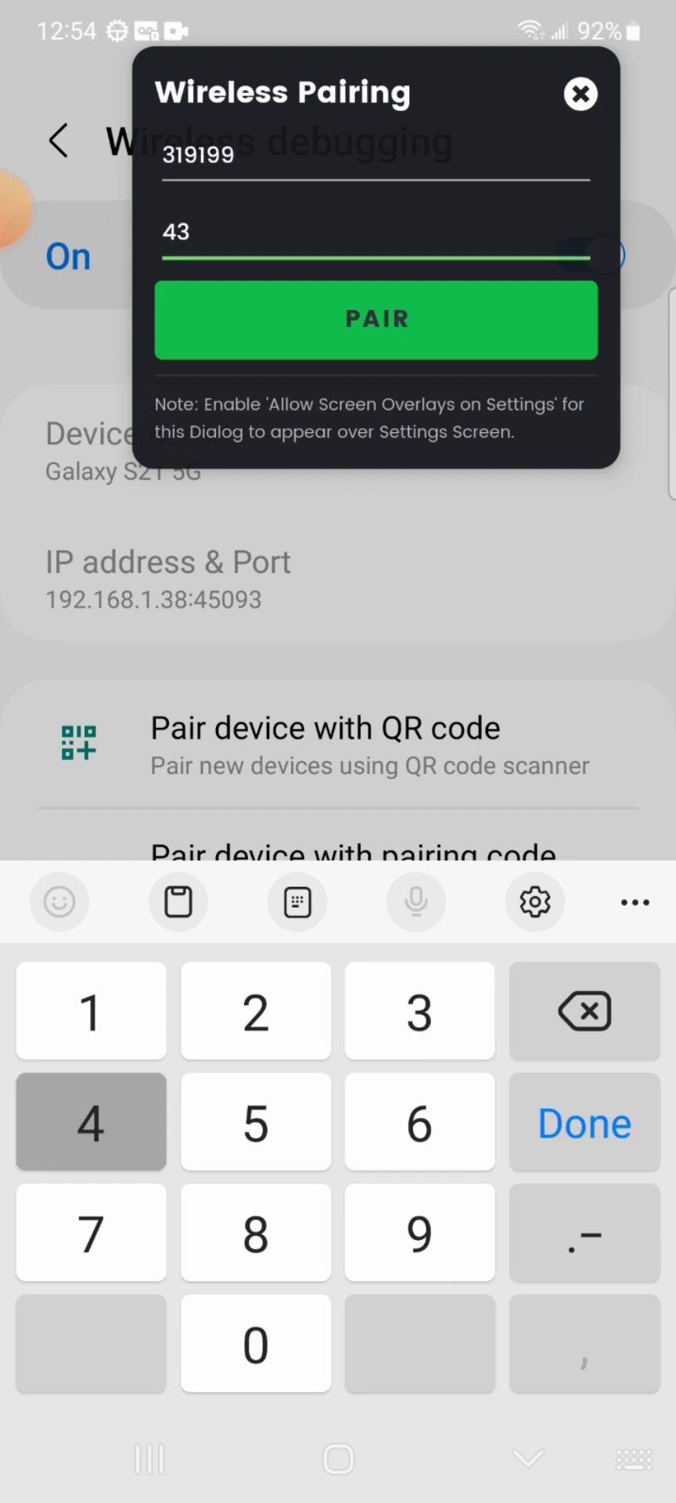
{"action": "left_click", "coordinate": [376, 319]}
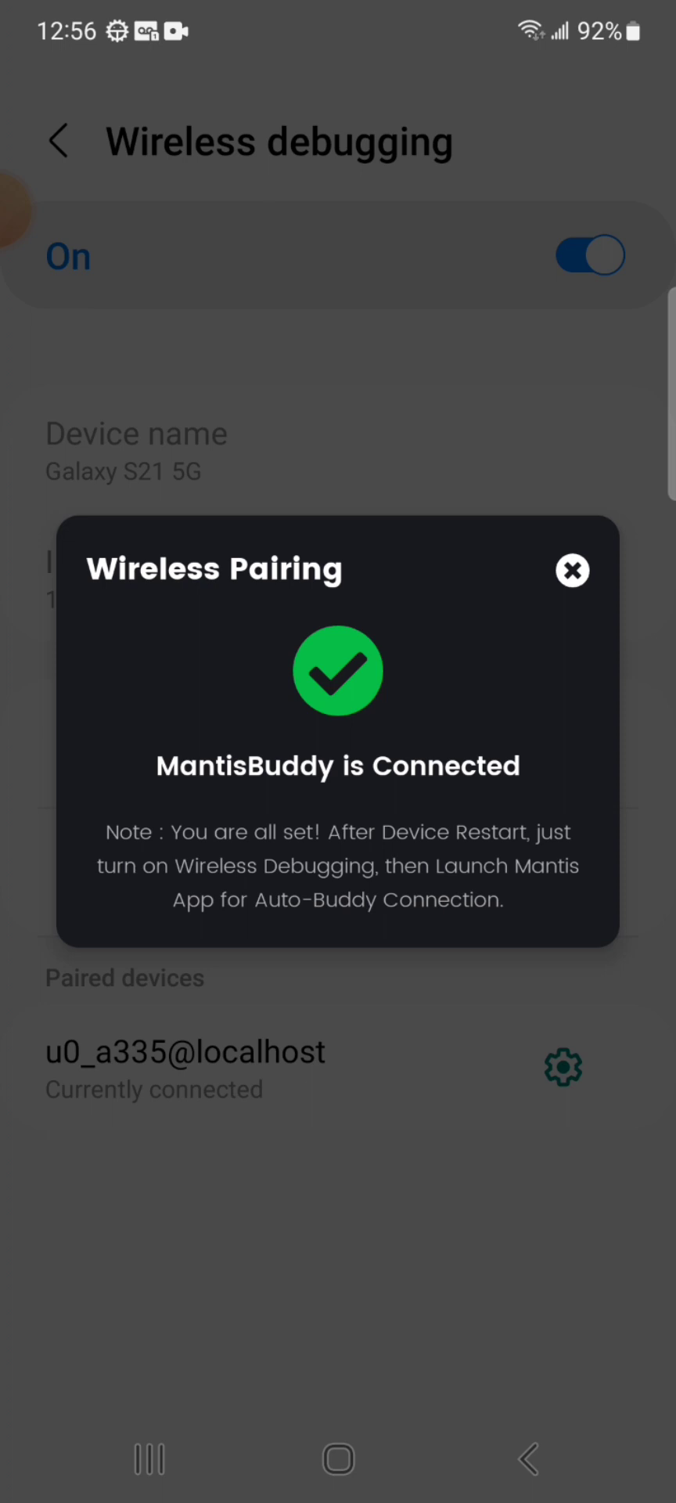
{"action": "left_click", "coordinate": [572, 569]}
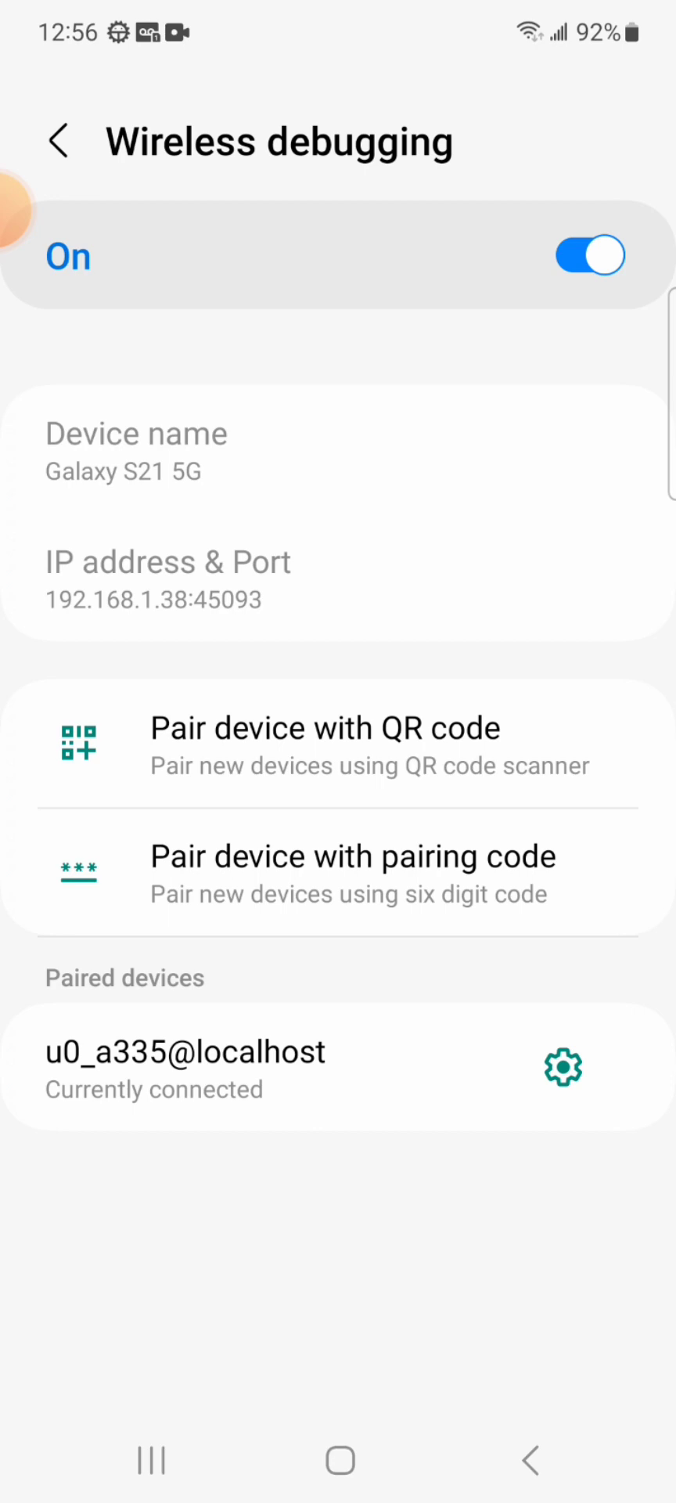
- Launch Mantis Pro from the phone's home screen and open the Add Game app list
{"action": "left_click", "coordinate": [338, 1460]}
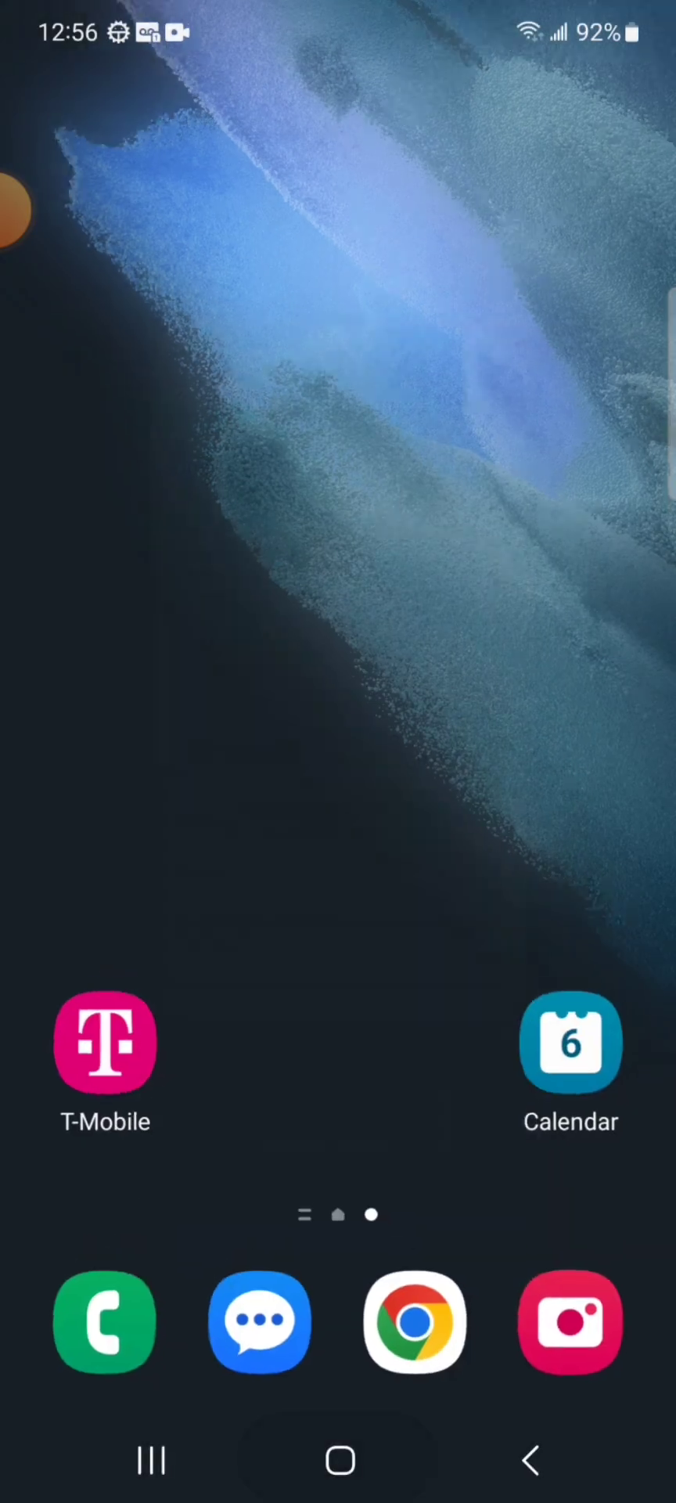
{"action": "left_click", "coordinate": [338, 1461]}
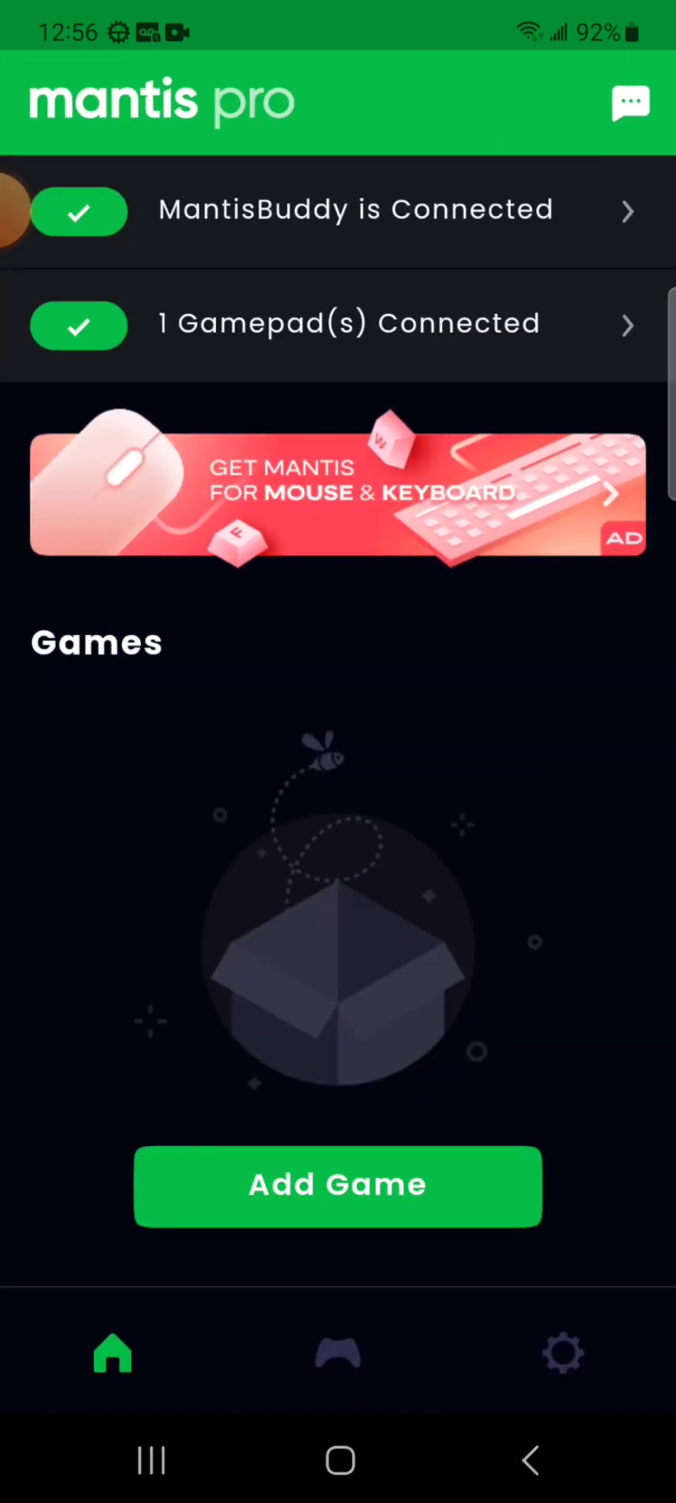
{"action": "scroll", "scroll_direction": "left", "scroll_amount": 3}
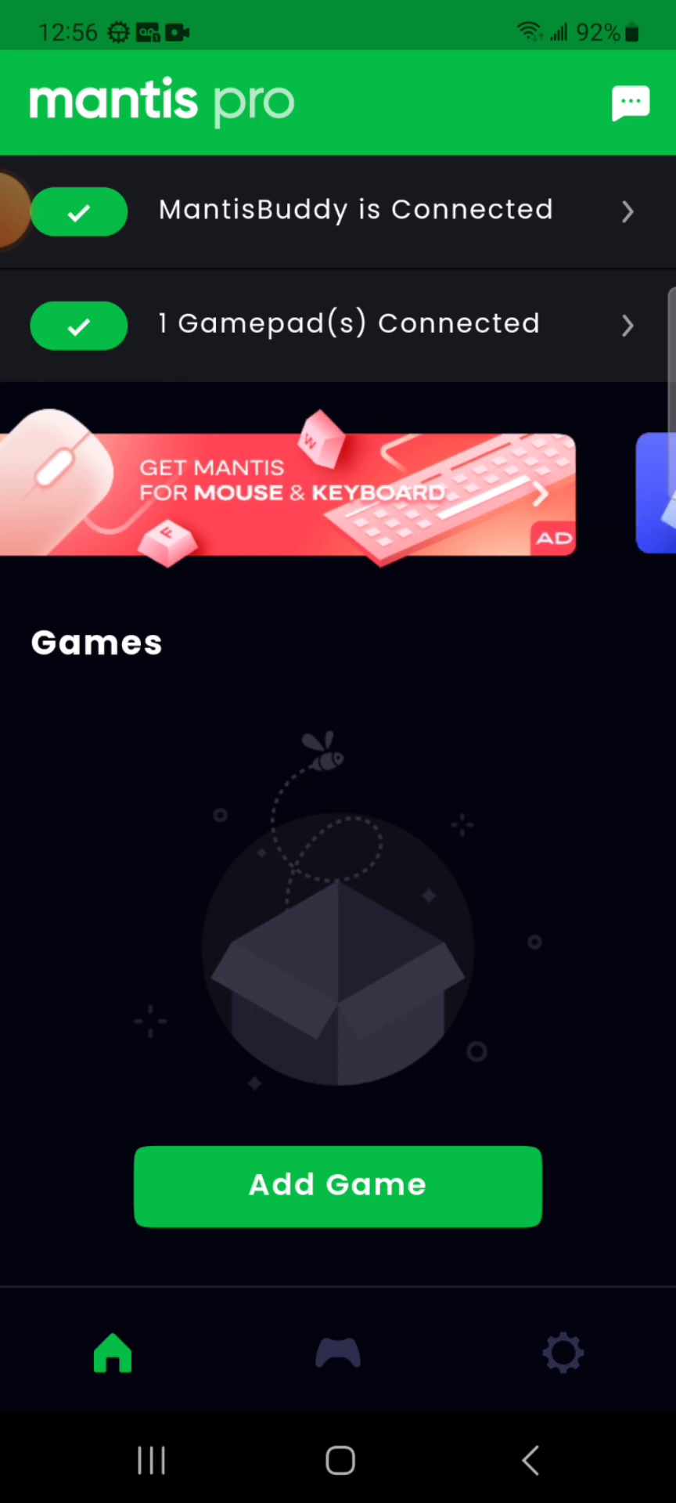
{"action": "left_click", "coordinate": [337, 1187]}
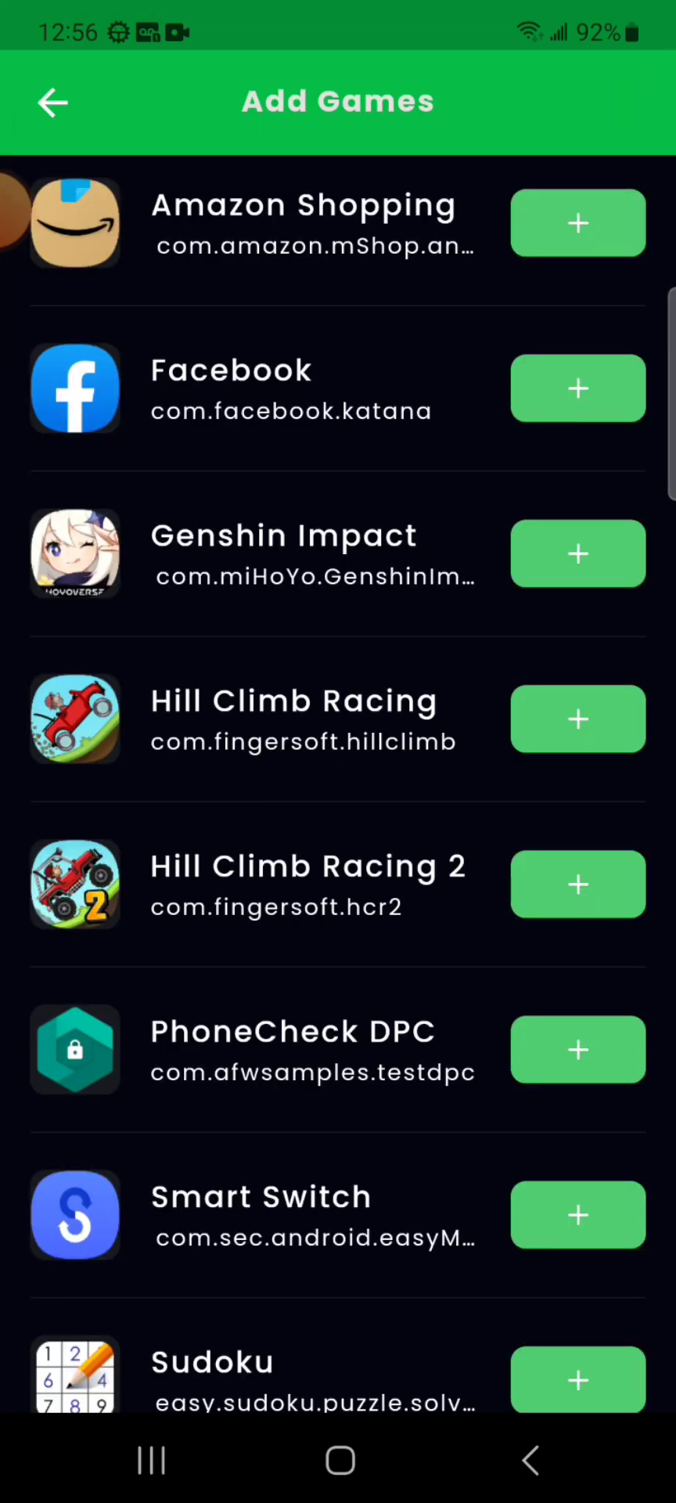
- Add Genshin Impact with its + button, close the Pro Pass page, and go back
{"action": "left_click", "coordinate": [577, 554]}
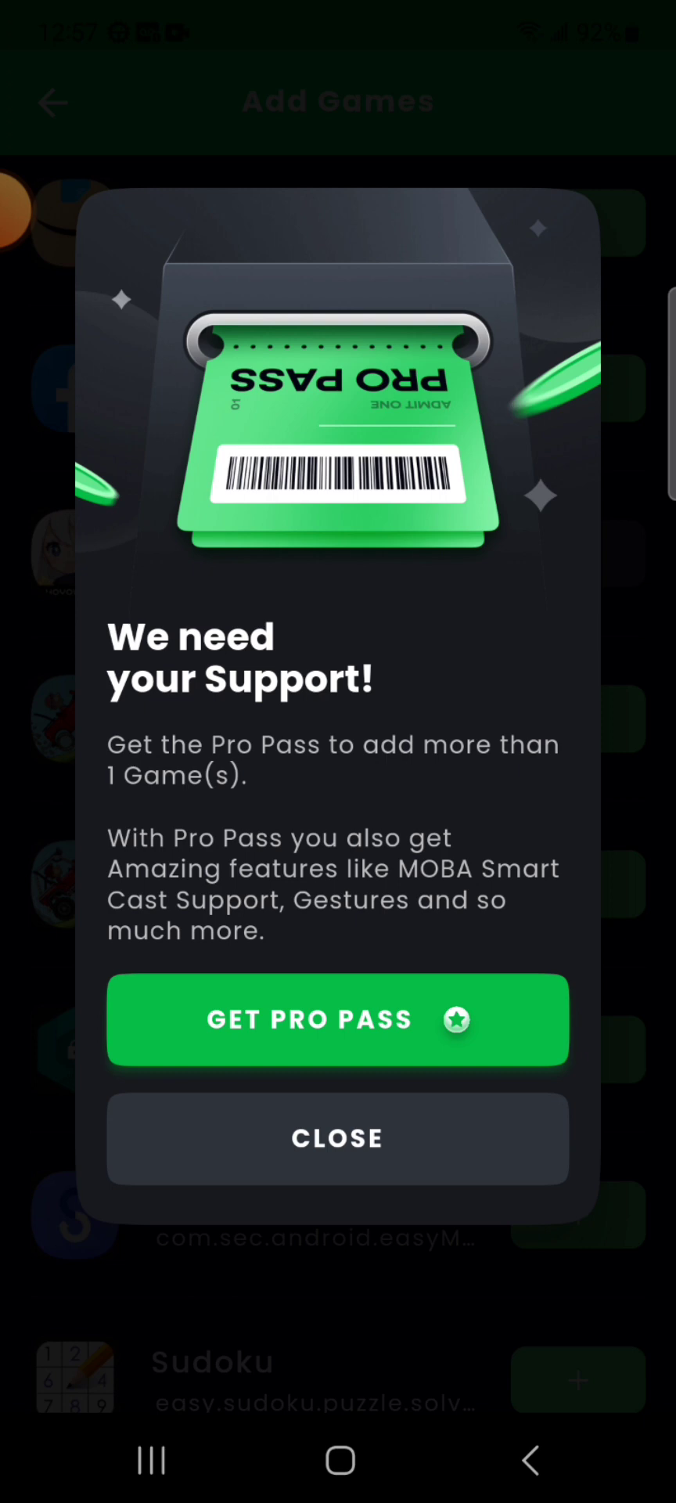
{"action": "left_click", "coordinate": [337, 1020]}
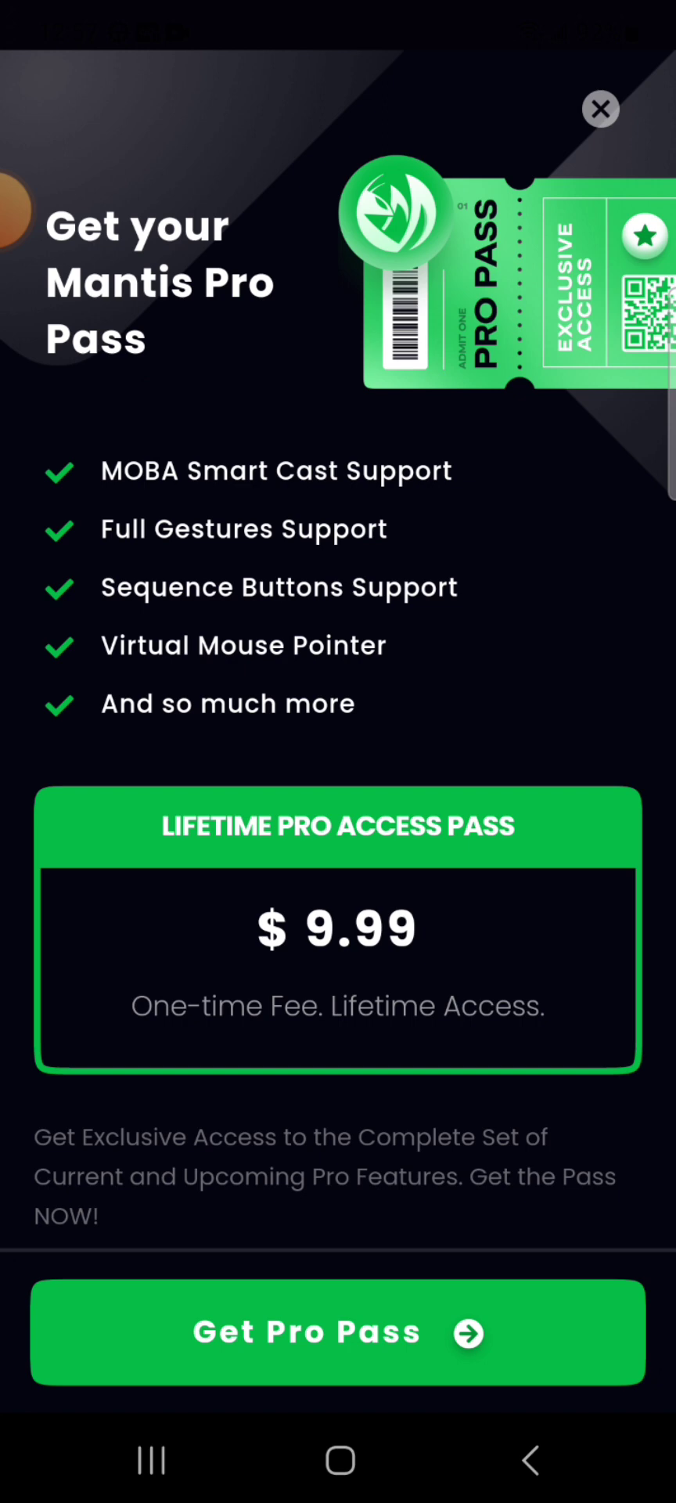
{"action": "left_click", "coordinate": [601, 108]}
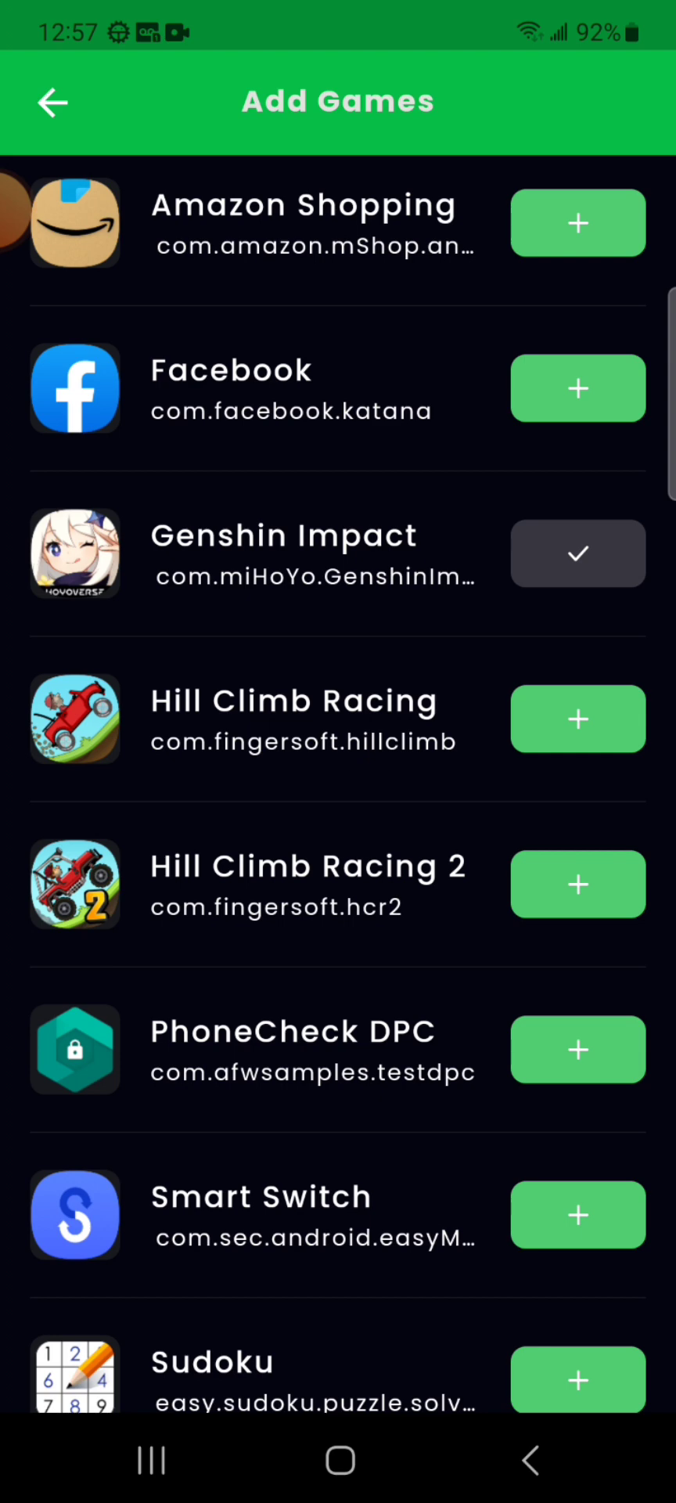
{"action": "left_click", "coordinate": [54, 102]}
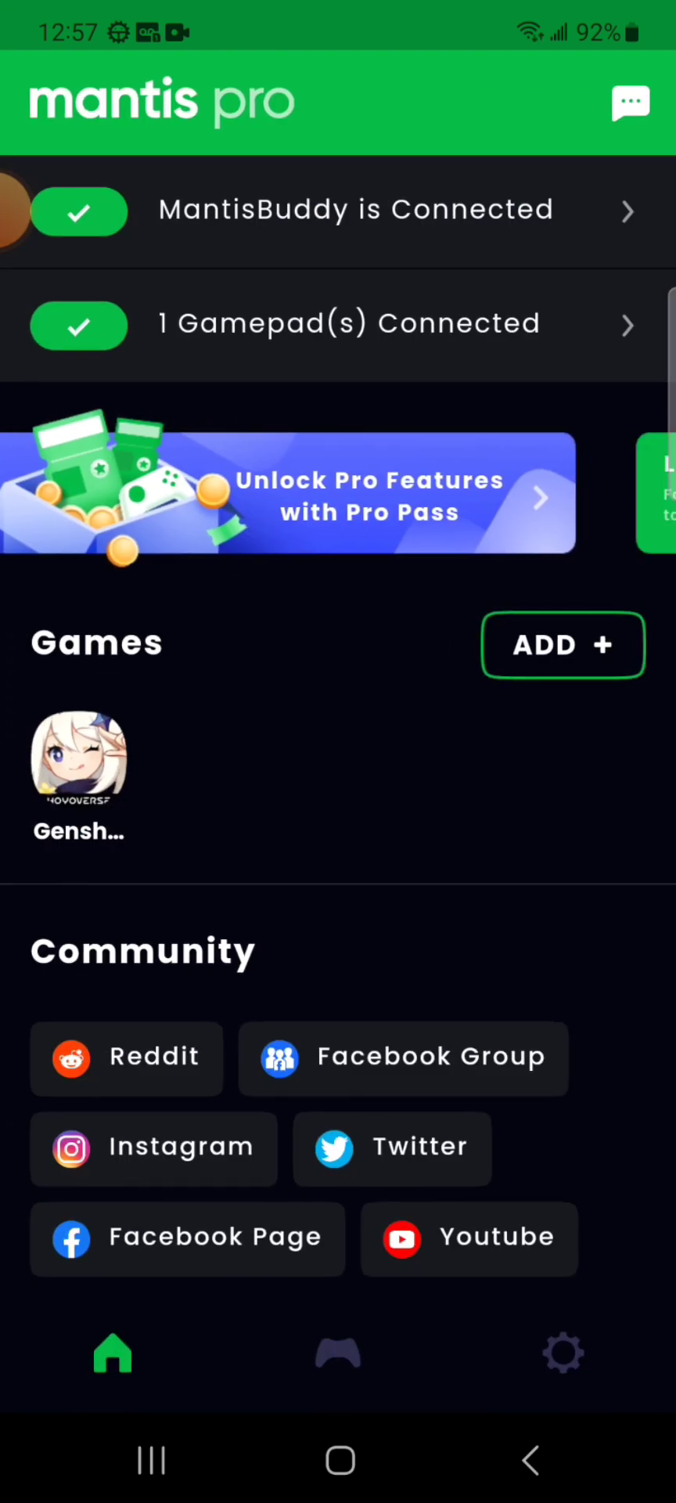
- Scroll down through the Community and Extras sections, then go to the phone's home screen
{"action": "scroll", "scroll_direction": "down", "scroll_amount": 3}
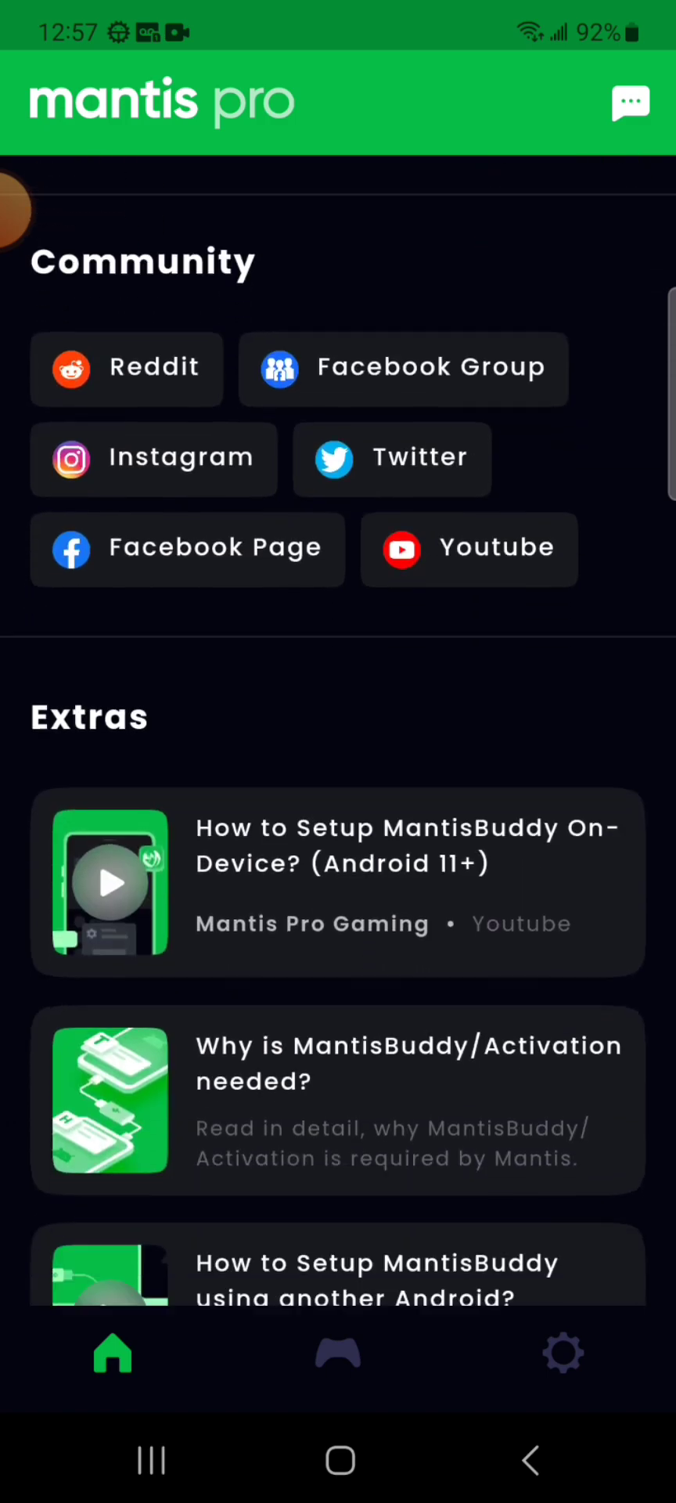
{"action": "scroll", "scroll_direction": "down", "scroll_amount": 3}
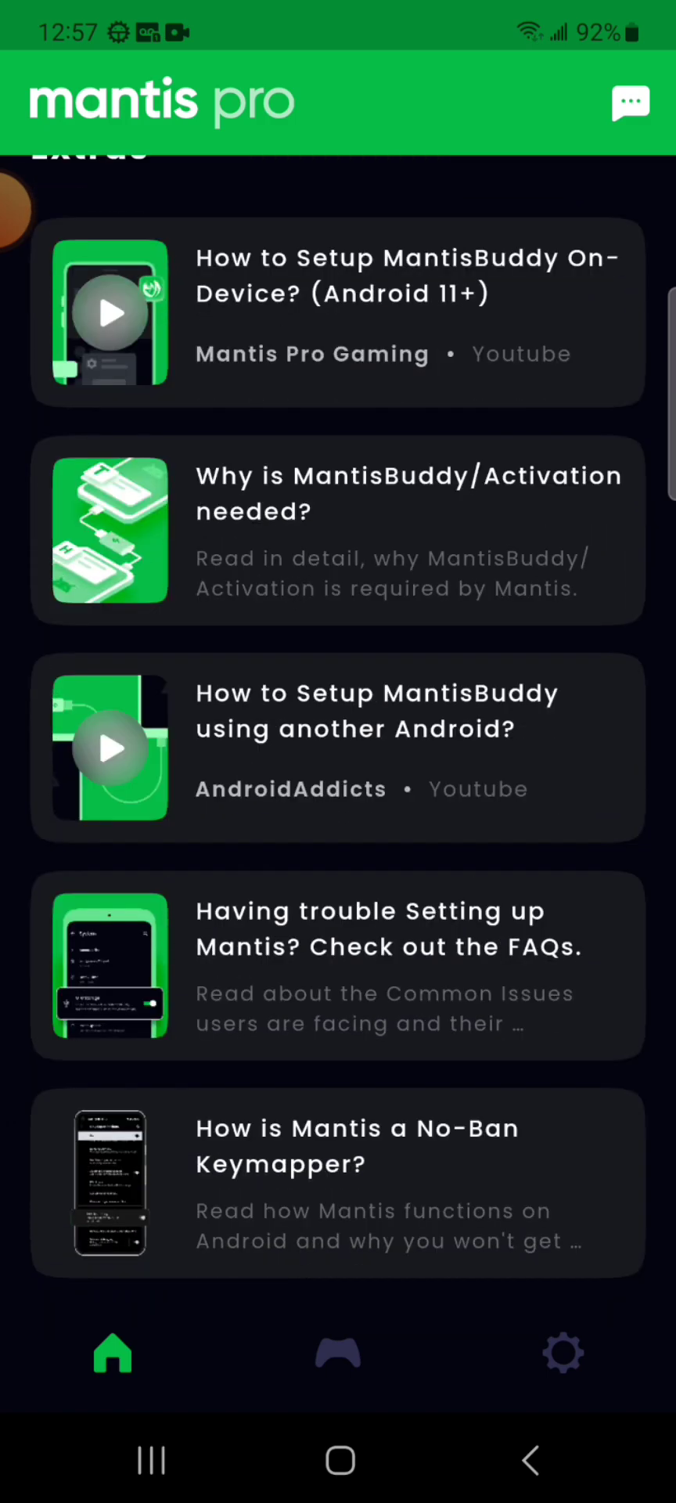
{"action": "left_click", "coordinate": [338, 1459]}
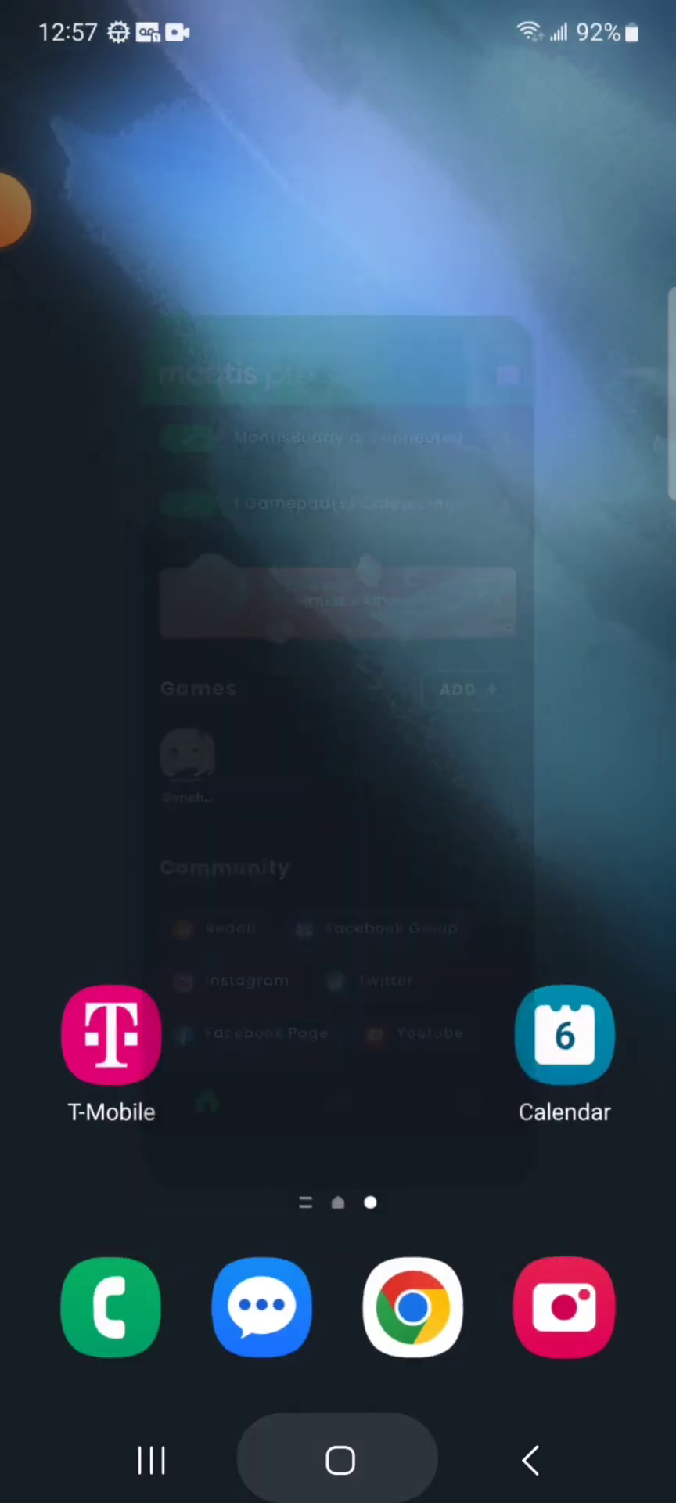
{"action": "left_click", "coordinate": [339, 1457]}
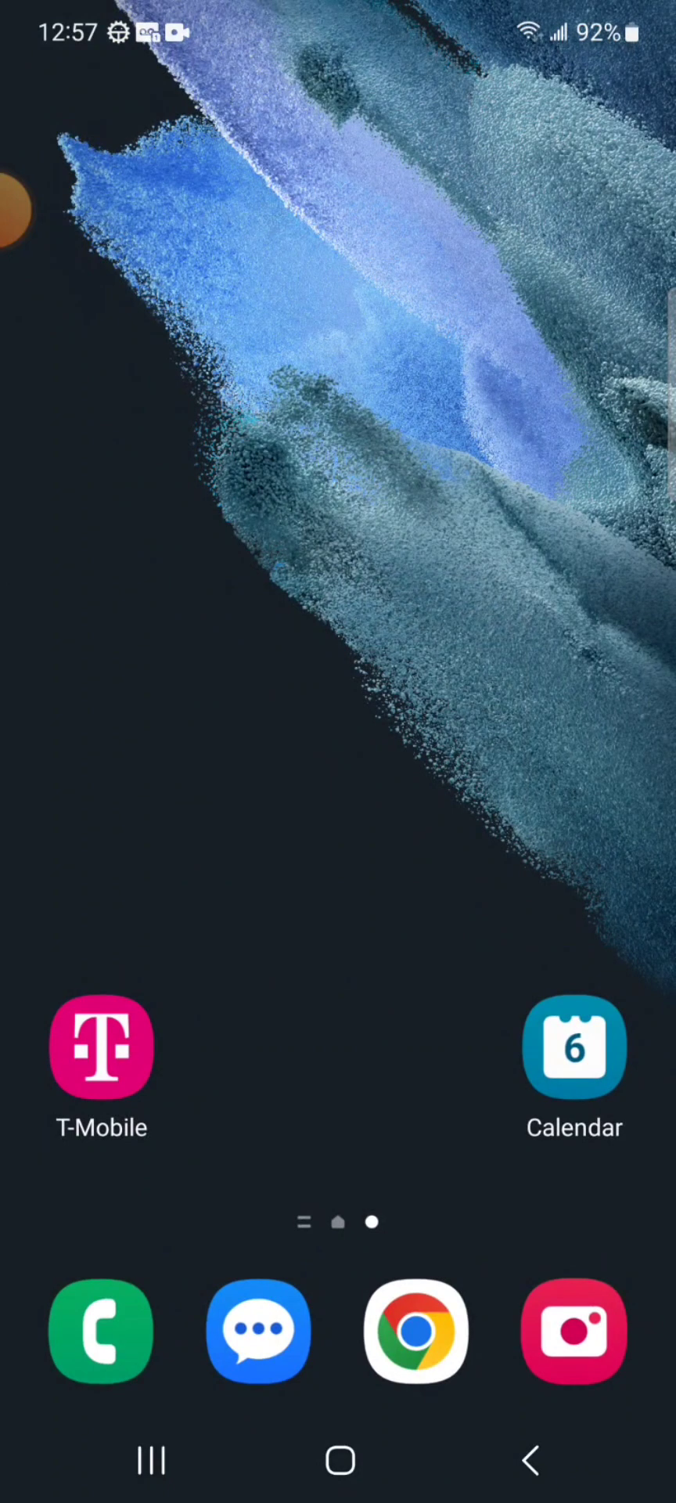